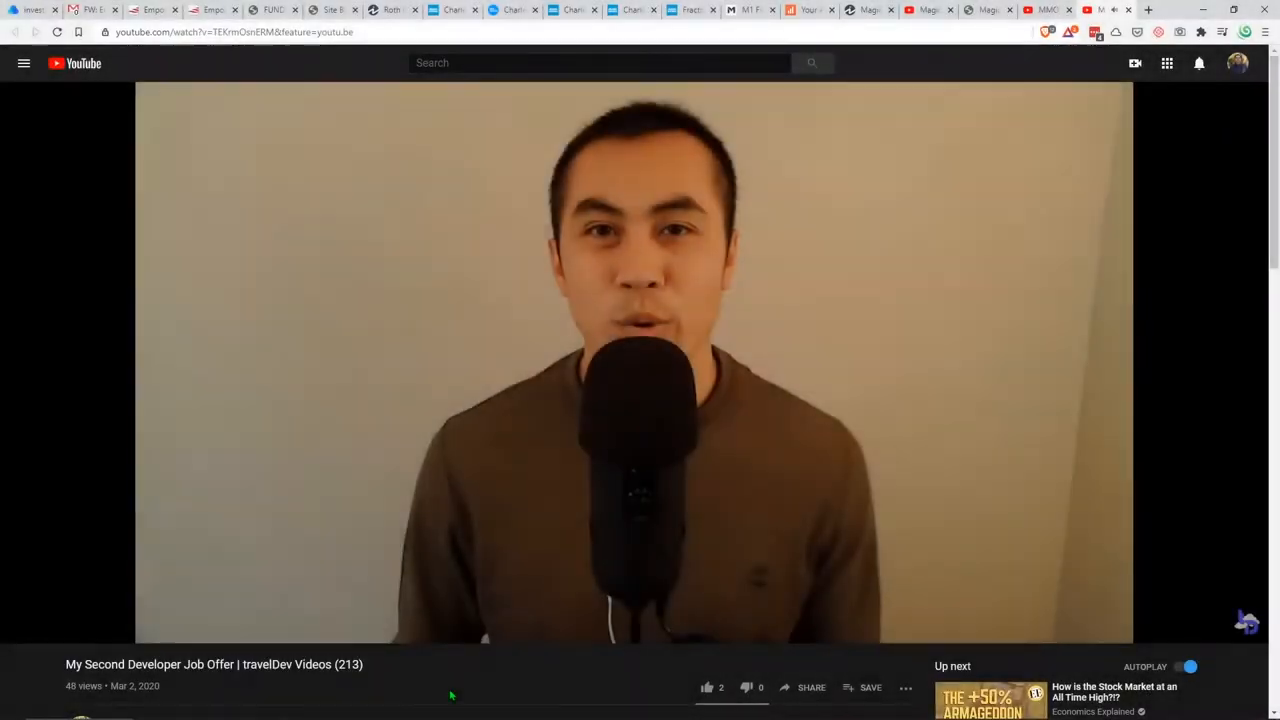
Scroll down the page showing the developer job offer video
scroll(down, 3)
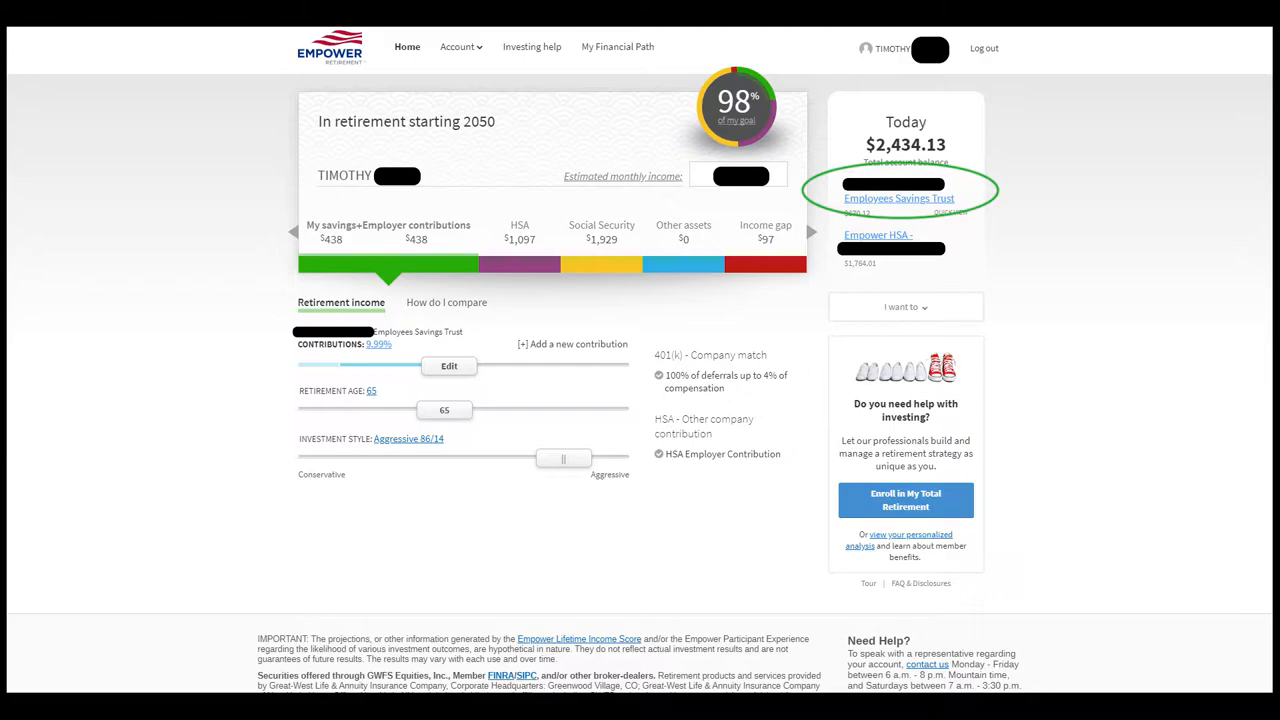
Open the Employees Savings Trust account from the dashboard
click(900, 198)
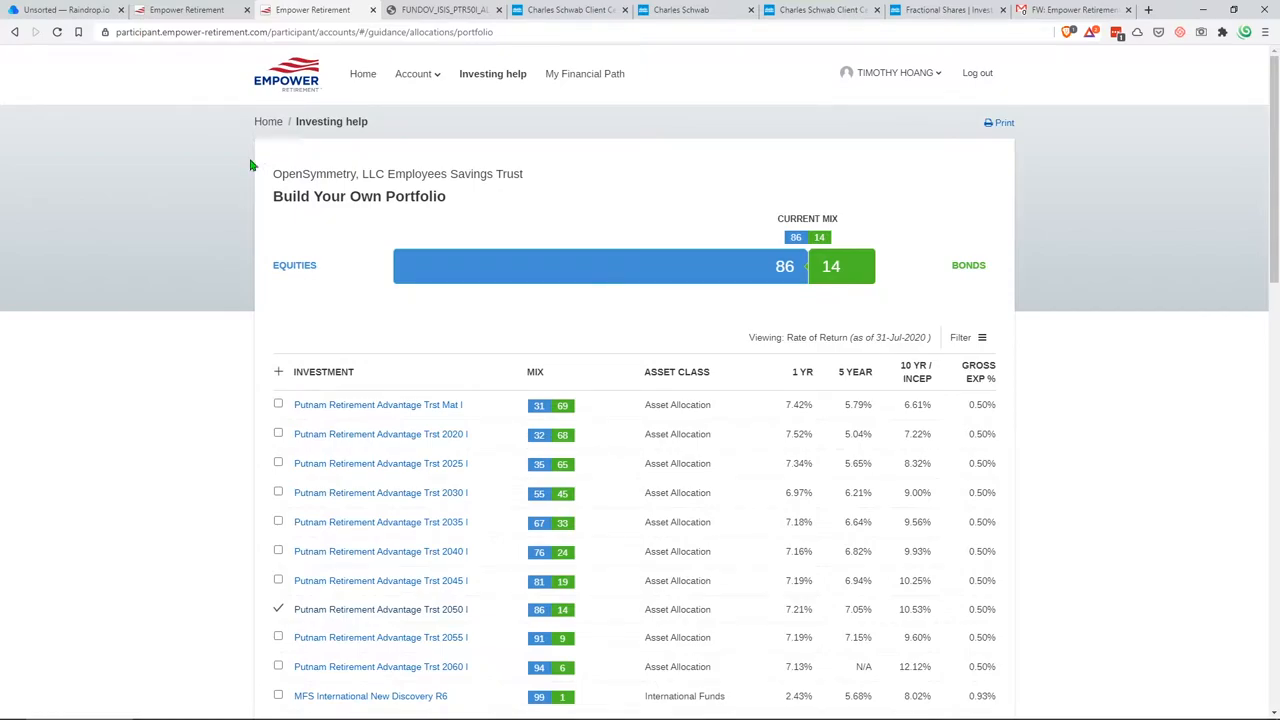
scroll(down, 3)
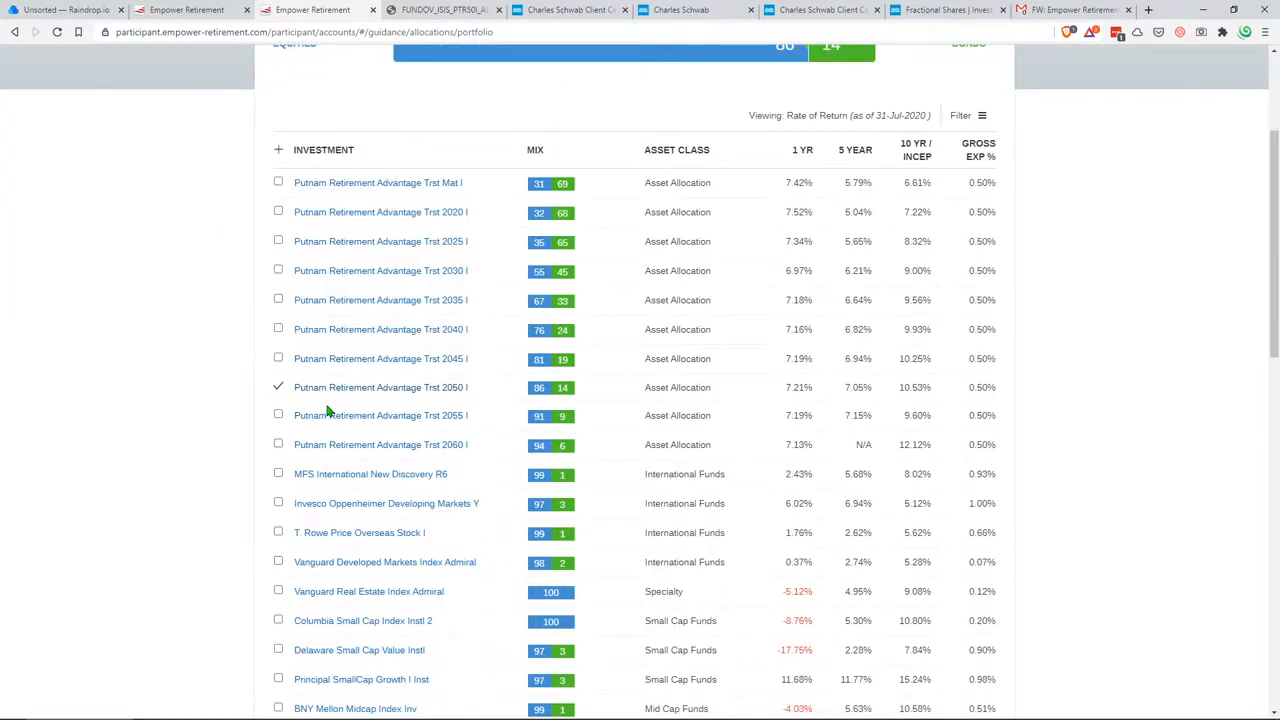
mouse_move(396, 408)
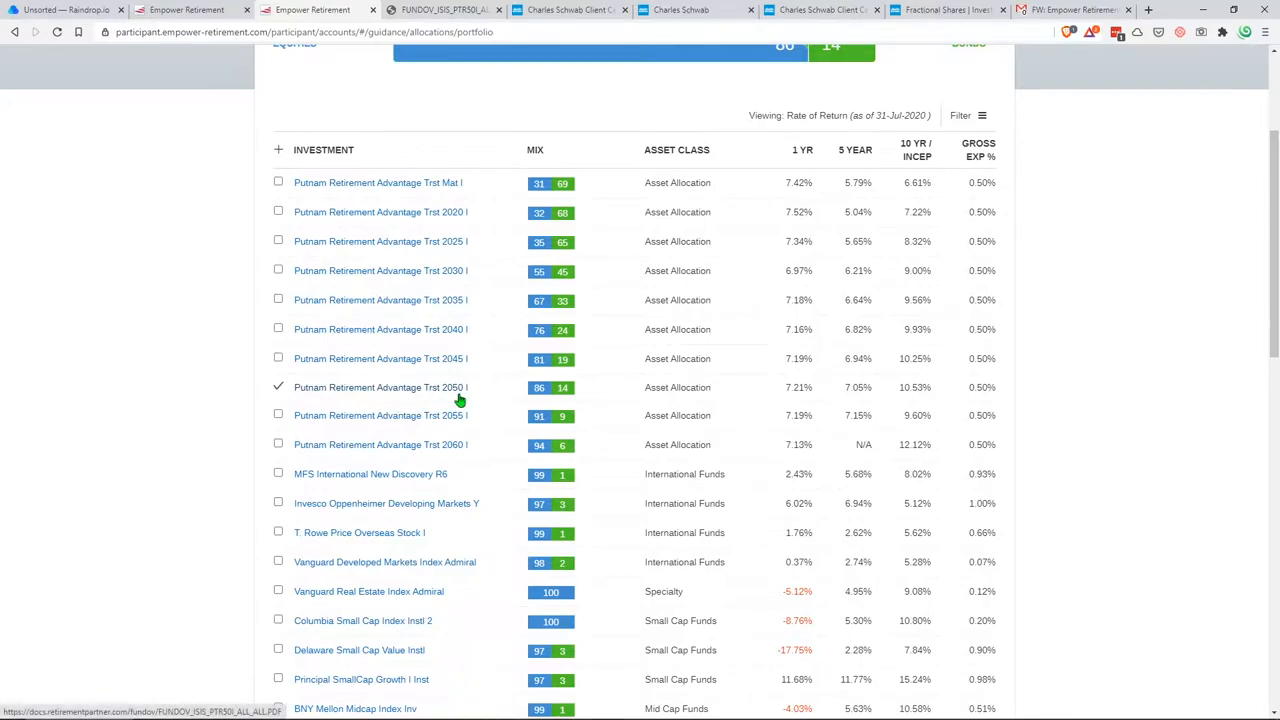
mouse_move(468, 388)
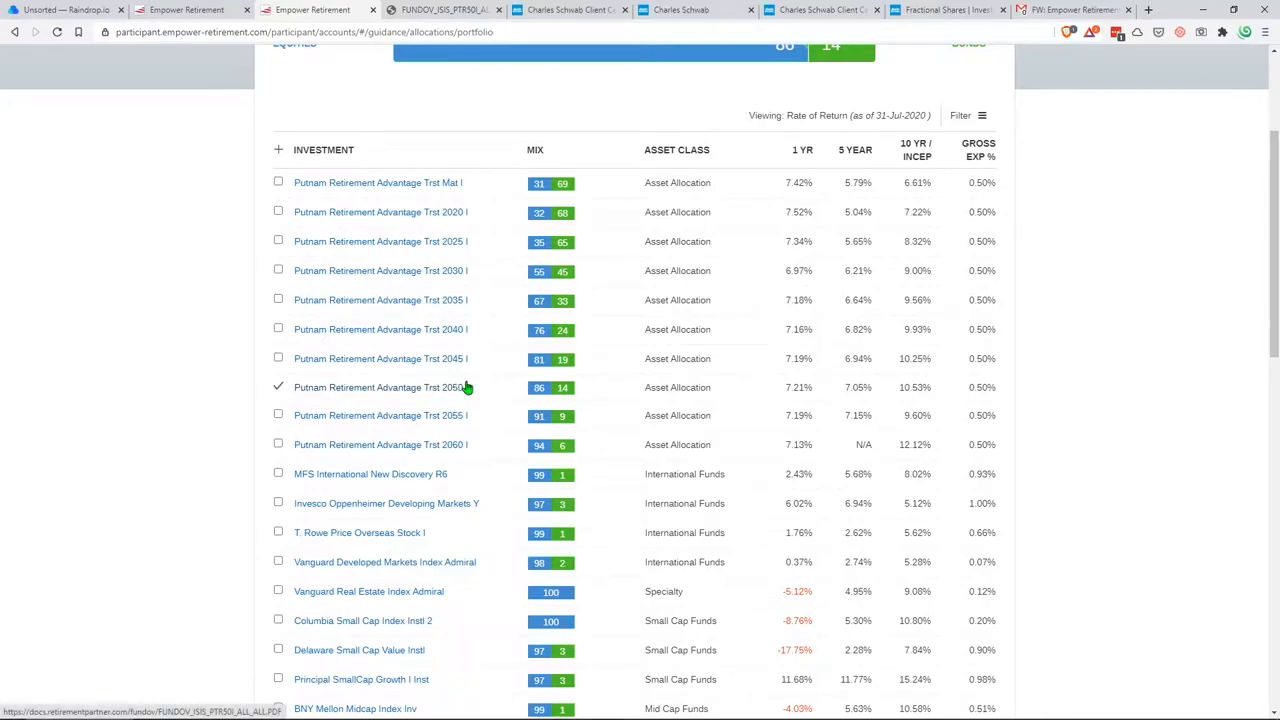
click(380, 388)
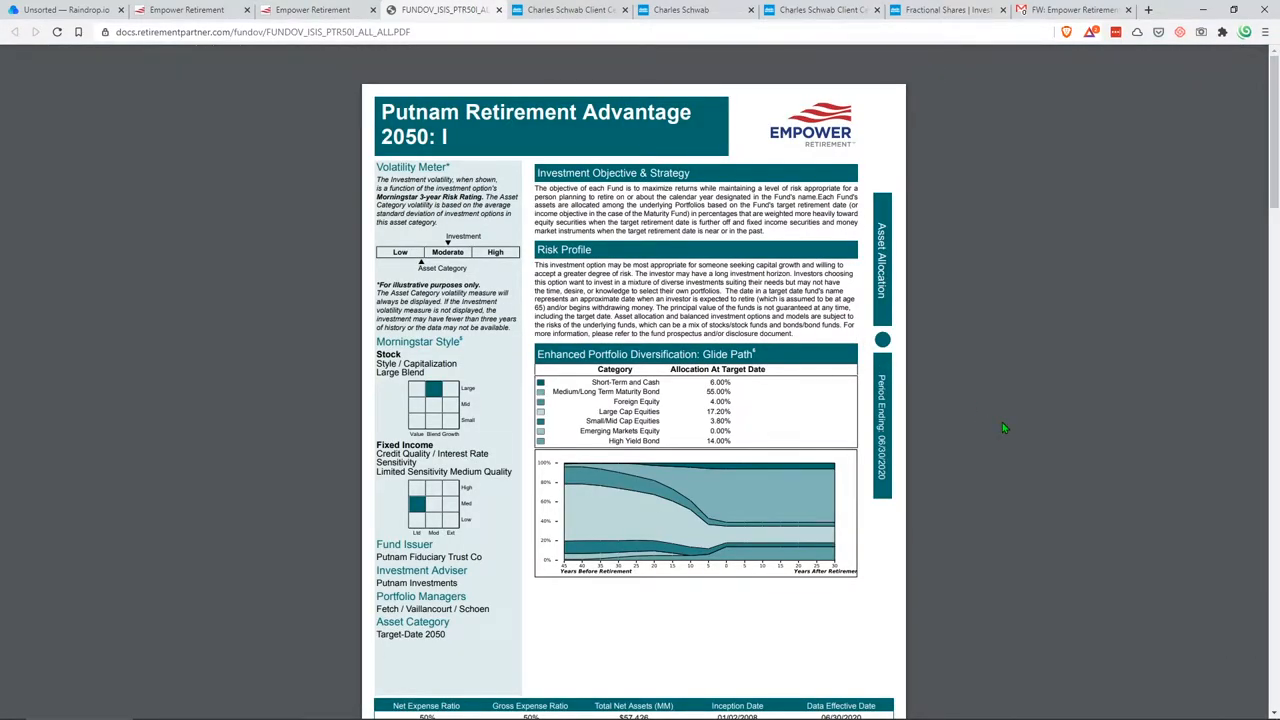
mouse_move(756, 414)
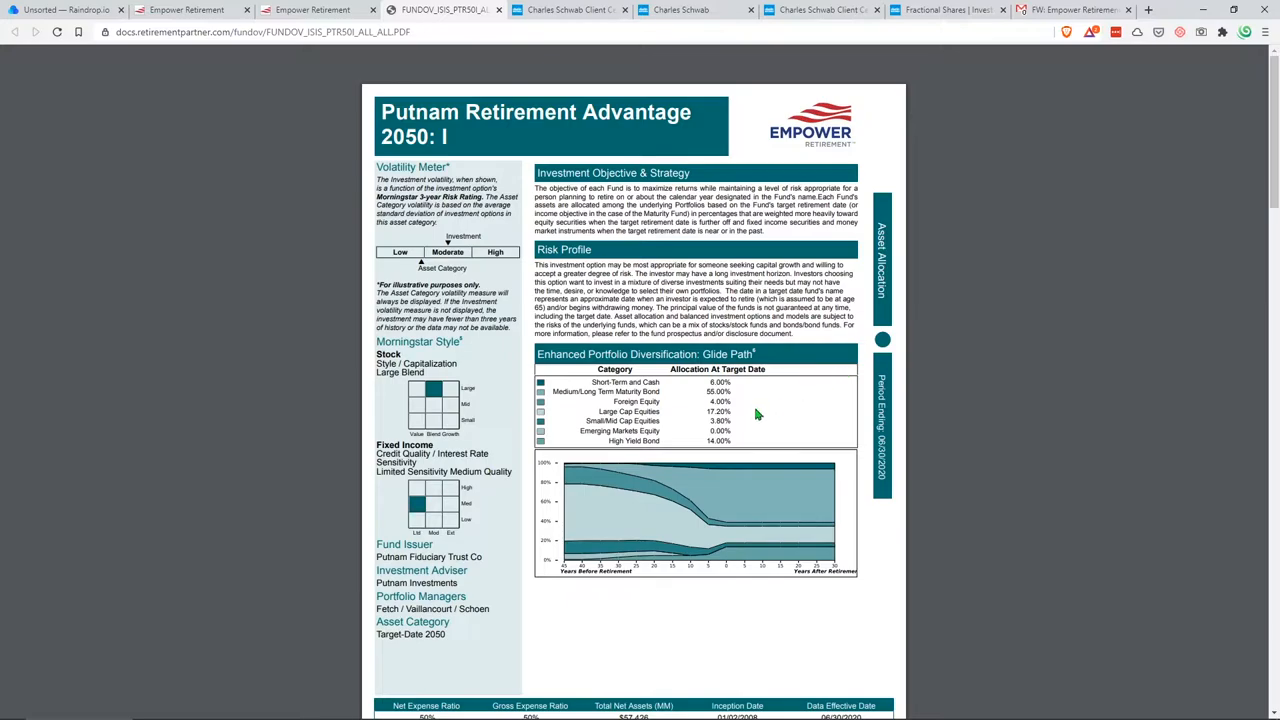
mouse_move(480, 376)
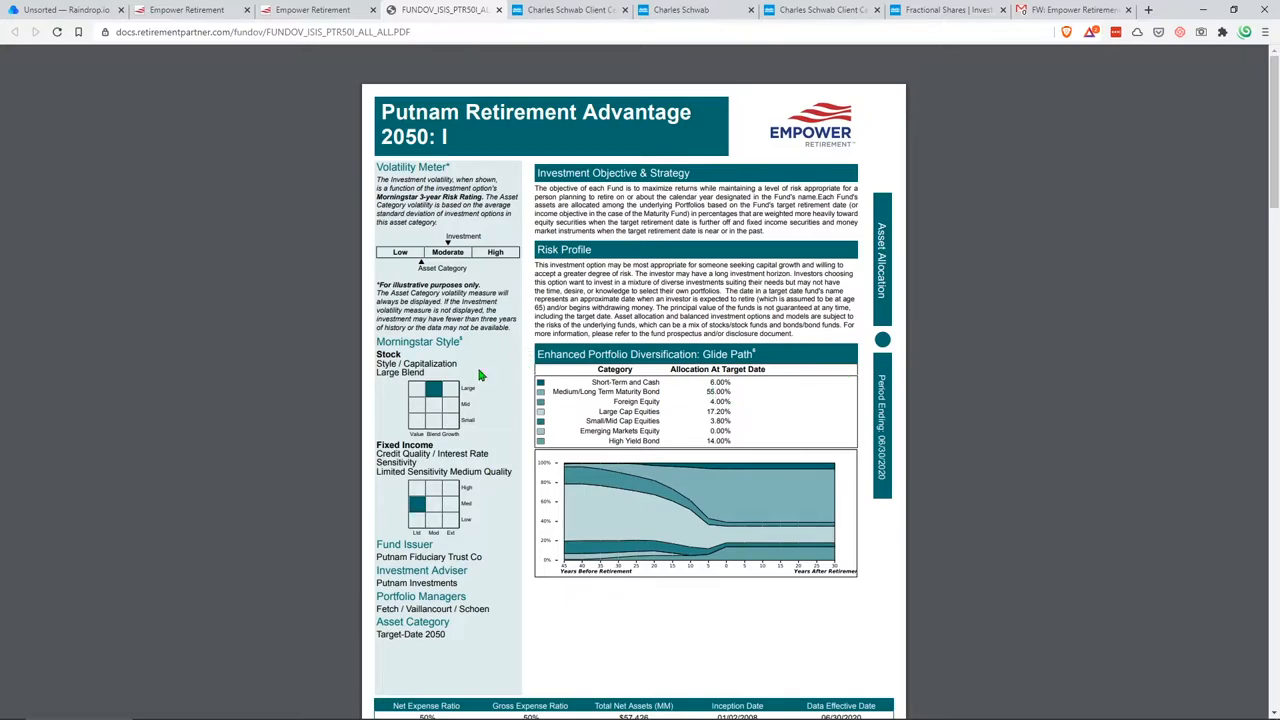
mouse_move(486, 376)
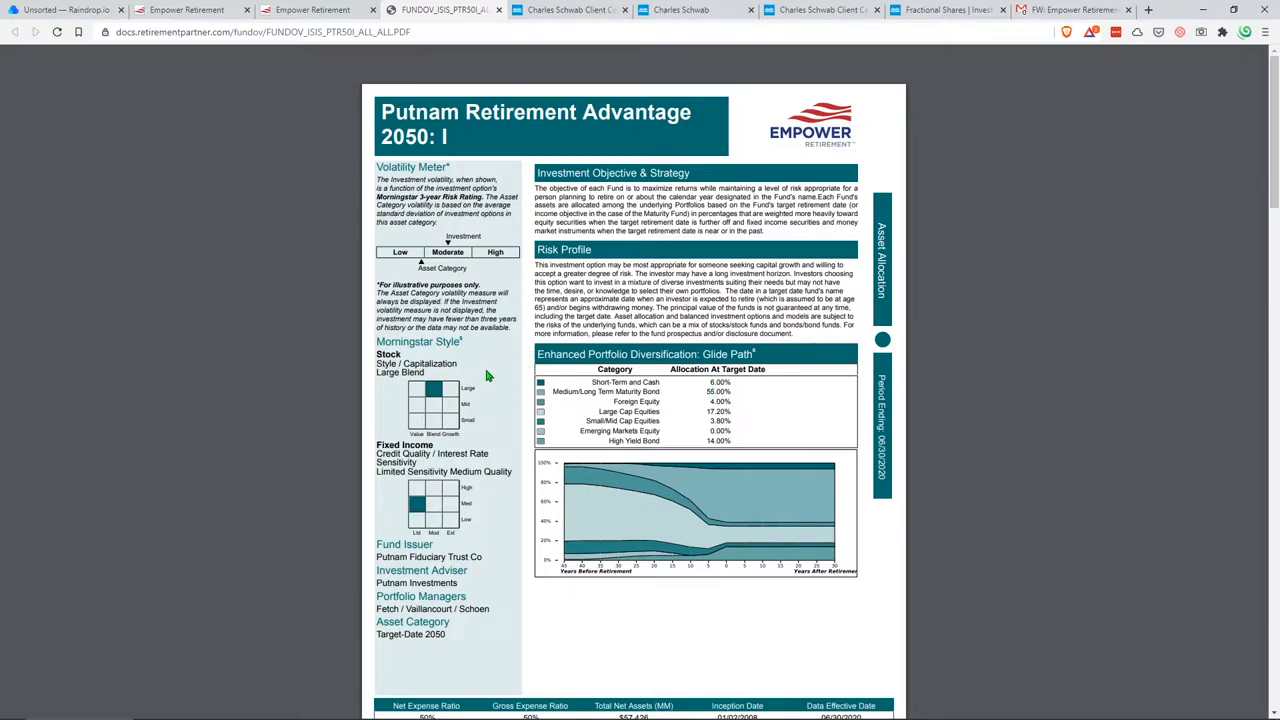
scroll(down, 3)
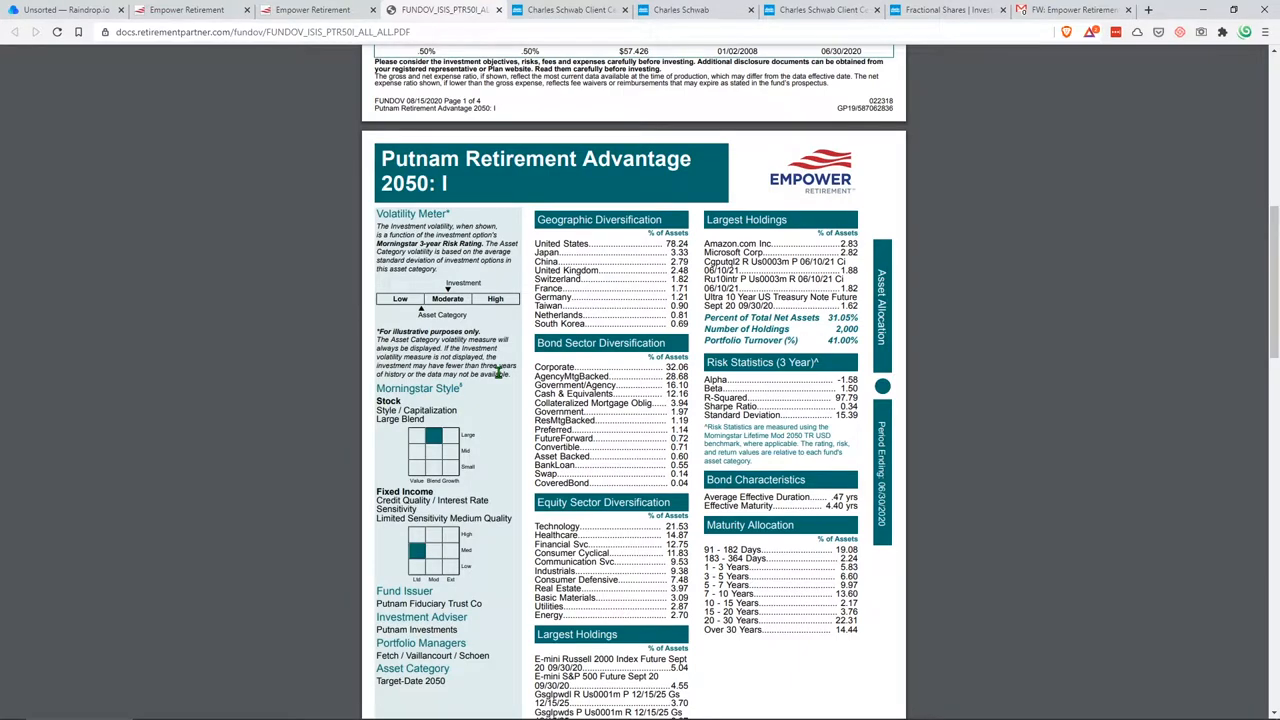
scroll(down, 3)
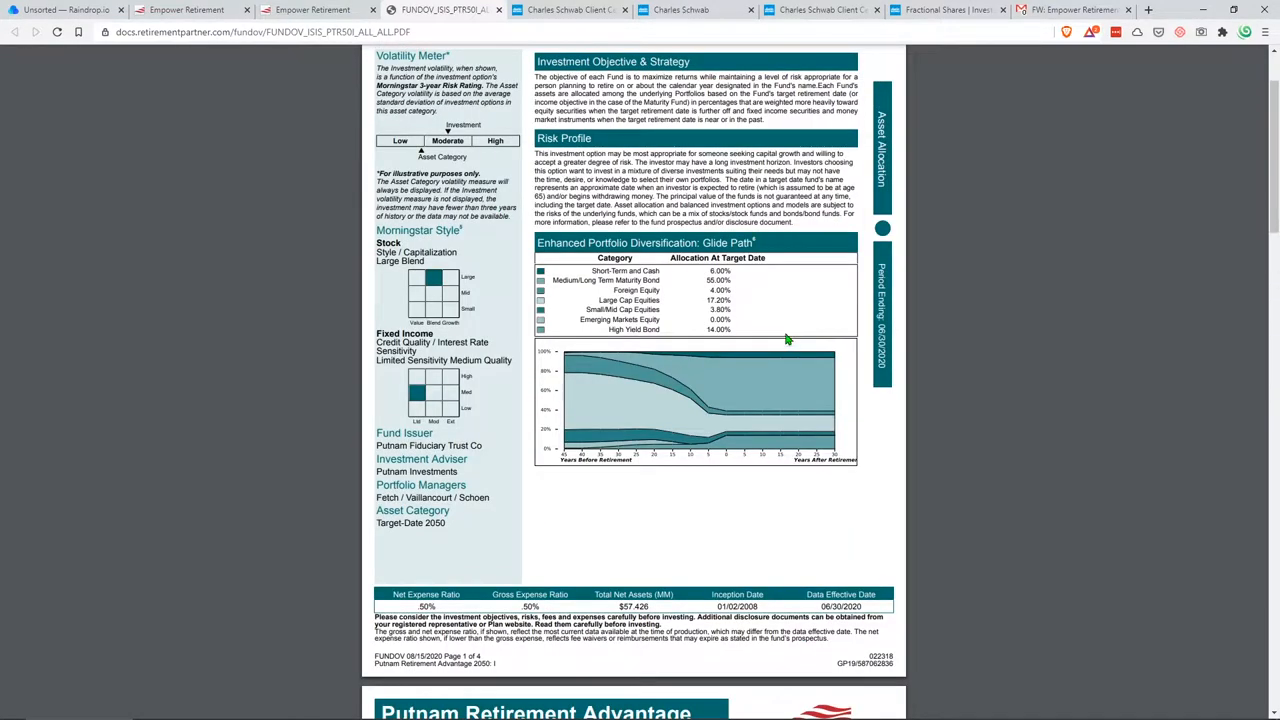
mouse_move(660, 280)
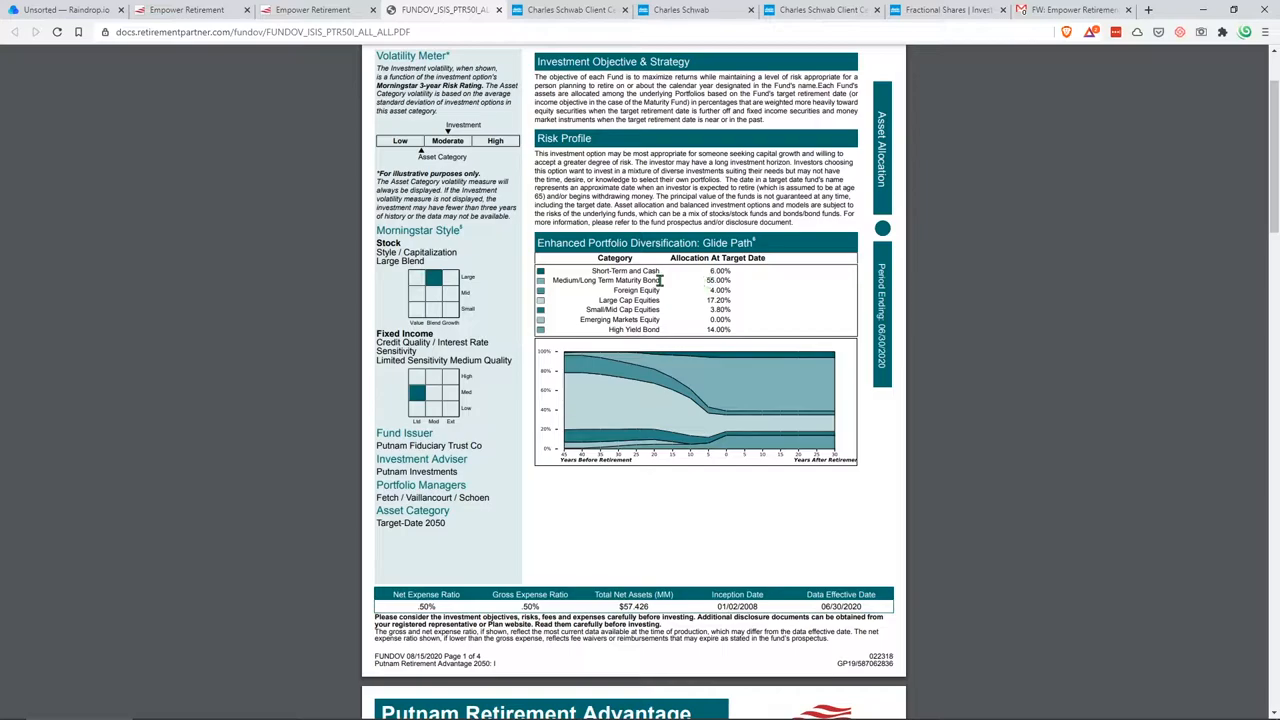
double_click(636, 280)
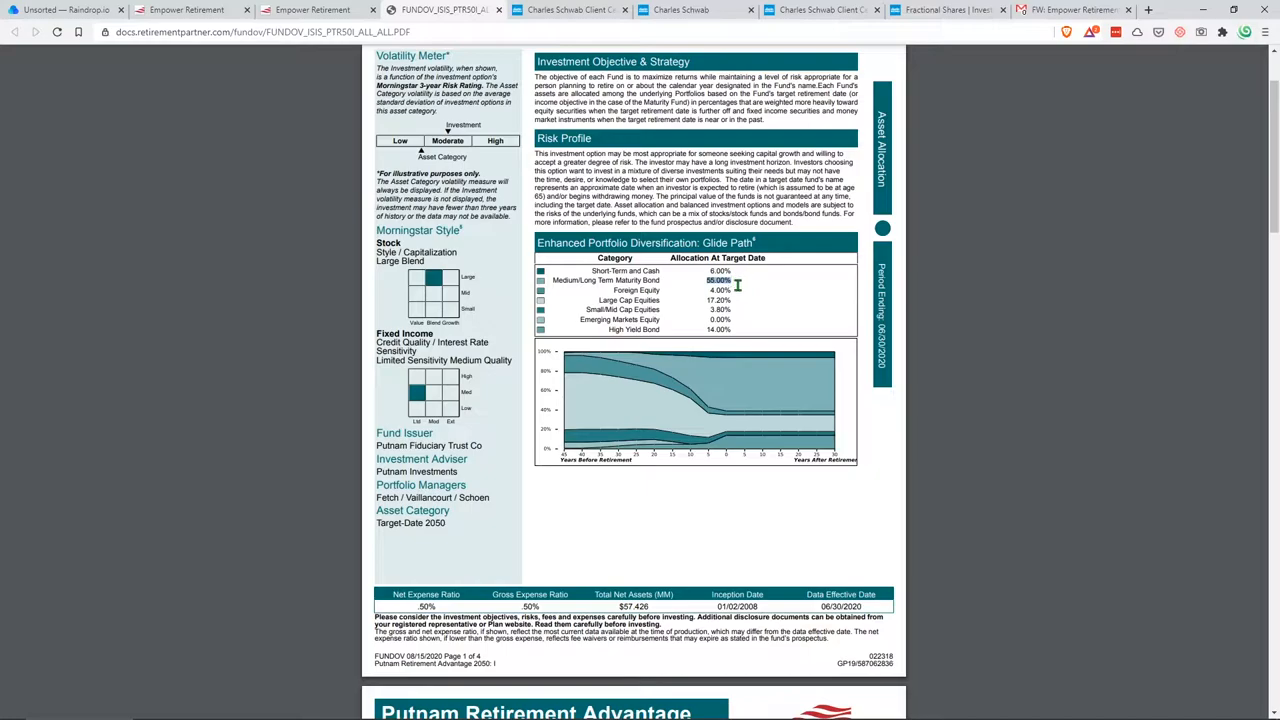
mouse_move(748, 310)
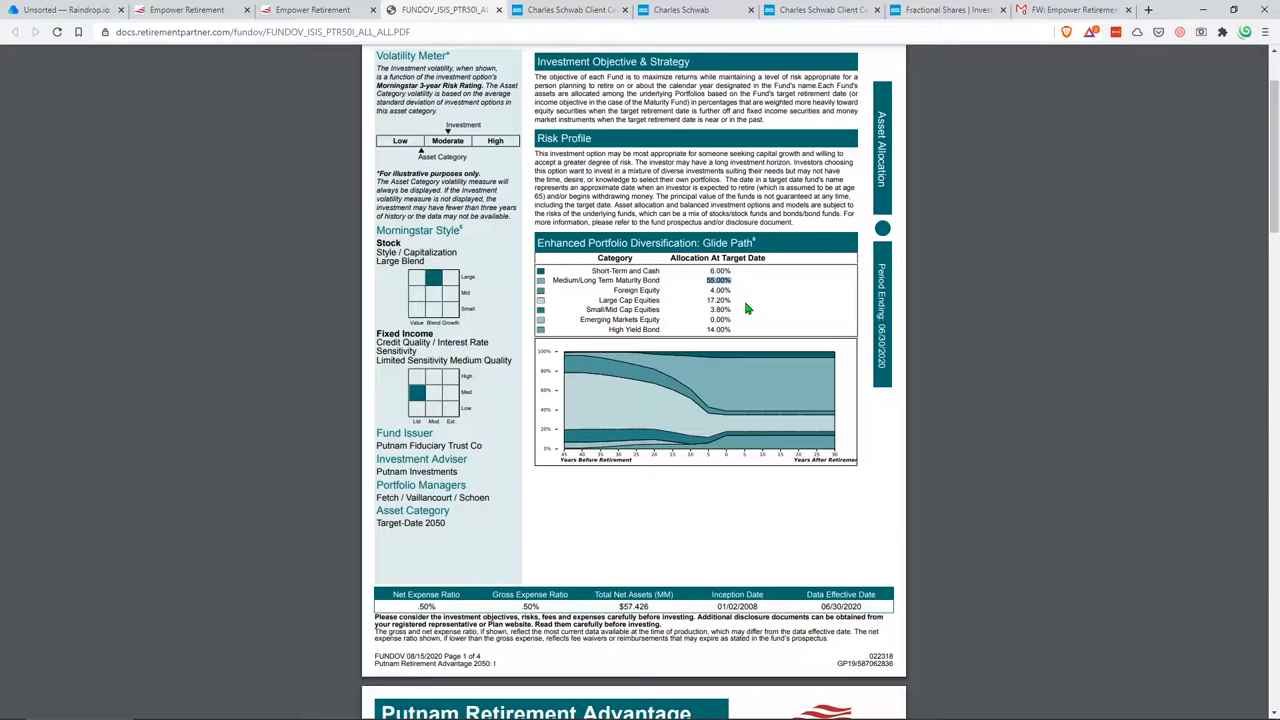
mouse_move(752, 312)
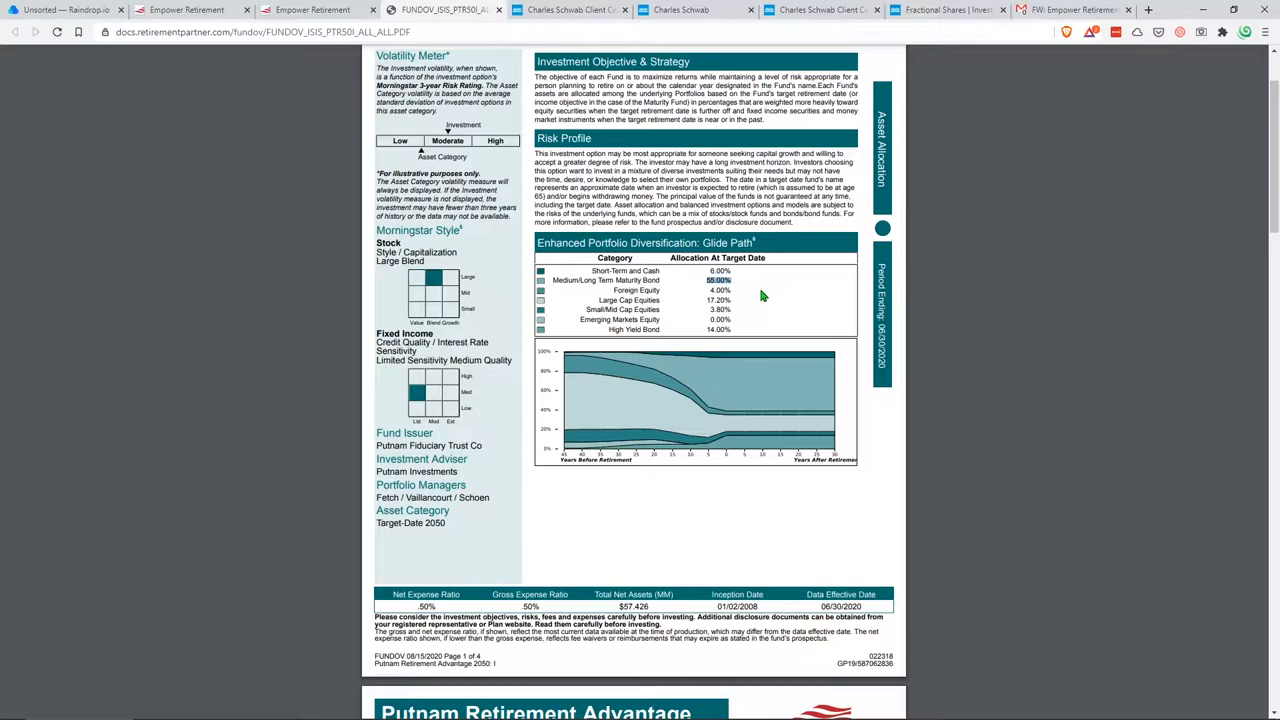
mouse_move(776, 312)
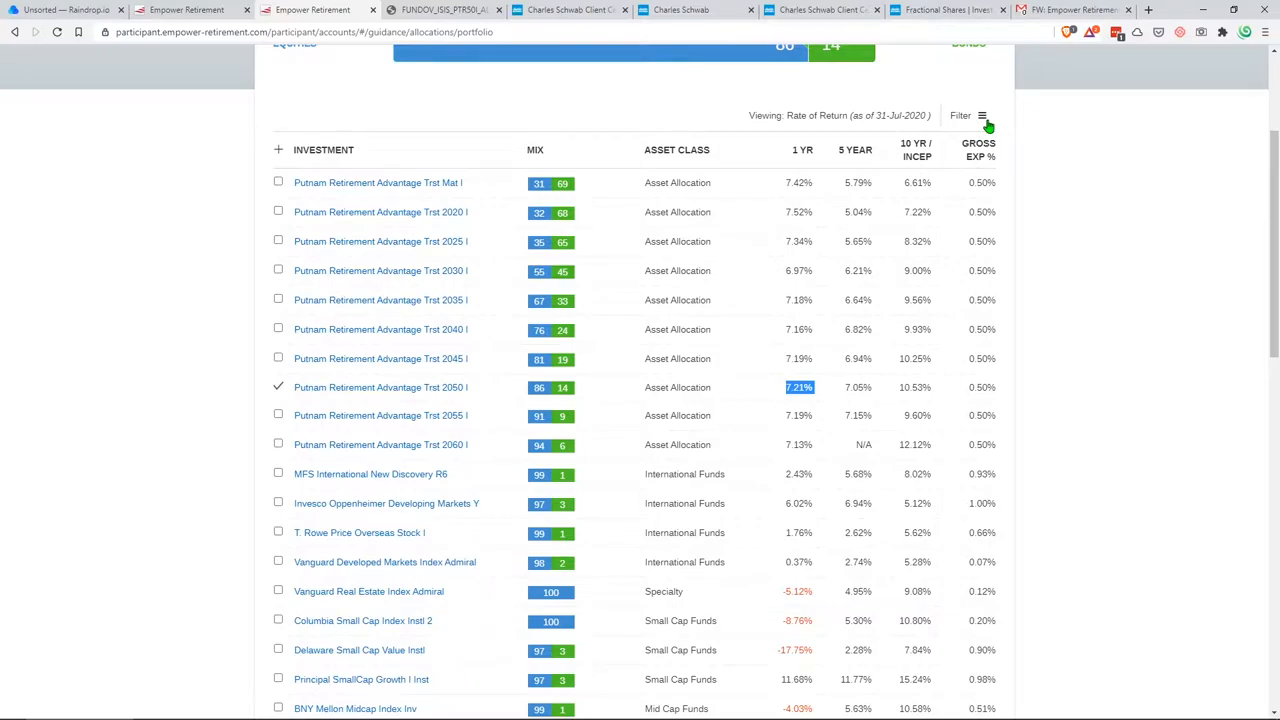
Filter the investment list, then highlight Fidelity Total Market Index's 0.02% expense ratio, 100 equity mix and Large Cap asset class
click(980, 114)
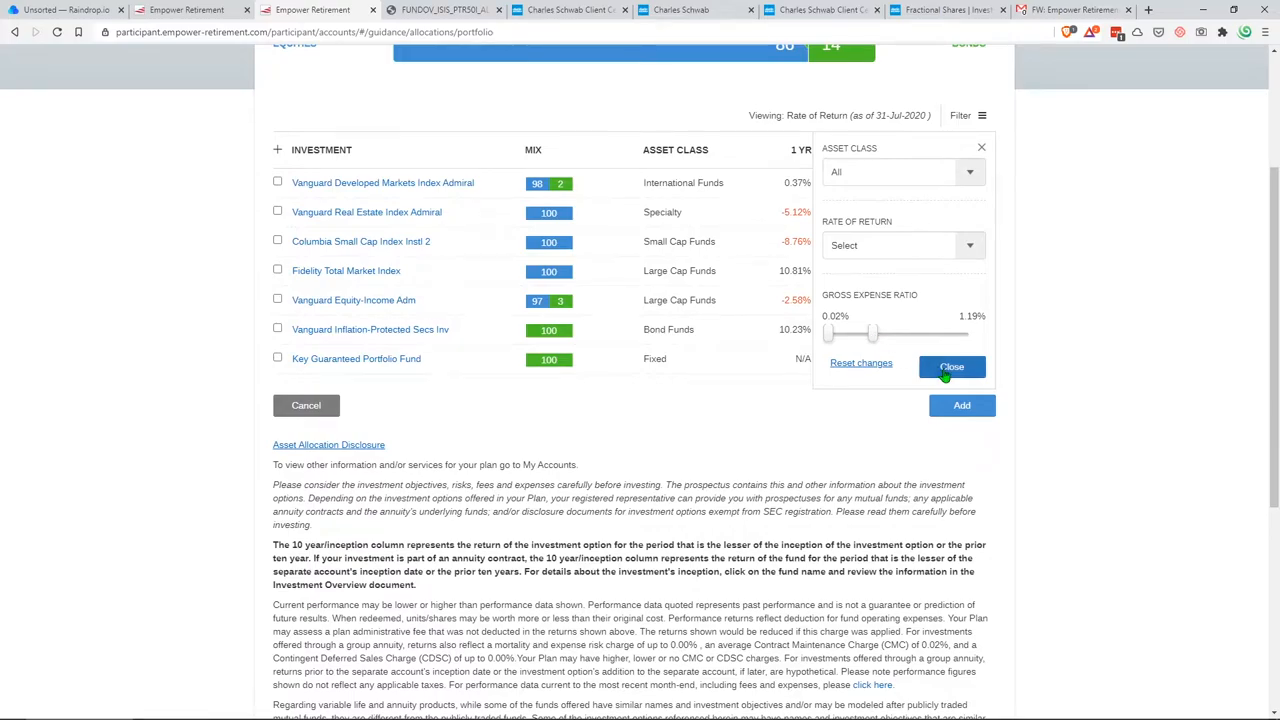
click(952, 366)
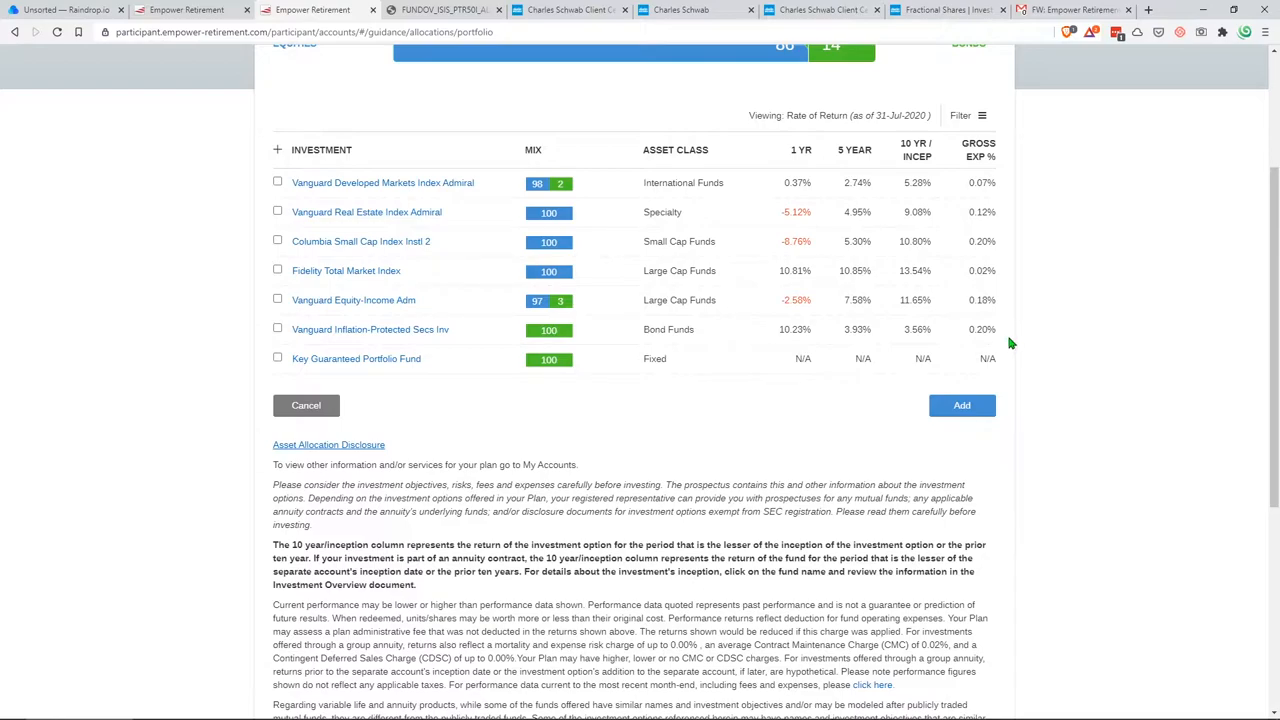
mouse_move(1016, 344)
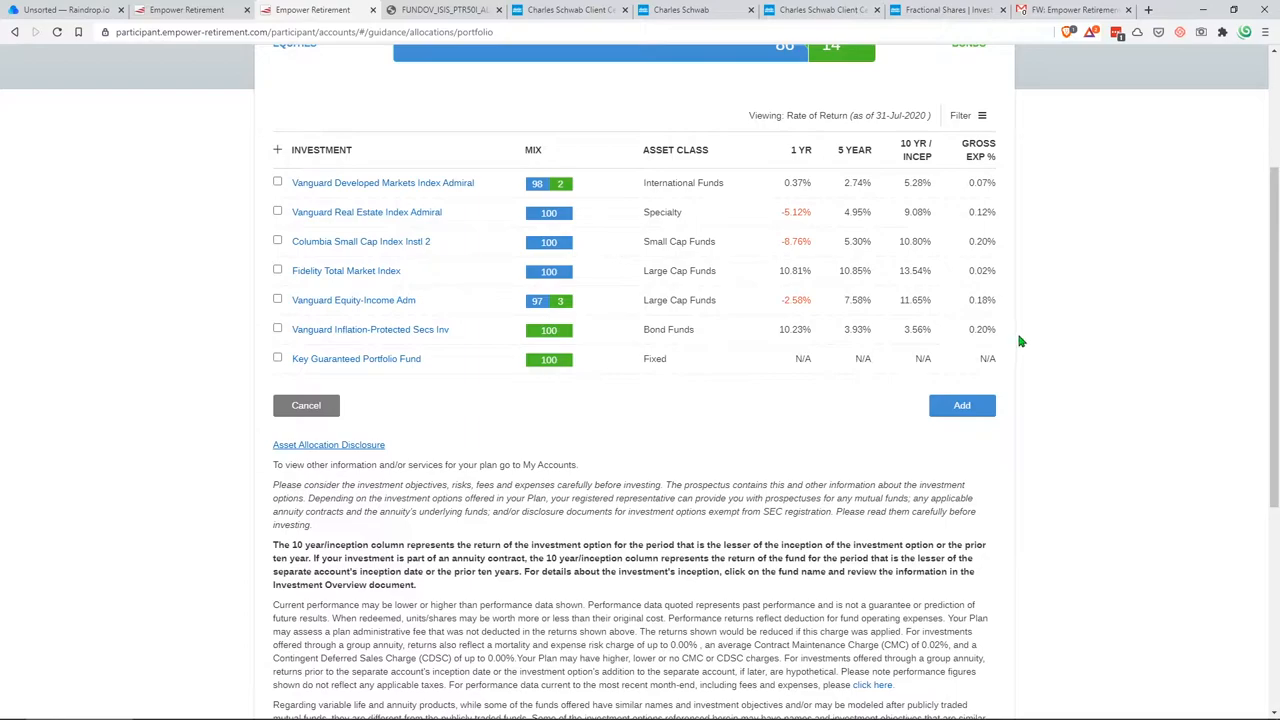
mouse_move(1044, 352)
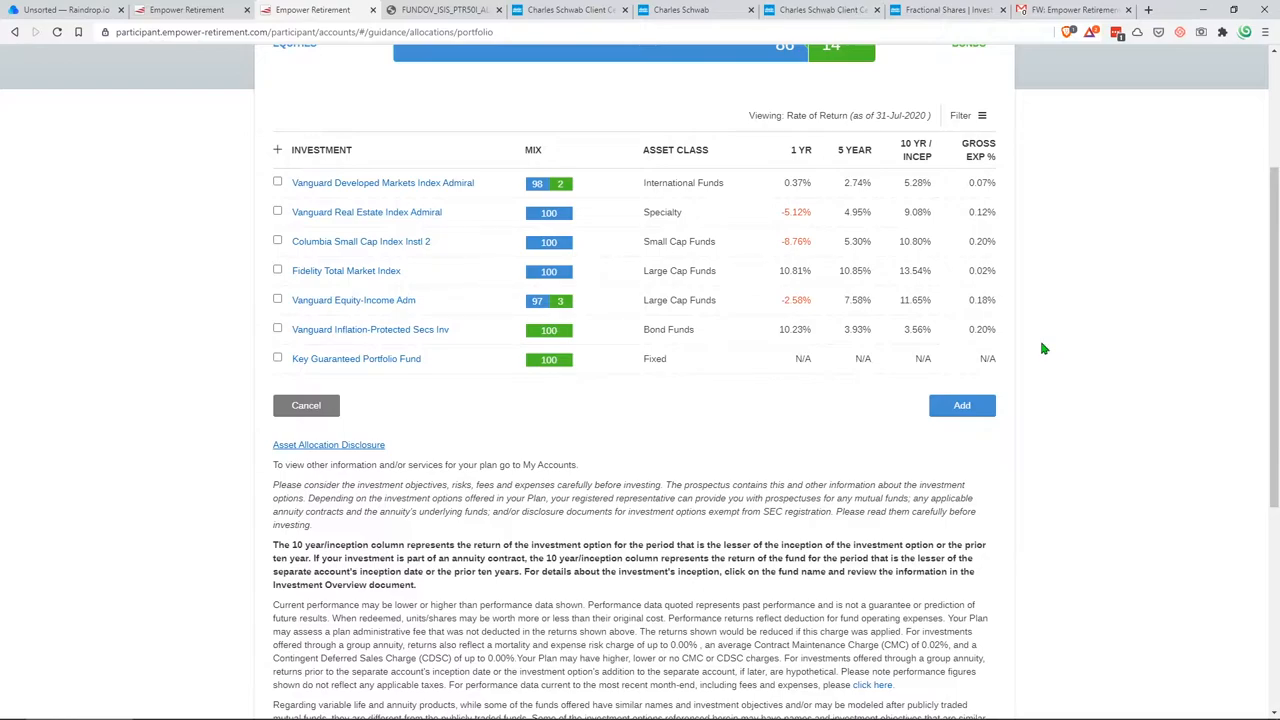
mouse_move(1048, 344)
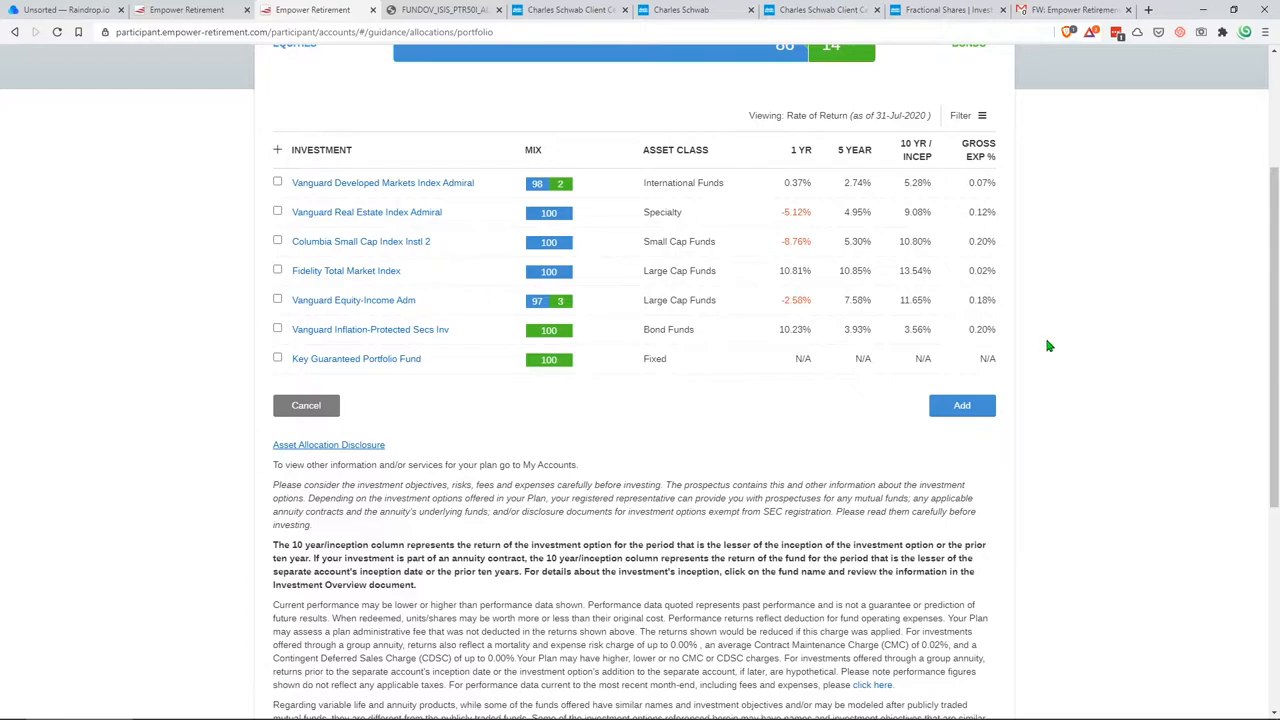
mouse_move(1056, 332)
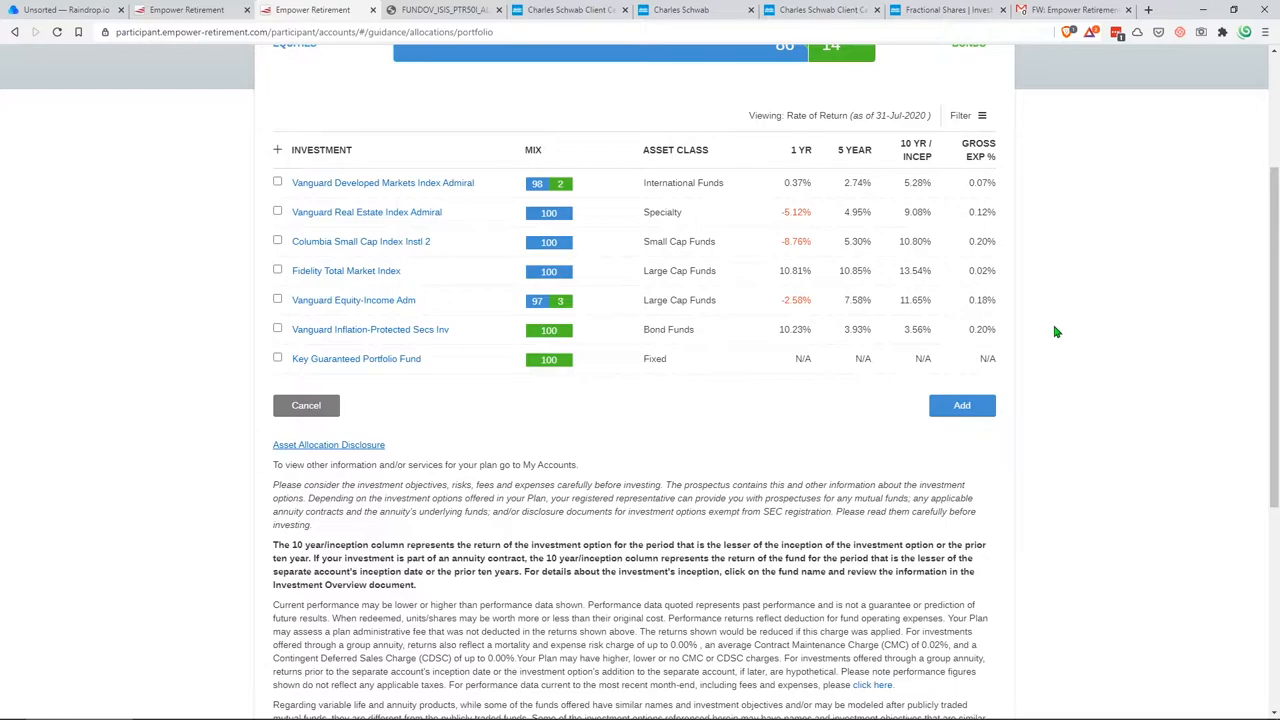
mouse_move(1004, 180)
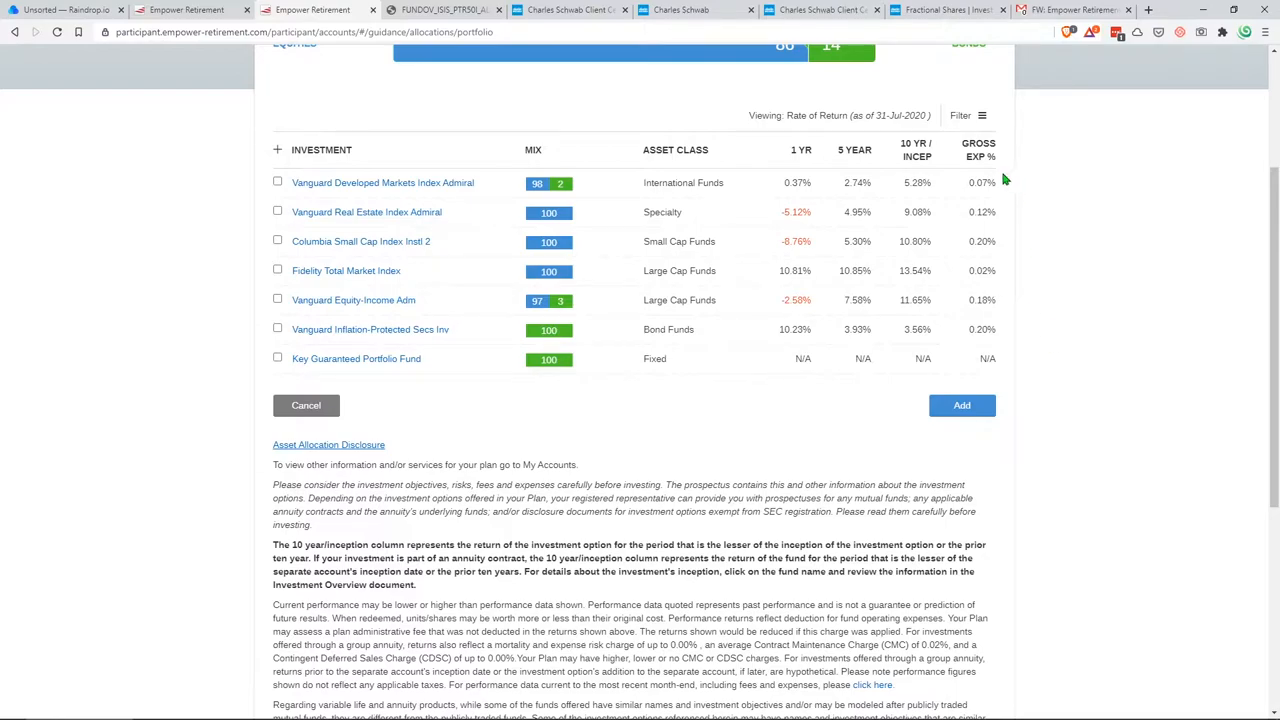
mouse_move(998, 272)
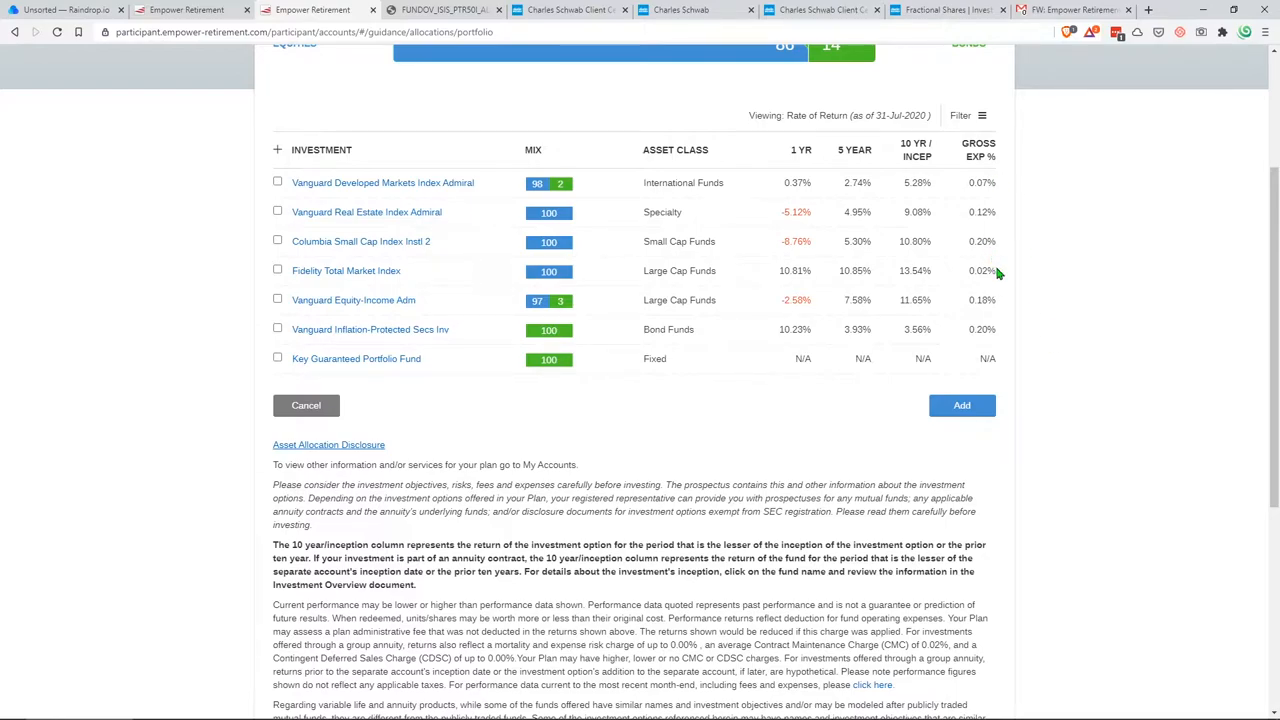
double_click(982, 270)
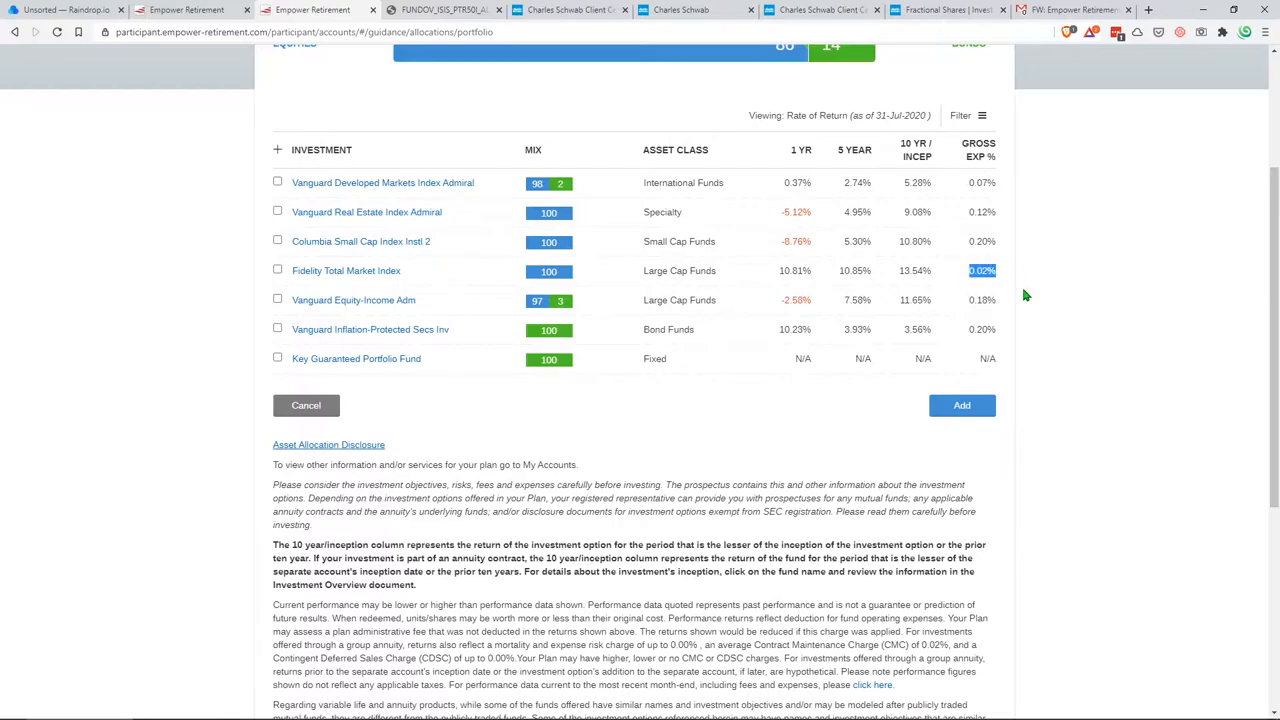
mouse_move(424, 286)
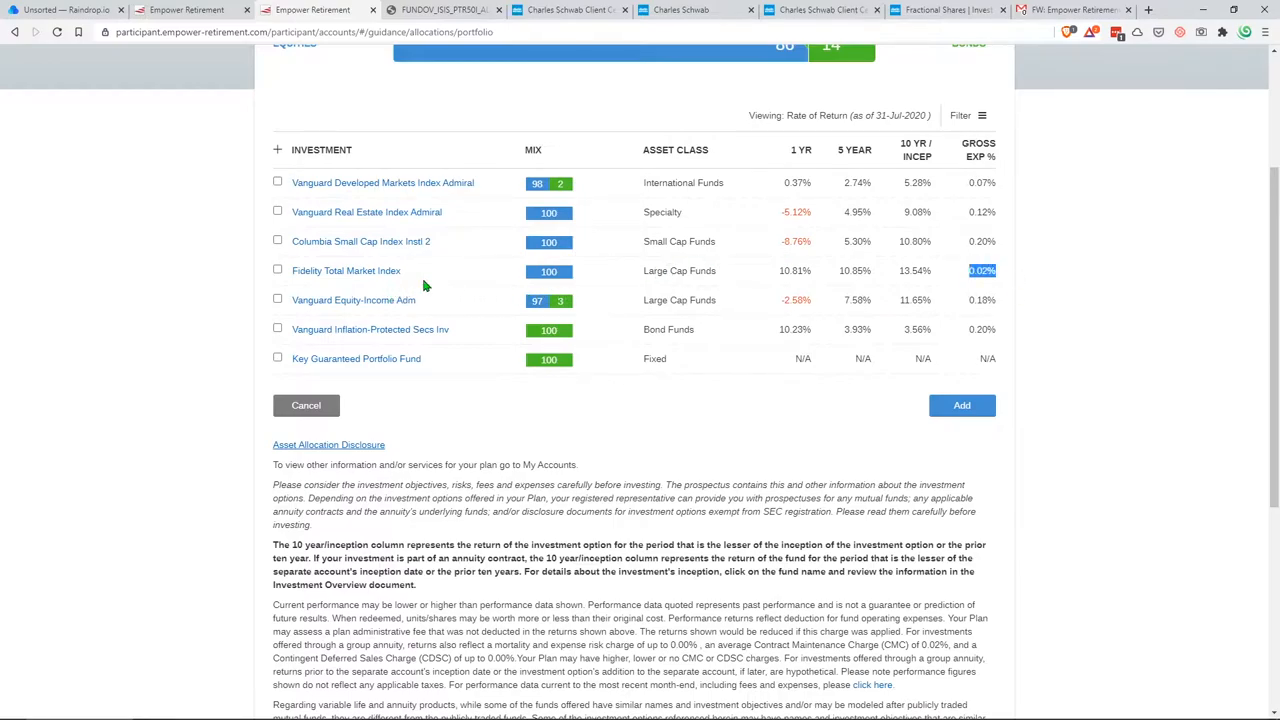
double_click(344, 270)
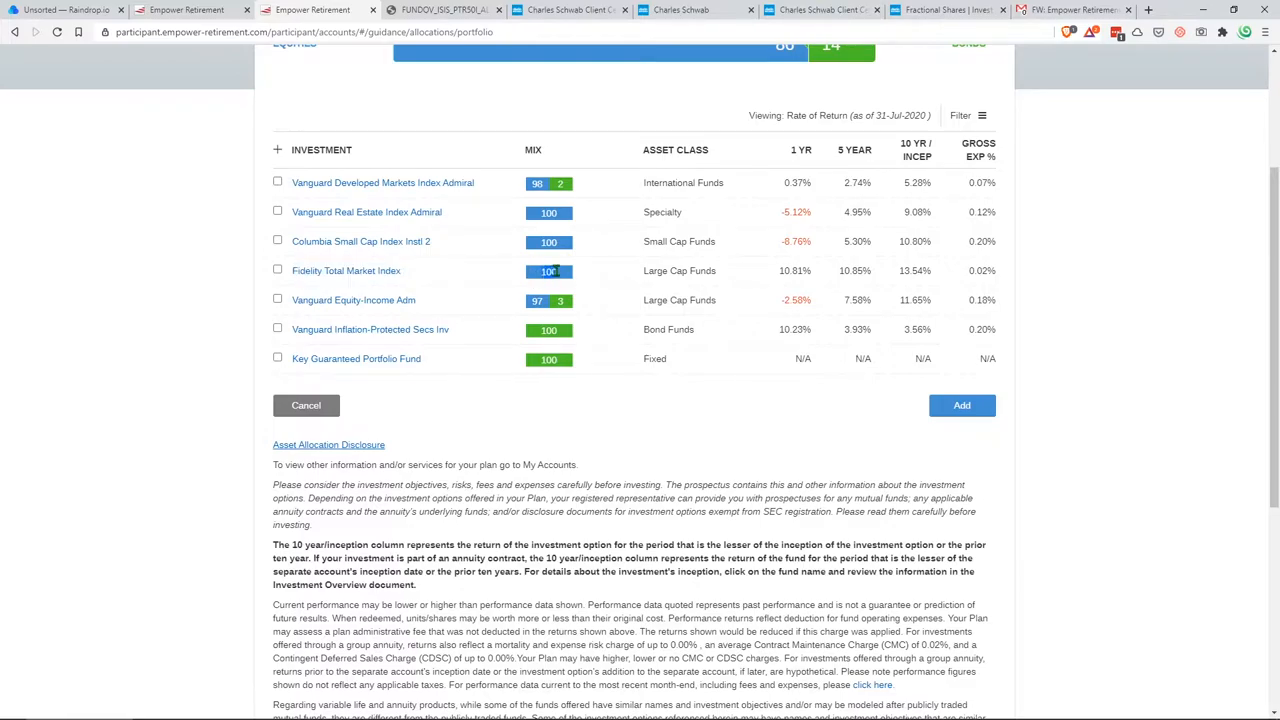
mouse_move(548, 270)
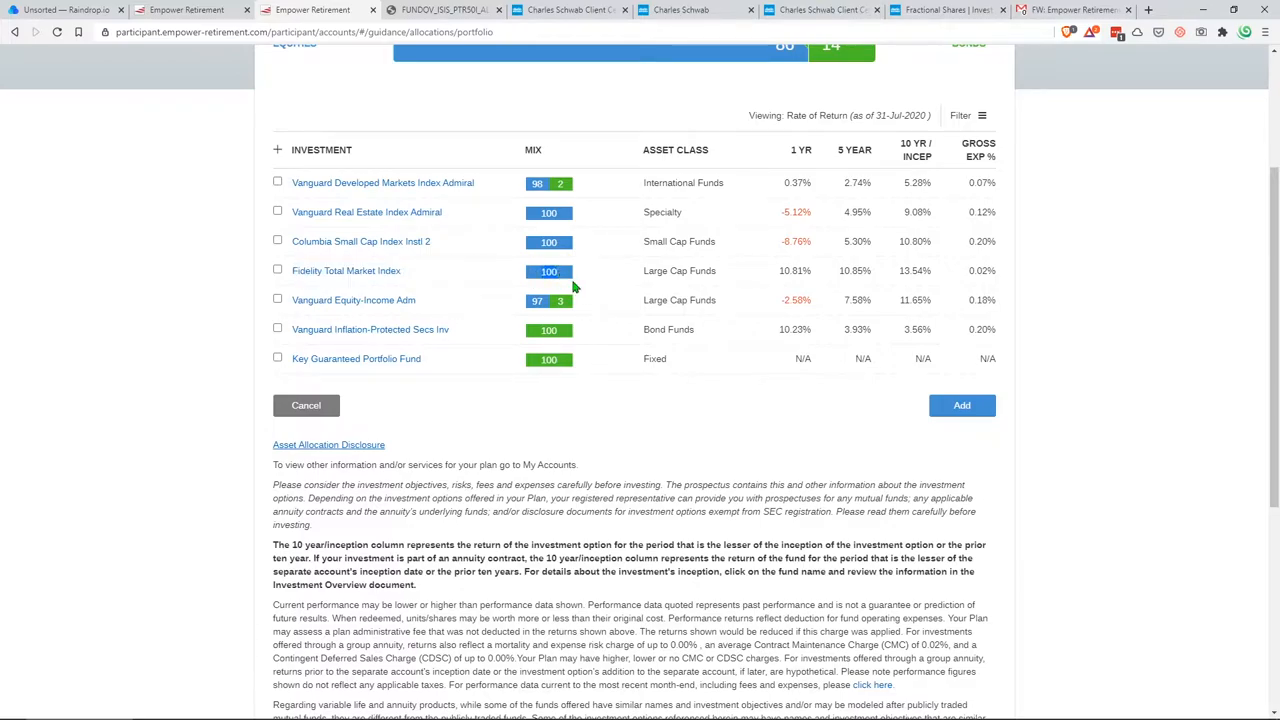
mouse_move(664, 272)
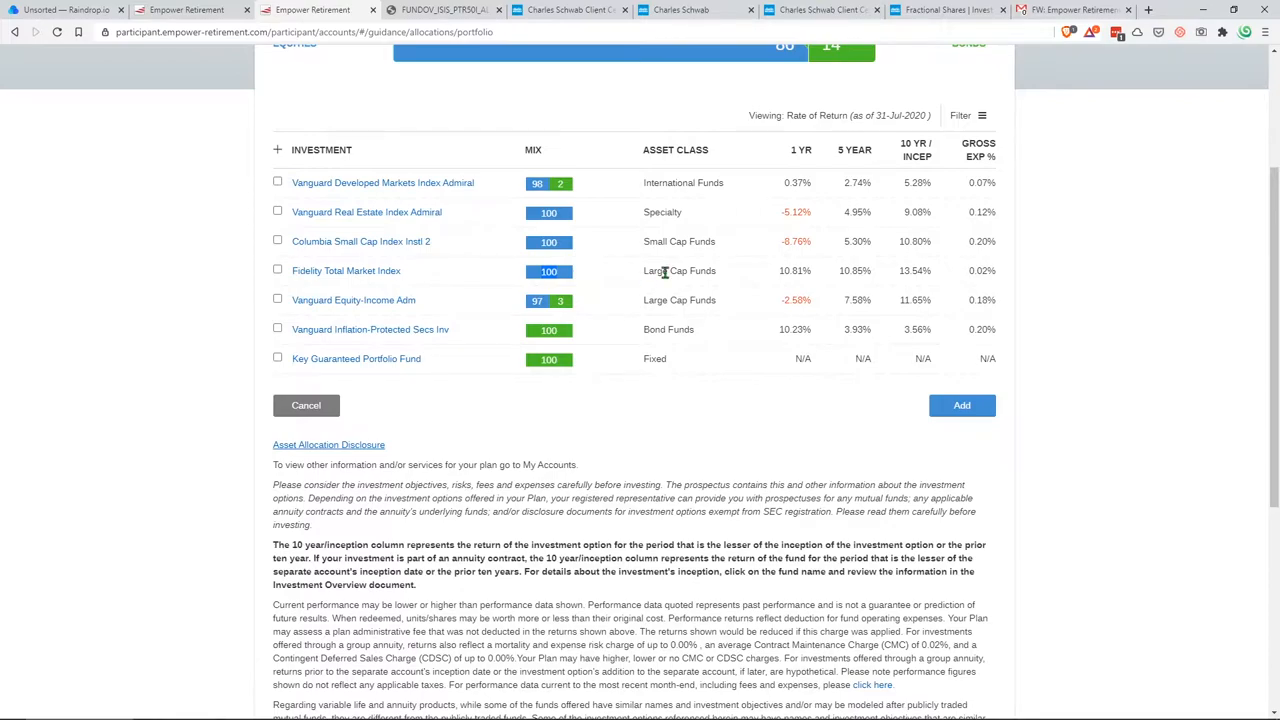
double_click(680, 270)
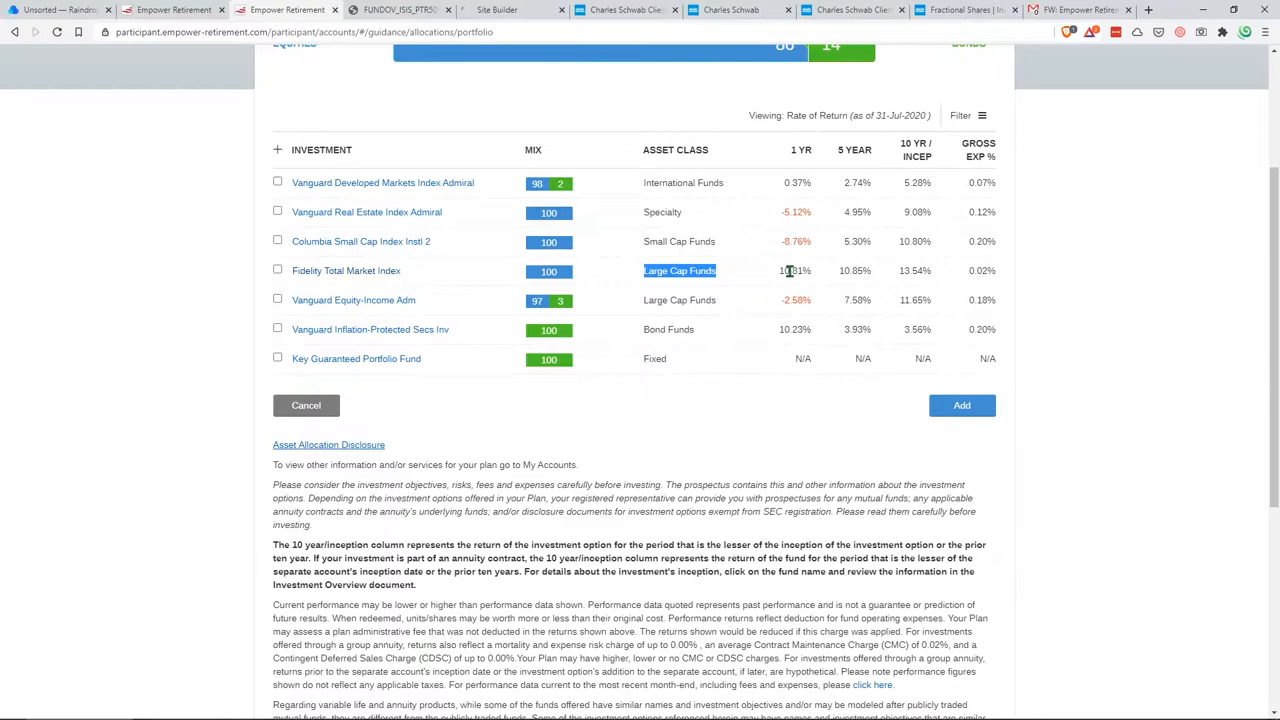
click(346, 270)
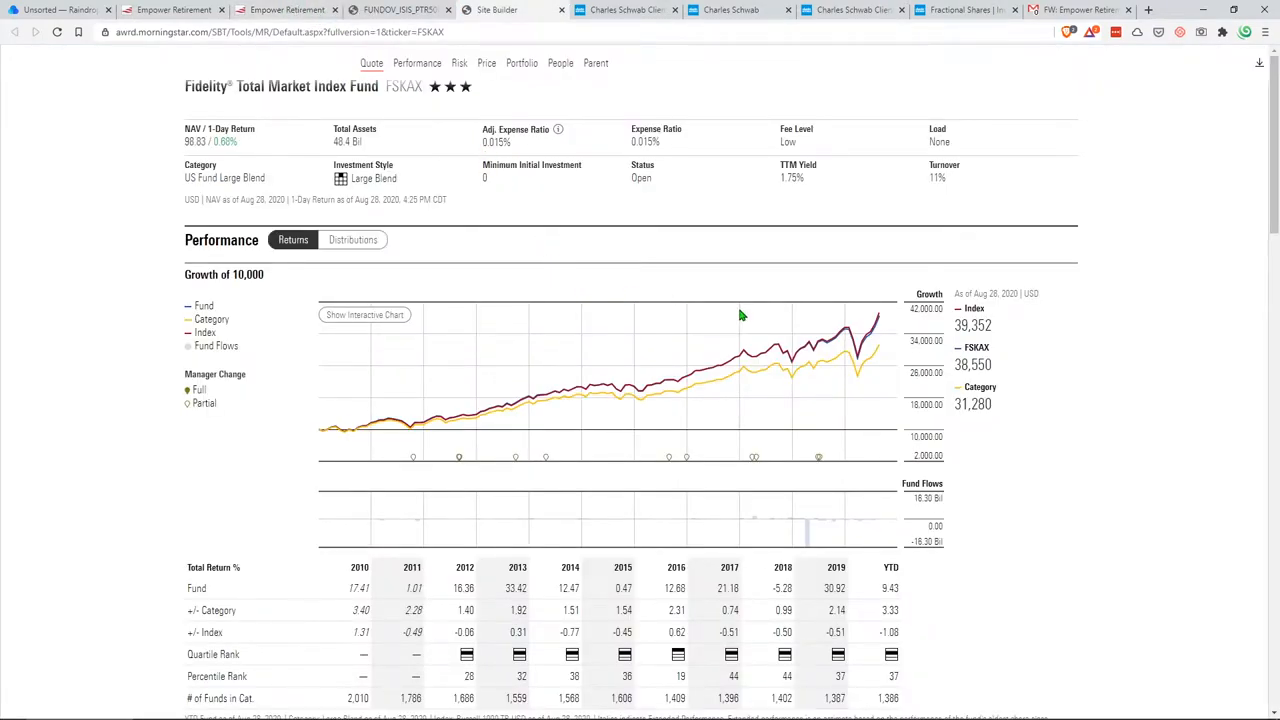
Scroll the FSKAX page through performance and exposure, marking the U.S. Equity share, down to holdings
scroll(down, 3)
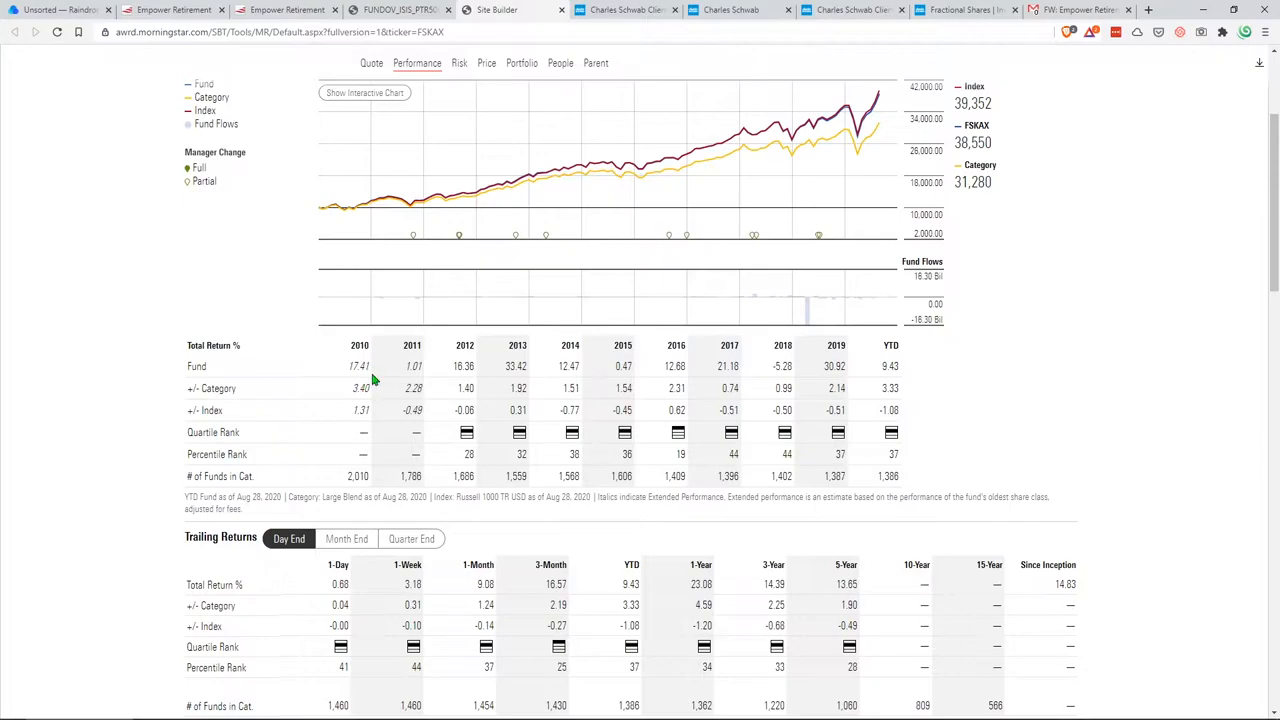
scroll(down, 3)
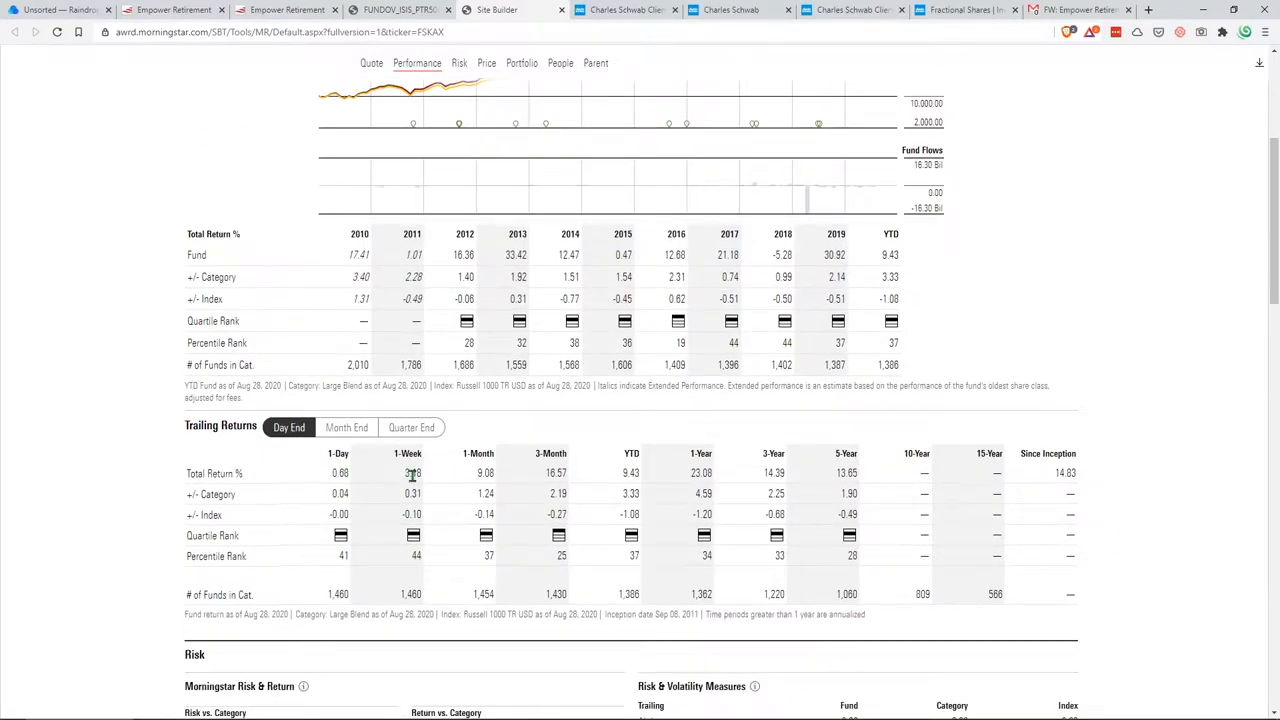
click(460, 62)
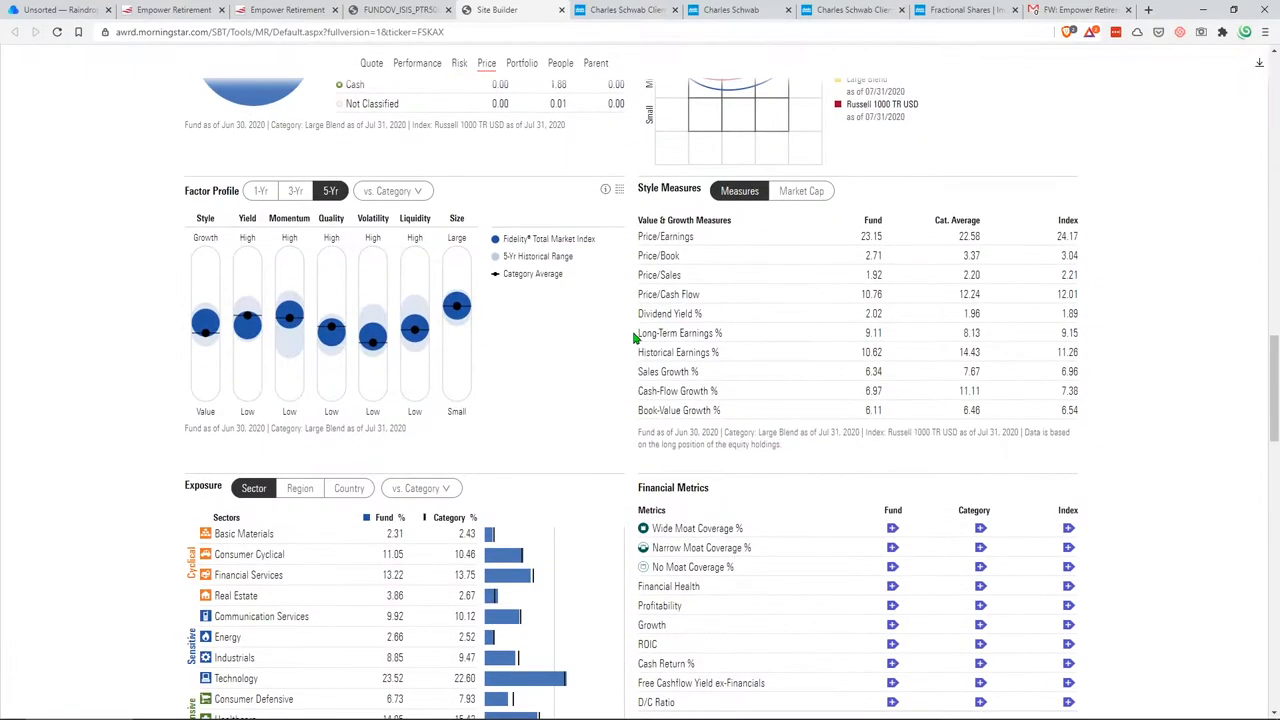
scroll(up, 3)
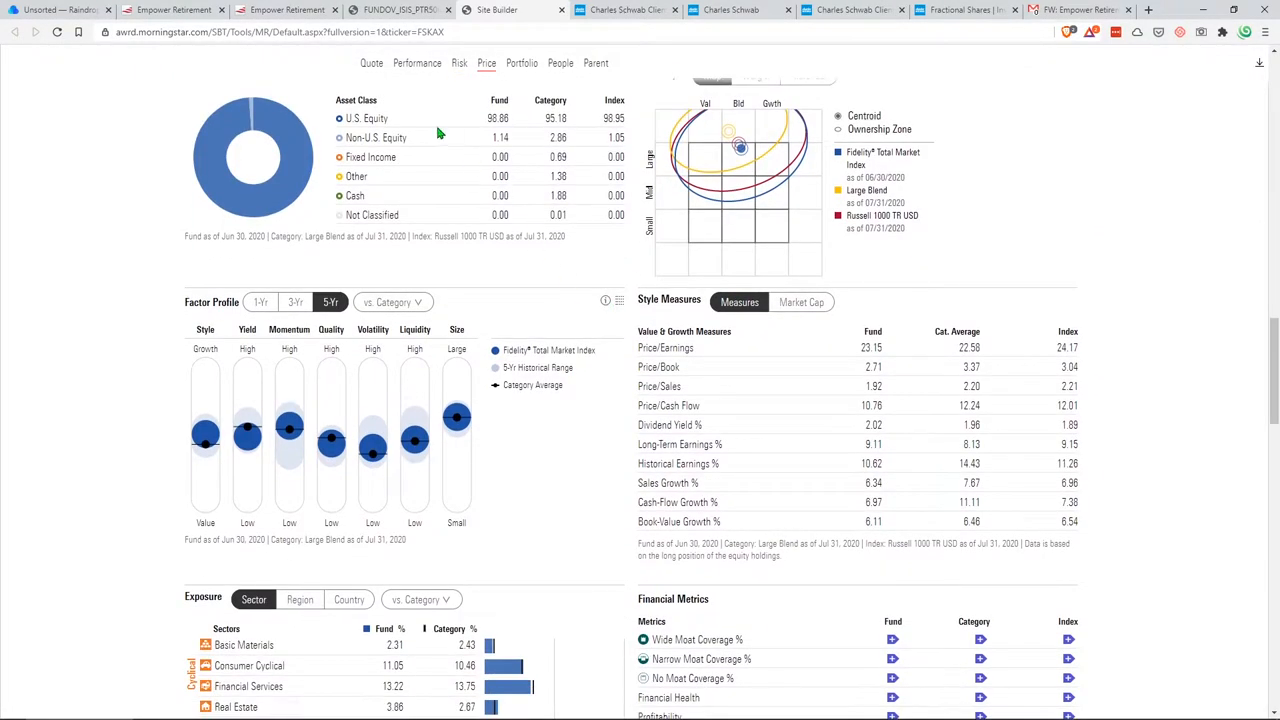
double_click(366, 118)
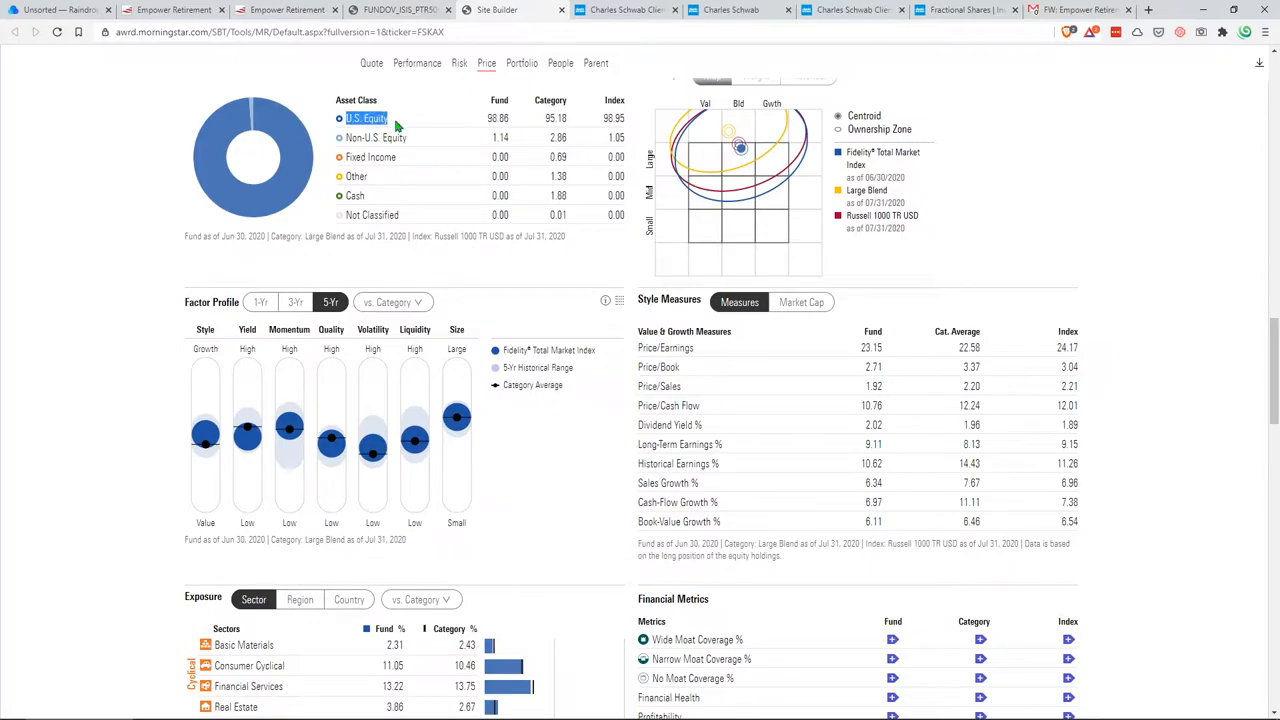
scroll(down, 3)
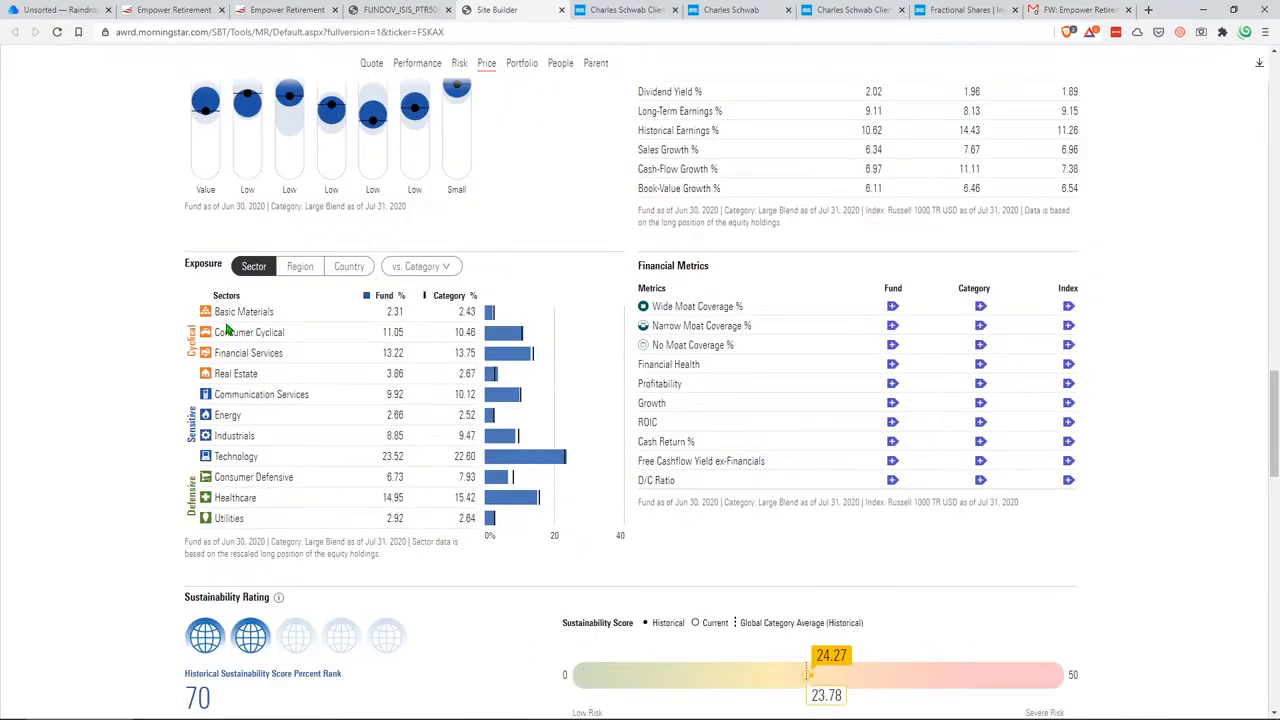
mouse_move(288, 328)
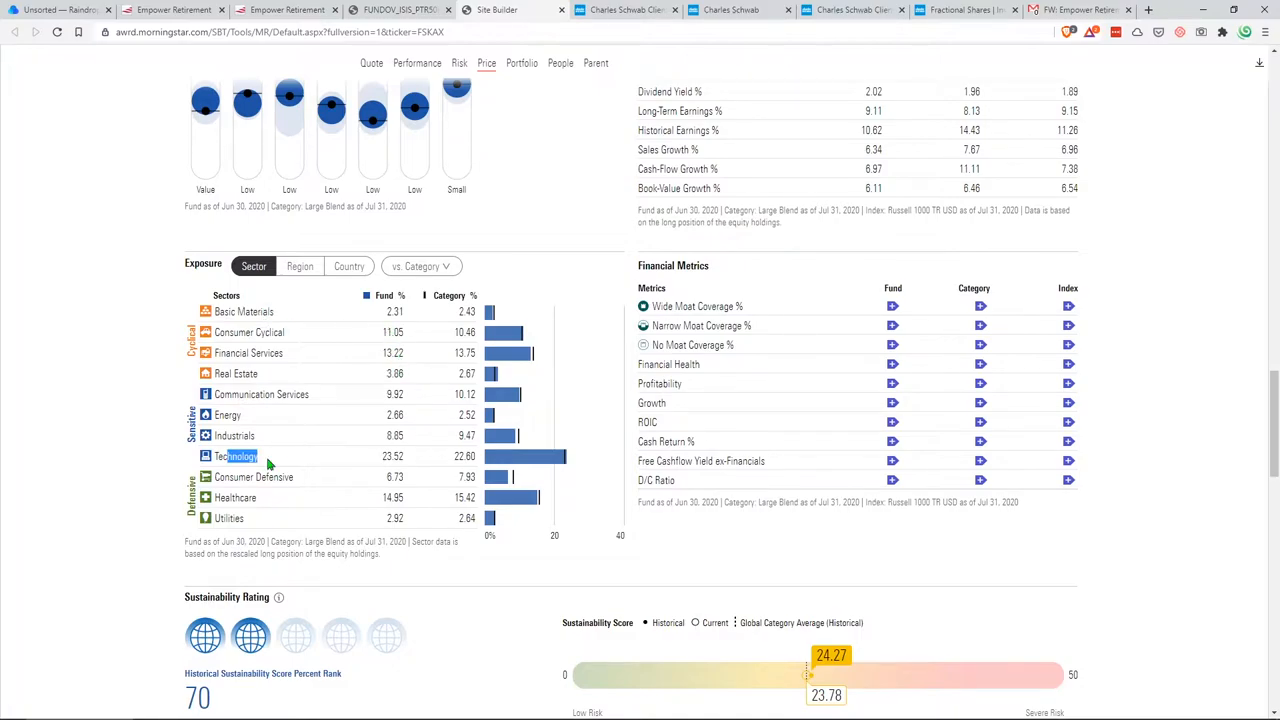
scroll(down, 3)
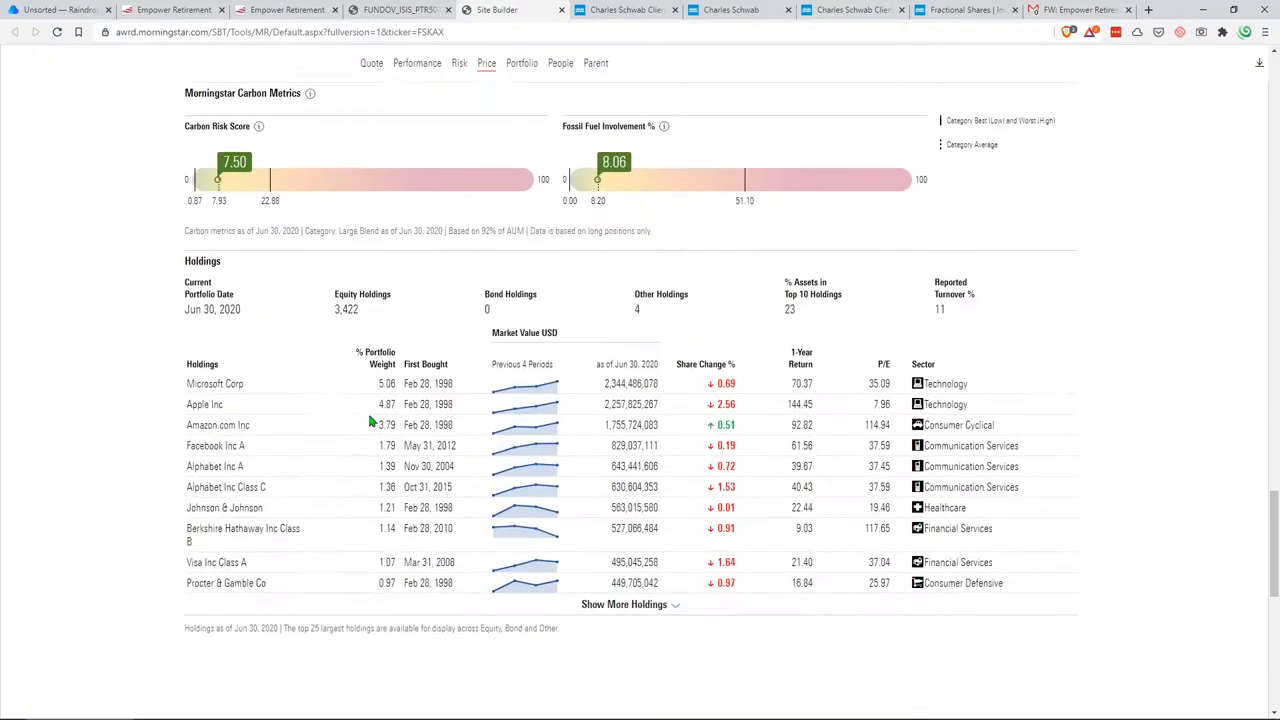
Highlight the Johnson & Johnson, Berkshire Hathaway and Visa holdings, then switch to the Investopedia Roth IRA article
scroll(down, 3)
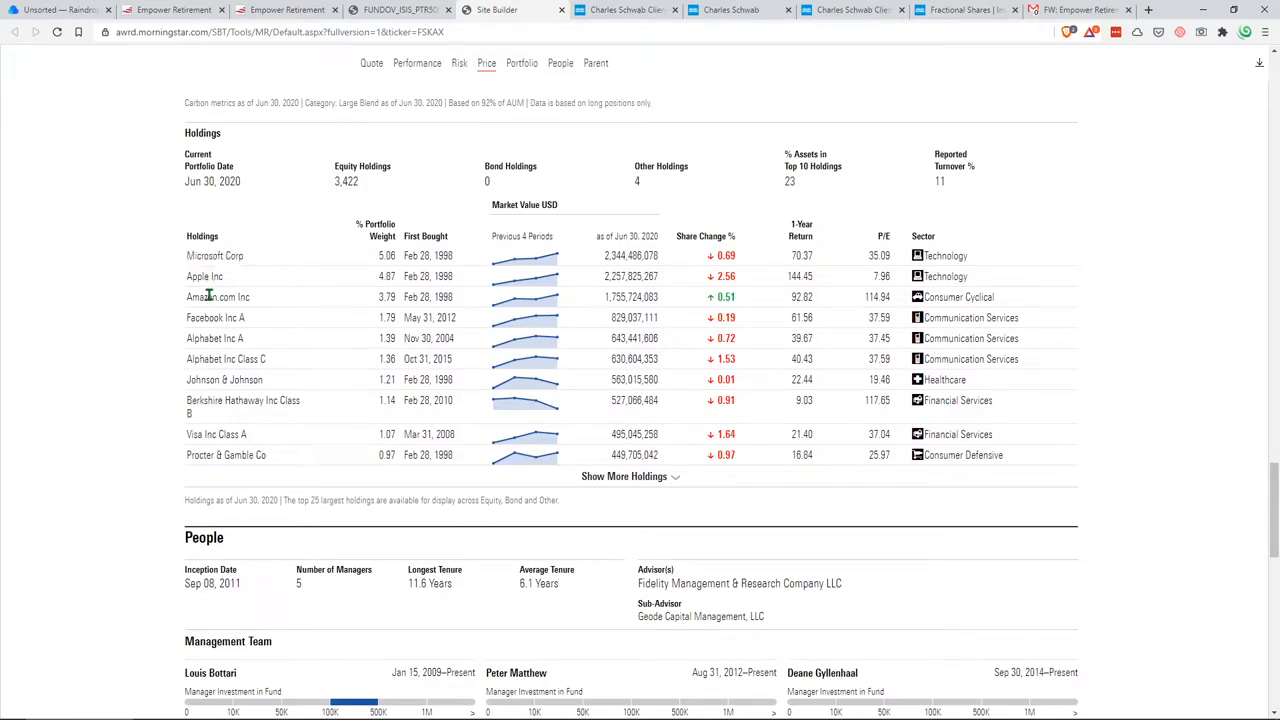
double_click(208, 358)
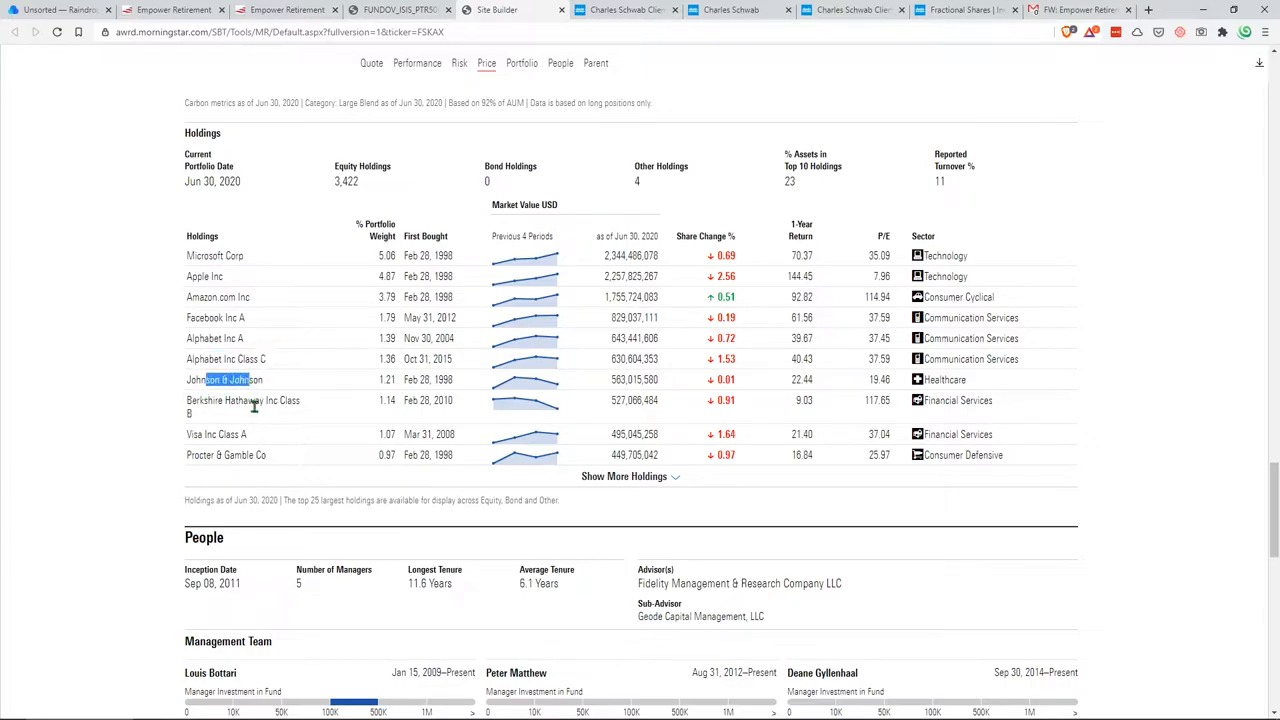
drag(210, 380, 216, 434)
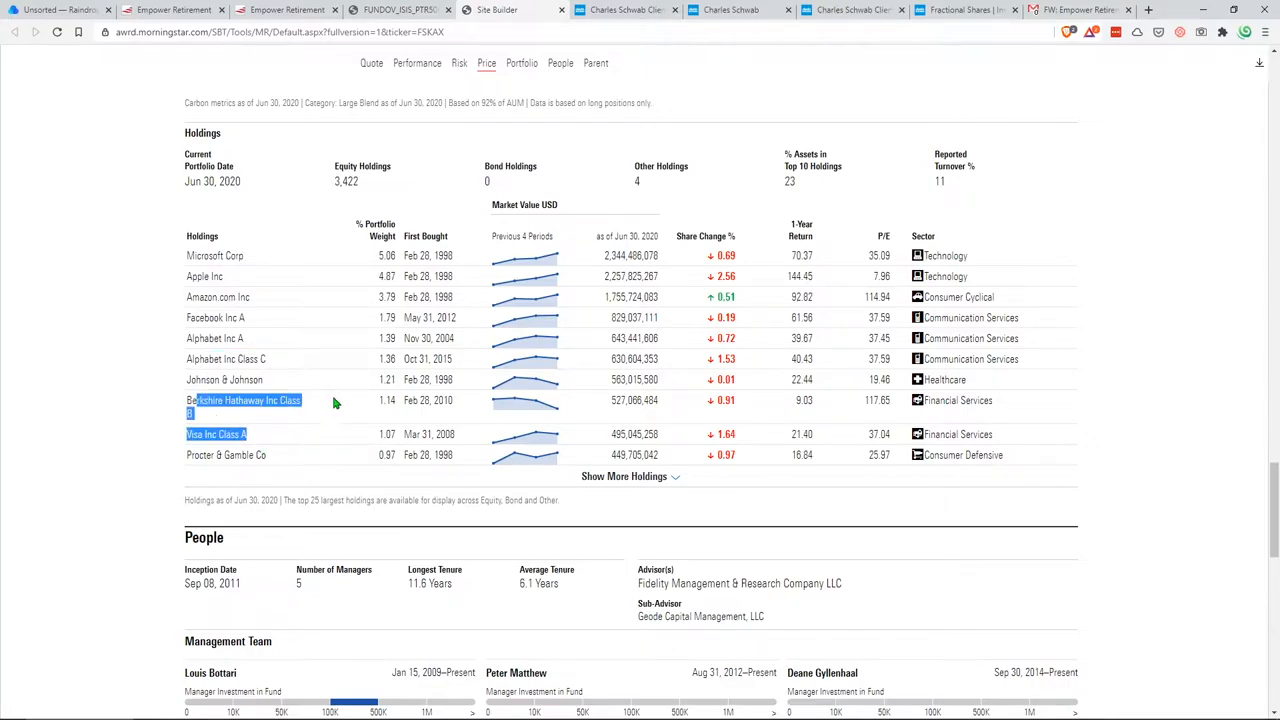
mouse_move(360, 390)
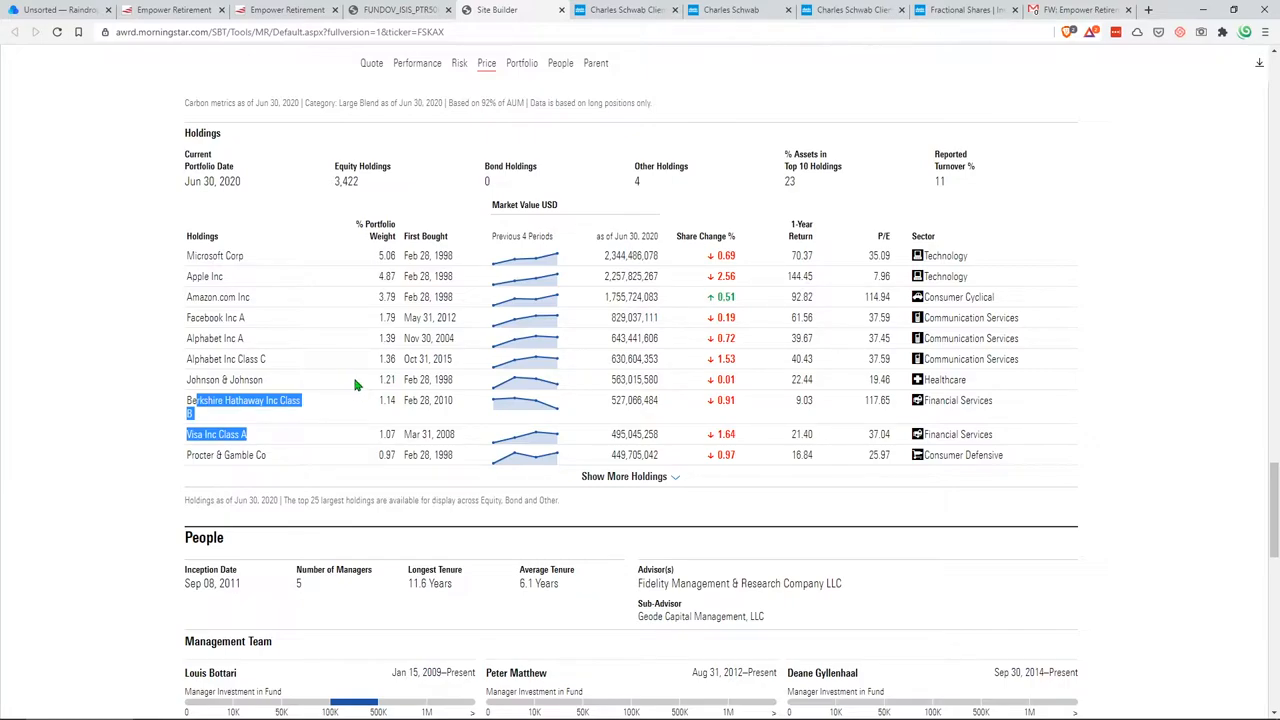
mouse_move(476, 250)
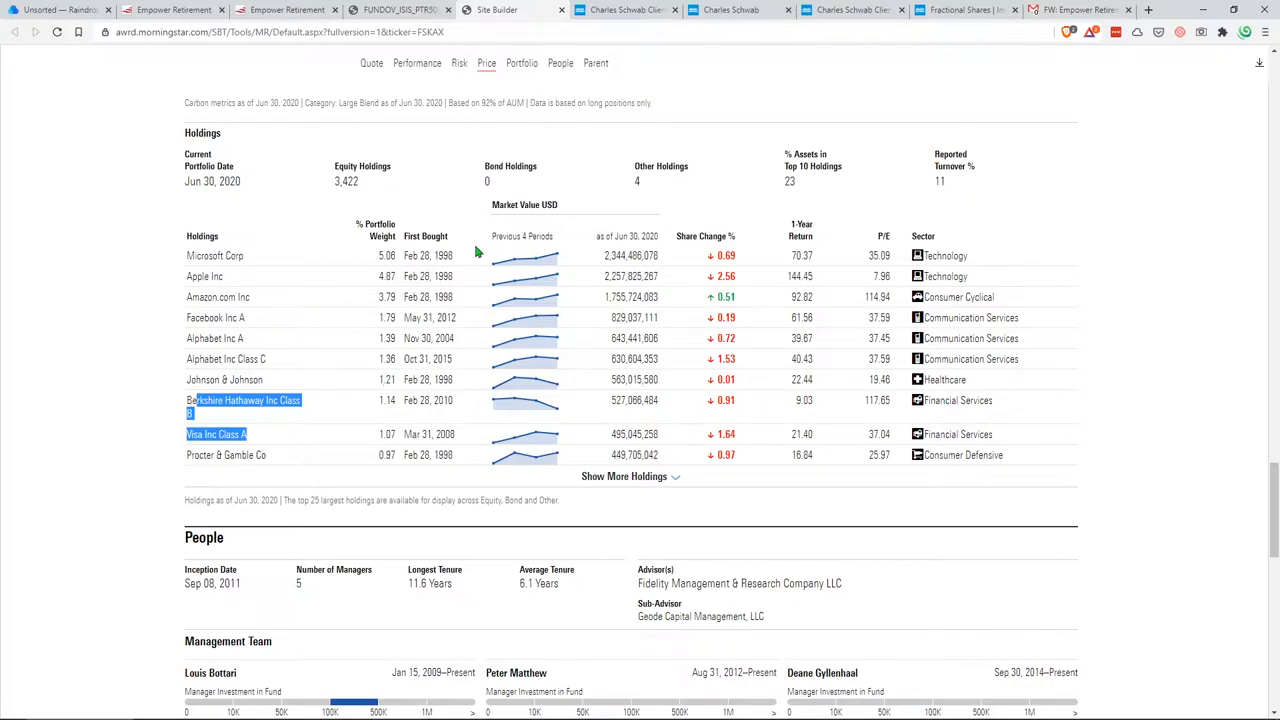
mouse_move(220, 278)
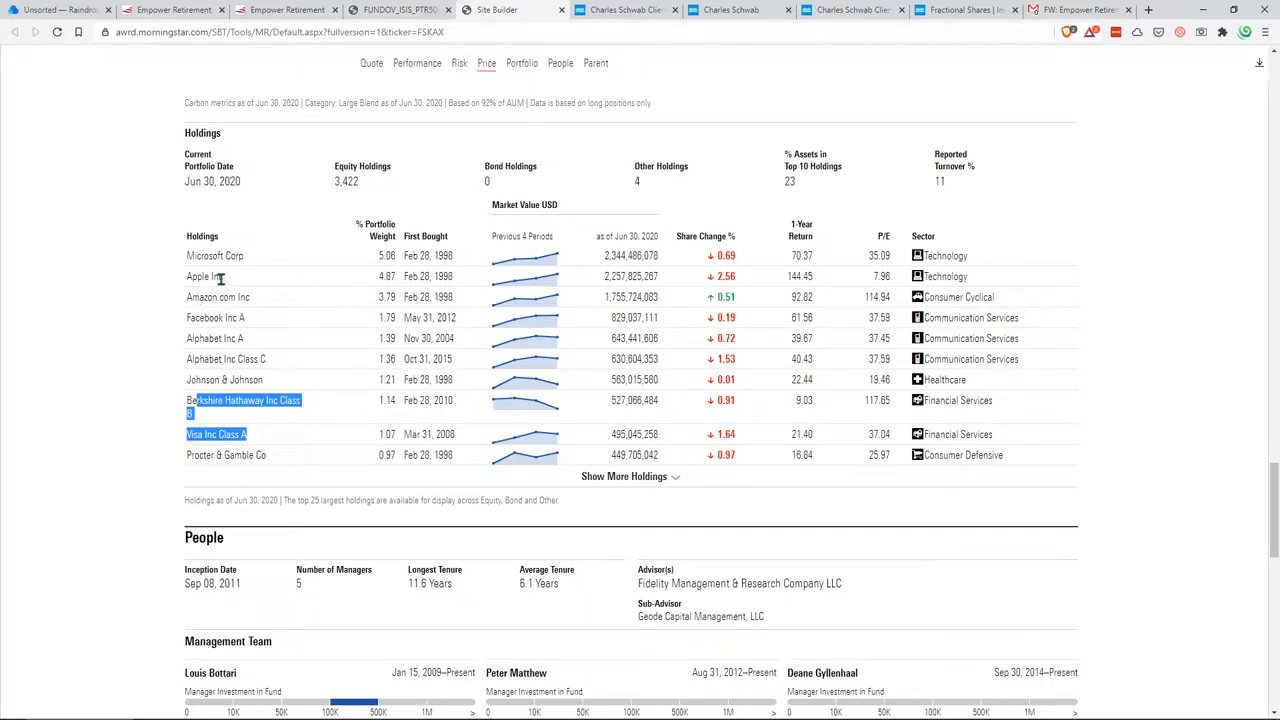
double_click(204, 276)
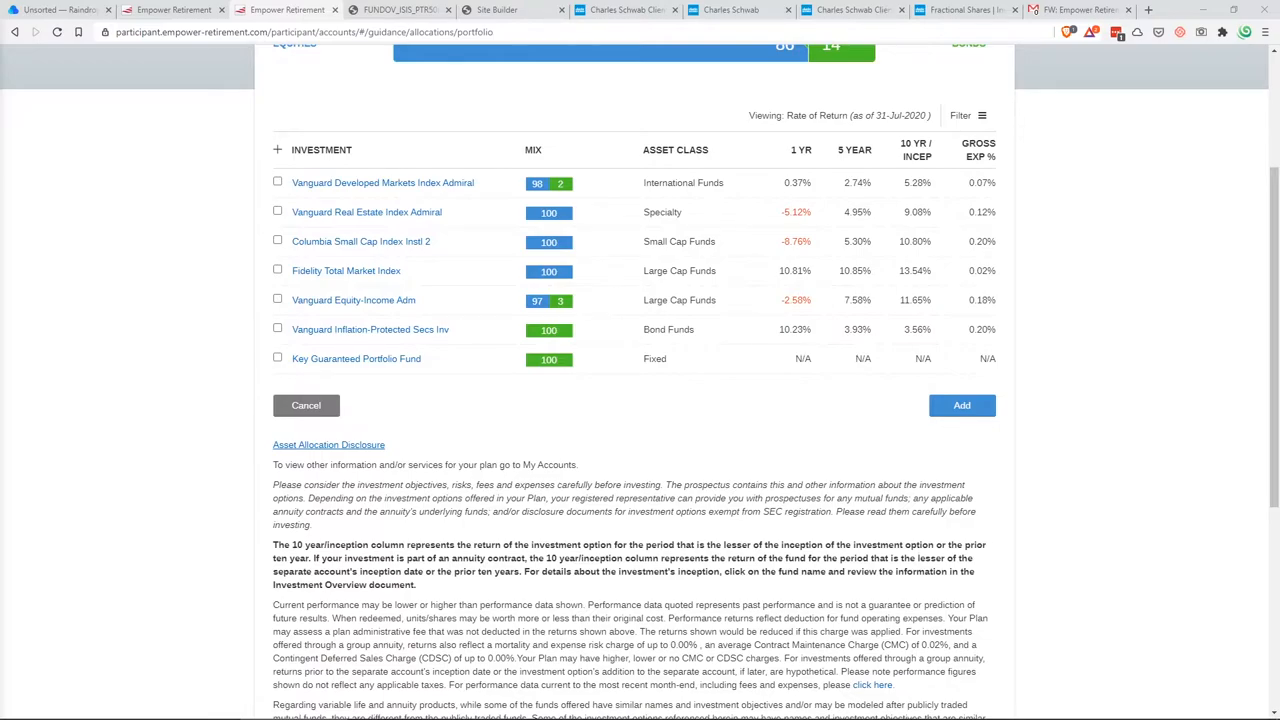
click(620, 10)
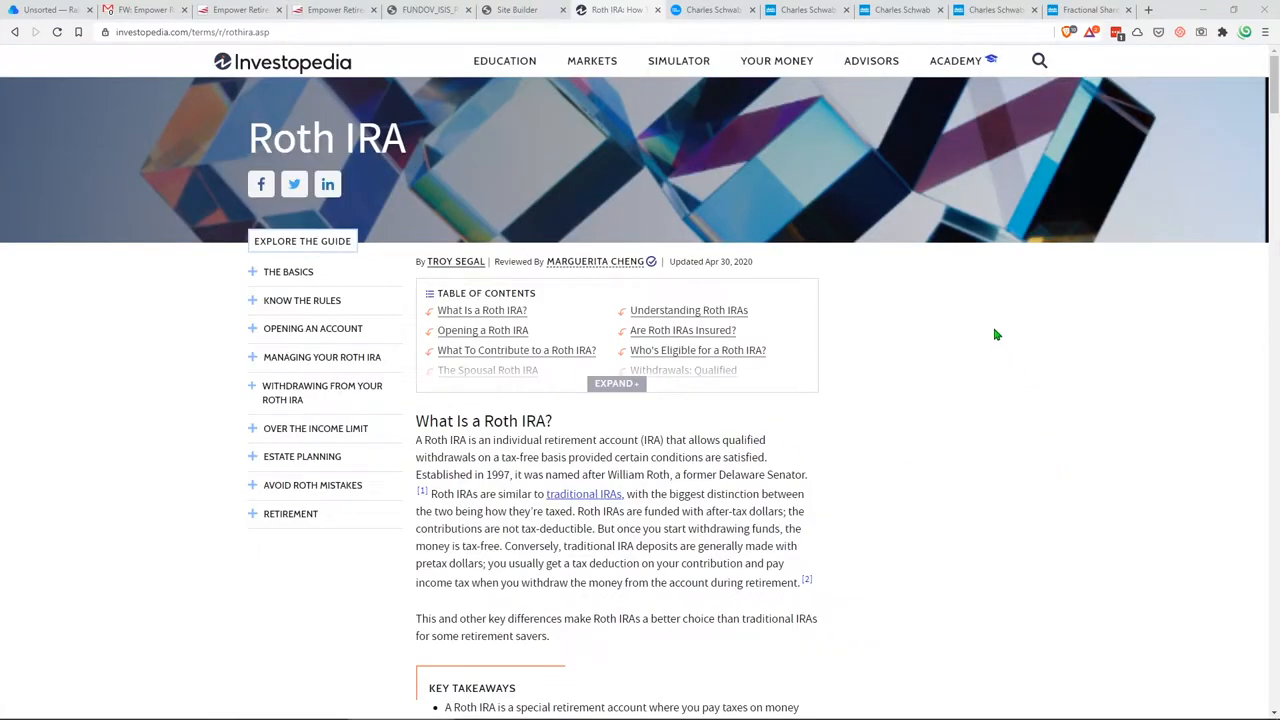
mouse_move(1000, 326)
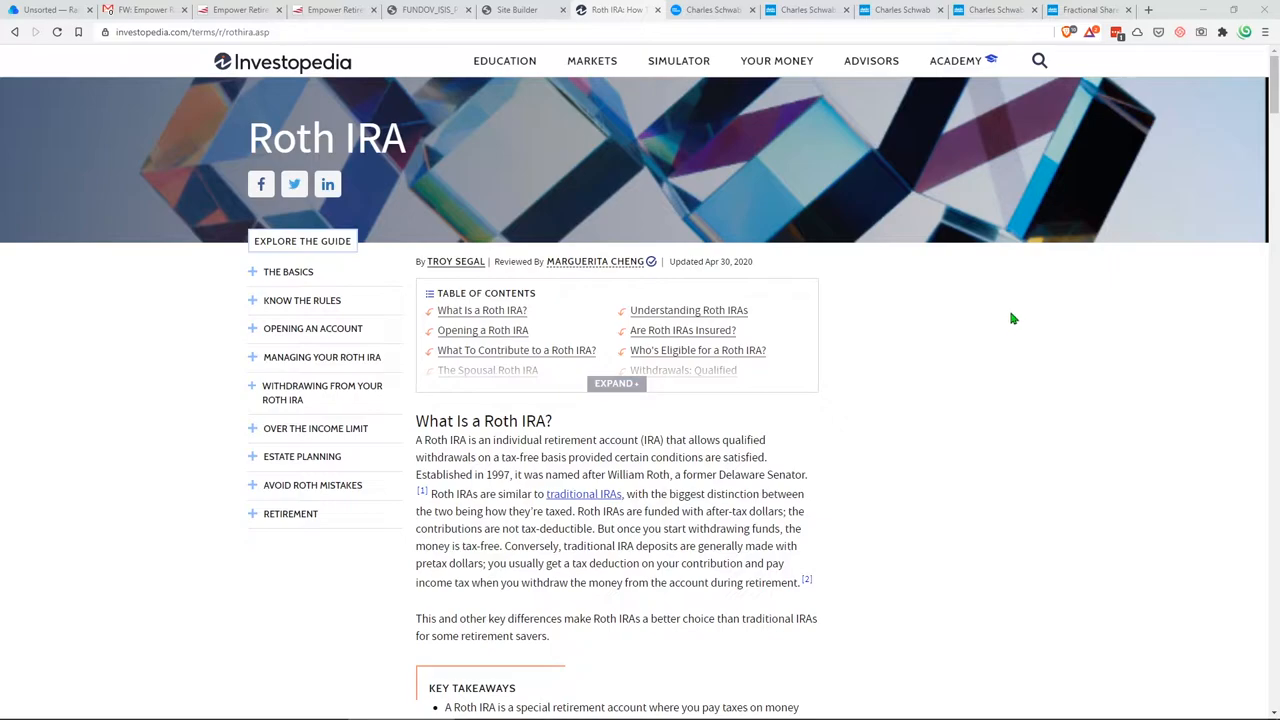
mouse_move(1008, 226)
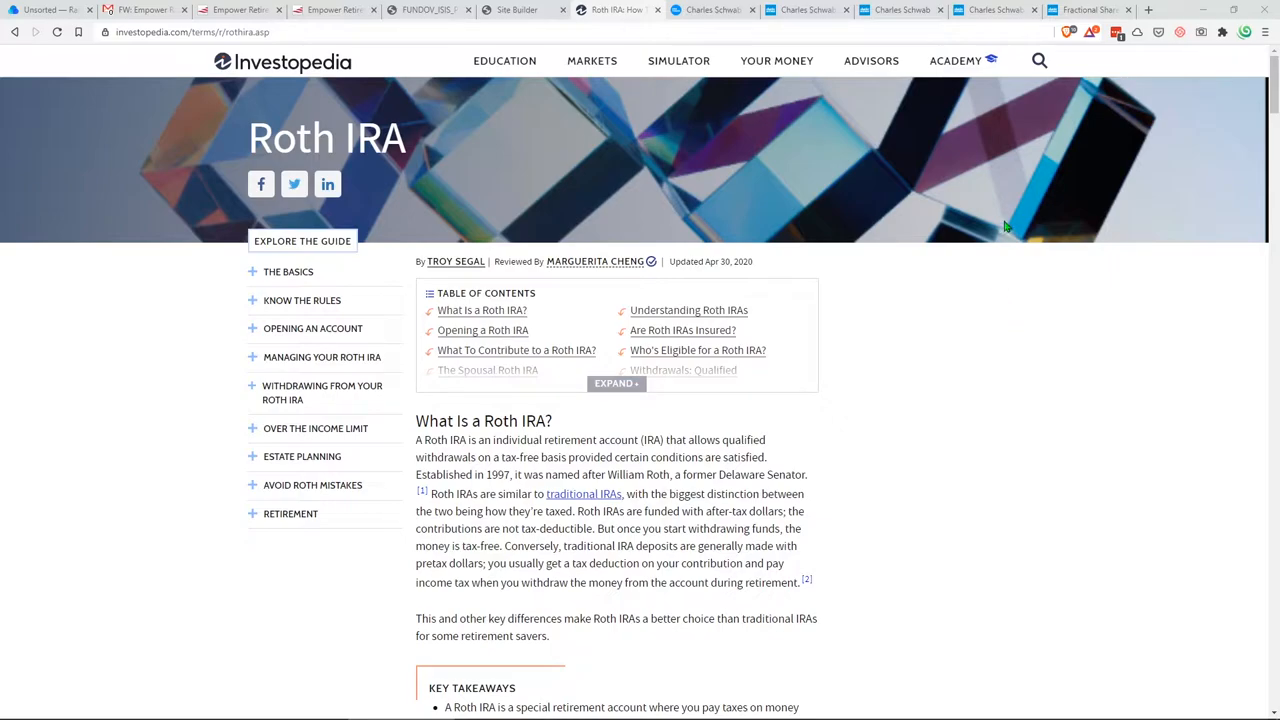
mouse_move(972, 284)
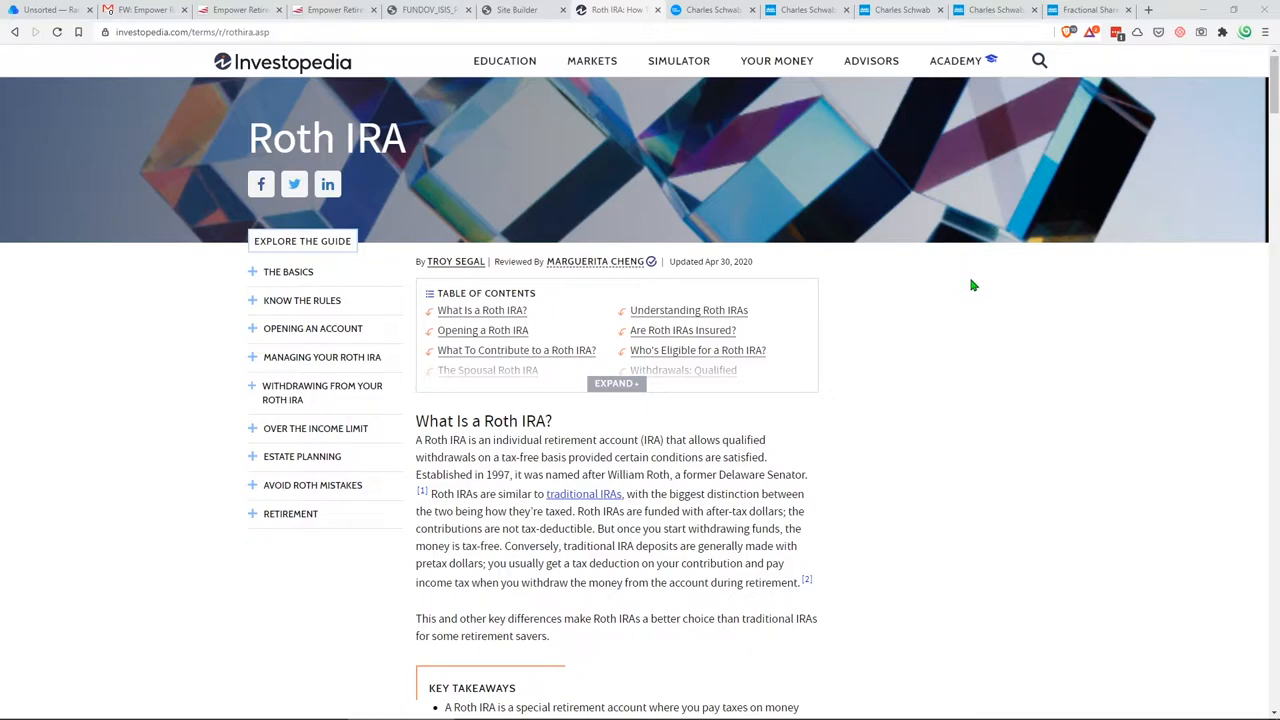
mouse_move(994, 272)
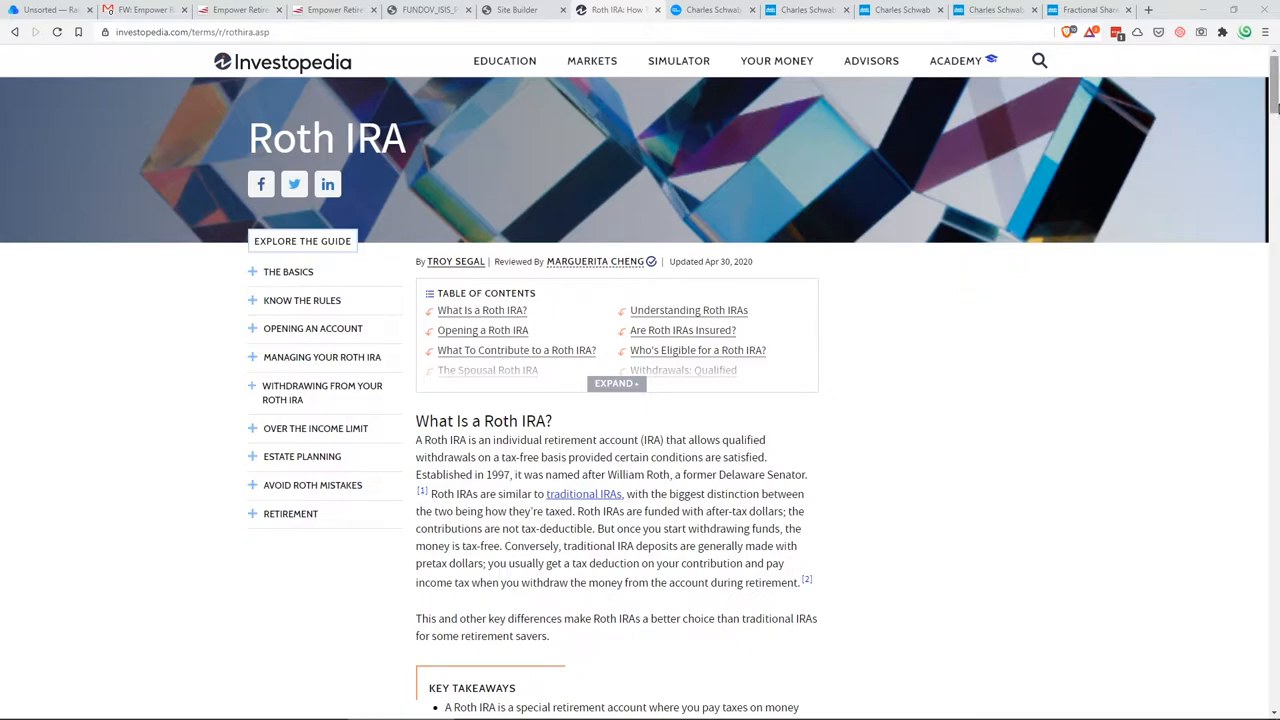
Scroll the Roth IRA article through the income limits table and withdrawal rules
scroll(down, 3)
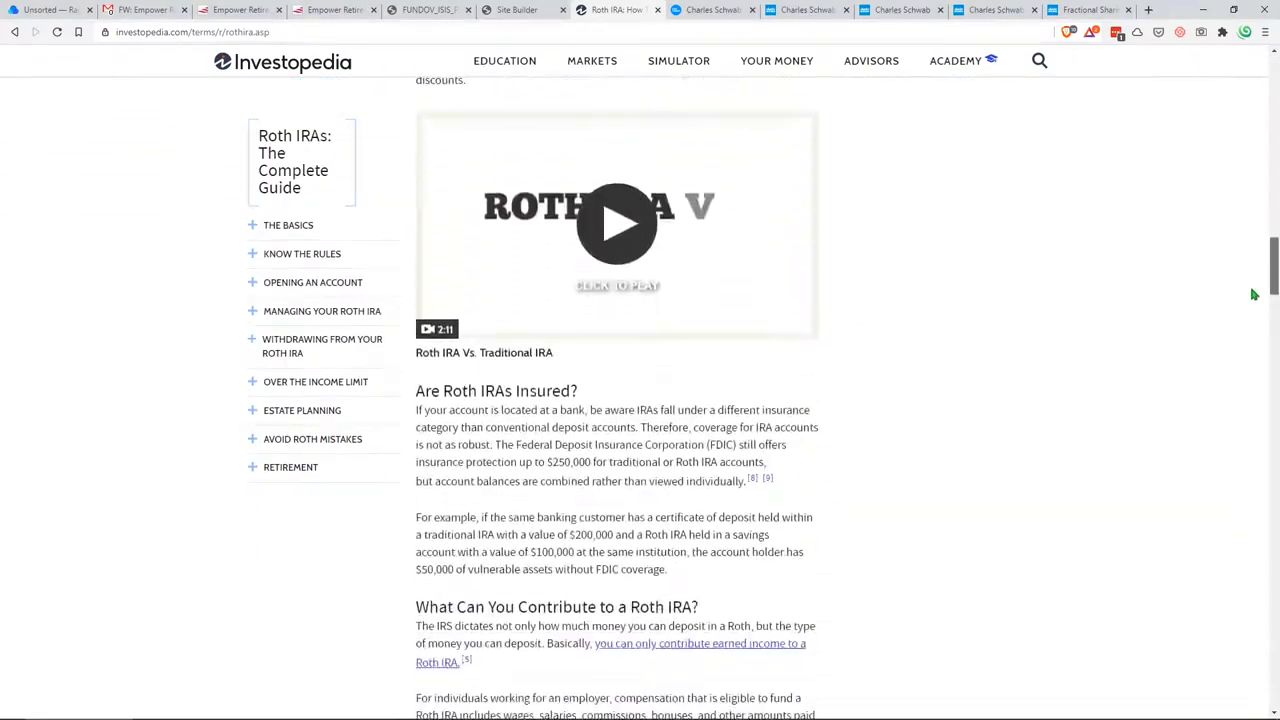
scroll(down, 3)
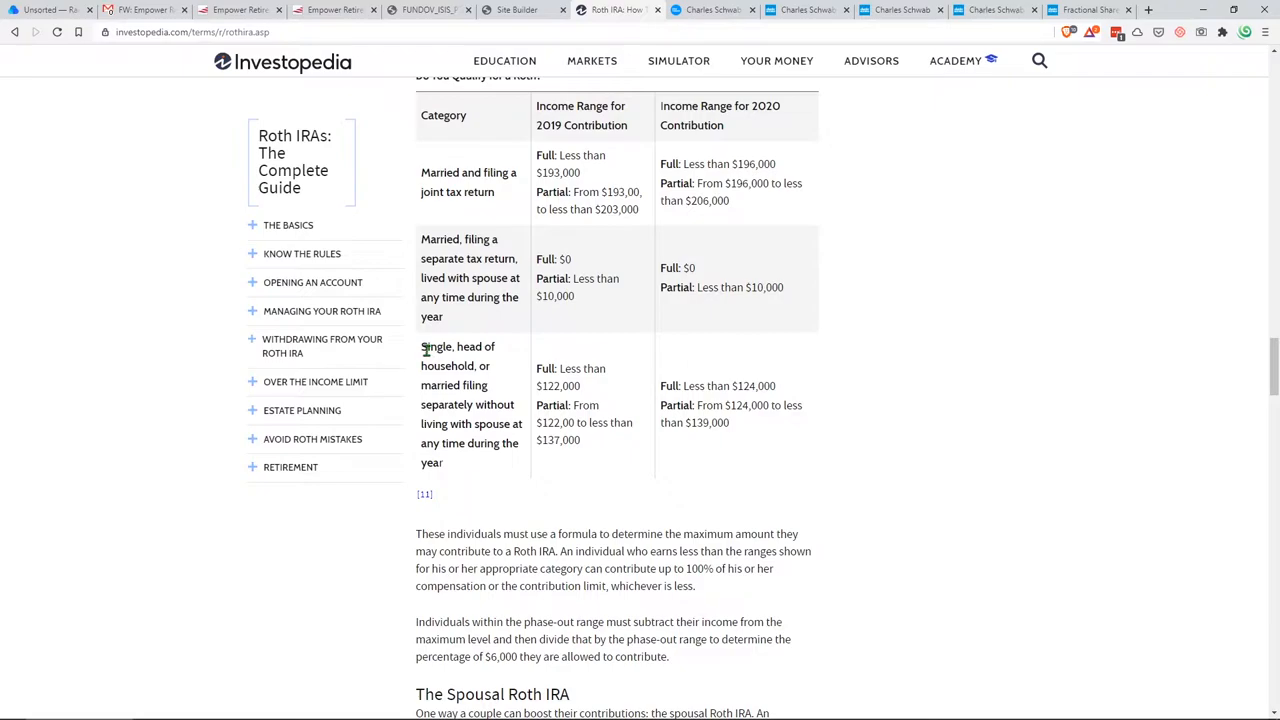
double_click(756, 386)
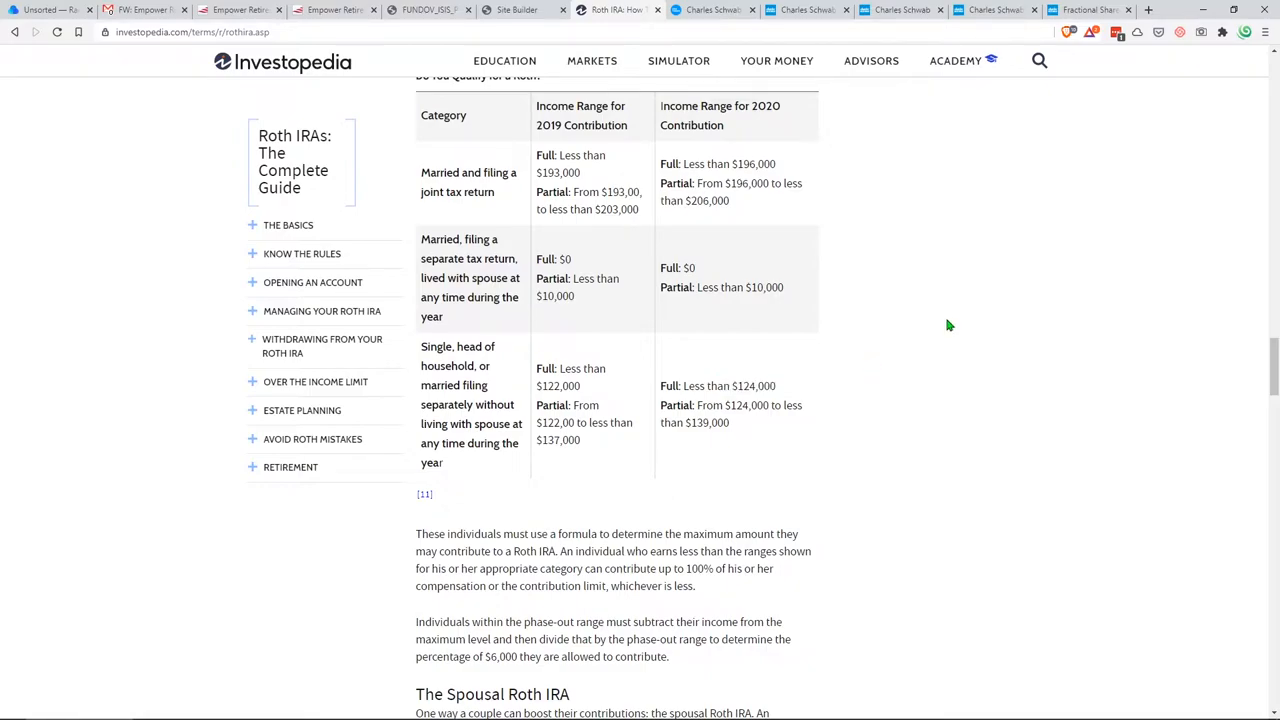
scroll(down, 3)
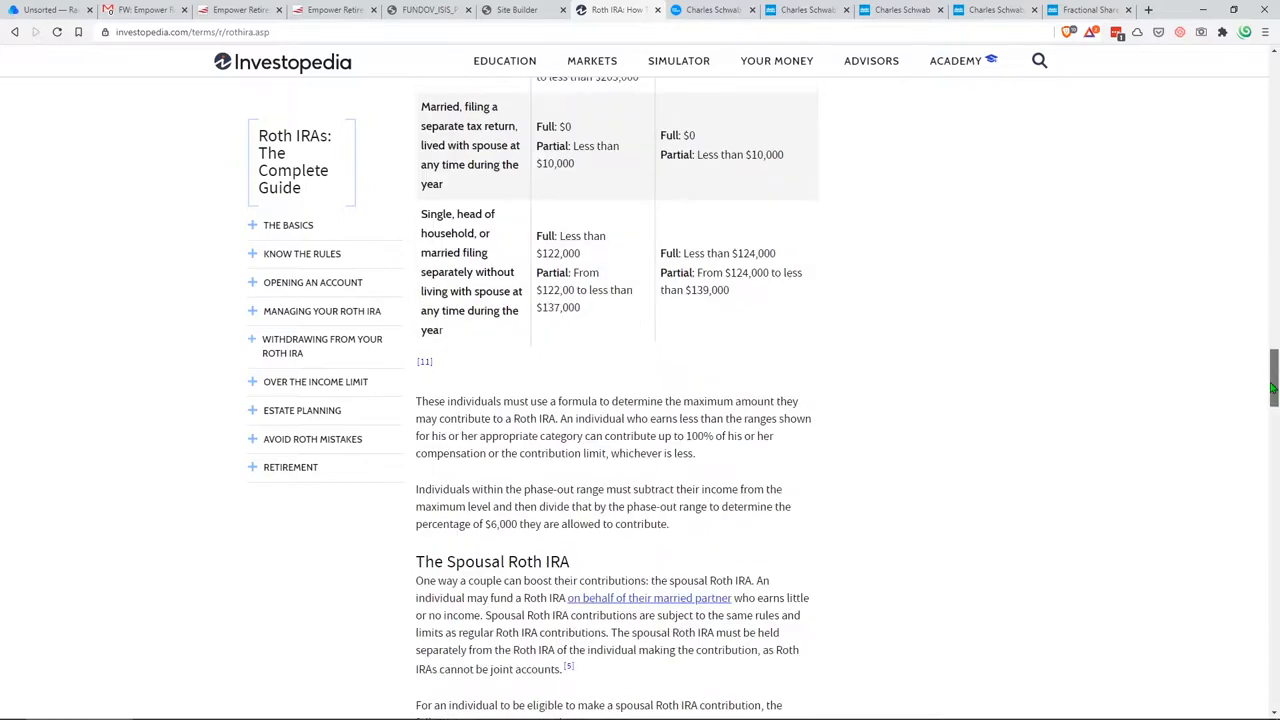
scroll(down, 3)
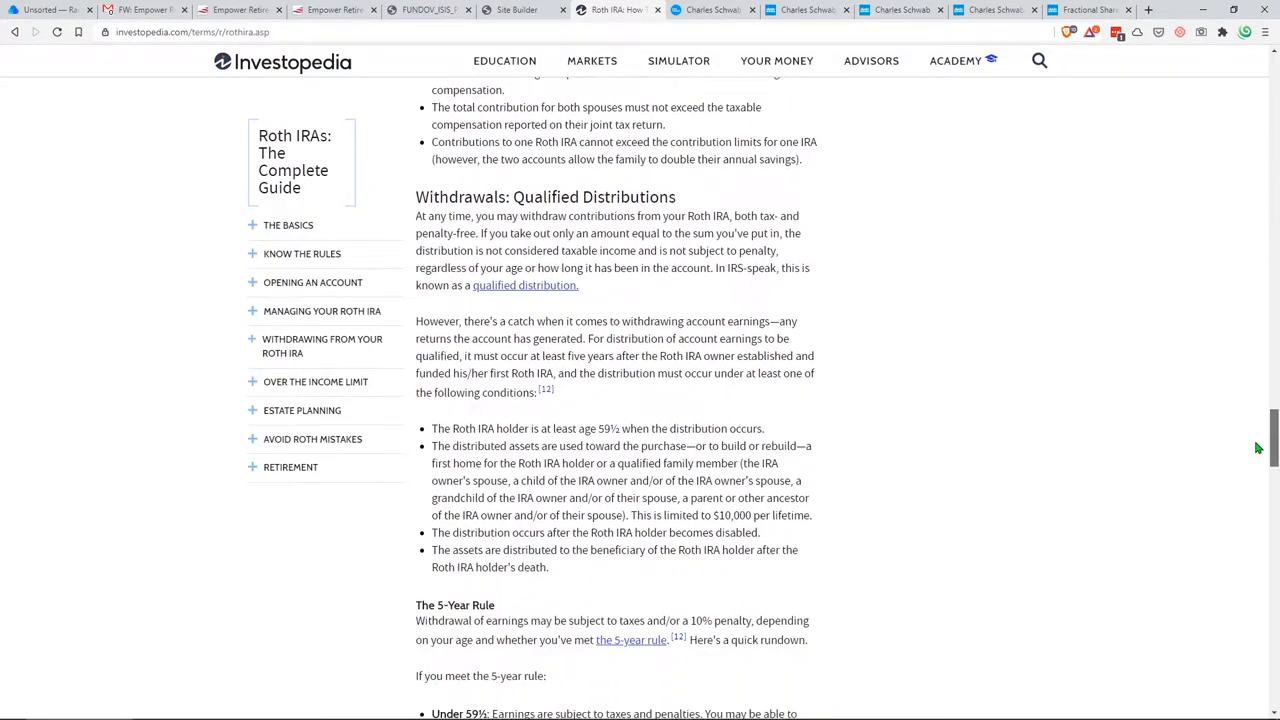
scroll(down, 3)
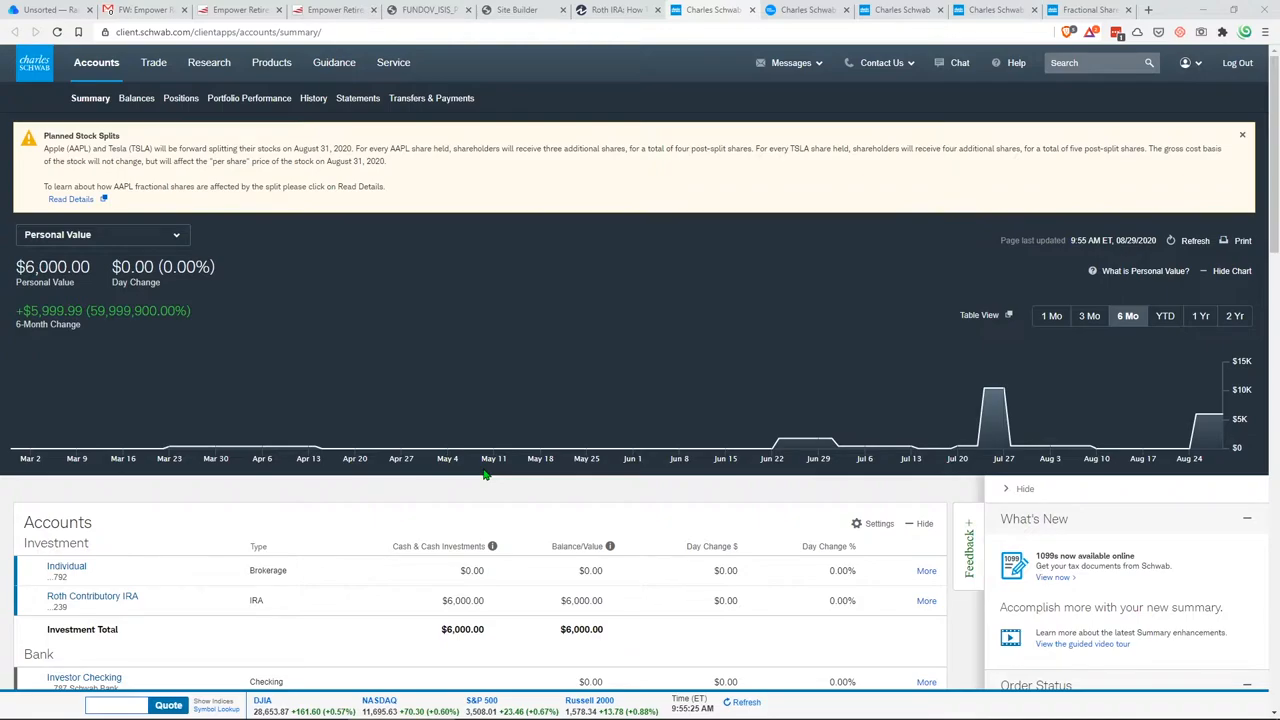
Scroll the Schwab accounts summary past the $6,000 Roth IRA and $0 Investor Checking balances
scroll(down, 3)
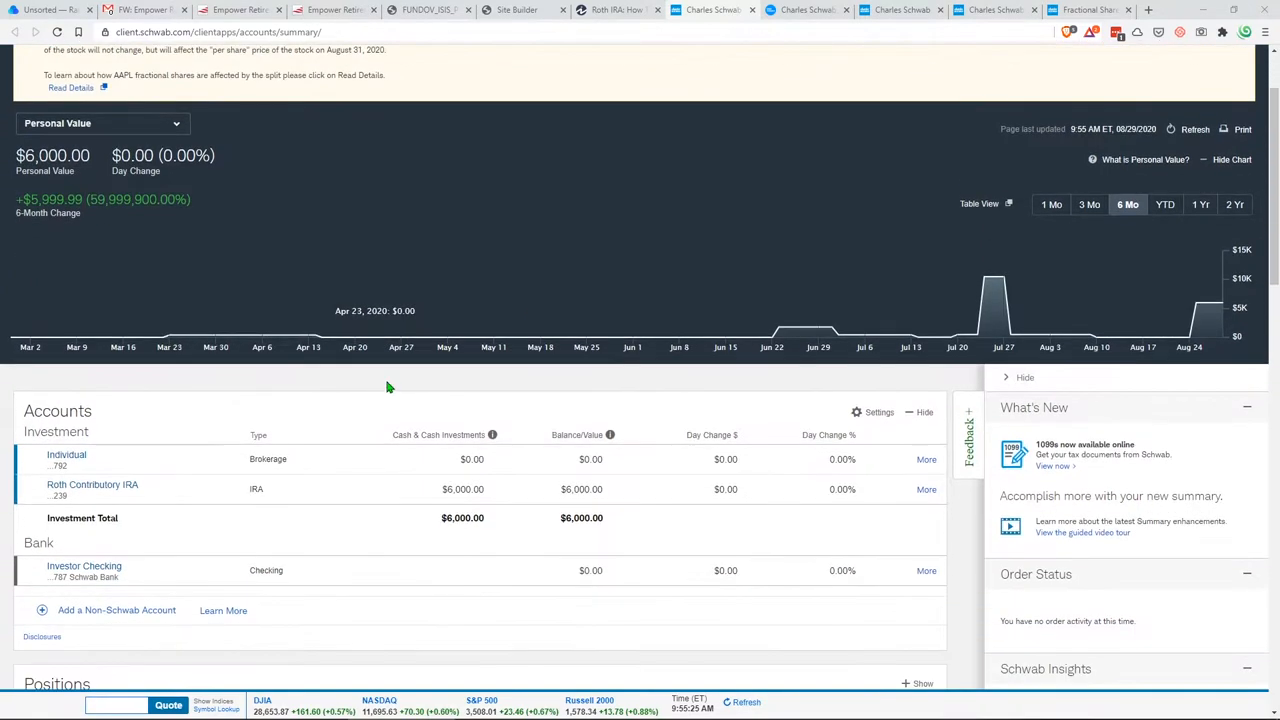
scroll(down, 3)
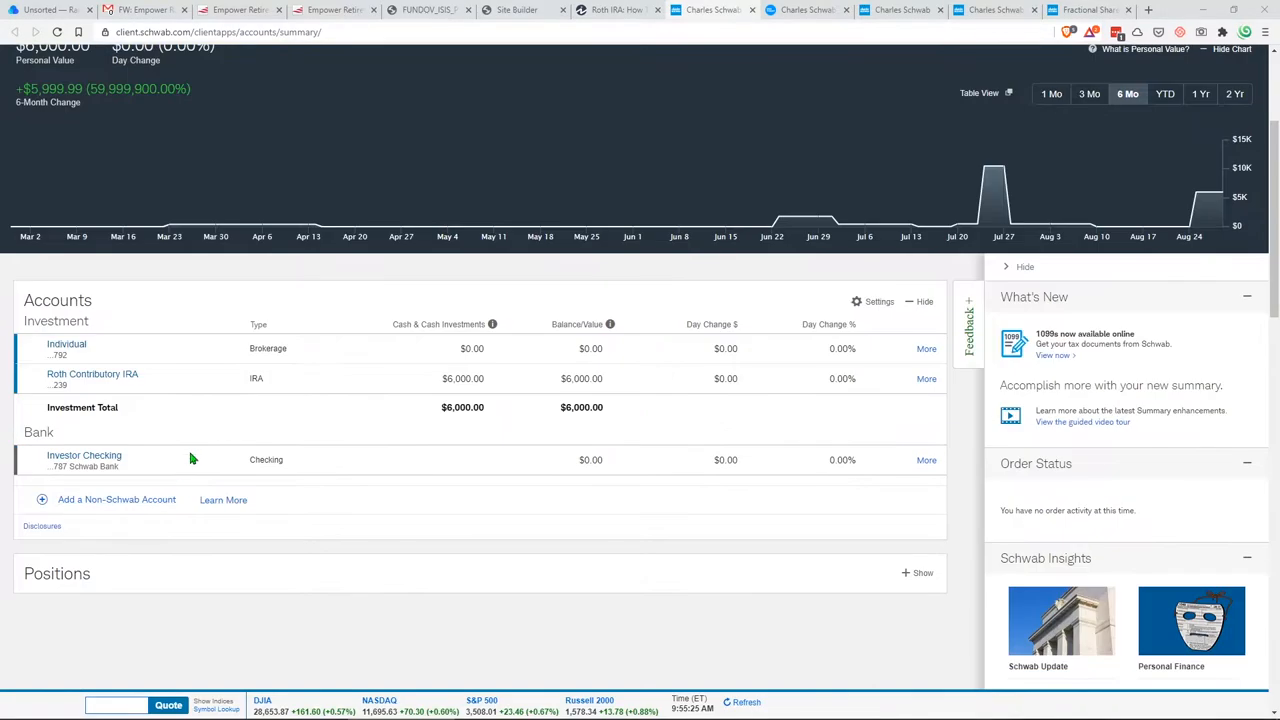
mouse_move(492, 414)
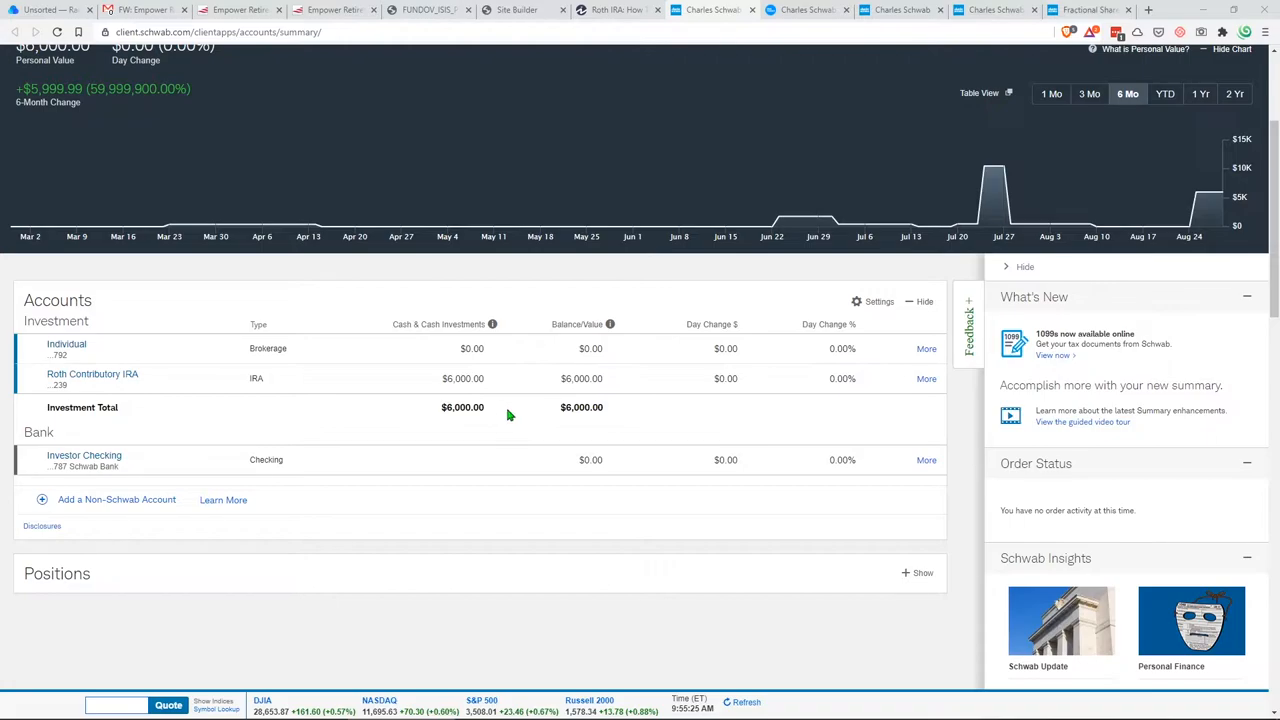
mouse_move(664, 396)
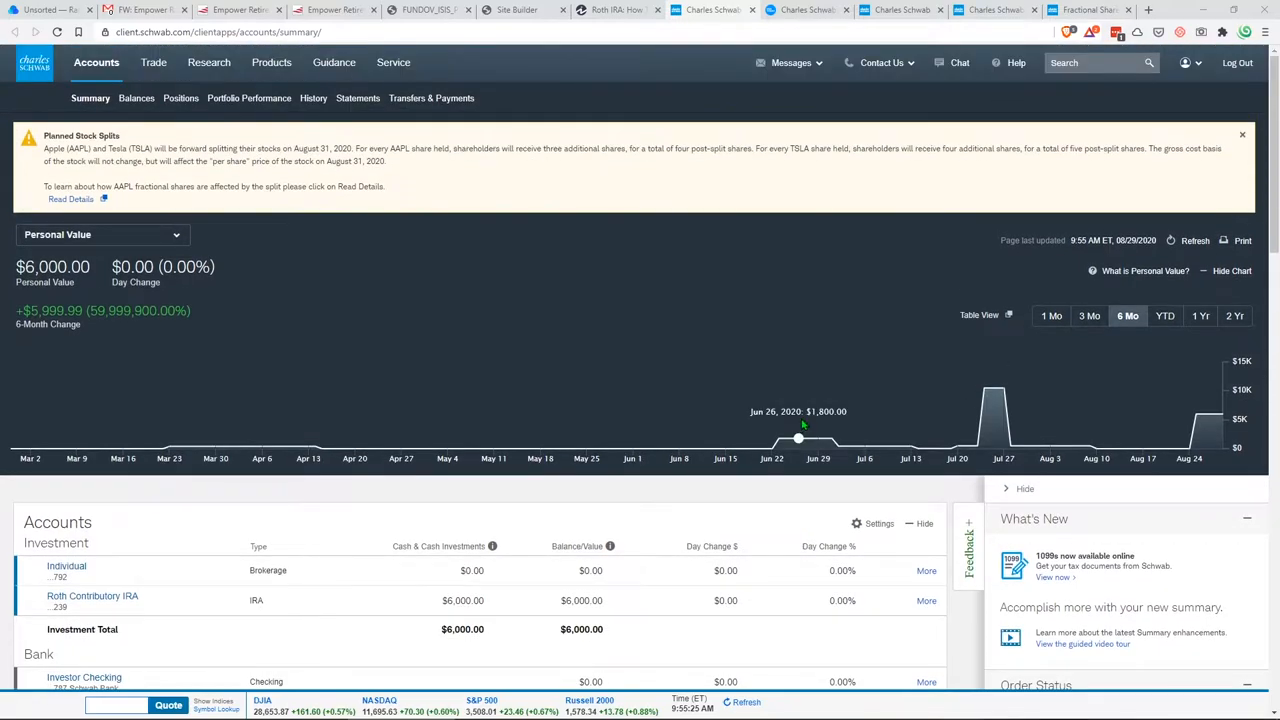
mouse_move(840, 164)
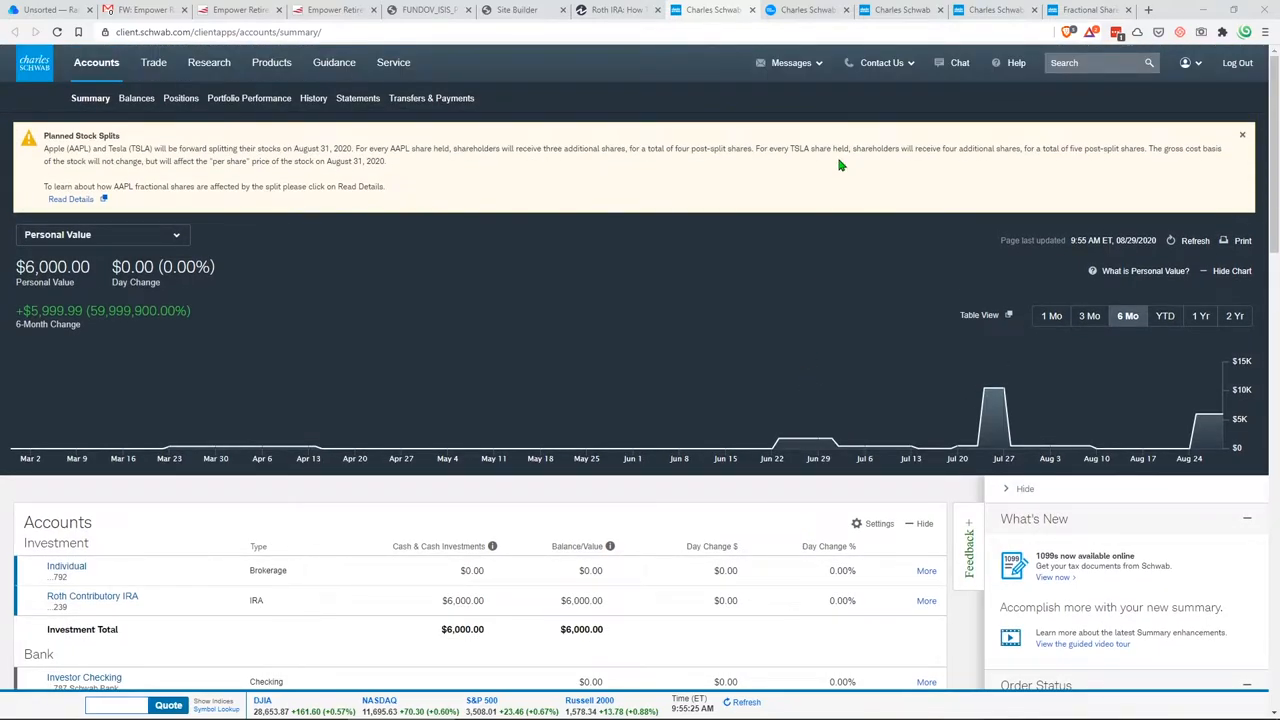
mouse_move(832, 146)
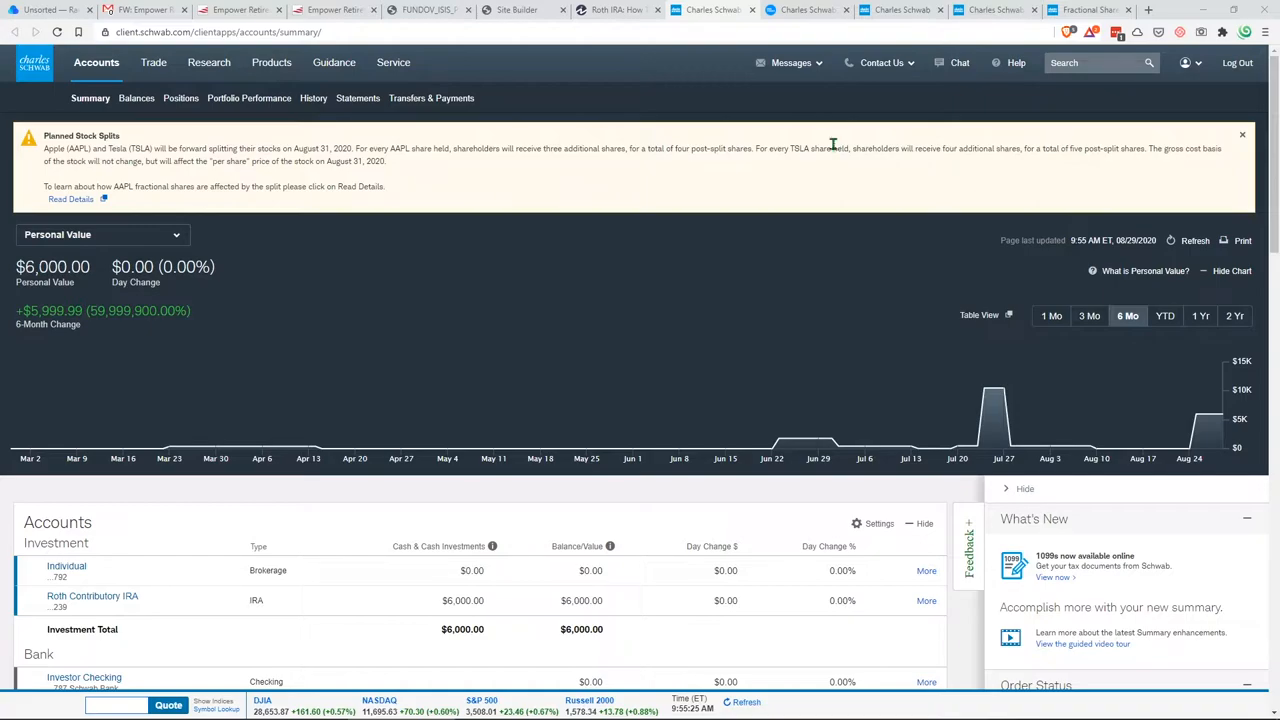
scroll(down, 3)
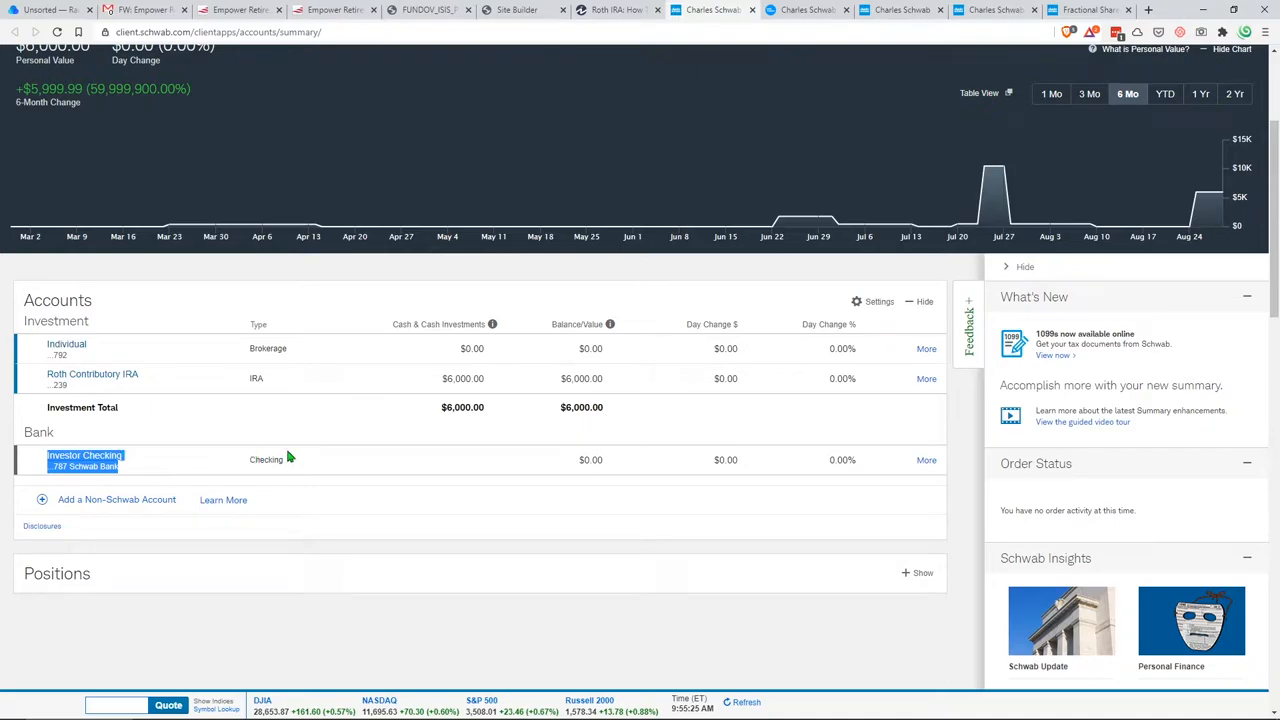
mouse_move(336, 452)
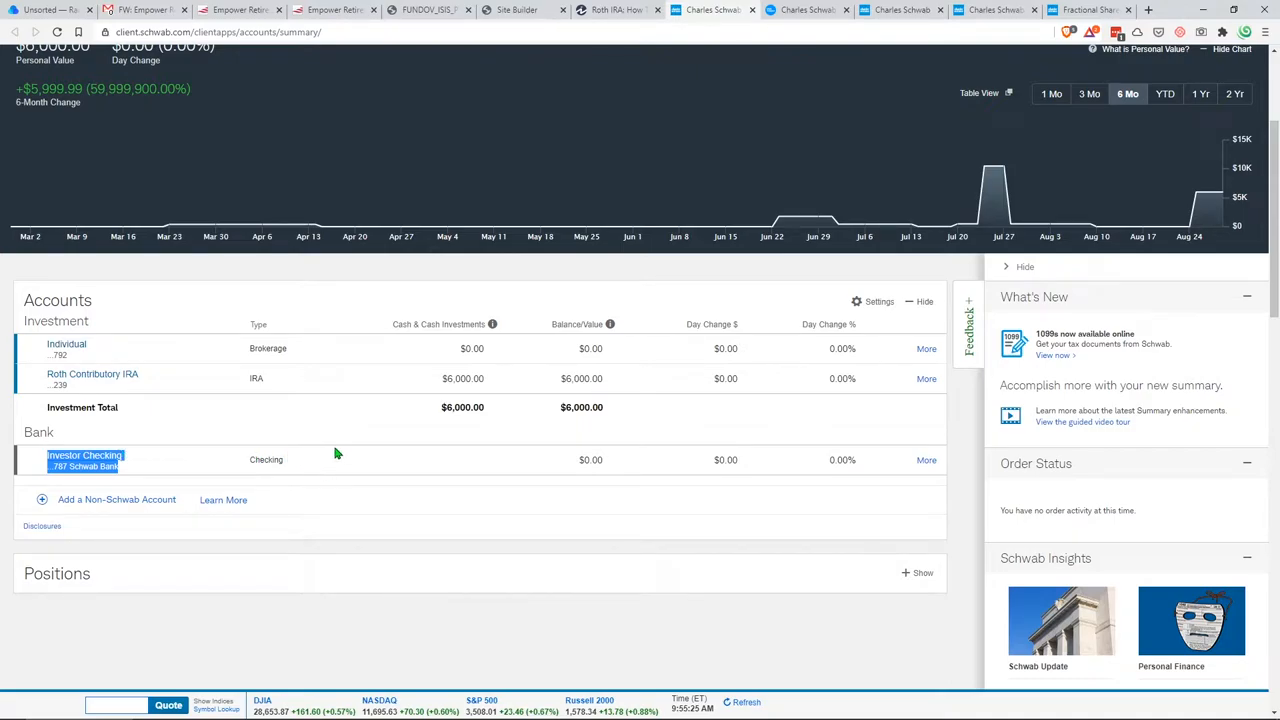
mouse_move(596, 476)
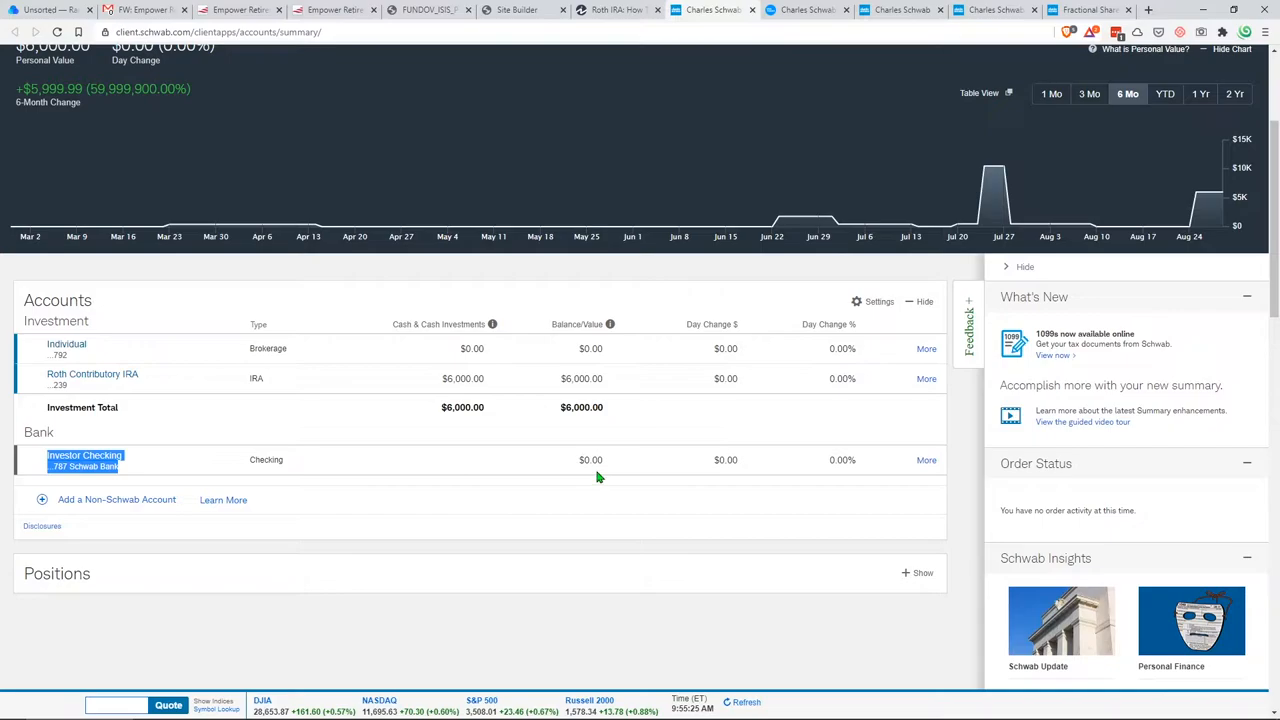
mouse_move(614, 462)
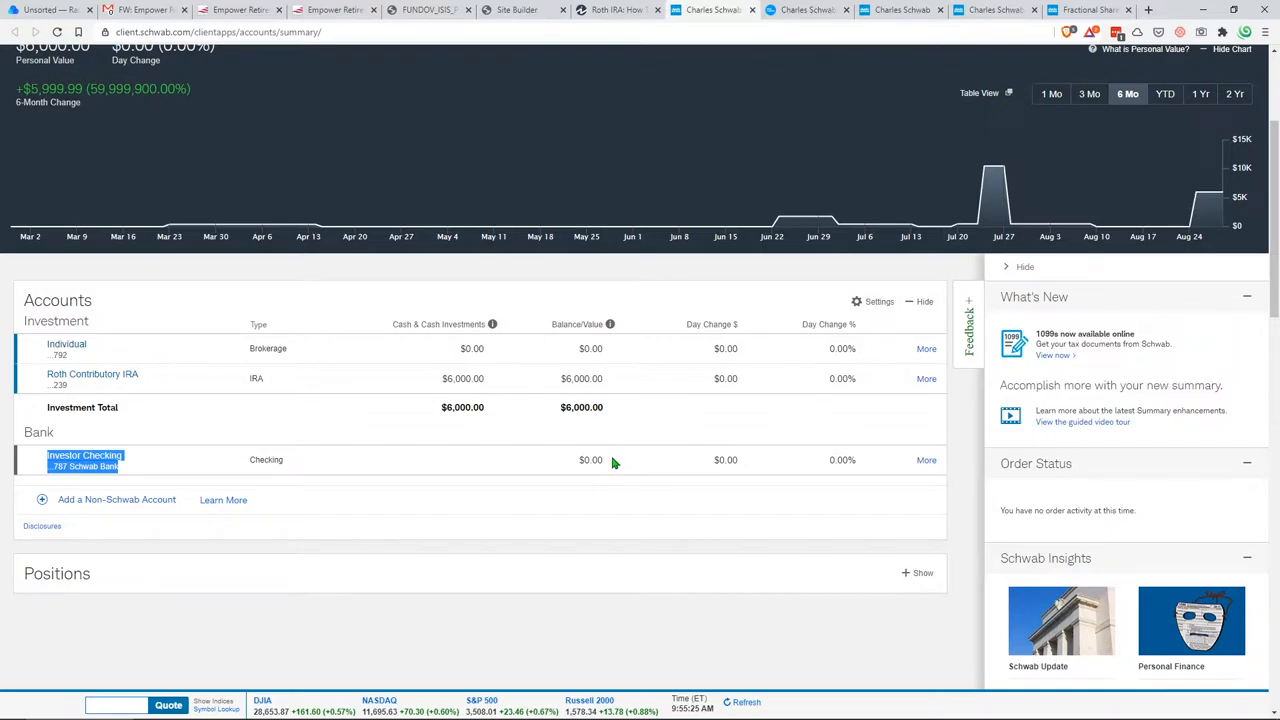
mouse_move(772, 488)
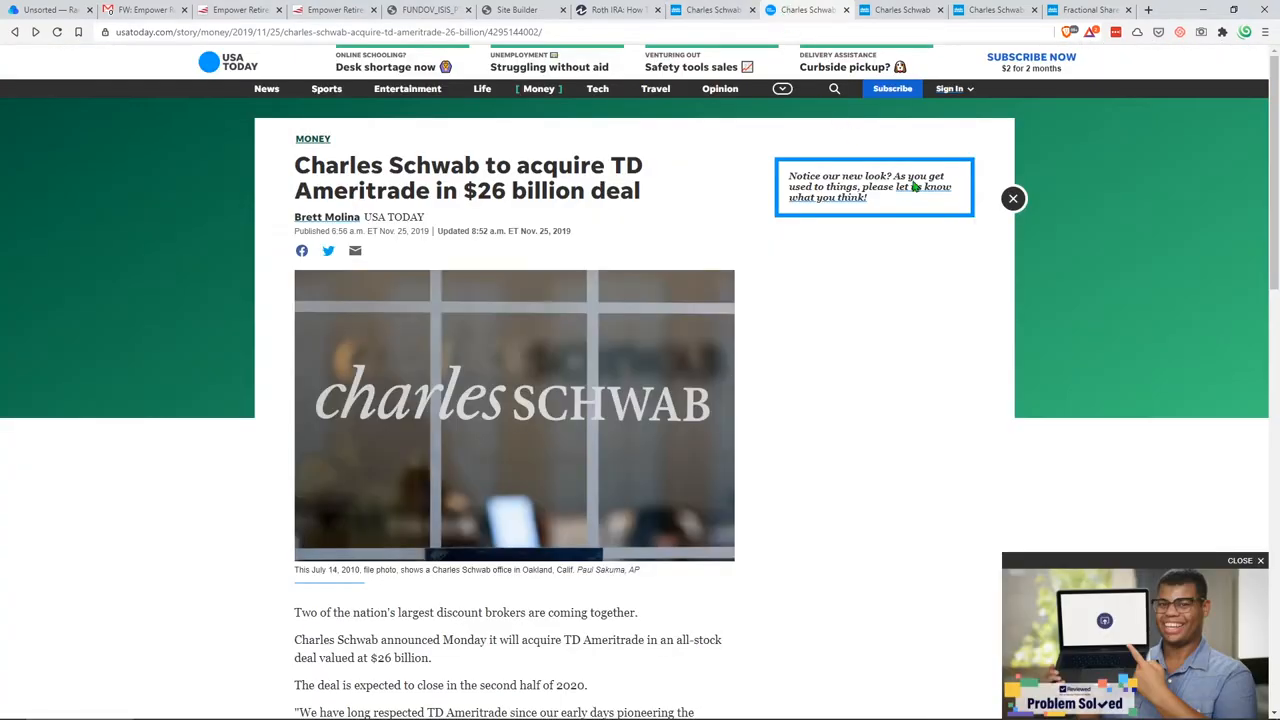
mouse_move(852, 260)
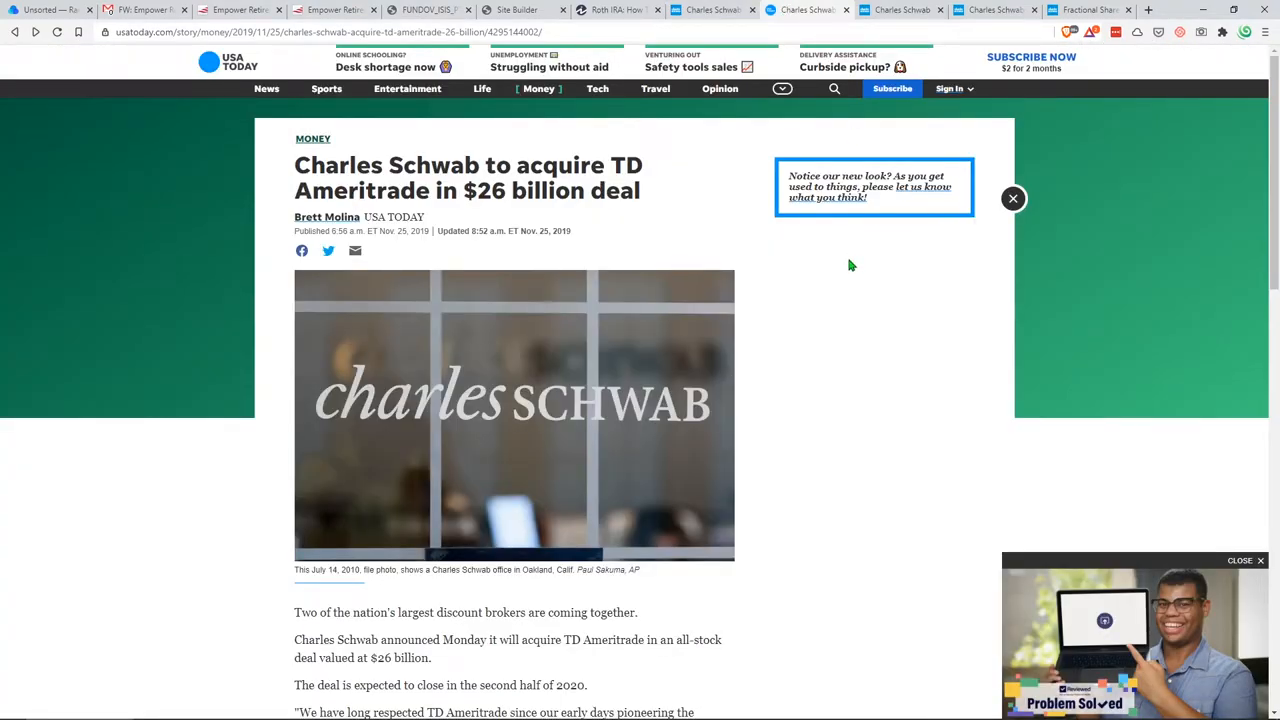
mouse_move(716, 324)
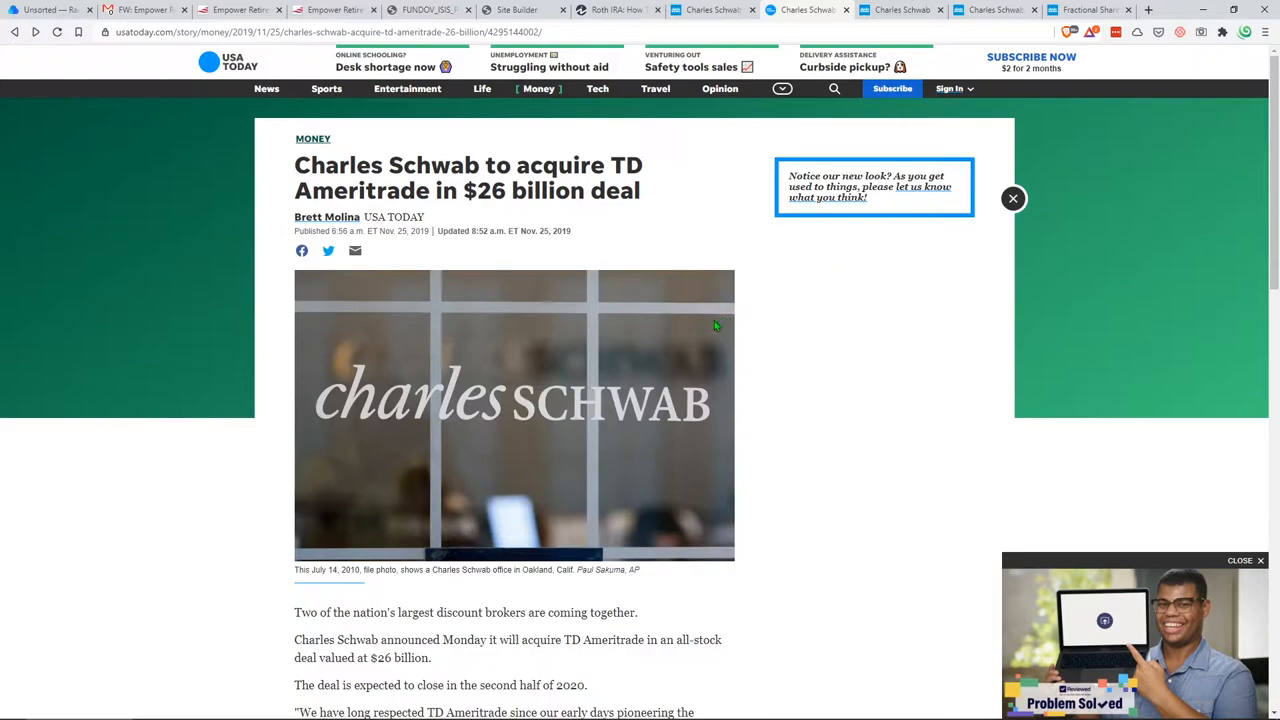
mouse_move(404, 240)
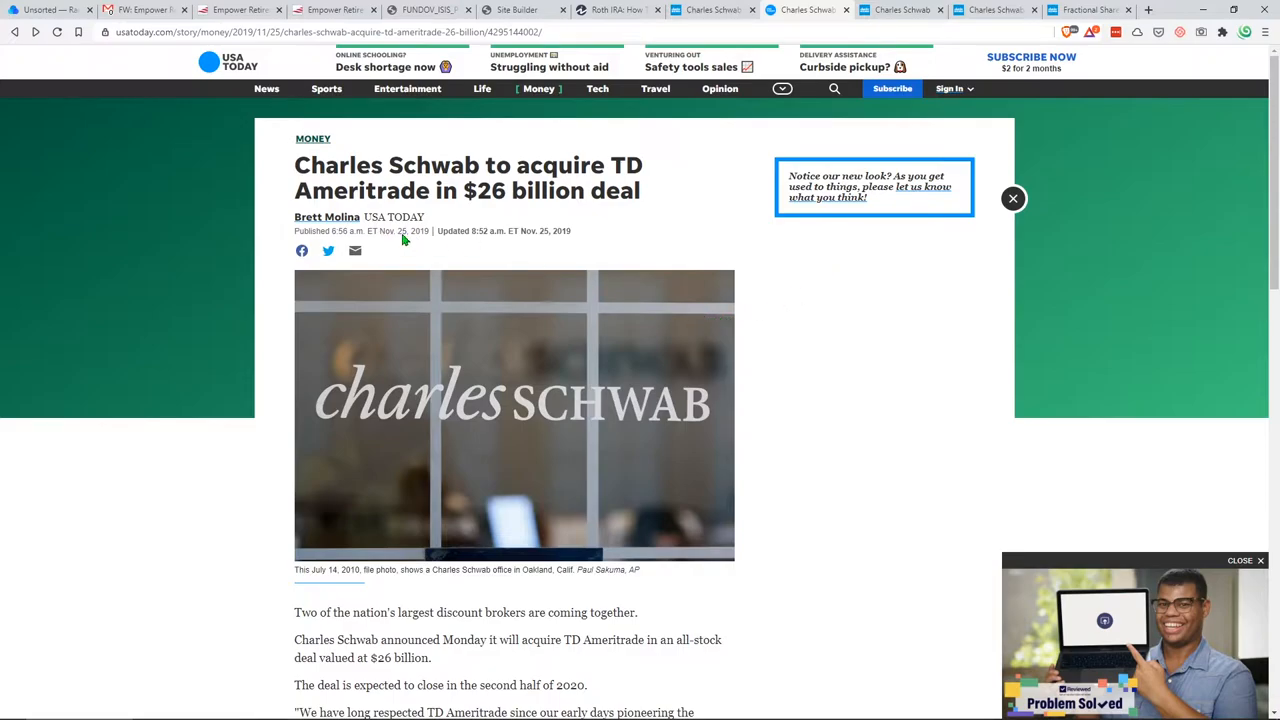
mouse_move(464, 244)
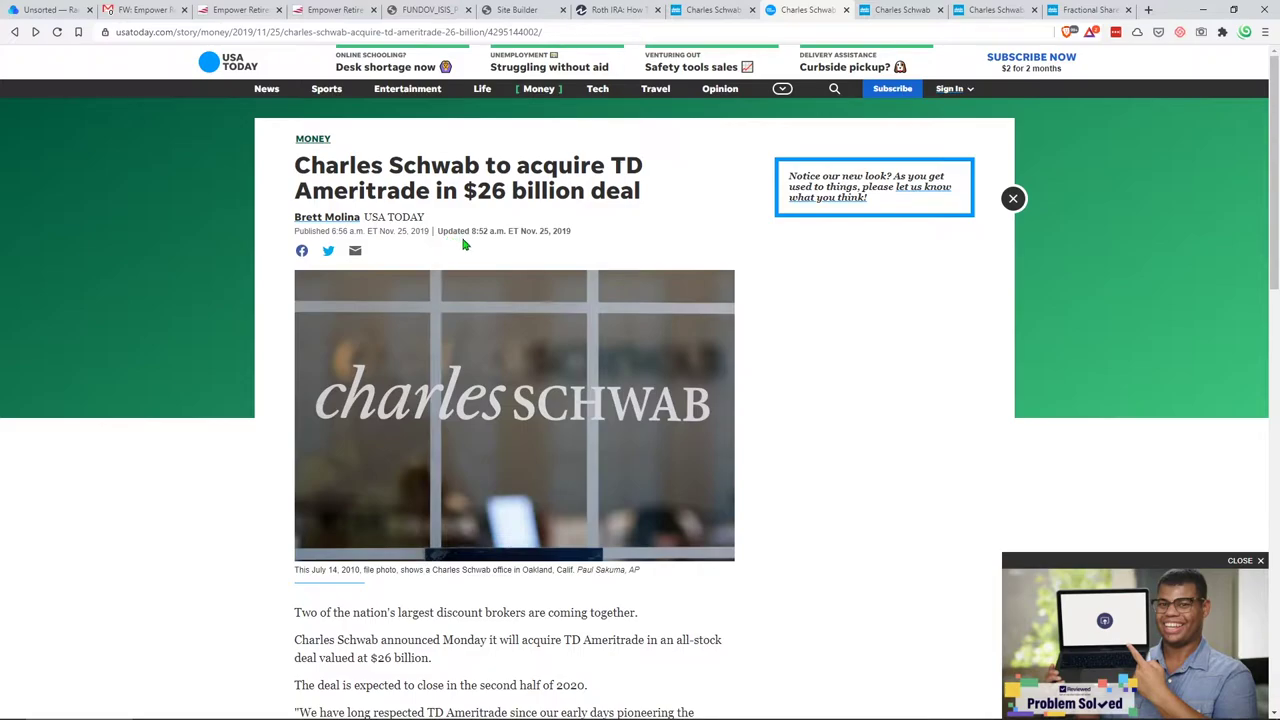
mouse_move(504, 252)
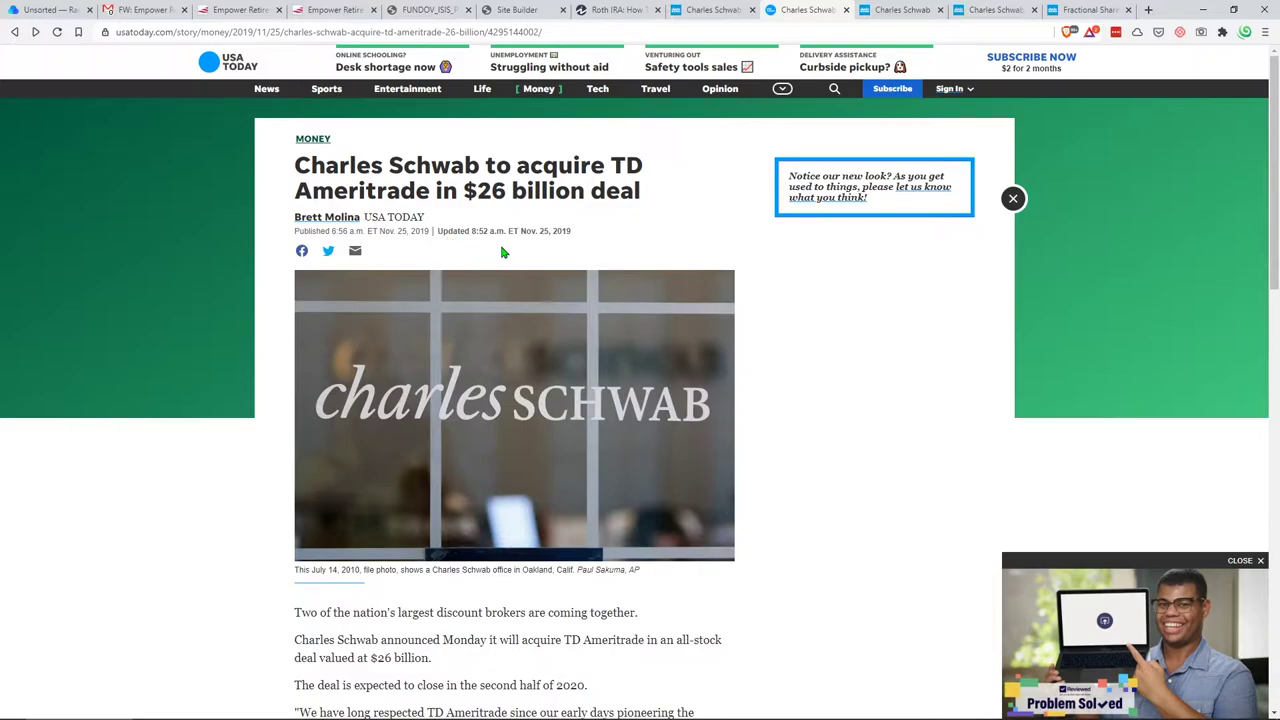
mouse_move(532, 252)
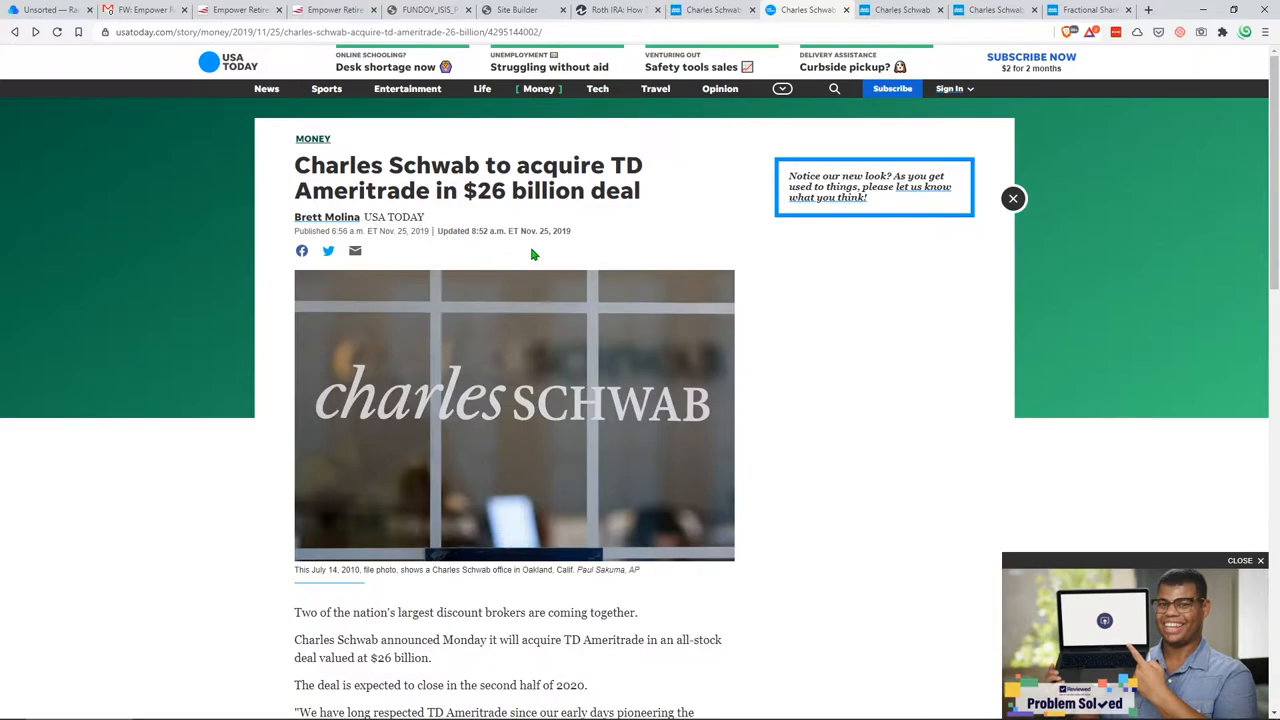
Scroll through the Schwab–TD Ameritrade article and back, then return to the Schwab stock order entry page
scroll(down, 3)
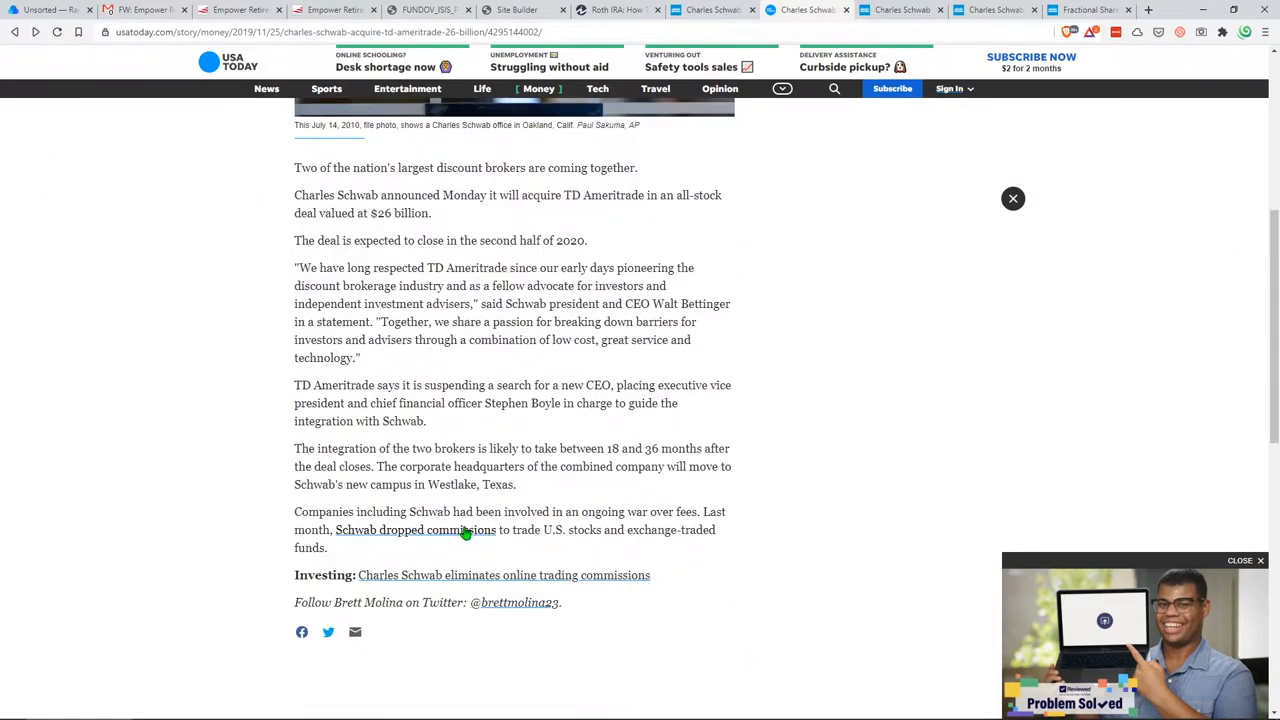
mouse_move(320, 530)
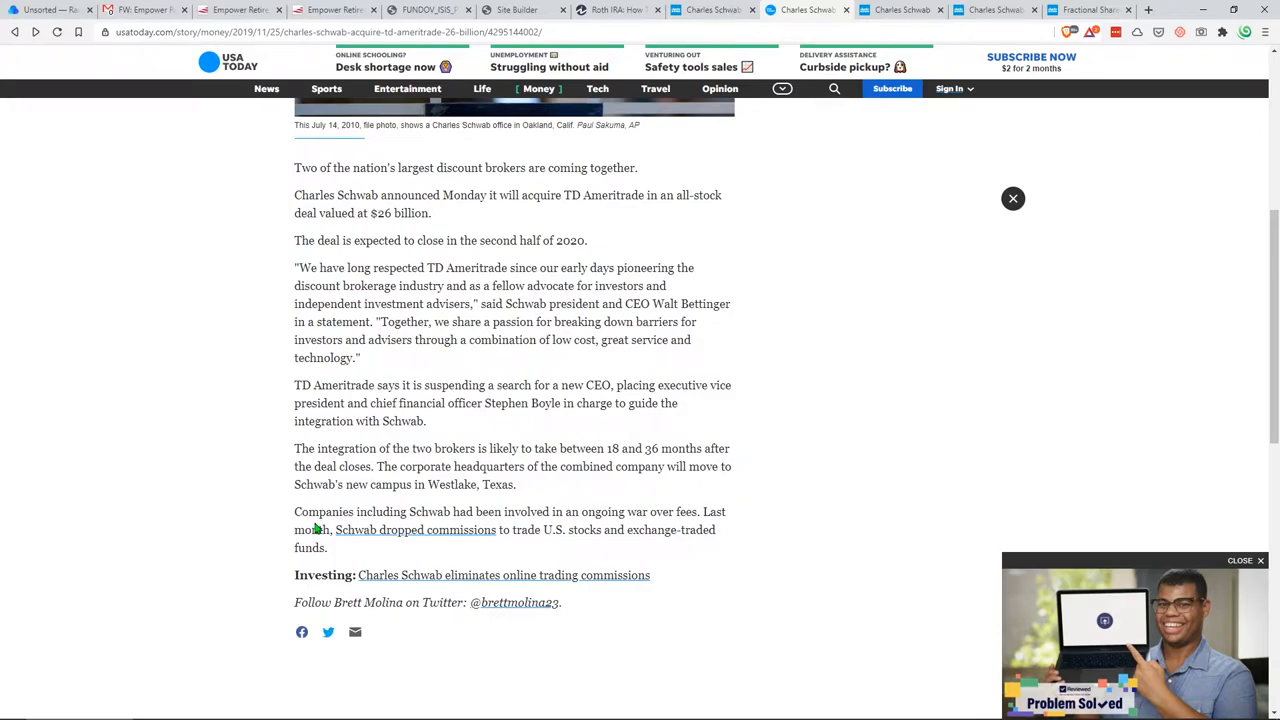
mouse_move(336, 508)
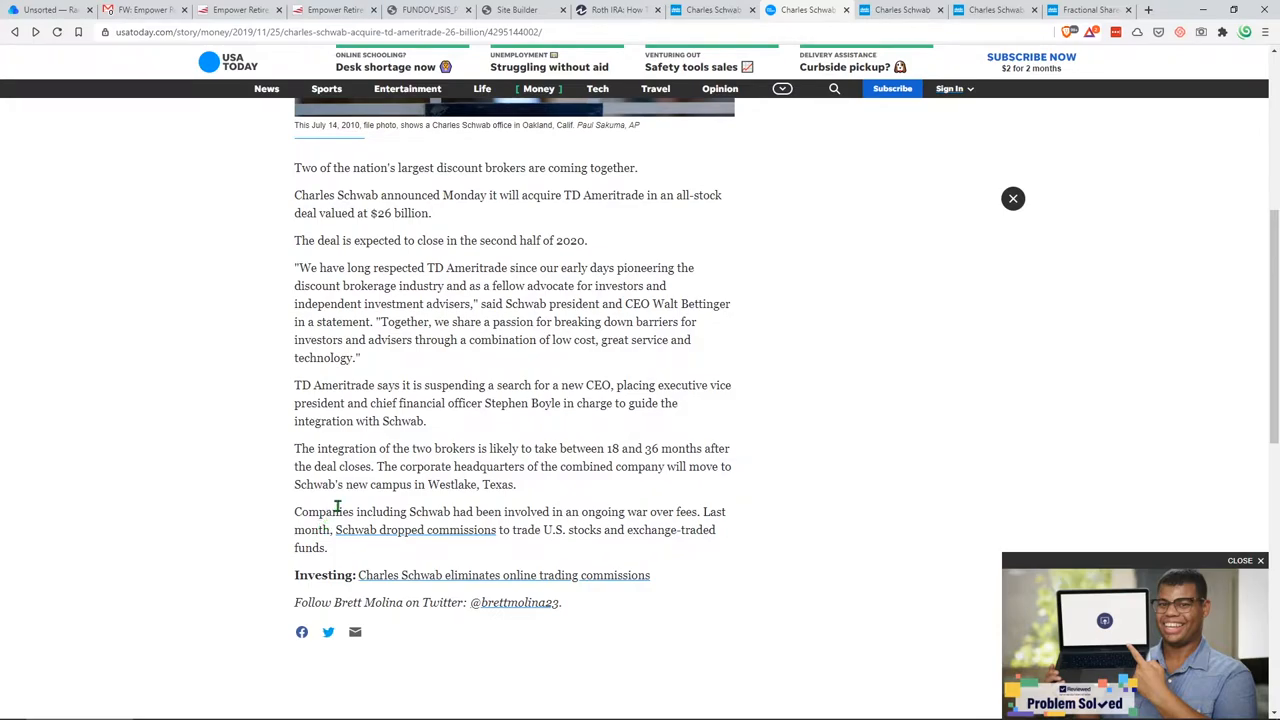
scroll(up, 3)
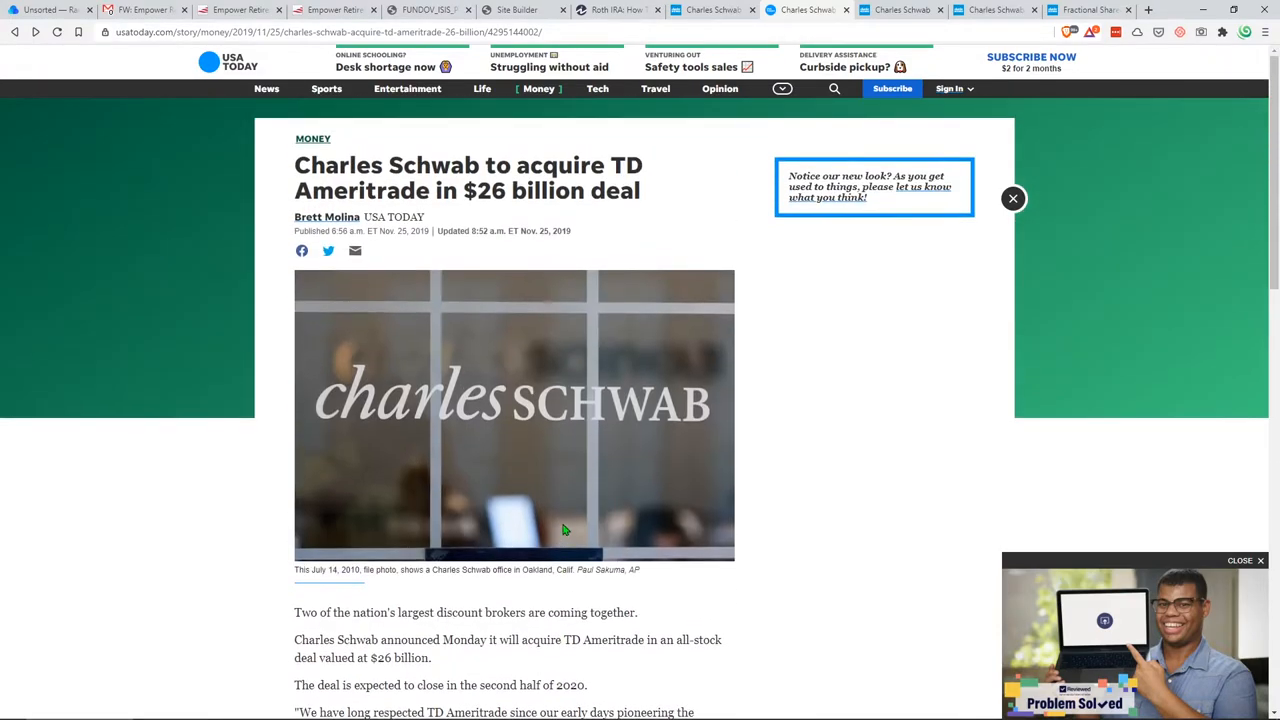
mouse_move(558, 214)
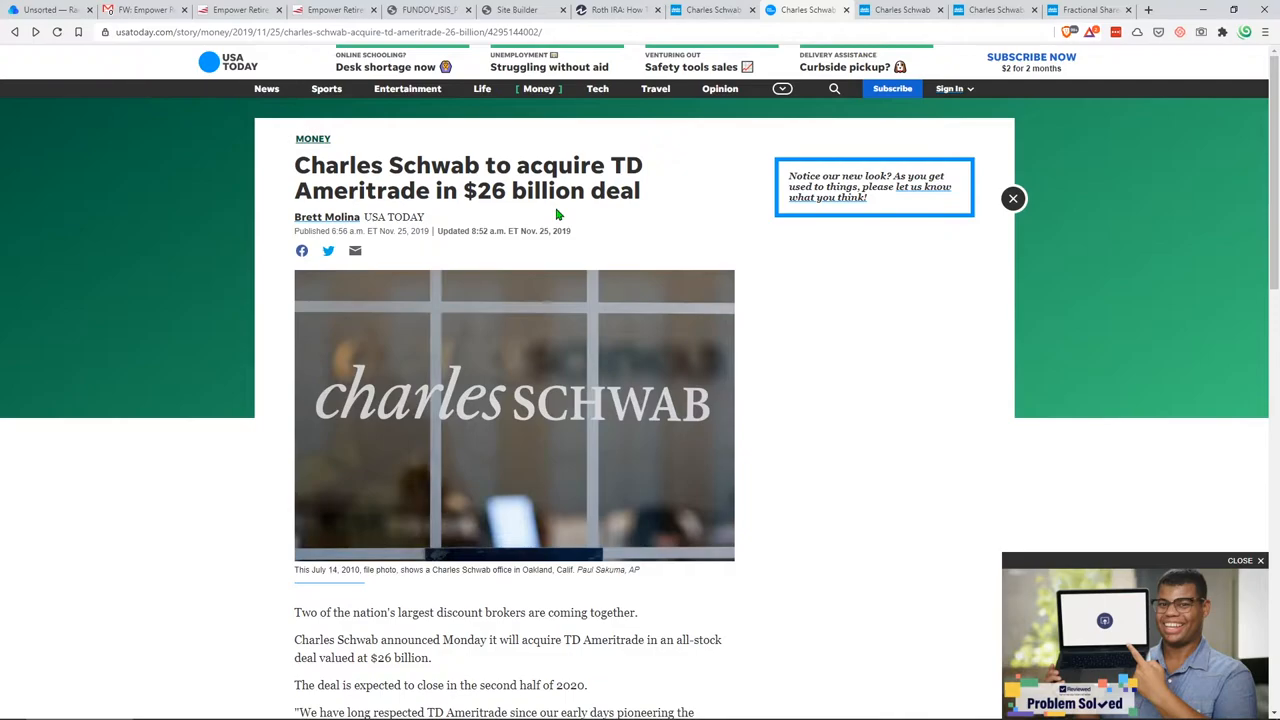
mouse_move(900, 10)
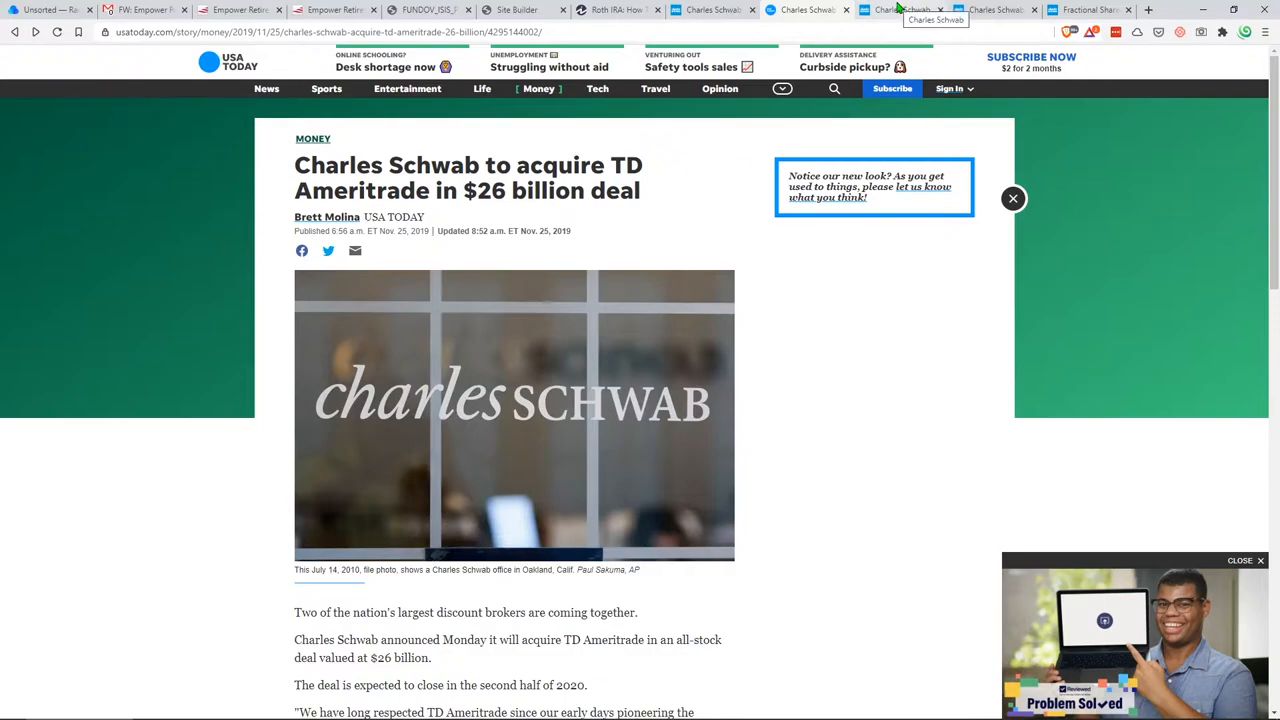
click(900, 10)
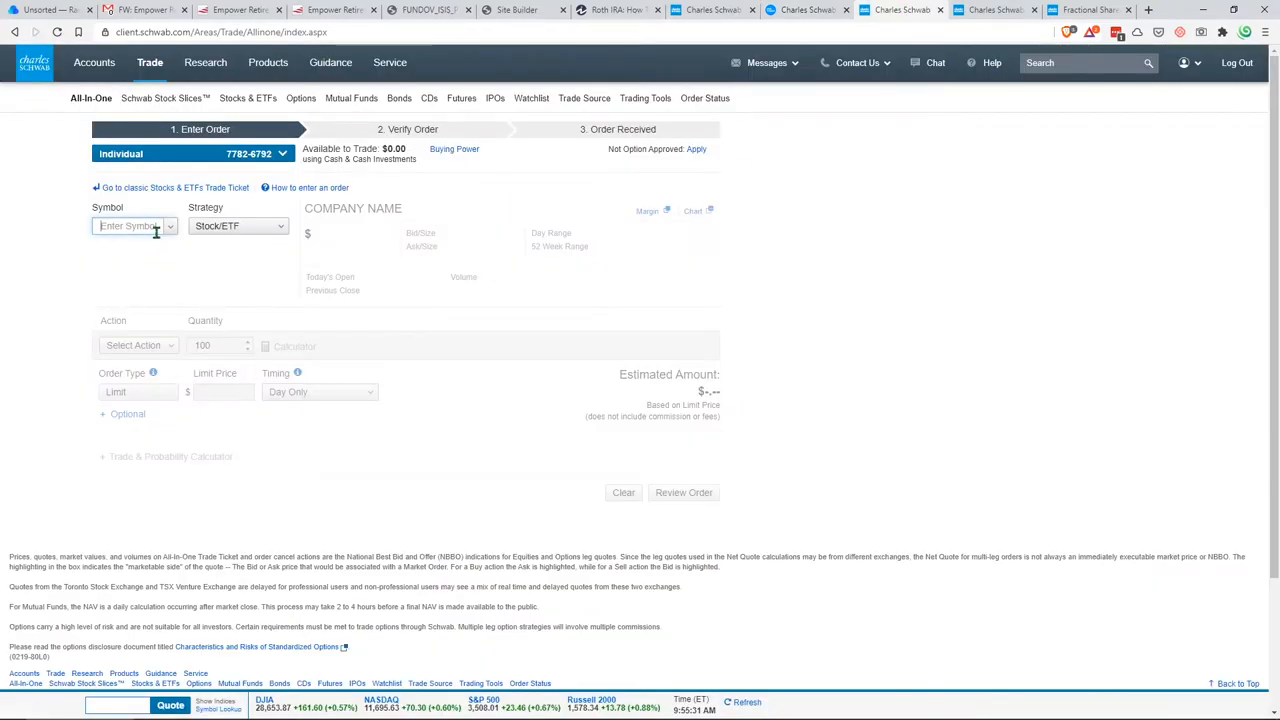
Load an AAPL quote in the order's Symbol field, then switch to the ETF comparison page
text(AAPL)
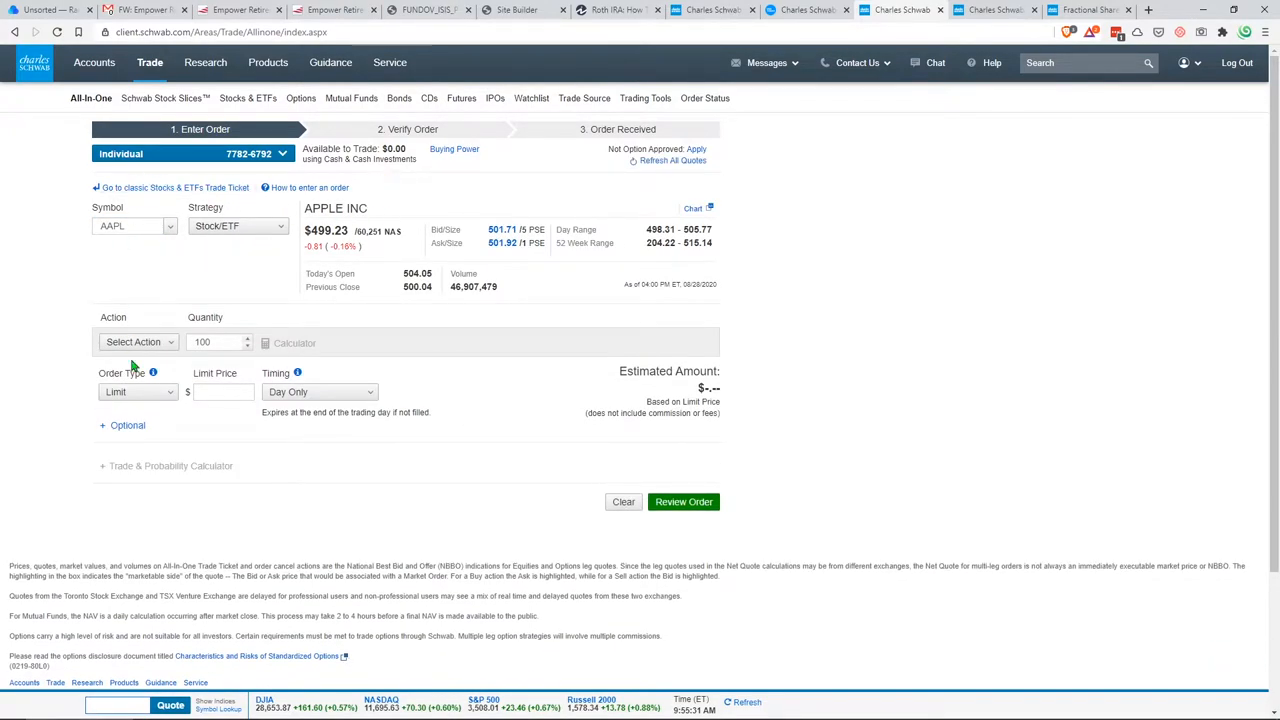
mouse_move(264, 304)
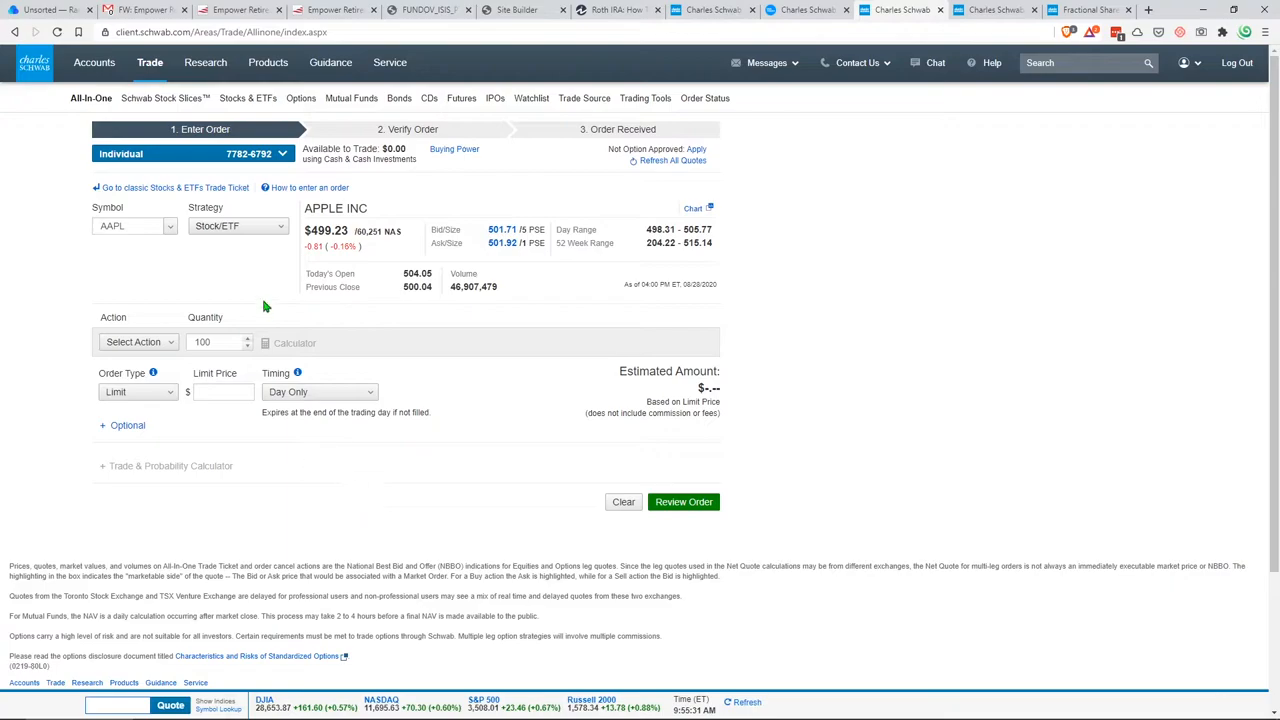
mouse_move(416, 326)
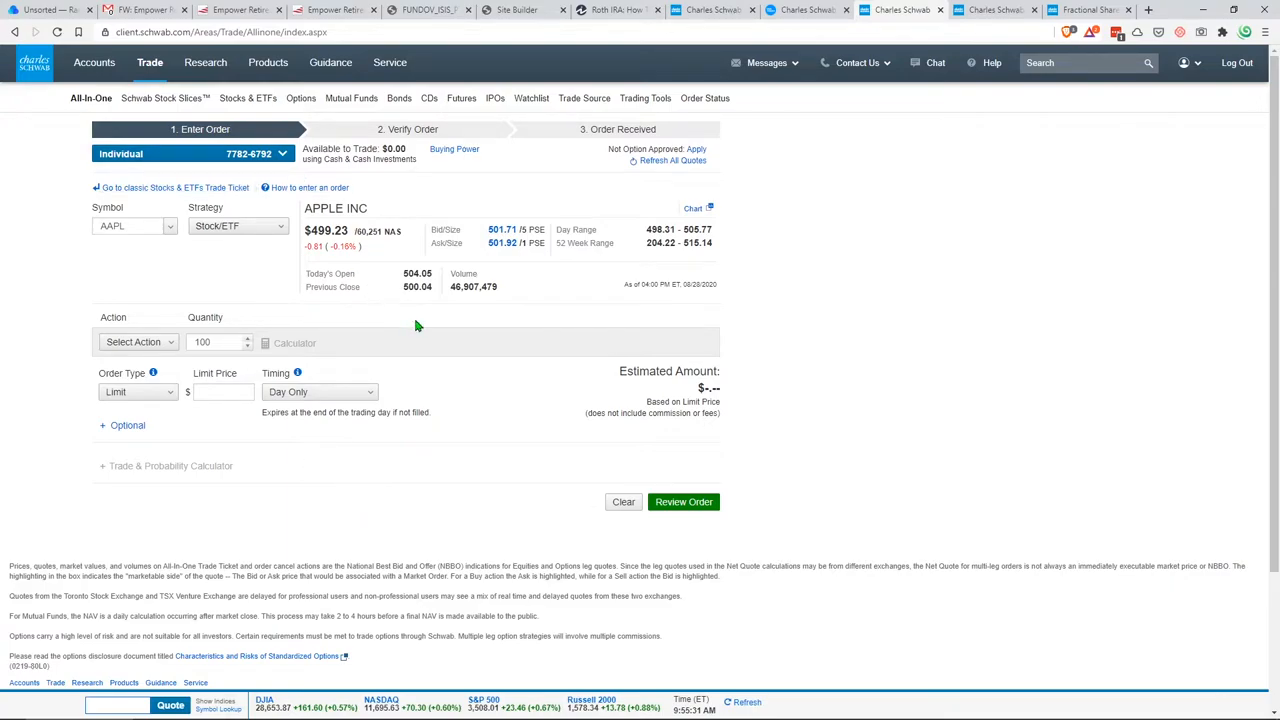
click(996, 10)
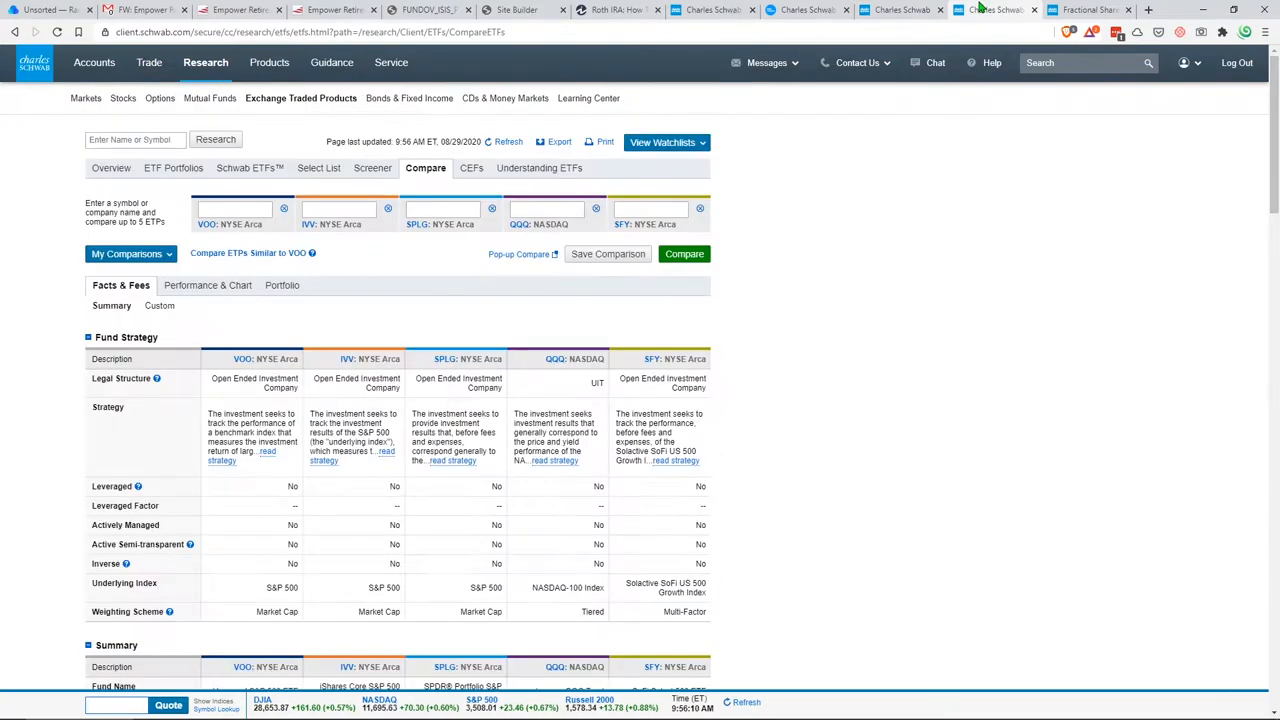
mouse_move(720, 416)
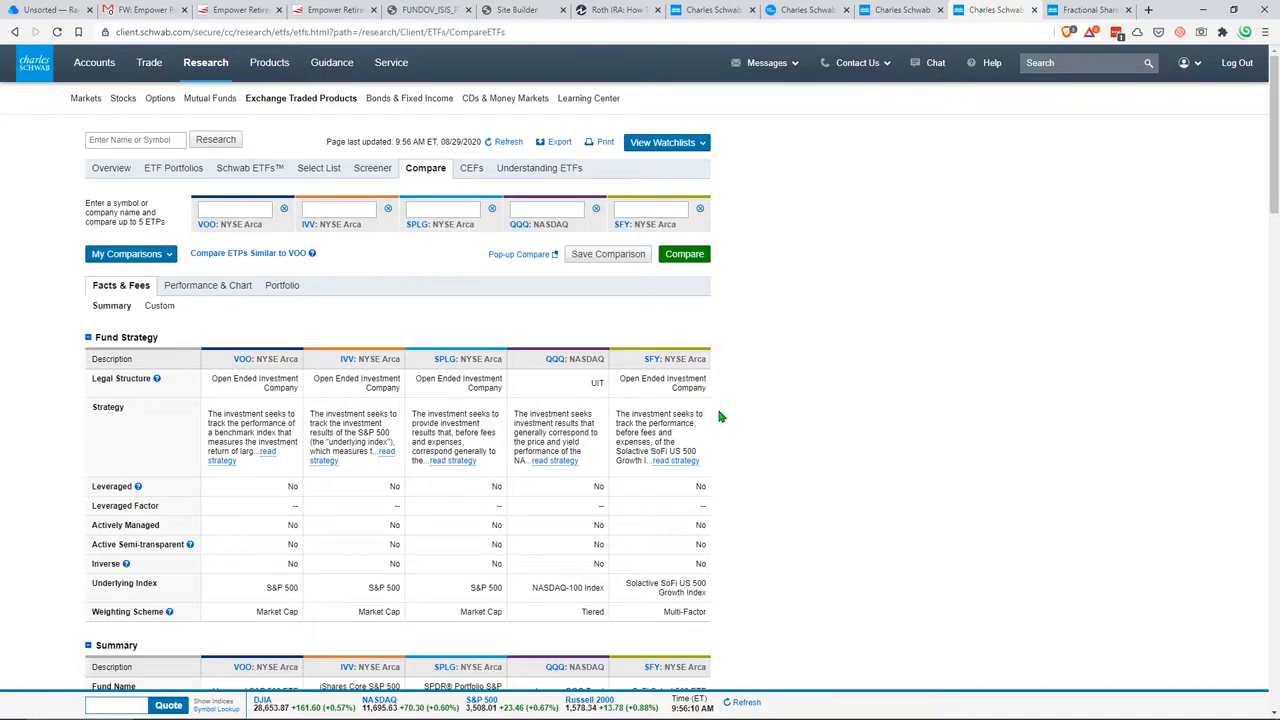
mouse_move(484, 290)
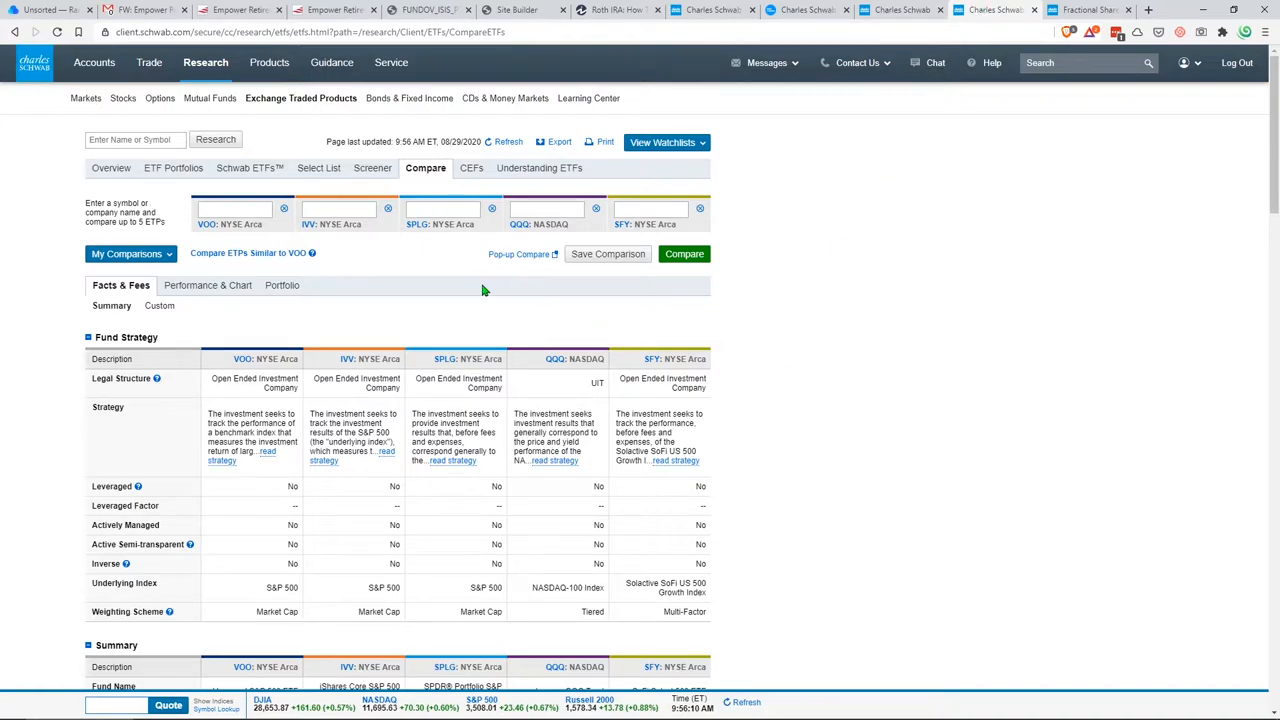
mouse_move(508, 228)
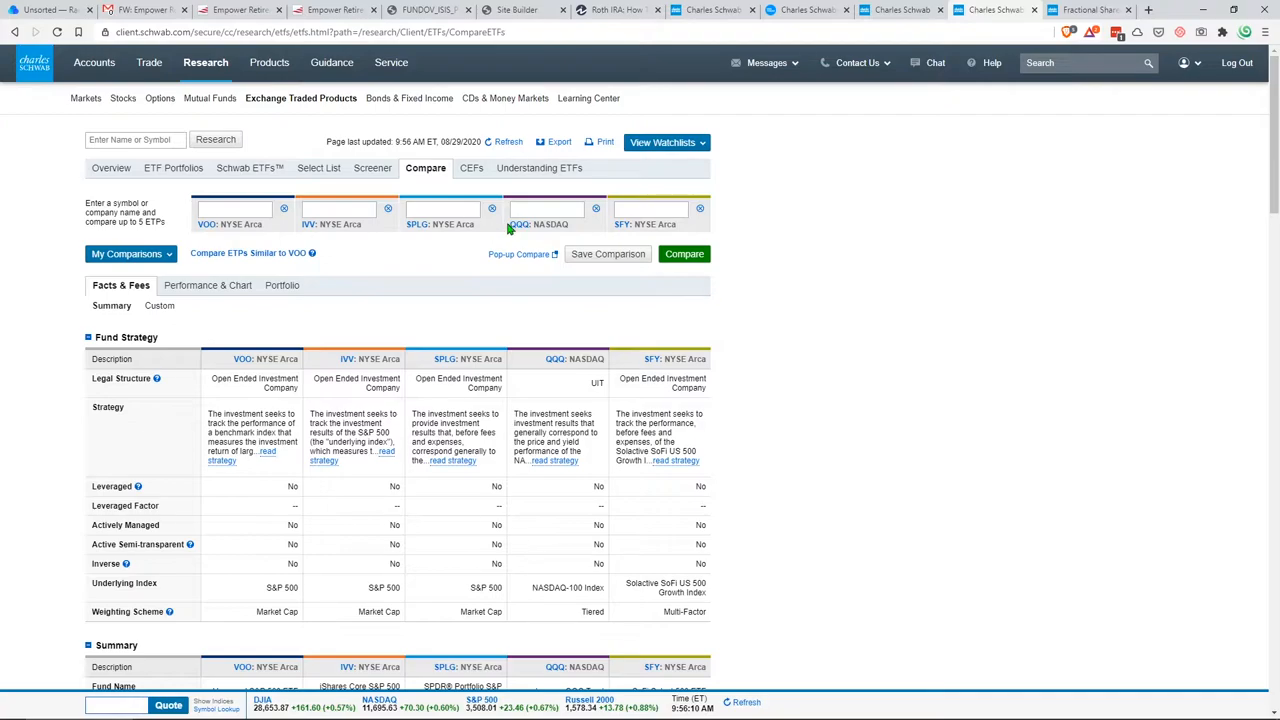
Scroll the ETF Compare table of VOO, IVV, SPLG, QQQ and SPY down to the Summary section
scroll(down, 3)
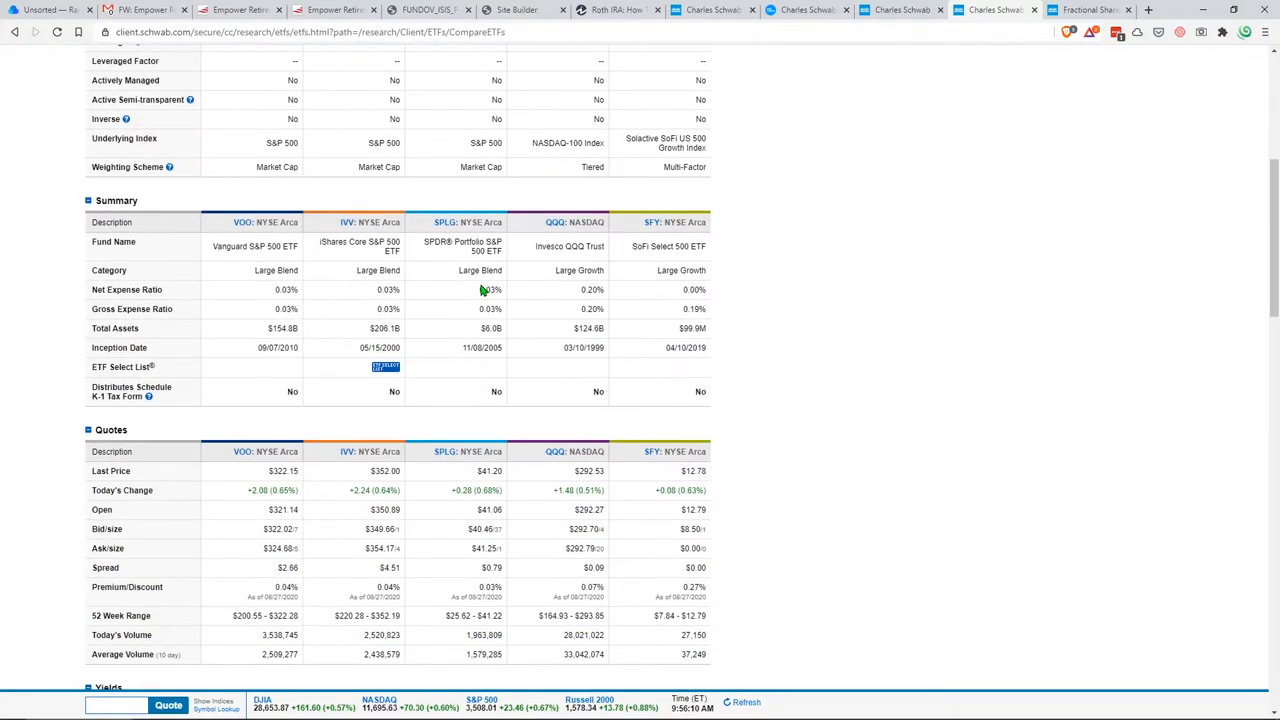
scroll(down, 3)
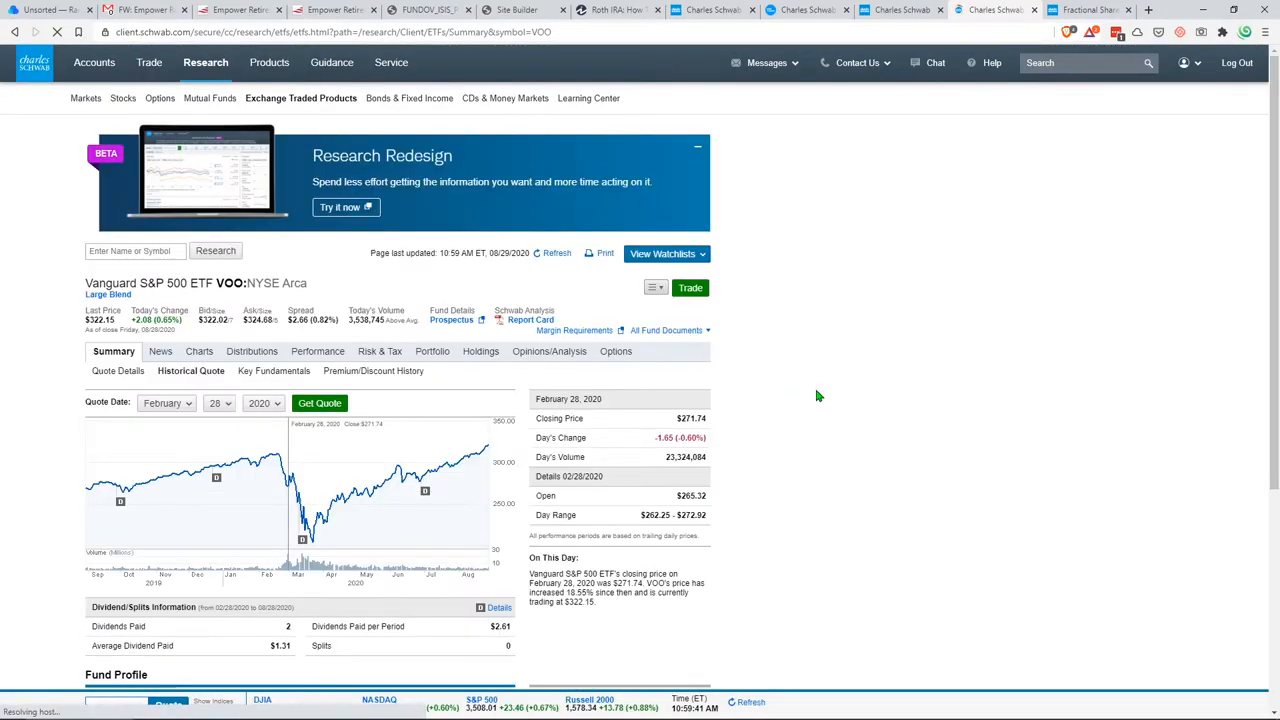
Leave the VOO historical quote for the Schwab Stock Slices page offering $5 S&P 500 slices
scroll(down, 3)
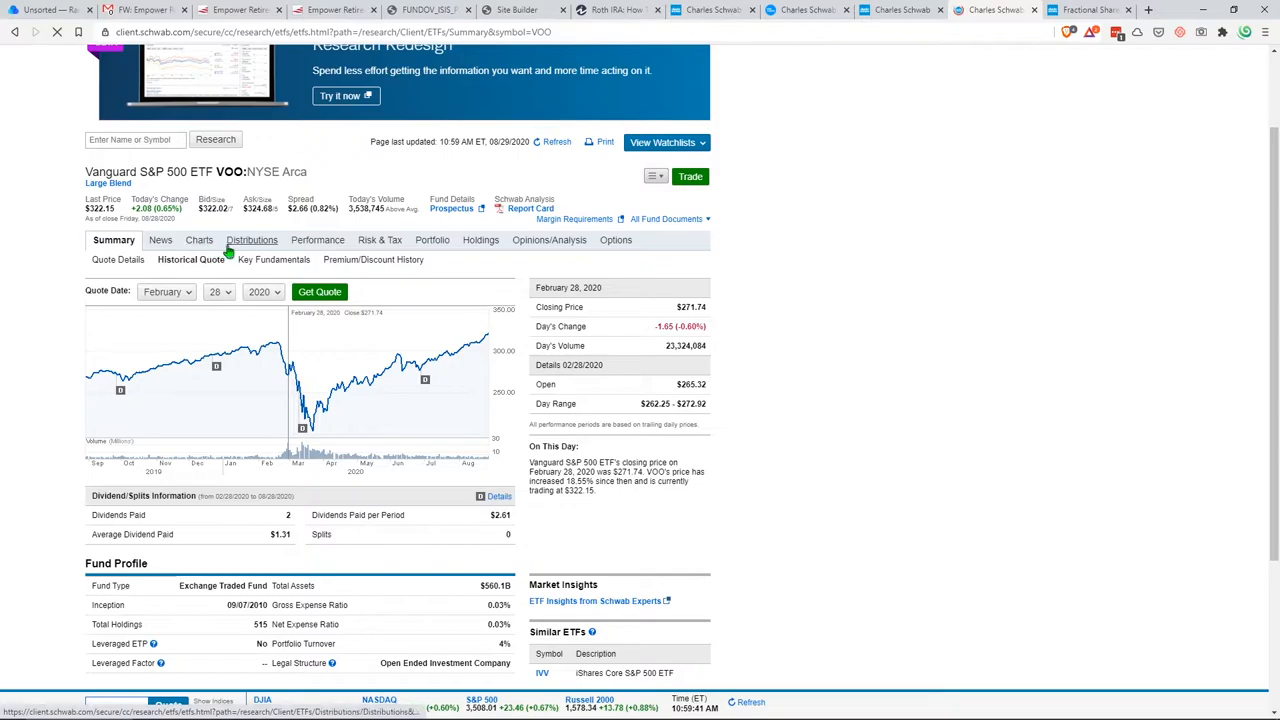
mouse_move(210, 280)
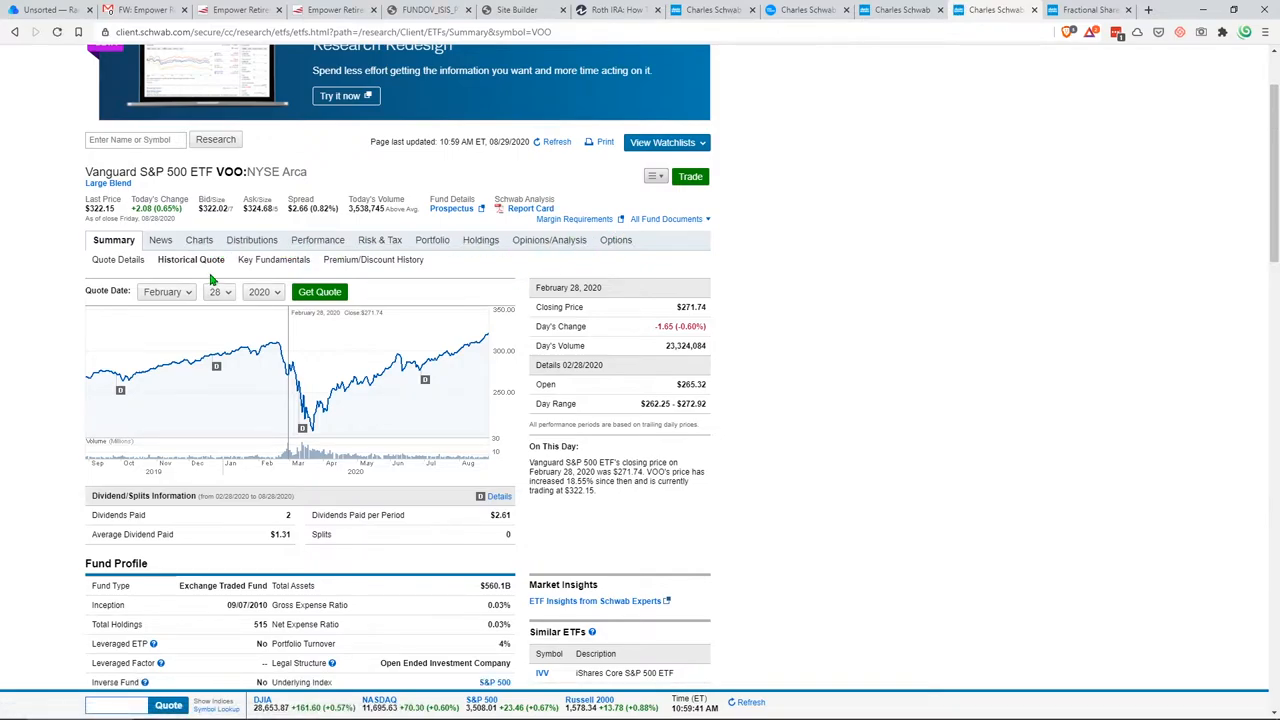
mouse_move(836, 464)
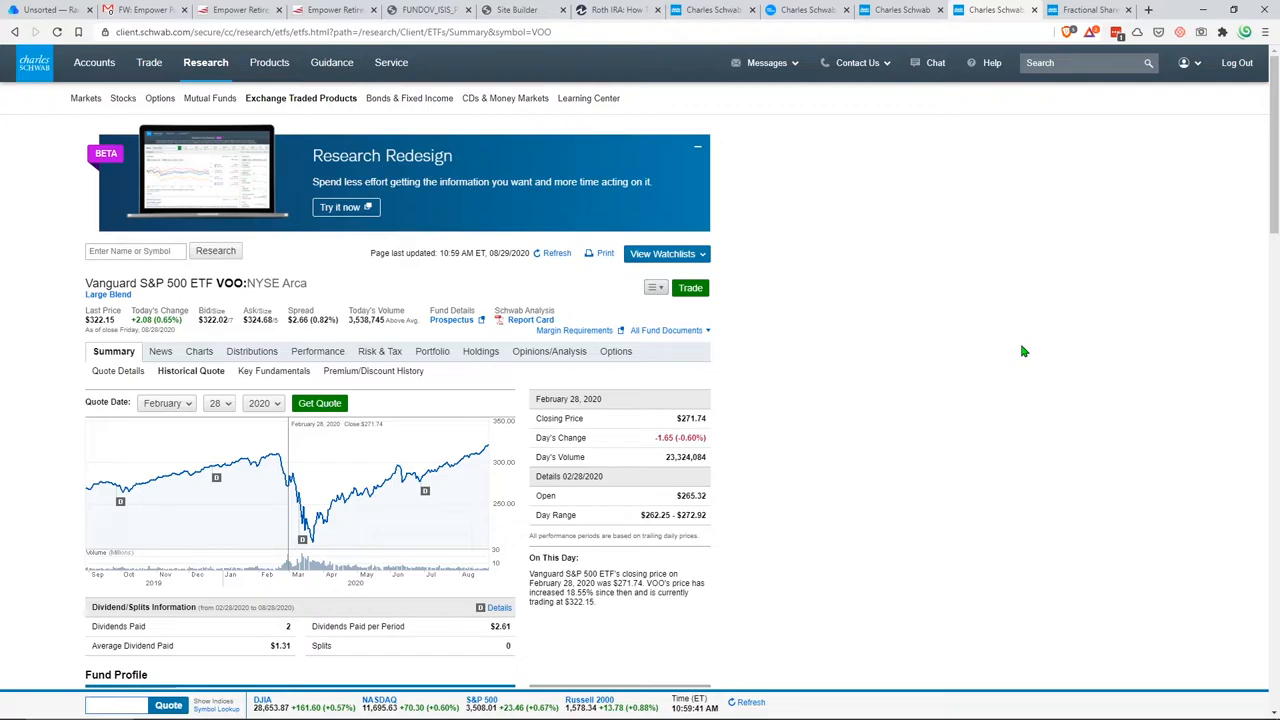
mouse_move(1016, 364)
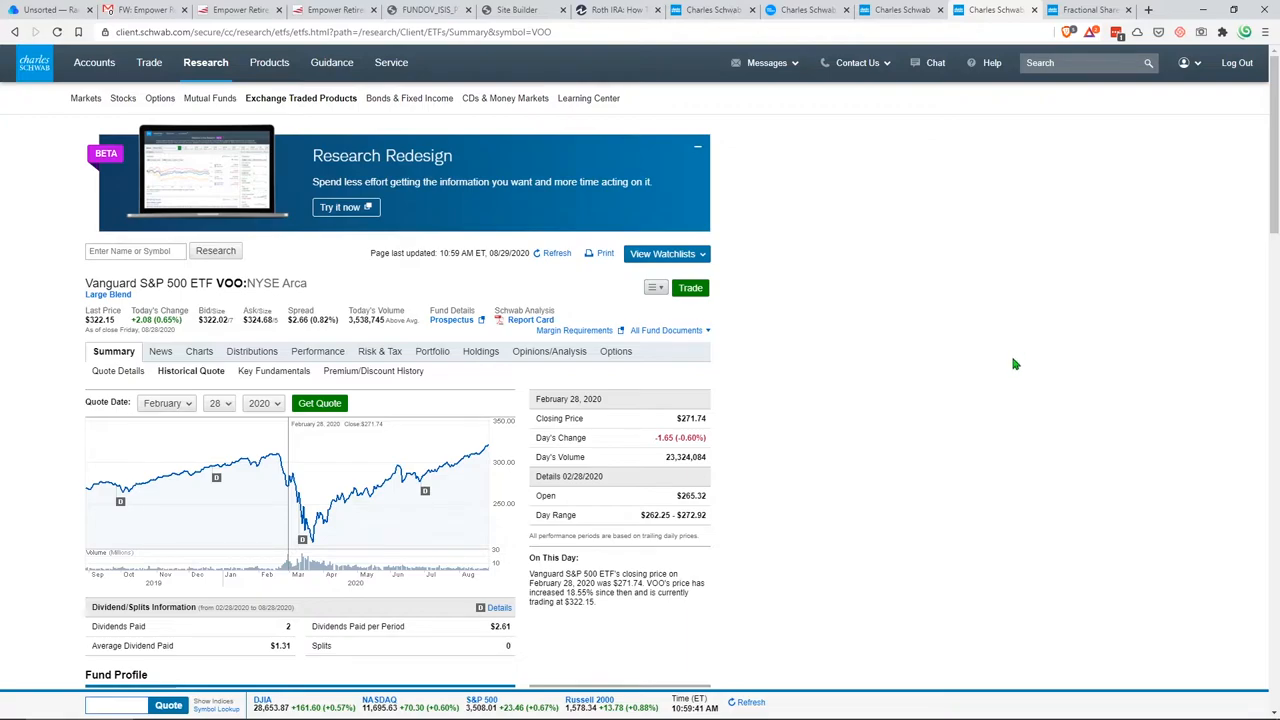
mouse_move(1050, 294)
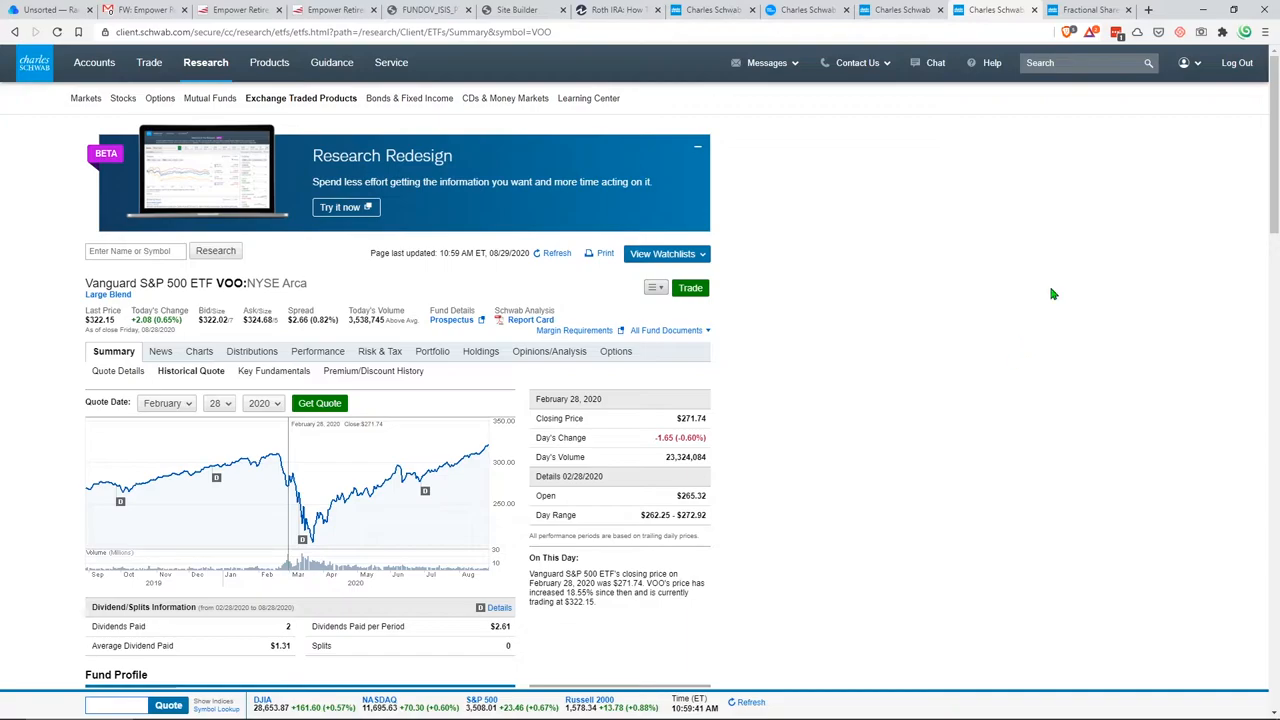
click(1084, 10)
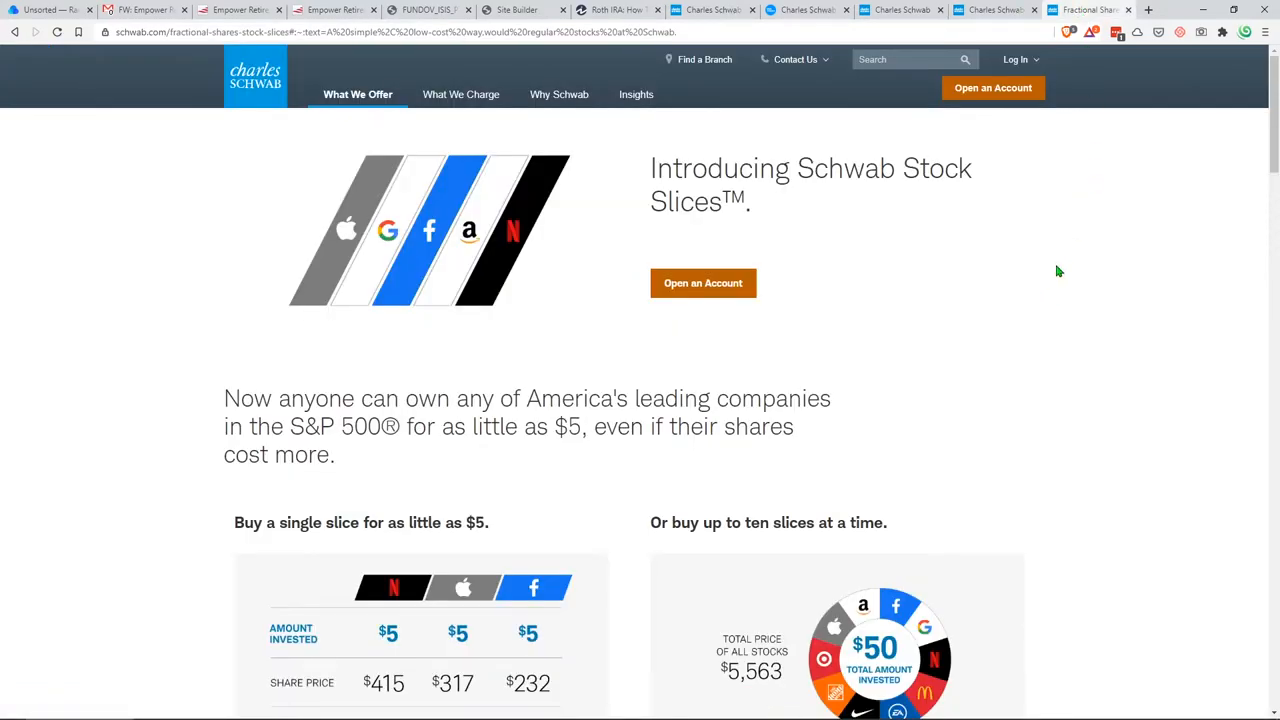
Review the $5 Netflix, Apple and Facebook slice examples, then bring up the M1 Finance portfolio
scroll(down, 3)
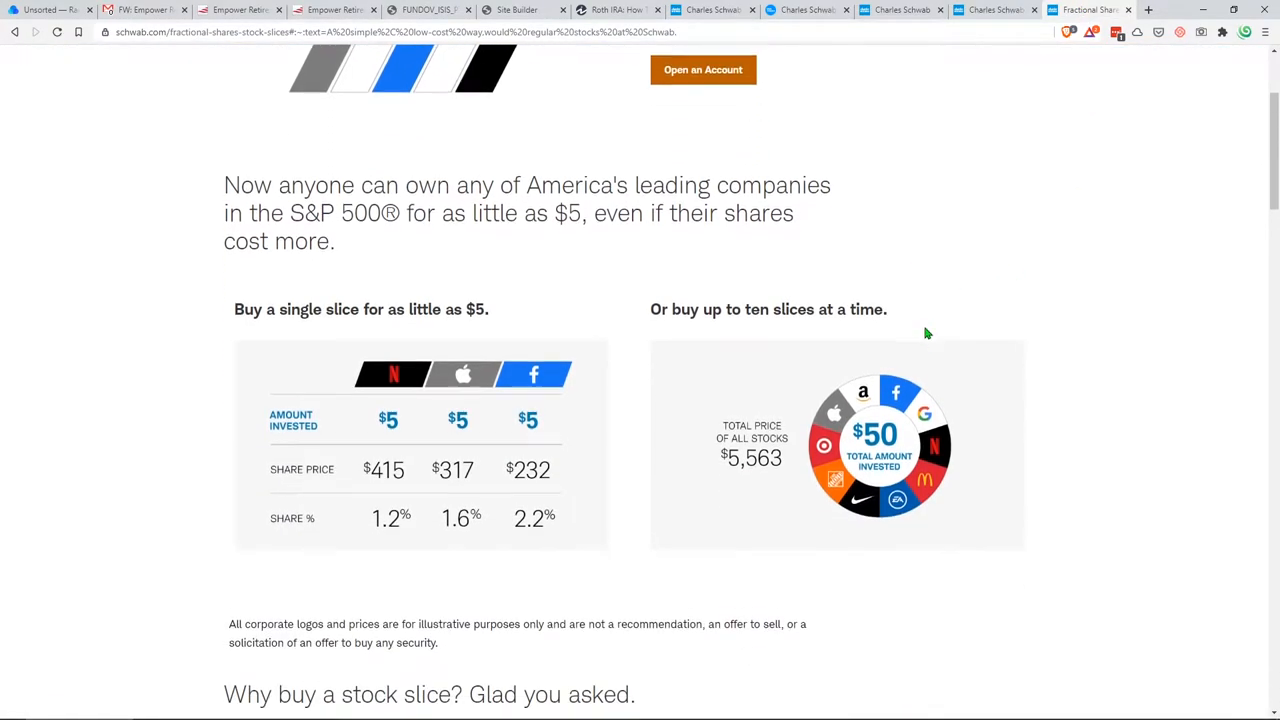
scroll(down, 3)
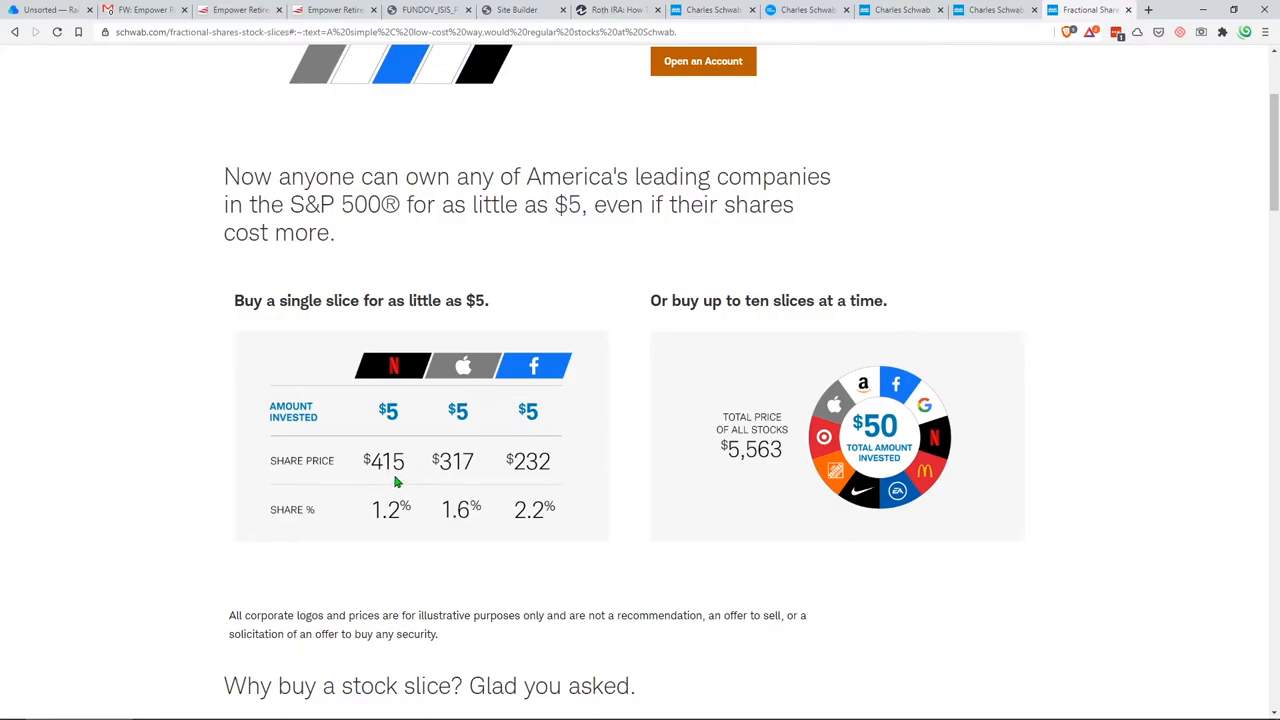
mouse_move(410, 412)
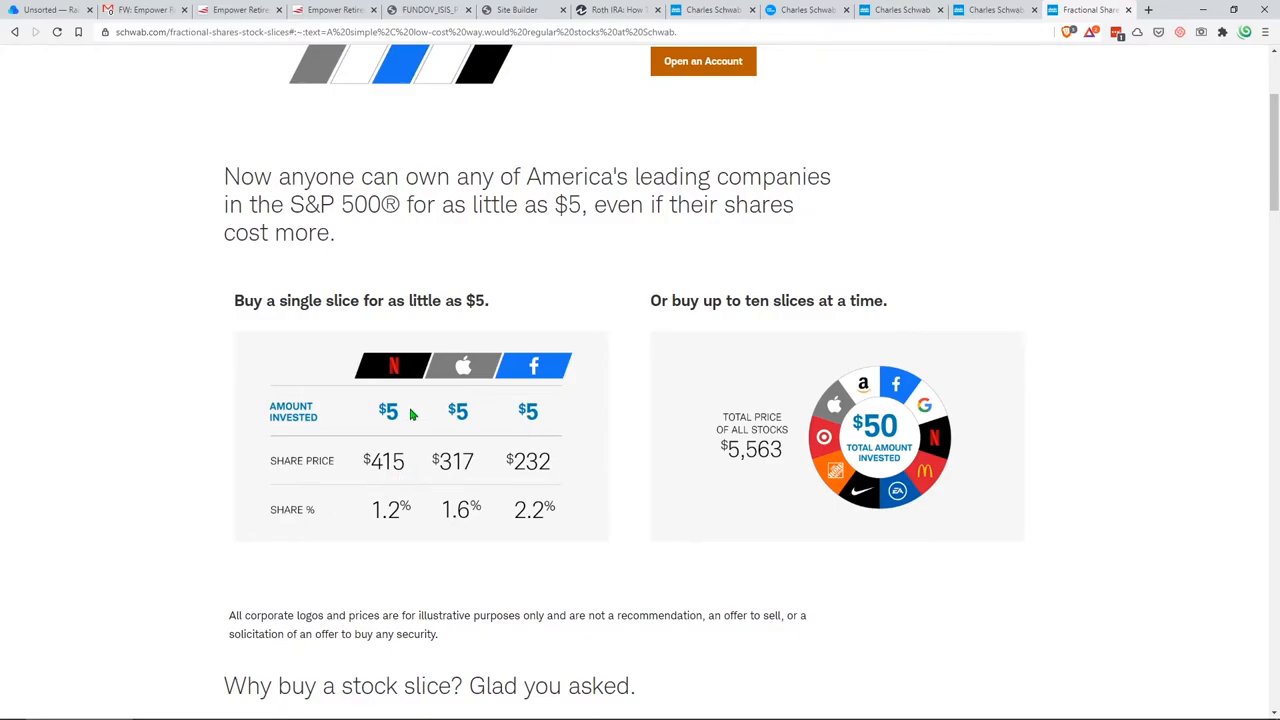
mouse_move(424, 556)
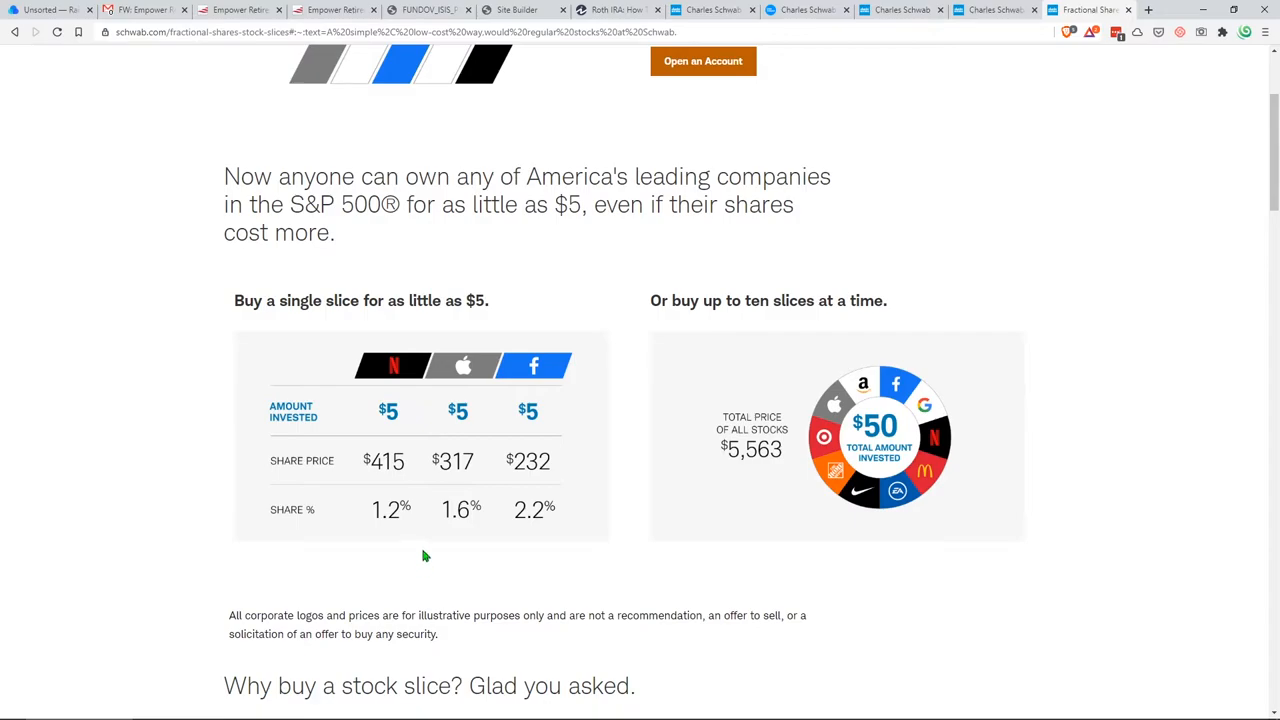
mouse_move(432, 548)
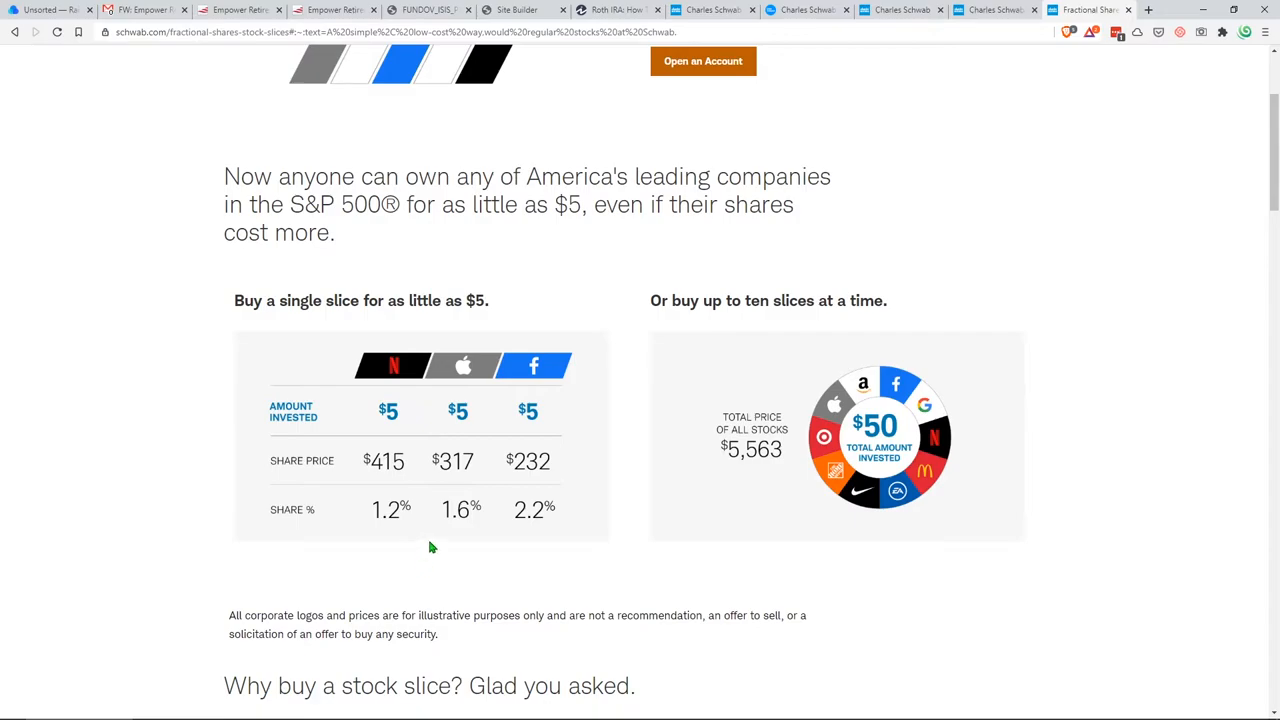
mouse_move(452, 538)
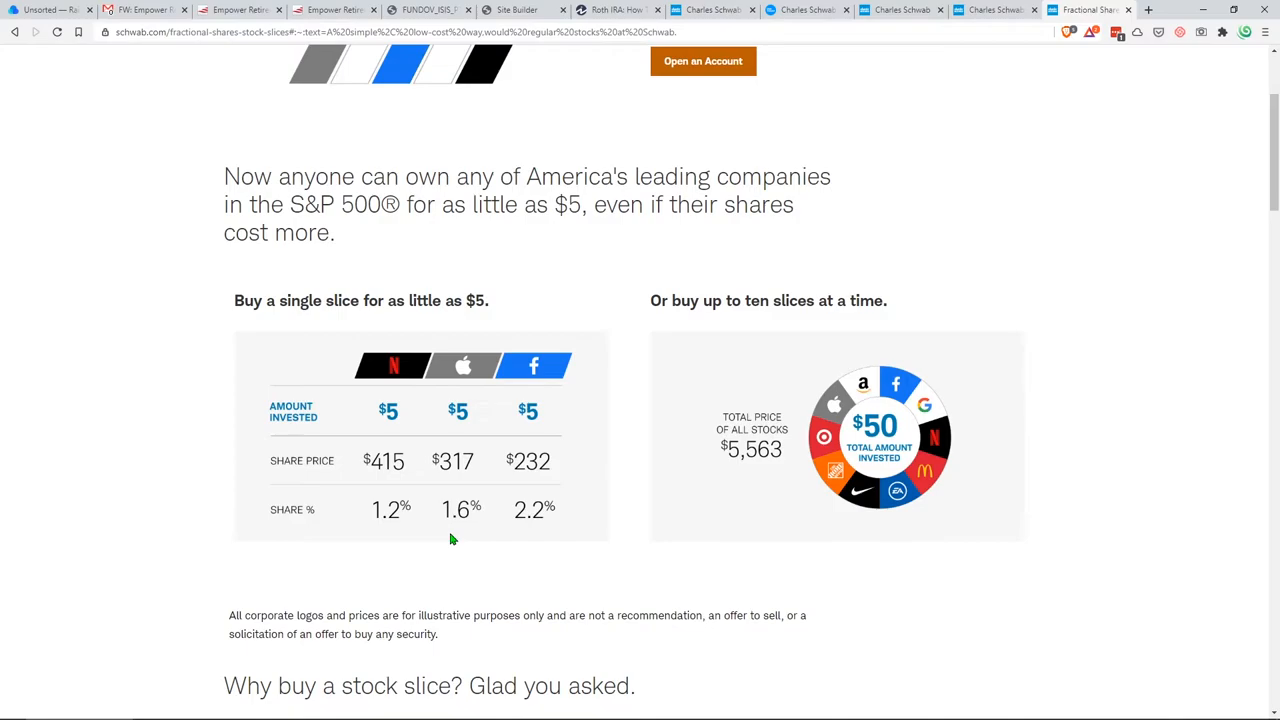
click(1016, 10)
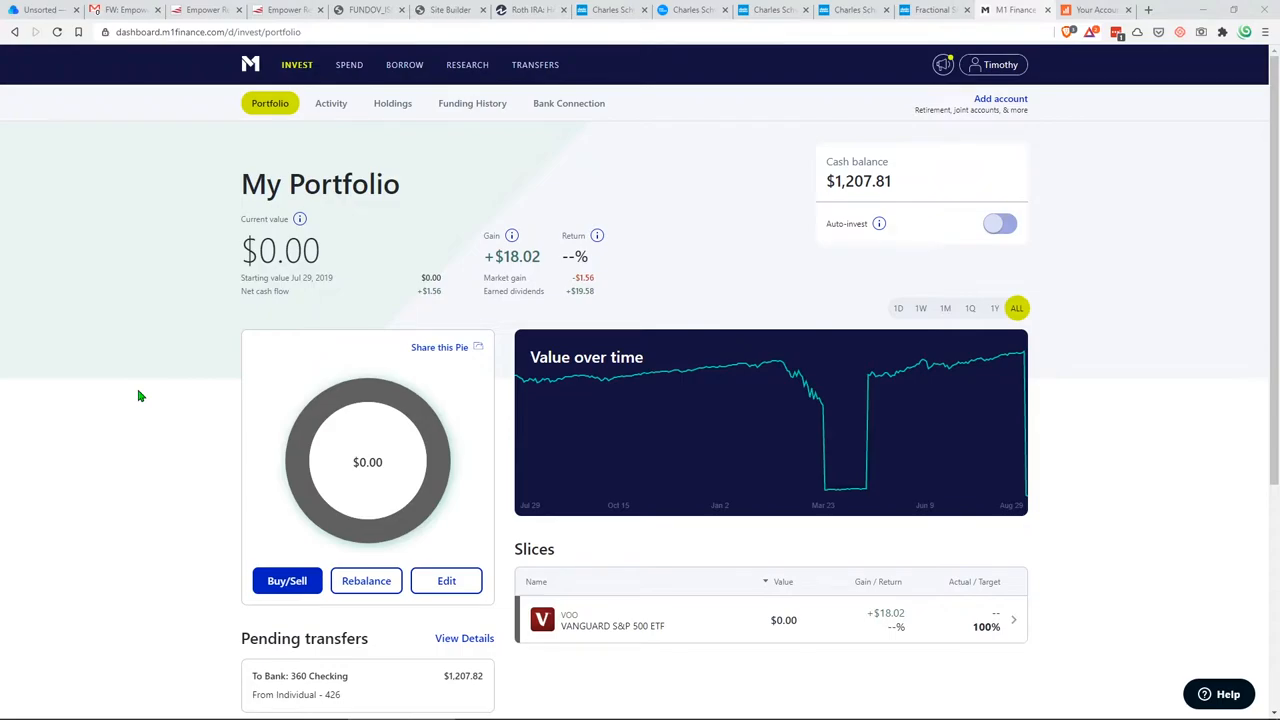
mouse_move(146, 412)
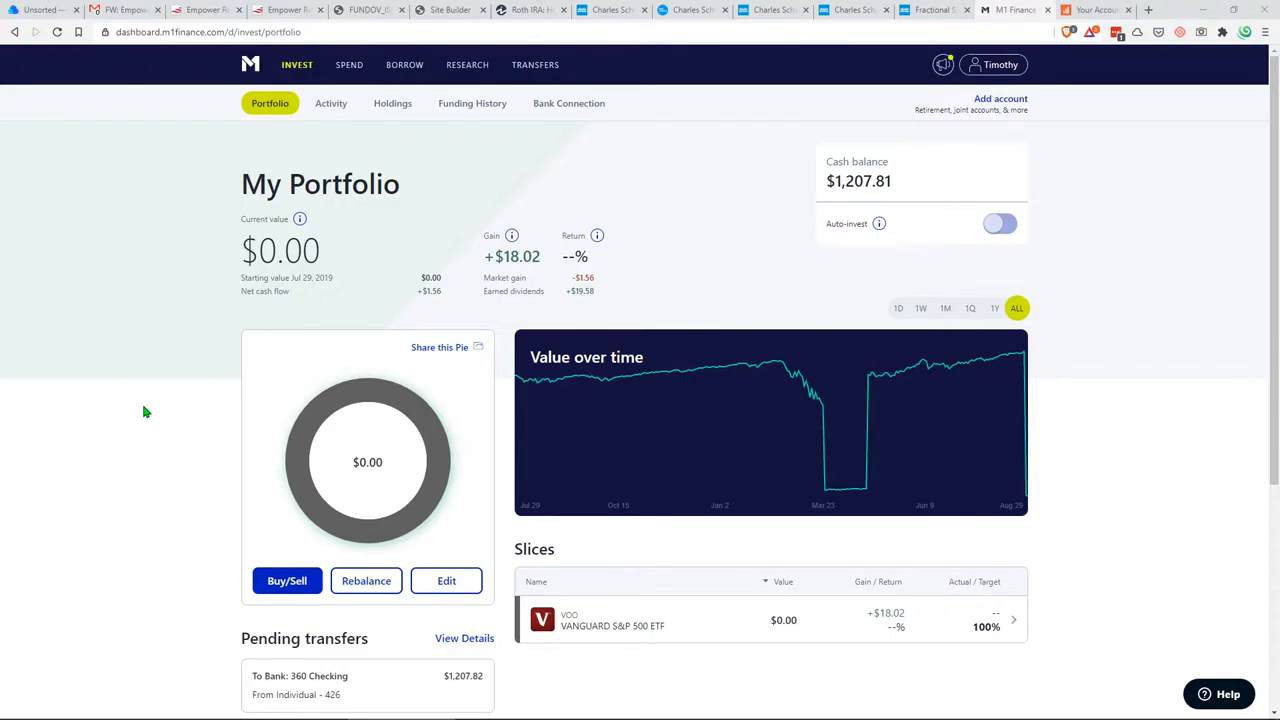
mouse_move(168, 384)
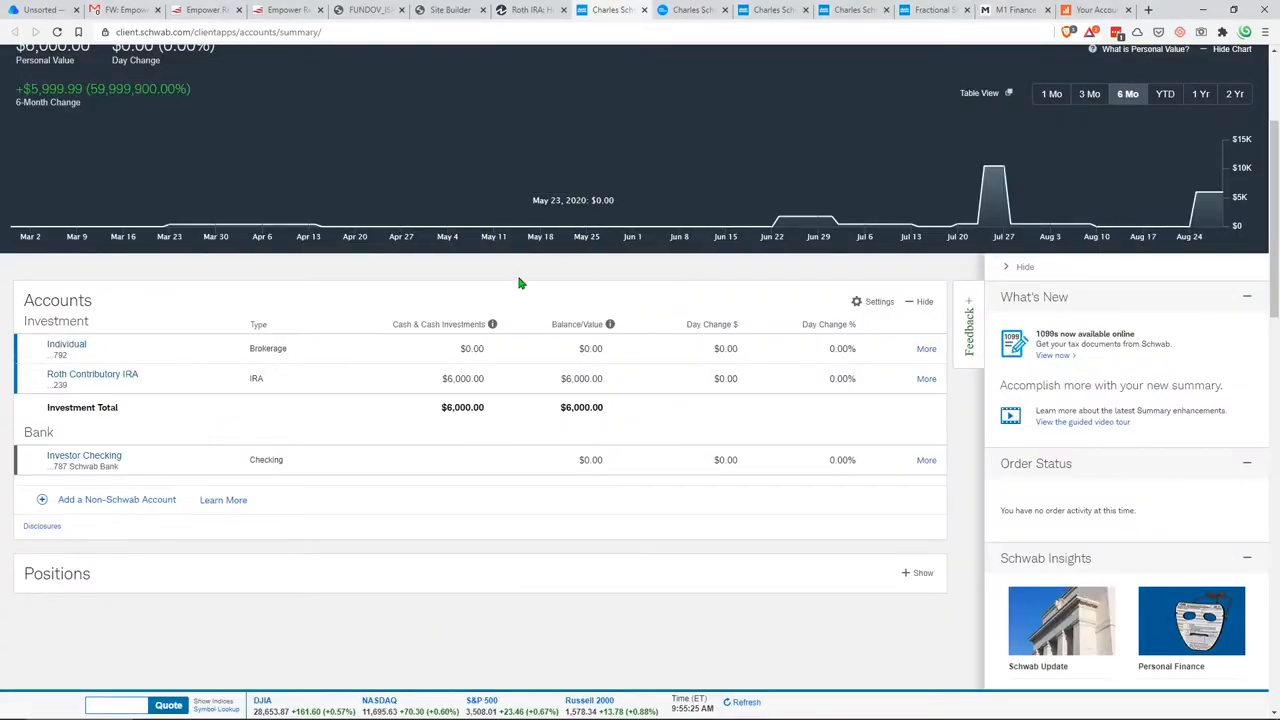
mouse_move(320, 298)
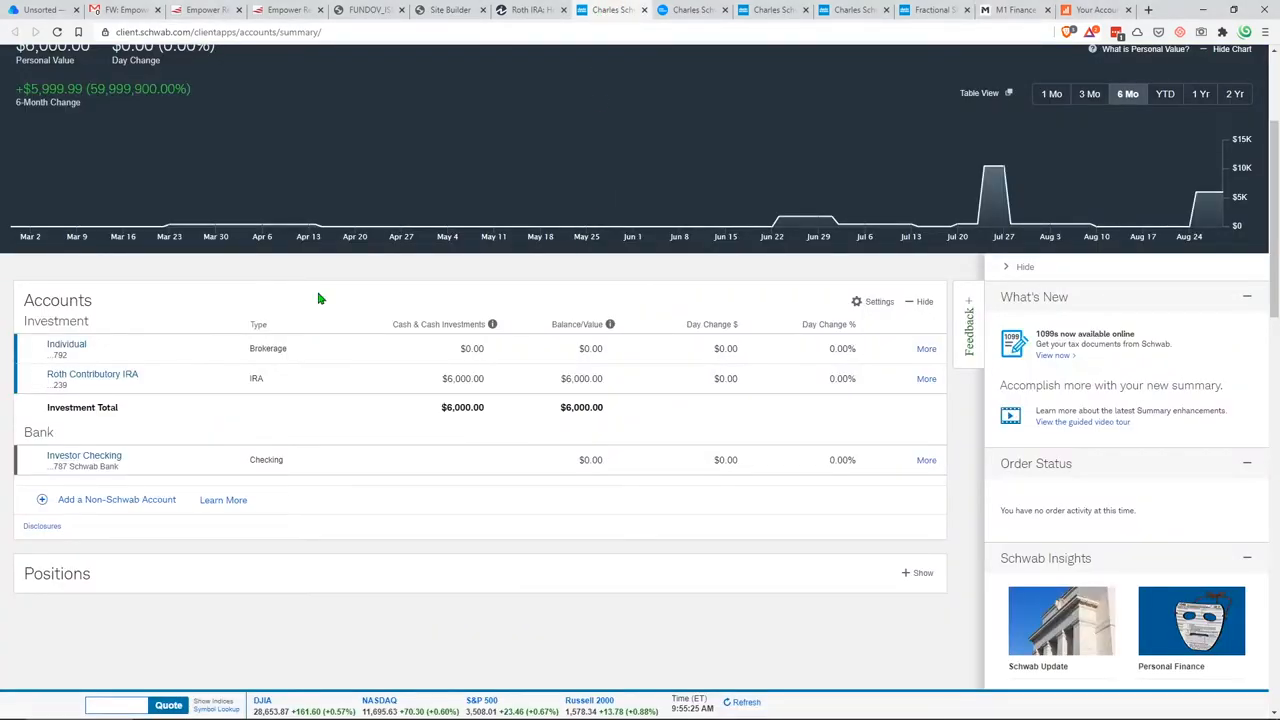
mouse_move(256, 300)
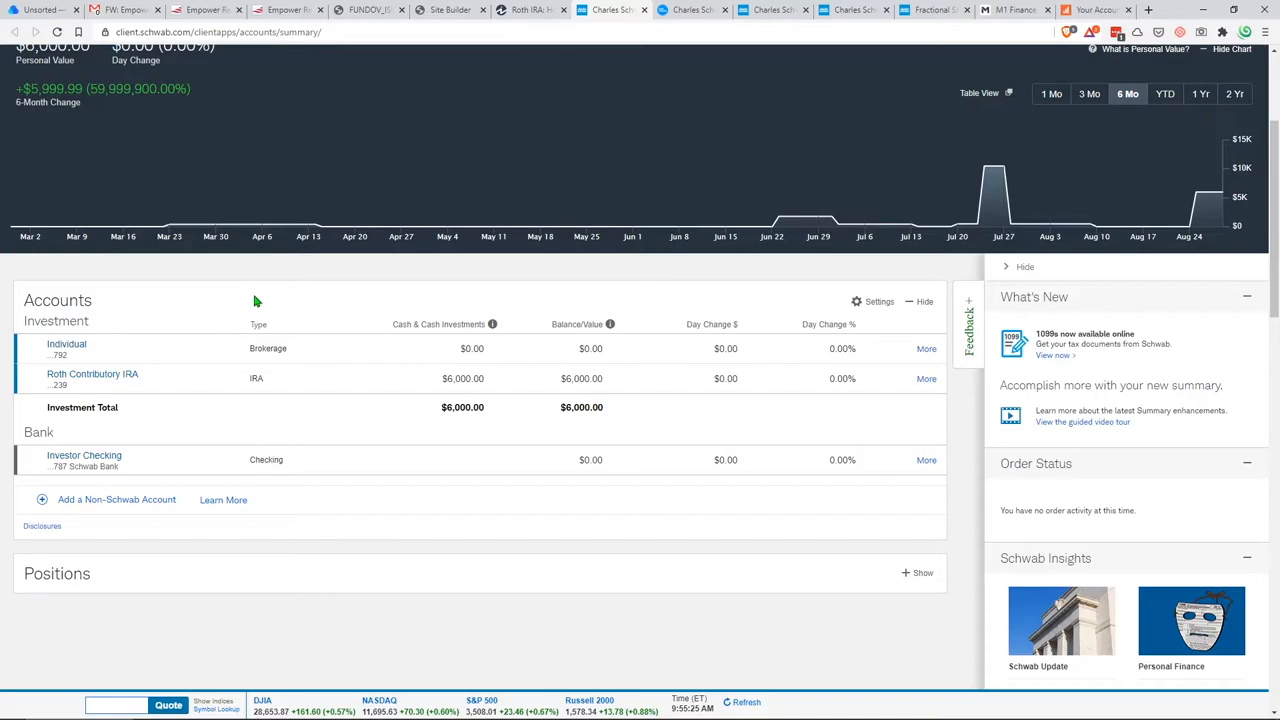
mouse_move(144, 384)
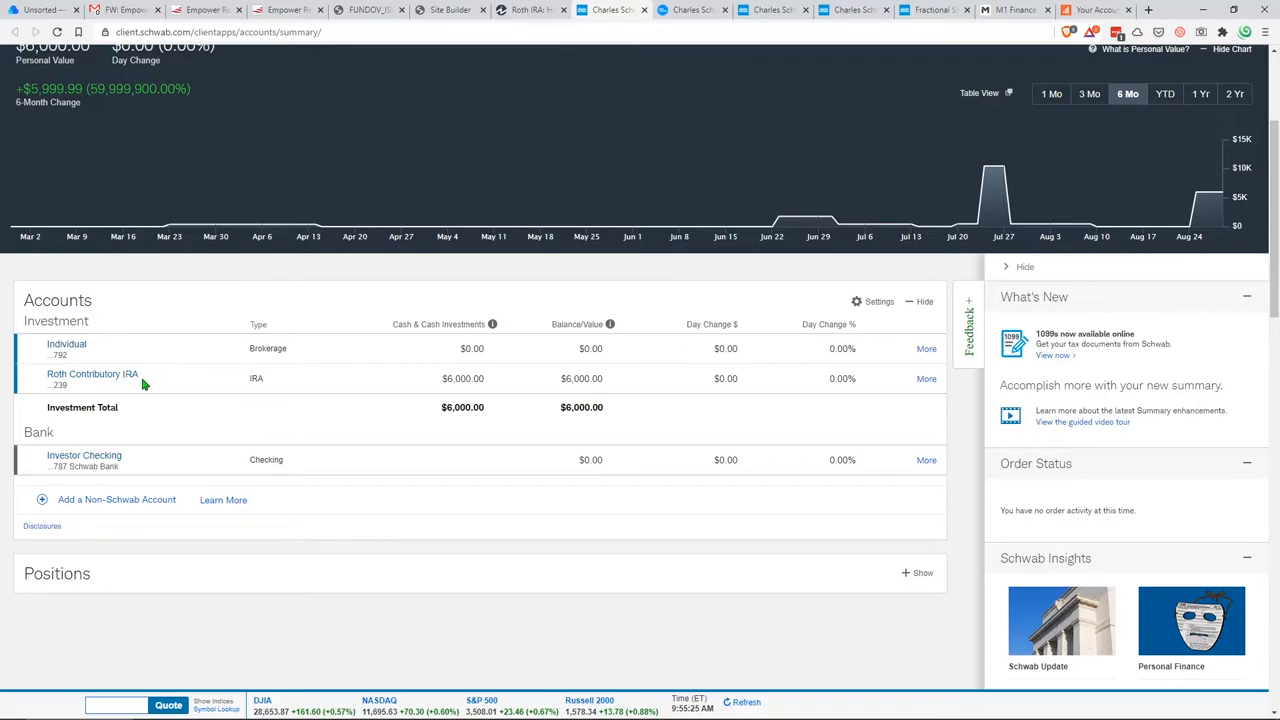
Highlight the Brokerage and Checking account types, then return to the M1 Finance portfolio
double_click(92, 374)
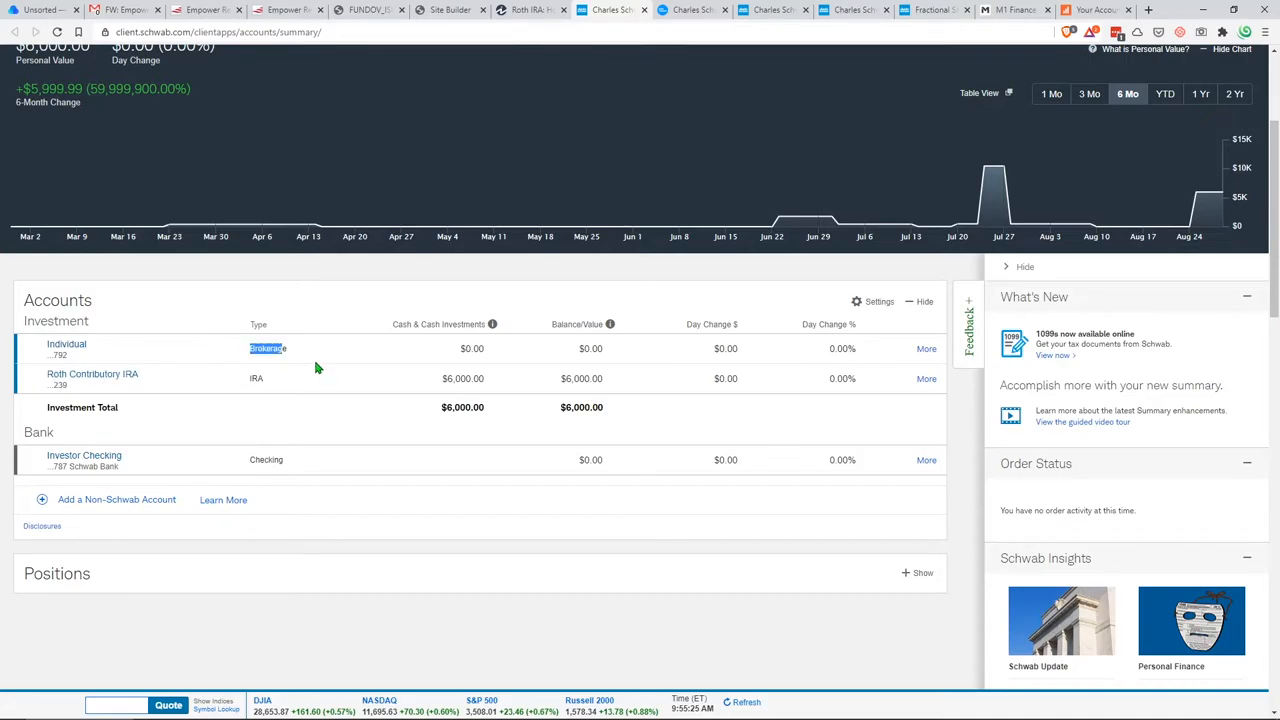
mouse_move(330, 374)
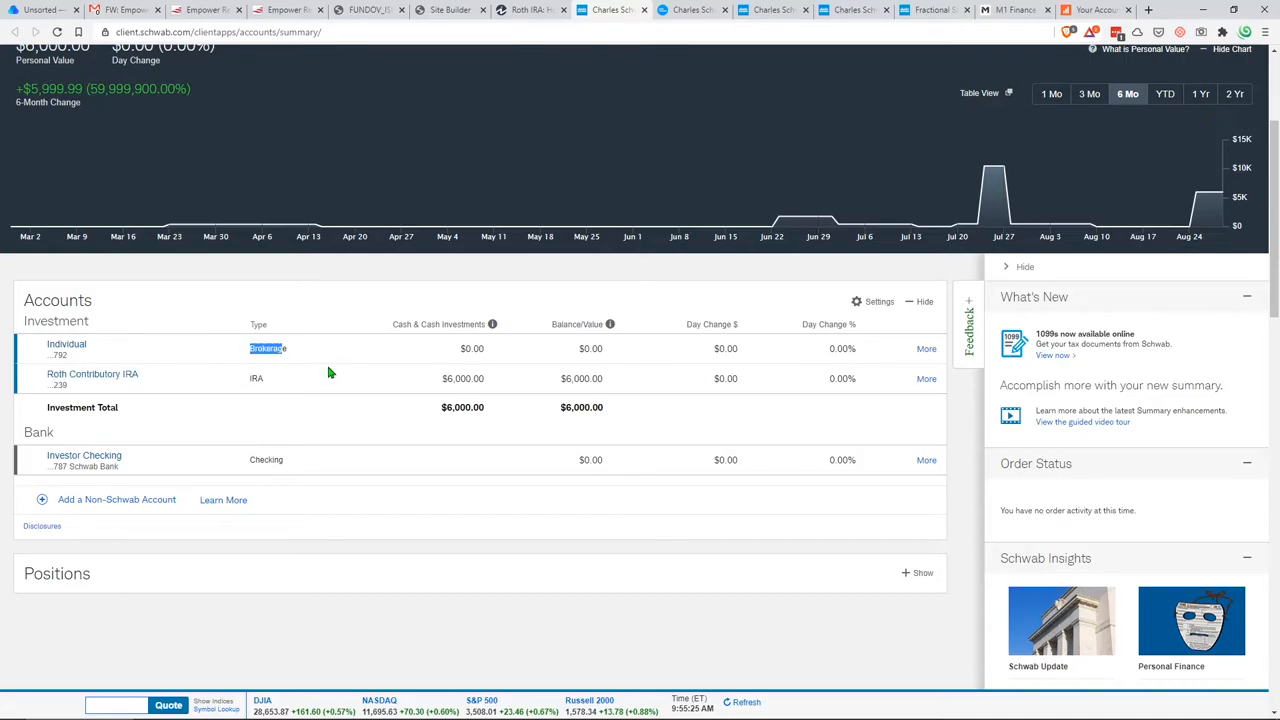
mouse_move(318, 370)
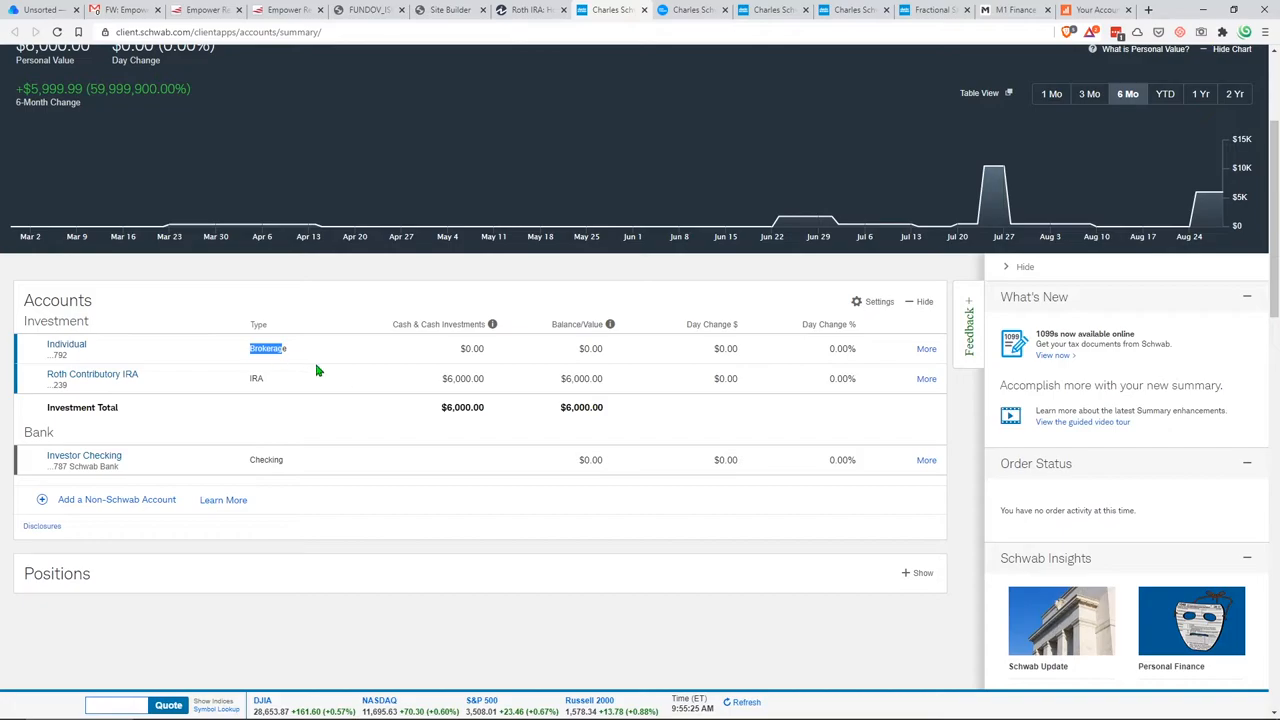
double_click(66, 348)
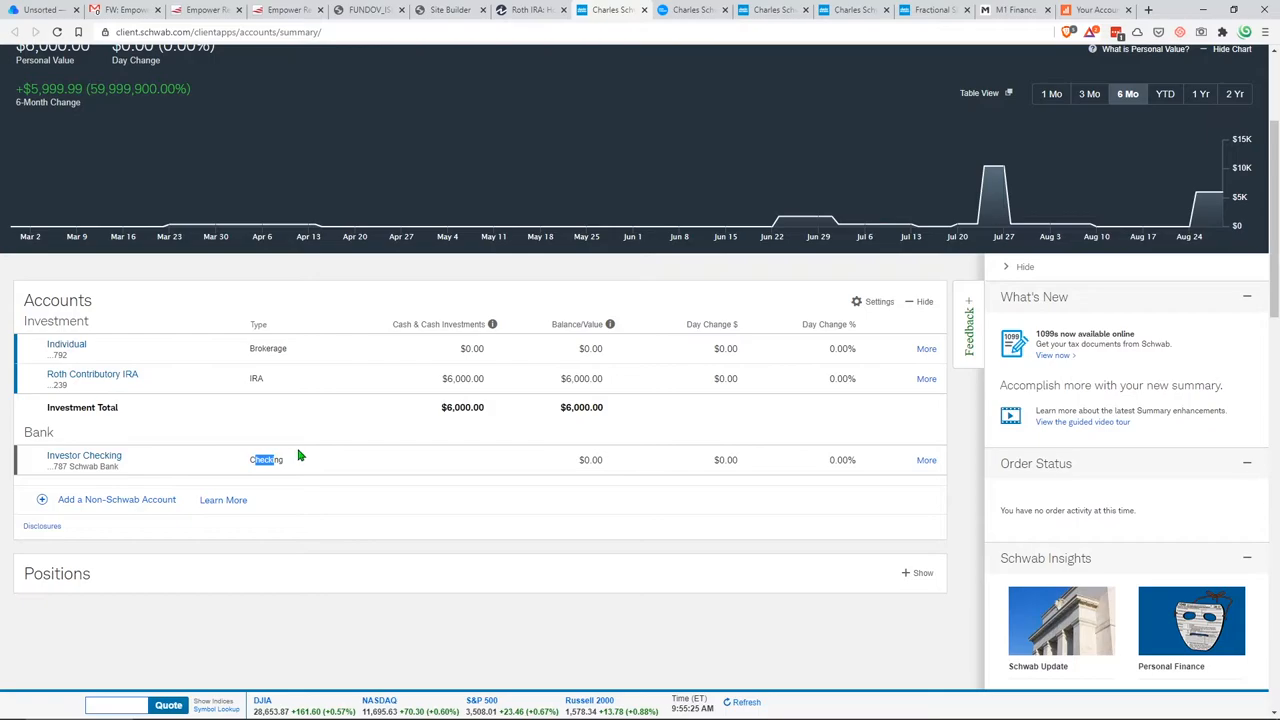
mouse_move(364, 456)
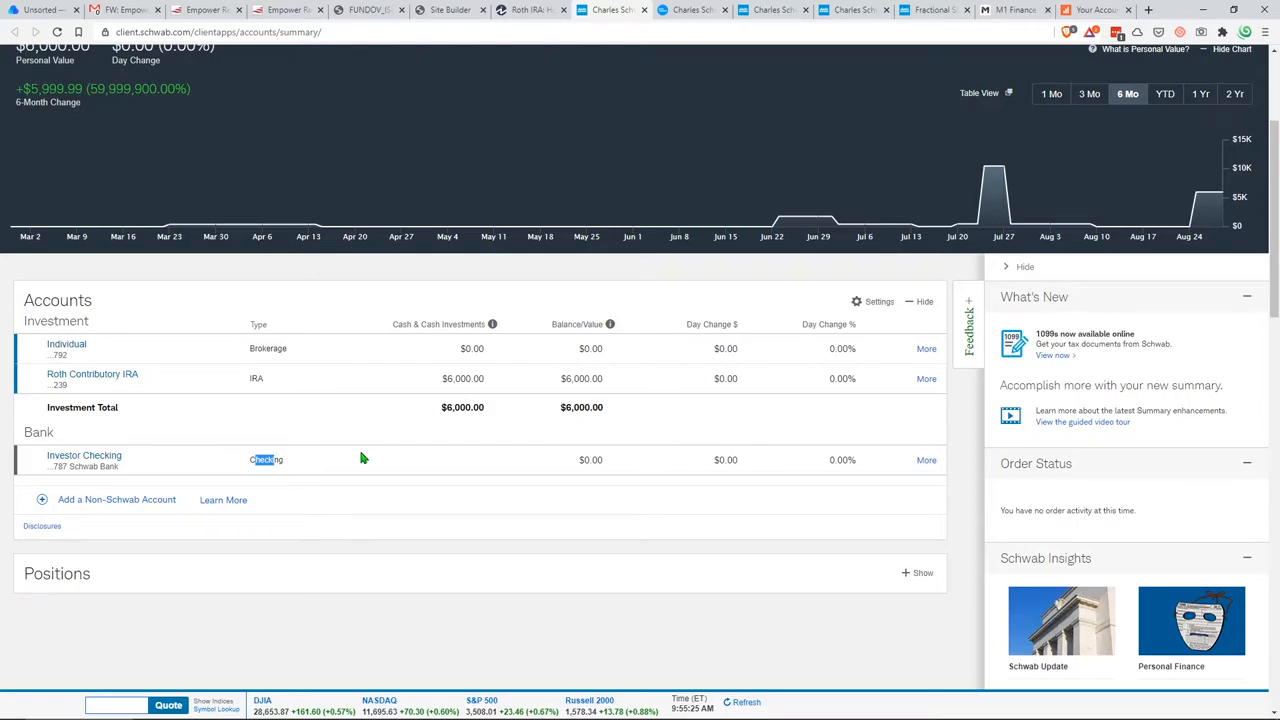
mouse_move(490, 458)
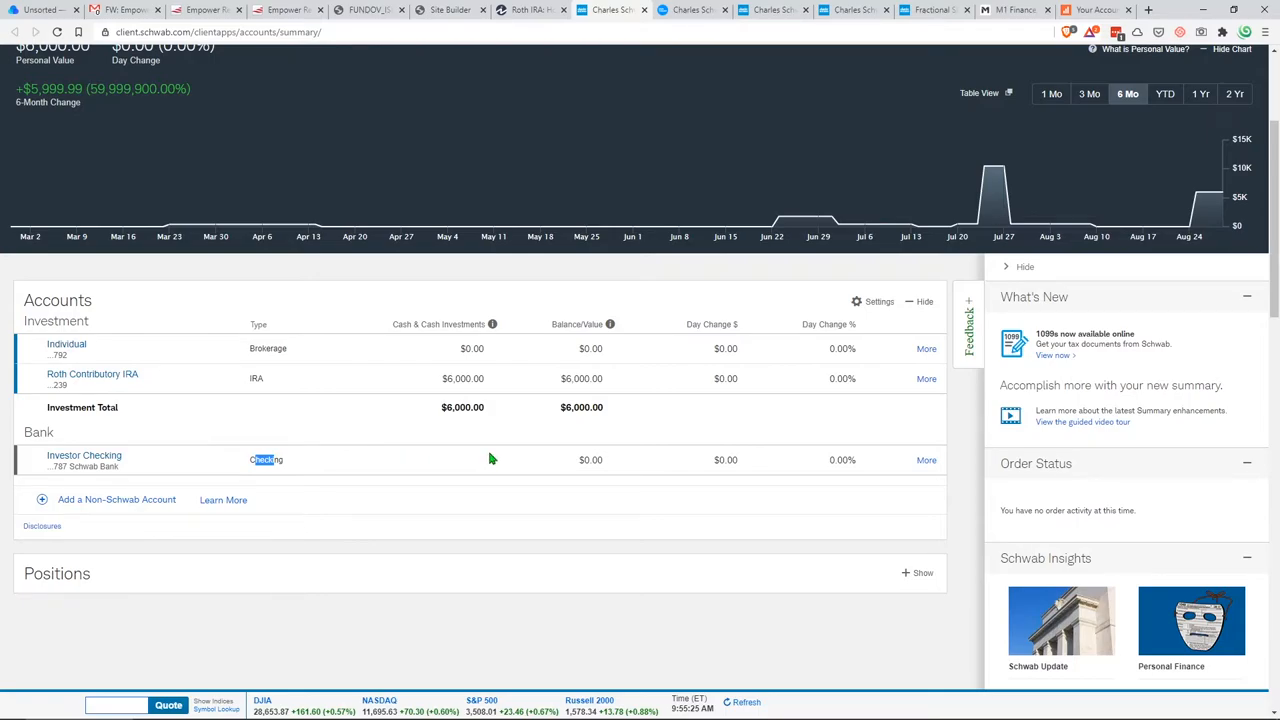
mouse_move(344, 336)
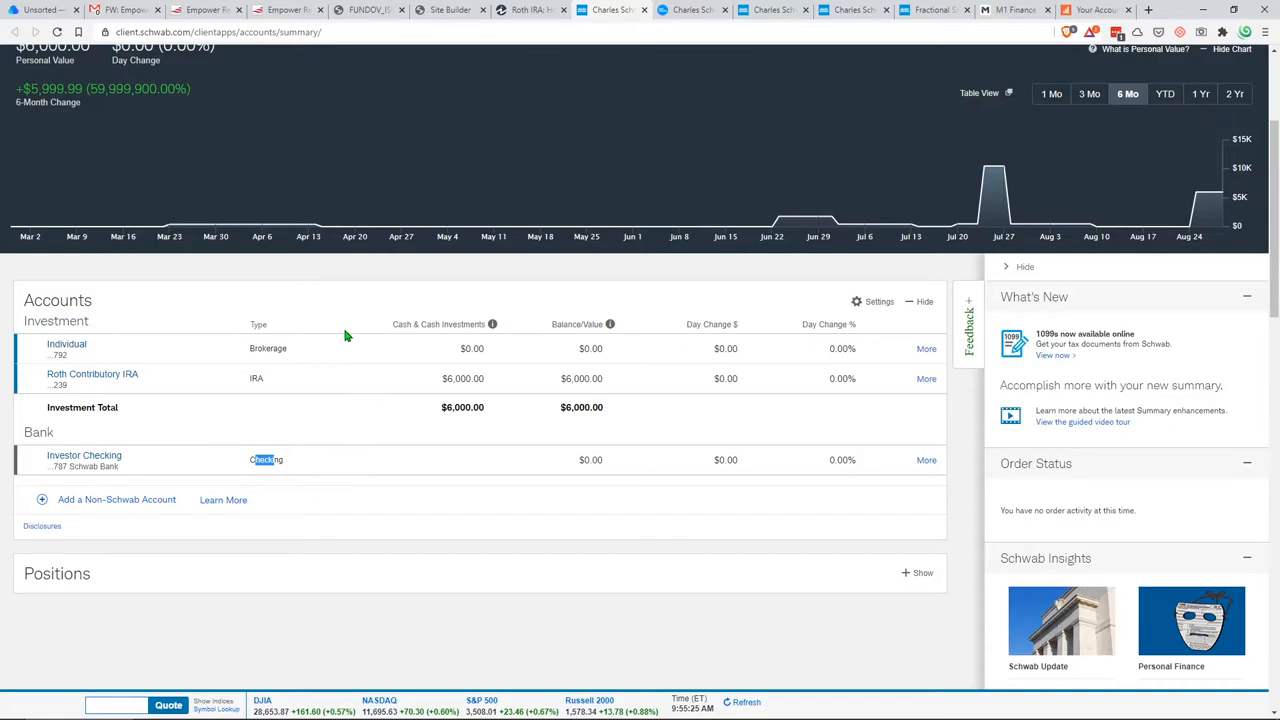
mouse_move(376, 438)
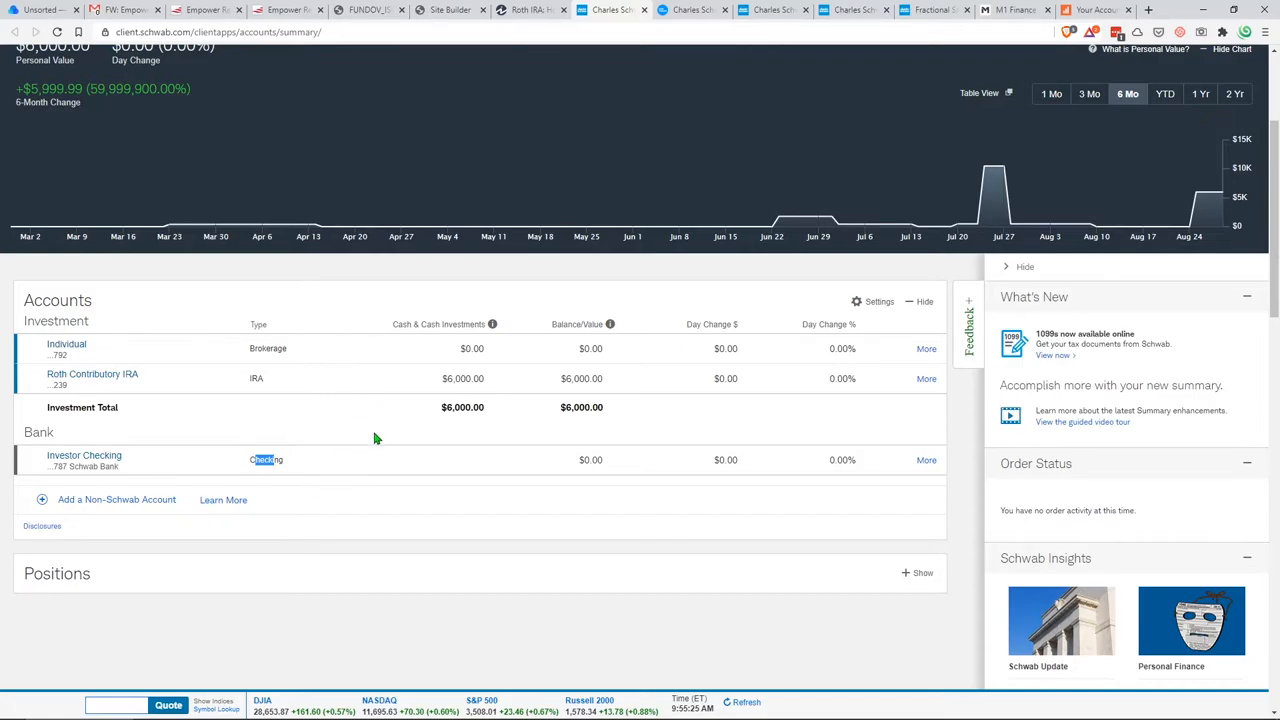
mouse_move(384, 444)
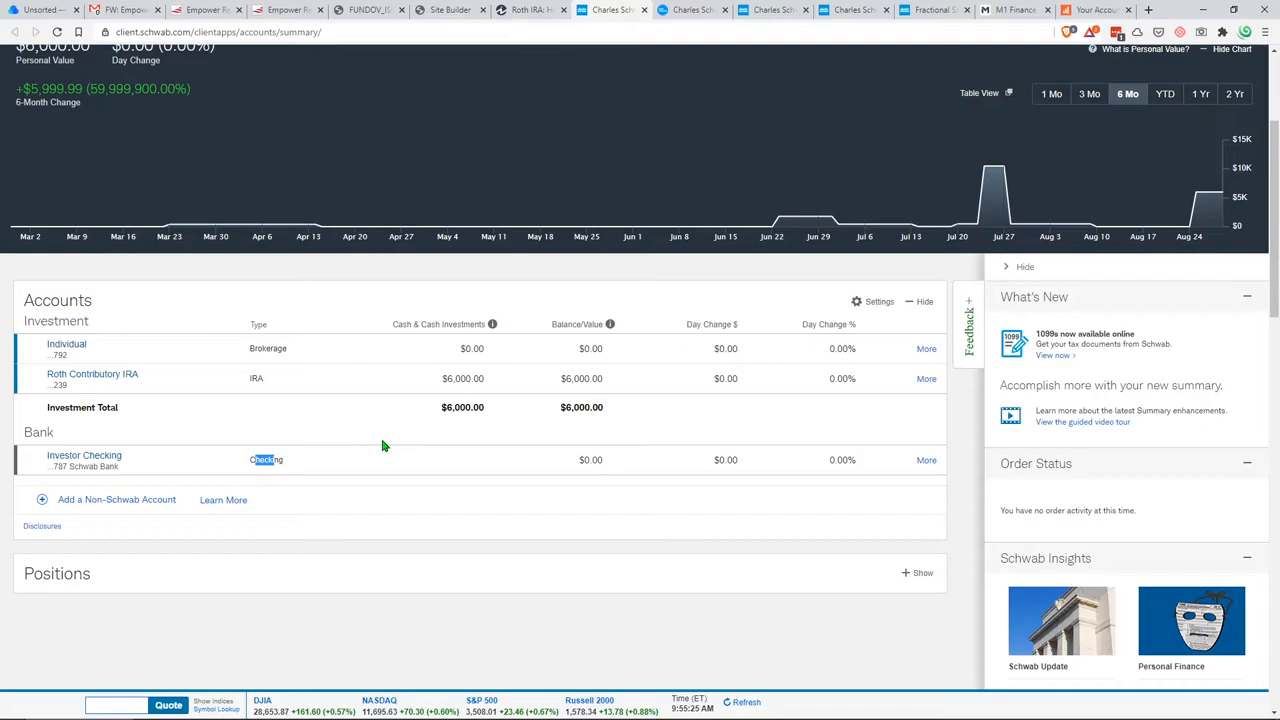
mouse_move(398, 438)
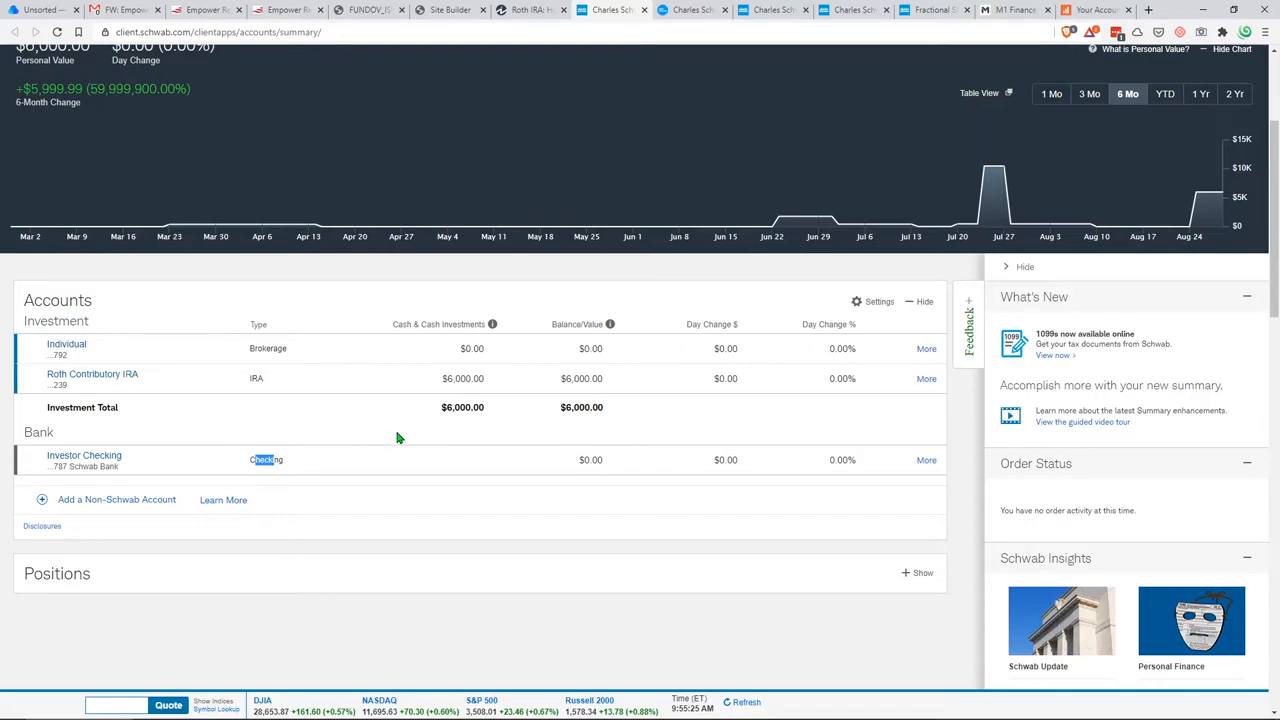
mouse_move(724, 344)
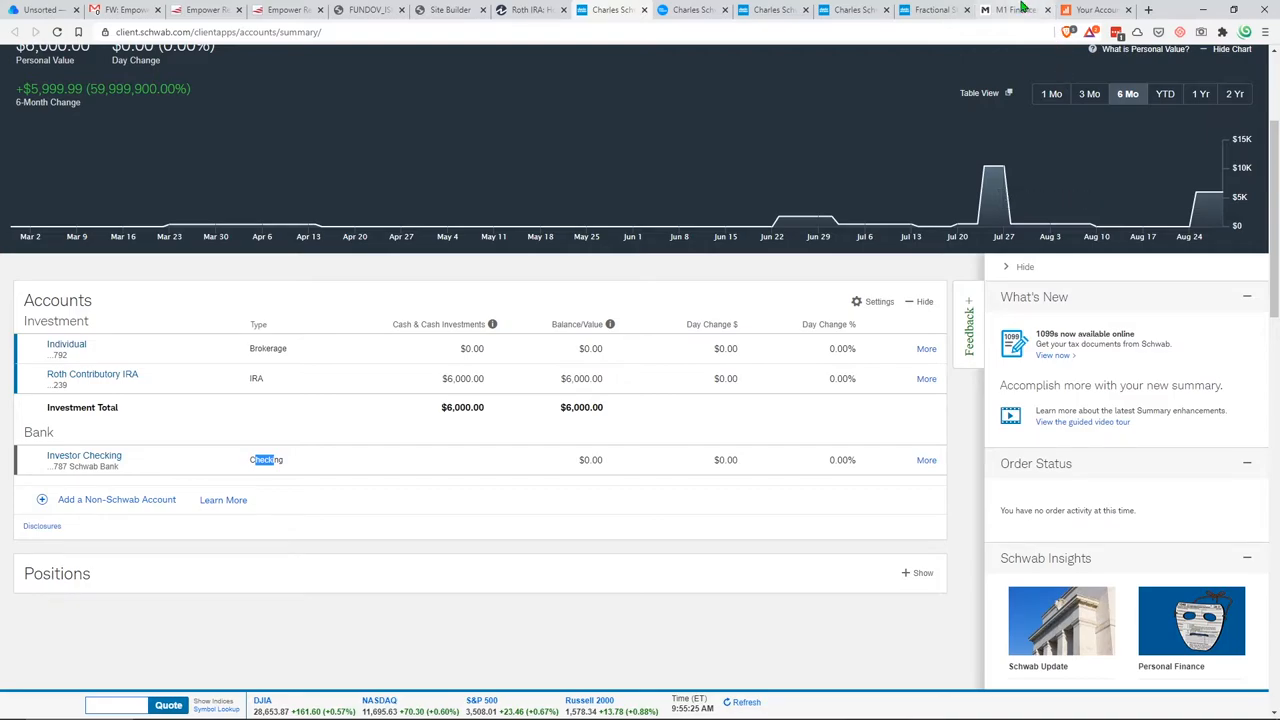
click(1016, 8)
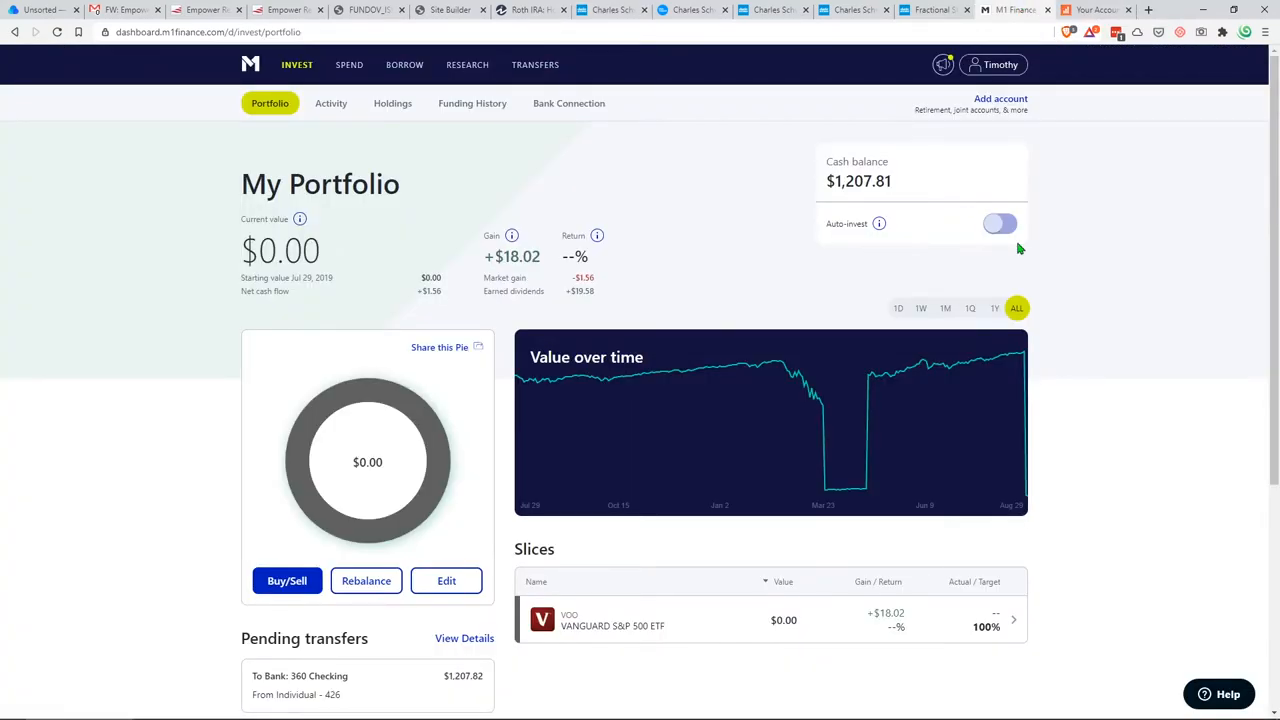
scroll(down, 3)
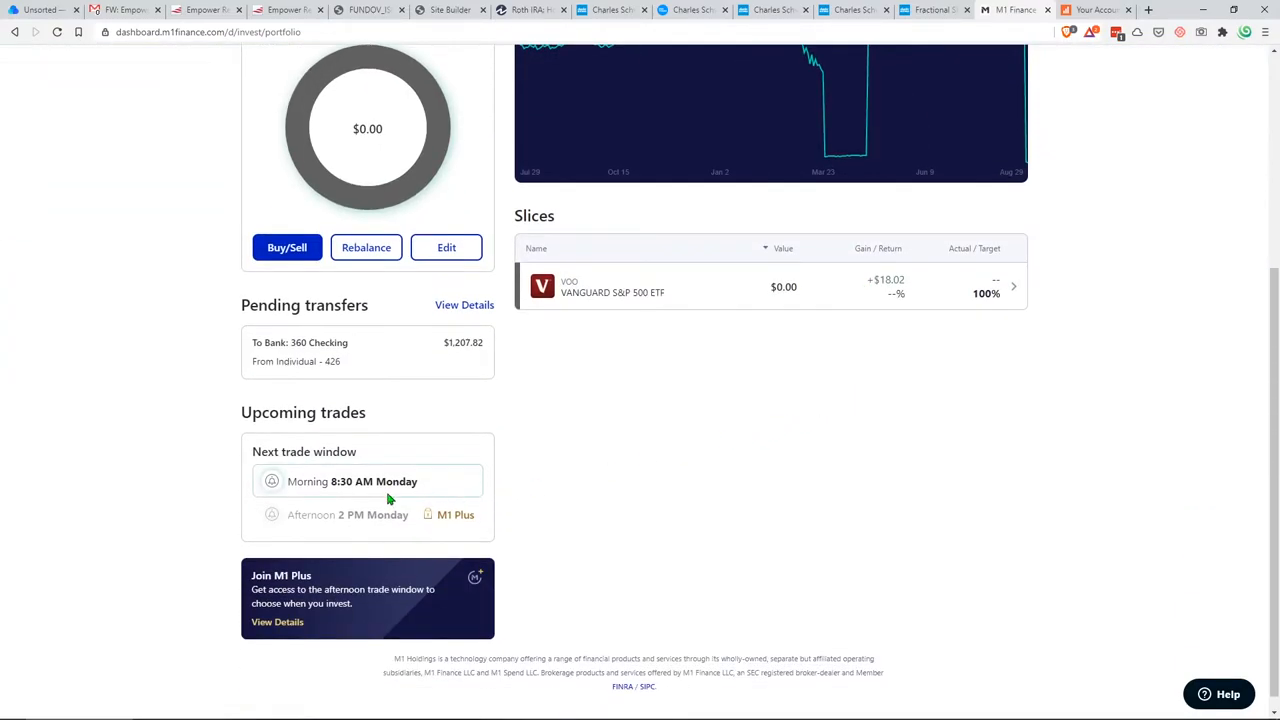
scroll(up, 3)
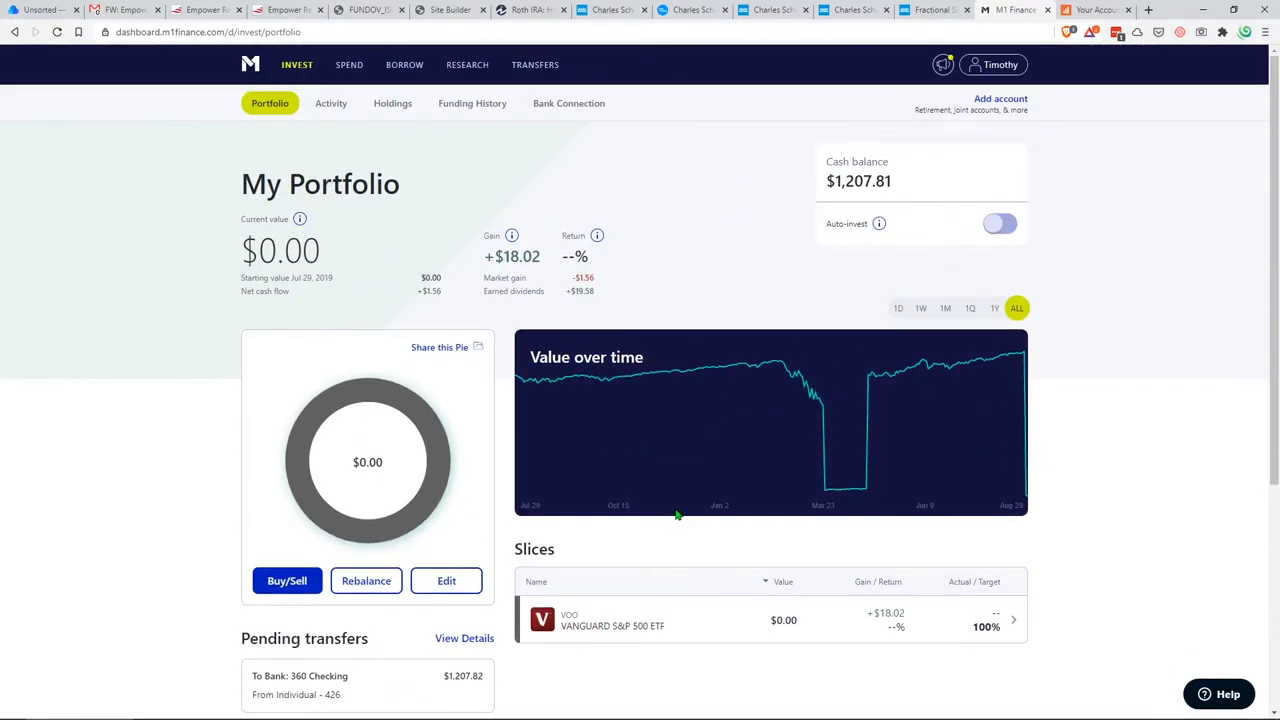
mouse_move(684, 504)
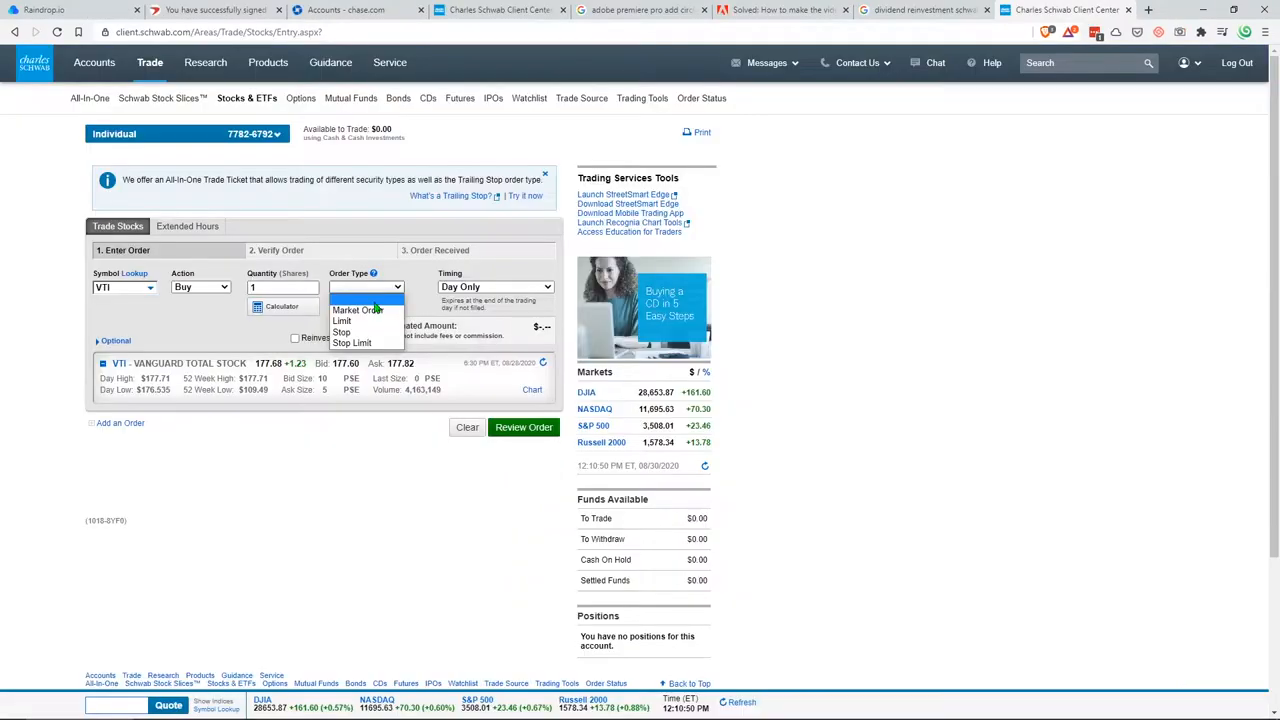
Set the VTI buy to a $178 limit price with dividends reinvested, then bring up the dividend-stocks article
click(342, 320)
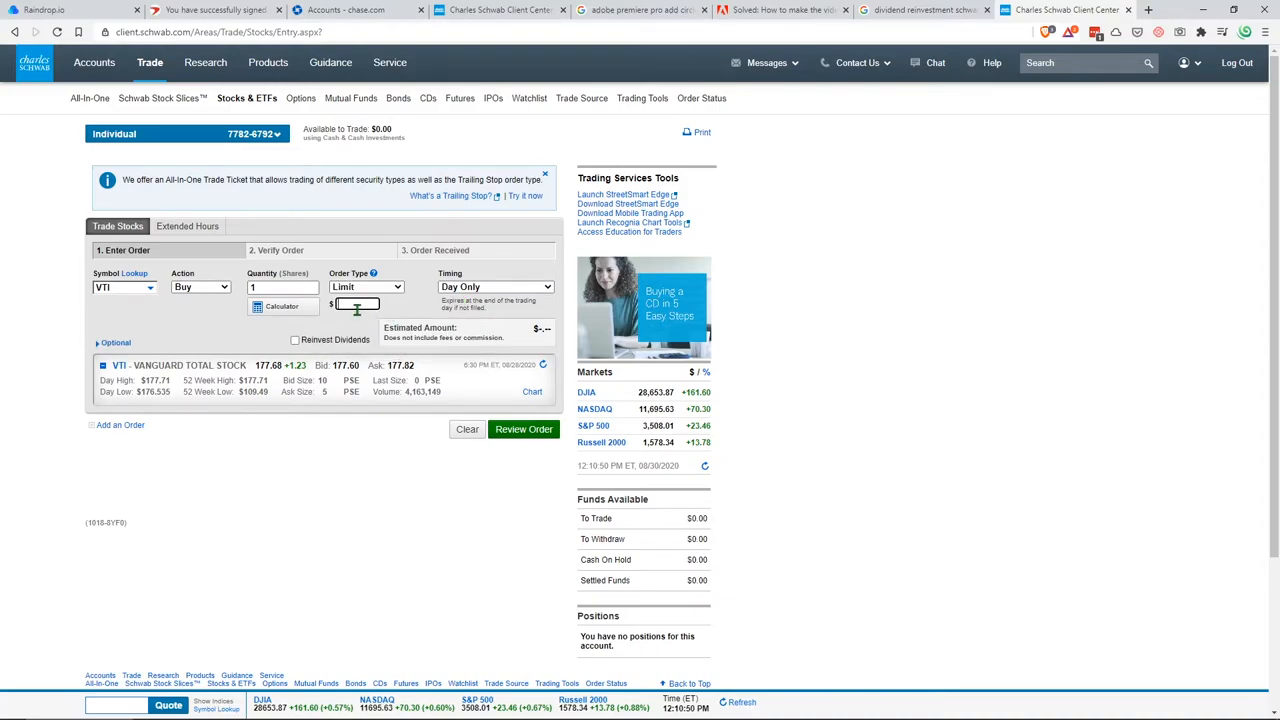
text(178)
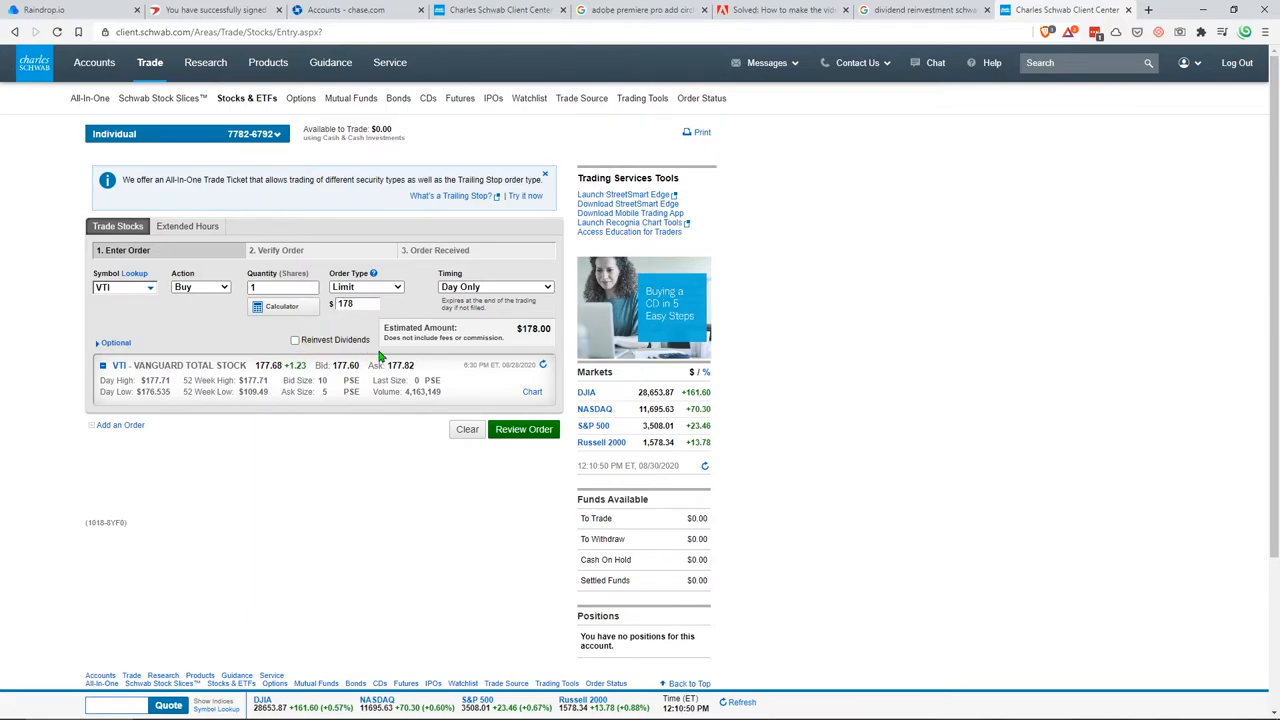
click(296, 340)
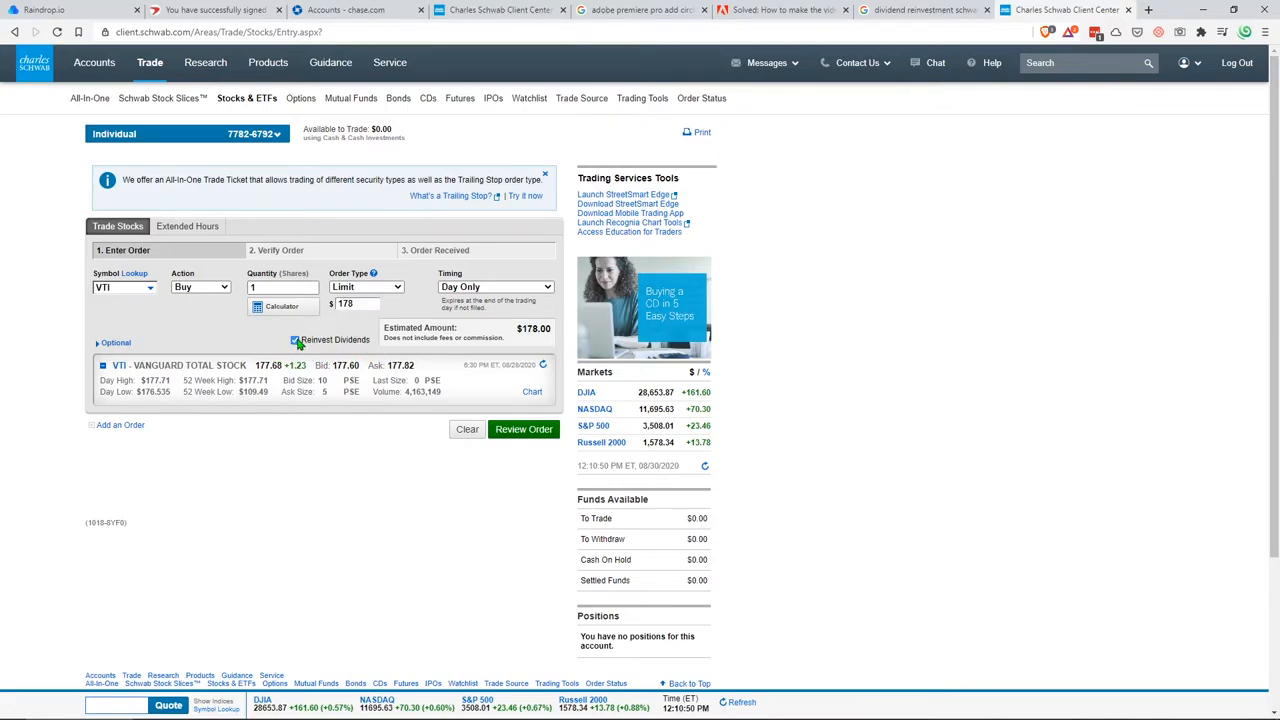
click(294, 340)
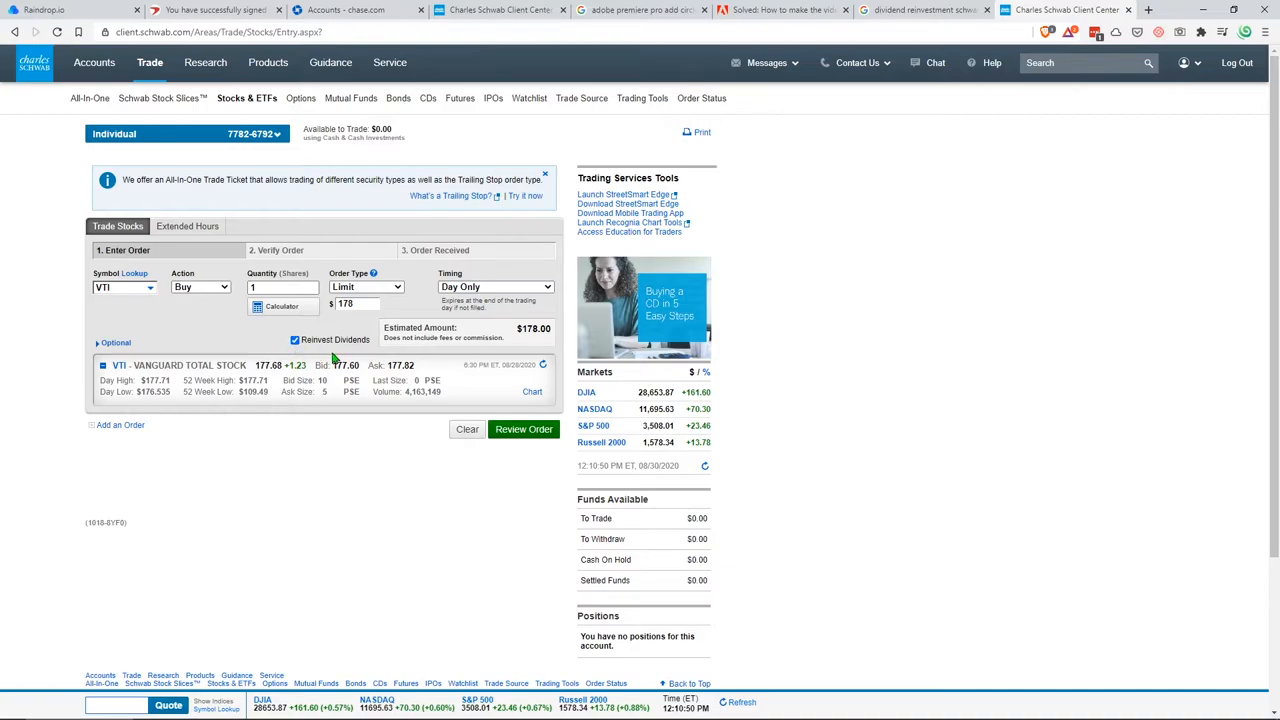
click(930, 10)
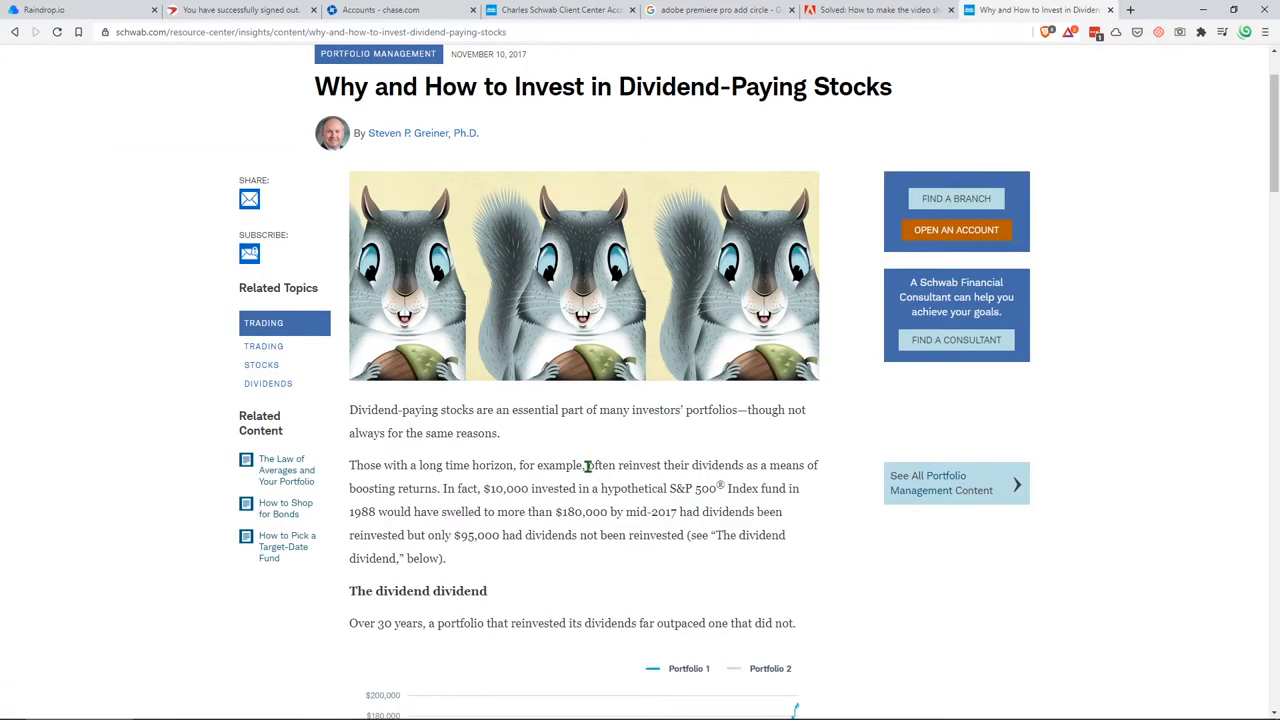
Highlight the article's sentence about investors often reinvesting their dividends
drag(588, 464, 664, 488)
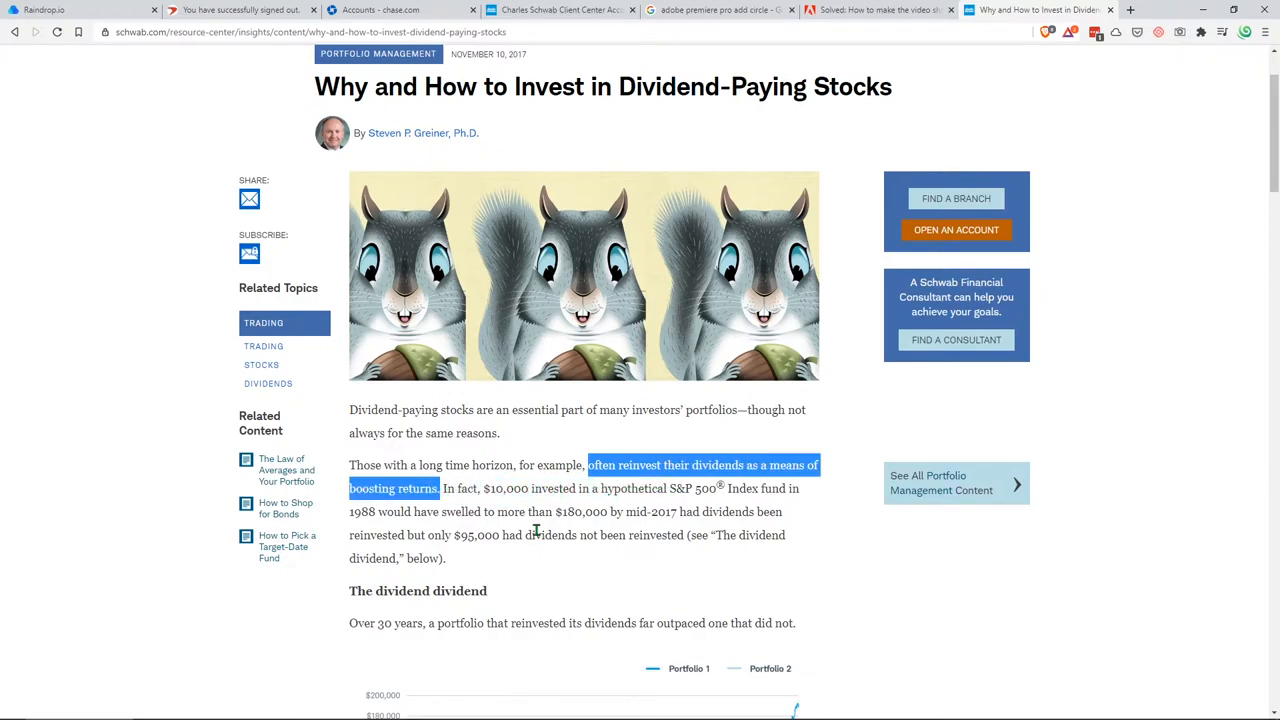
mouse_move(884, 558)
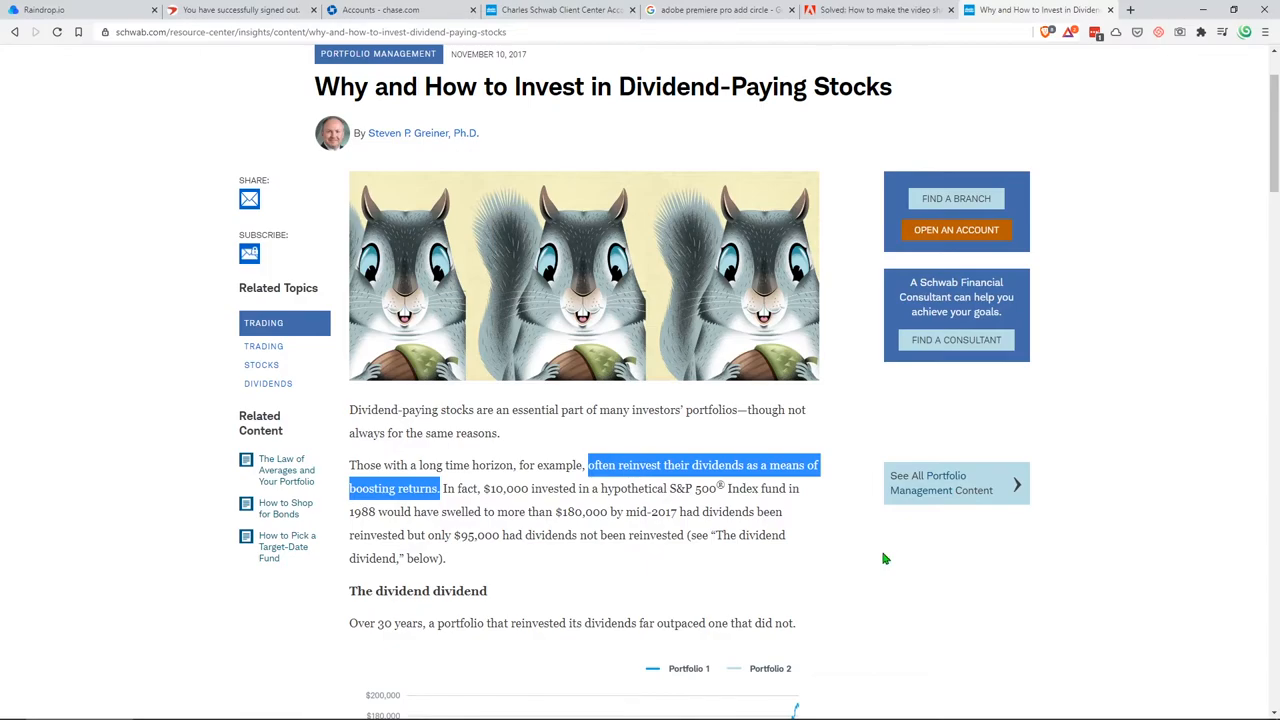
scroll(down, 3)
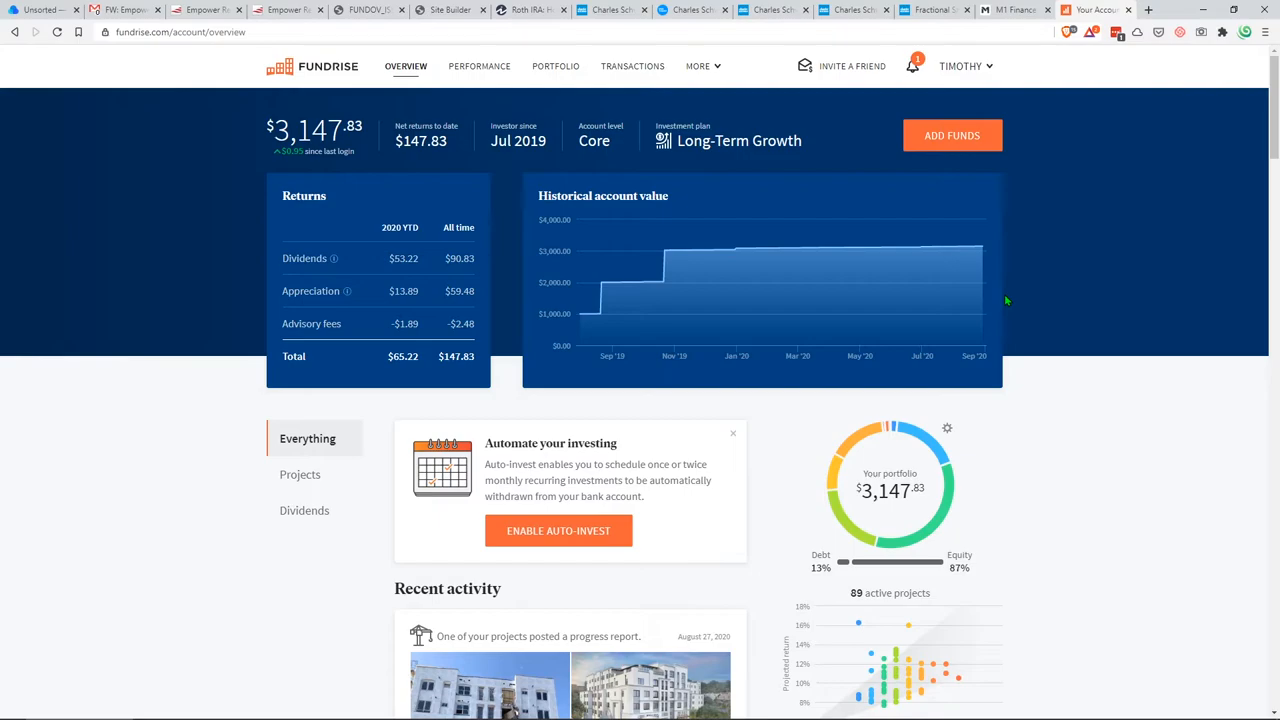
mouse_move(994, 290)
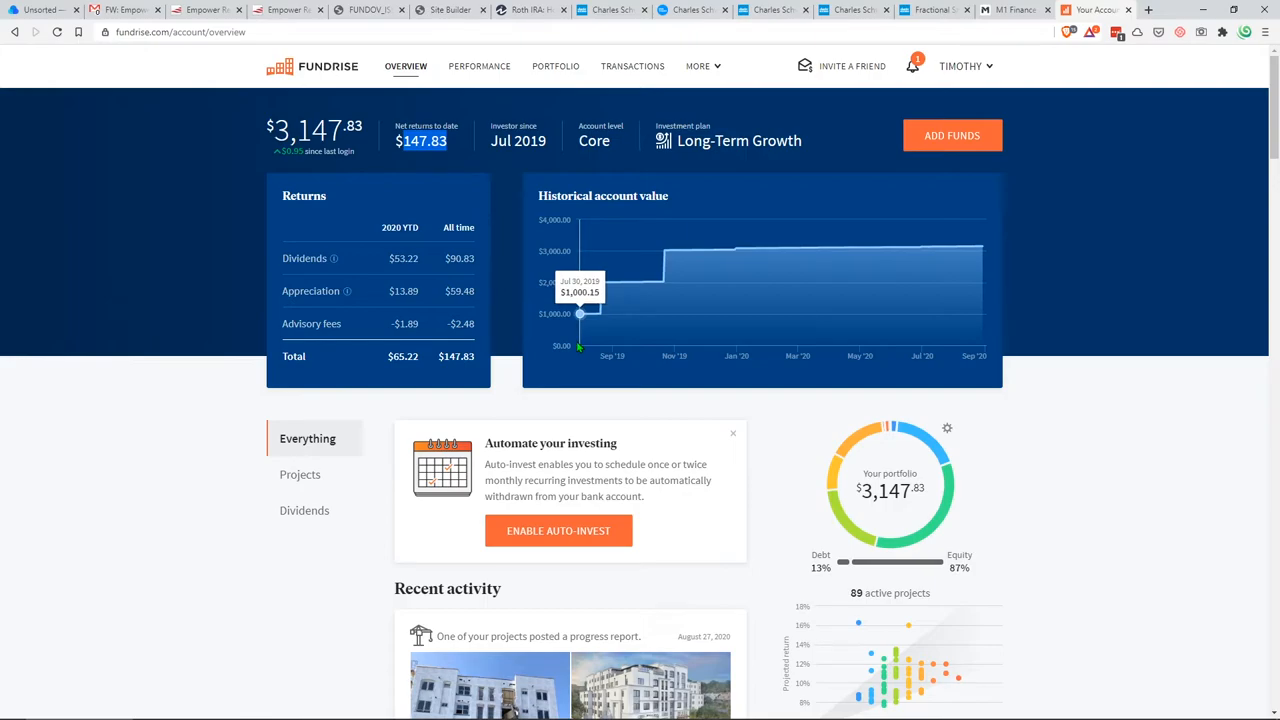
mouse_move(812, 326)
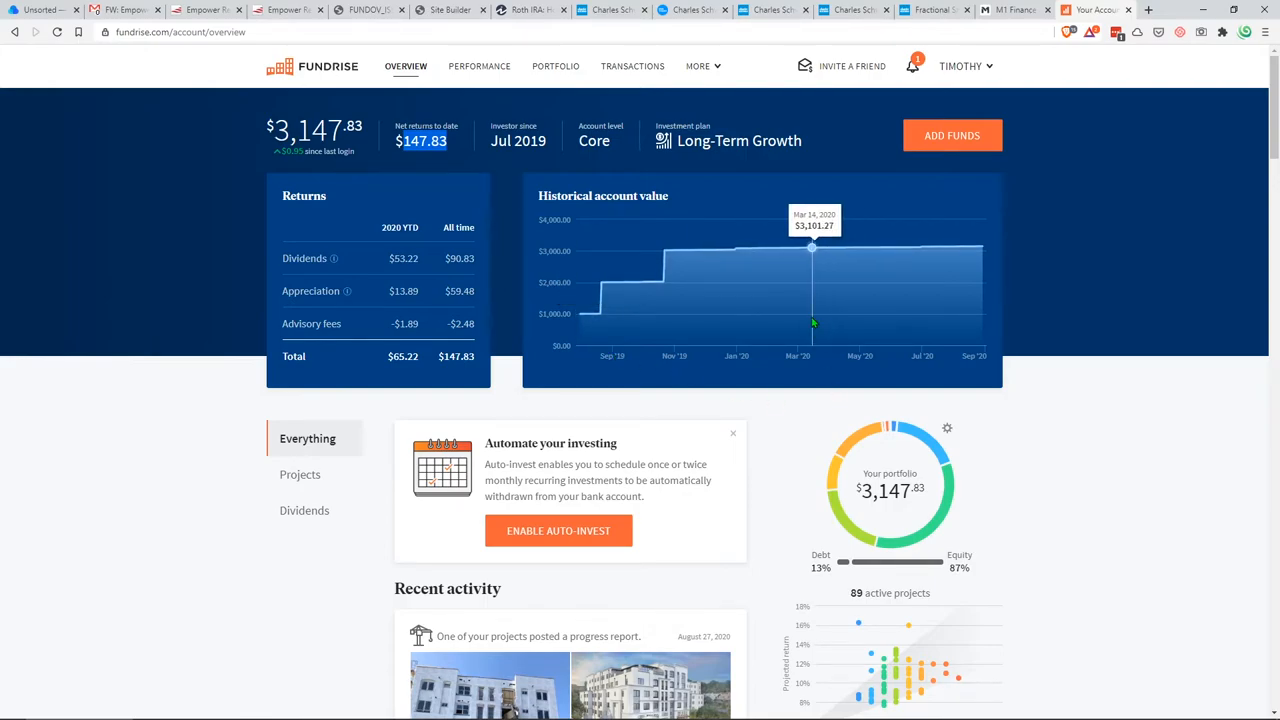
mouse_move(1176, 384)
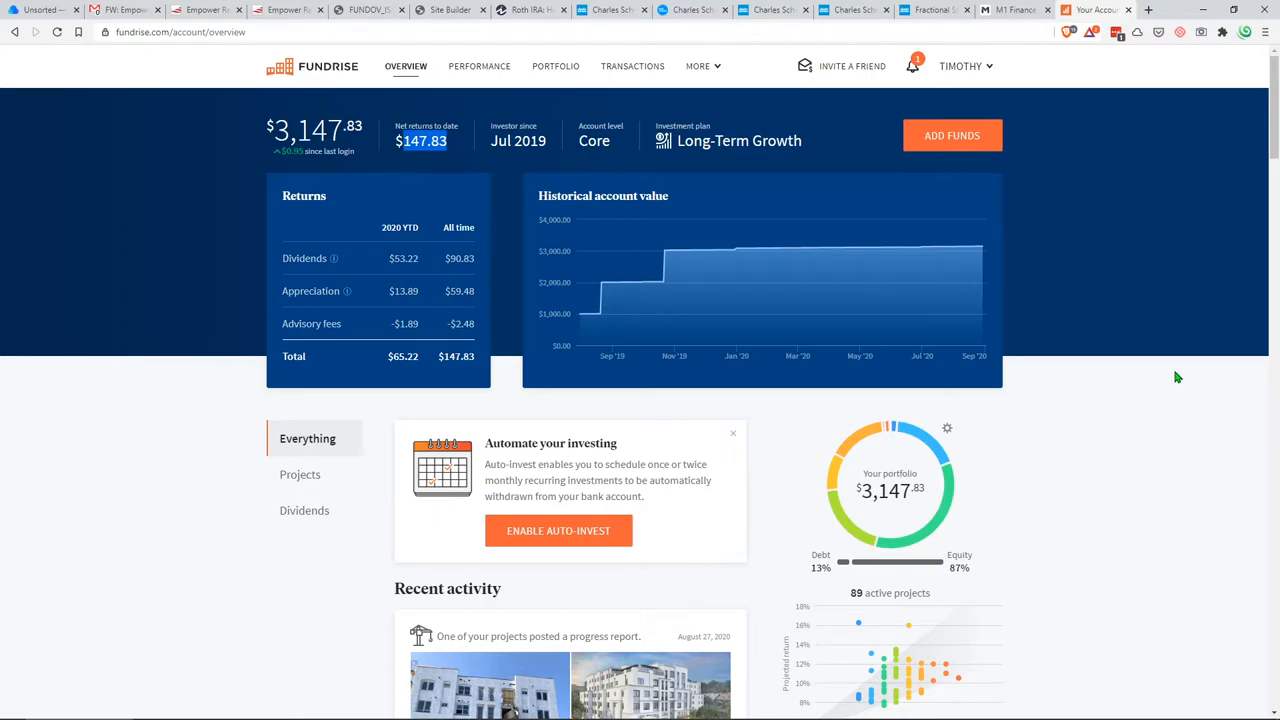
mouse_move(1176, 340)
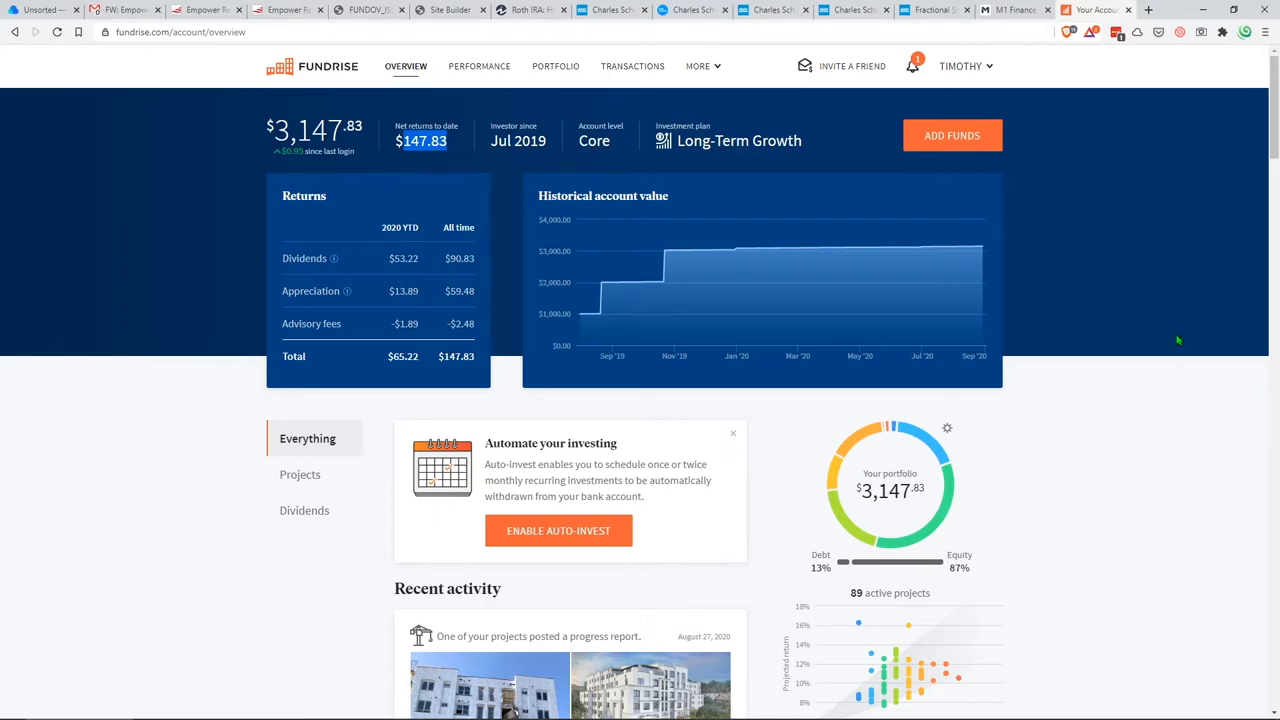
mouse_move(1164, 342)
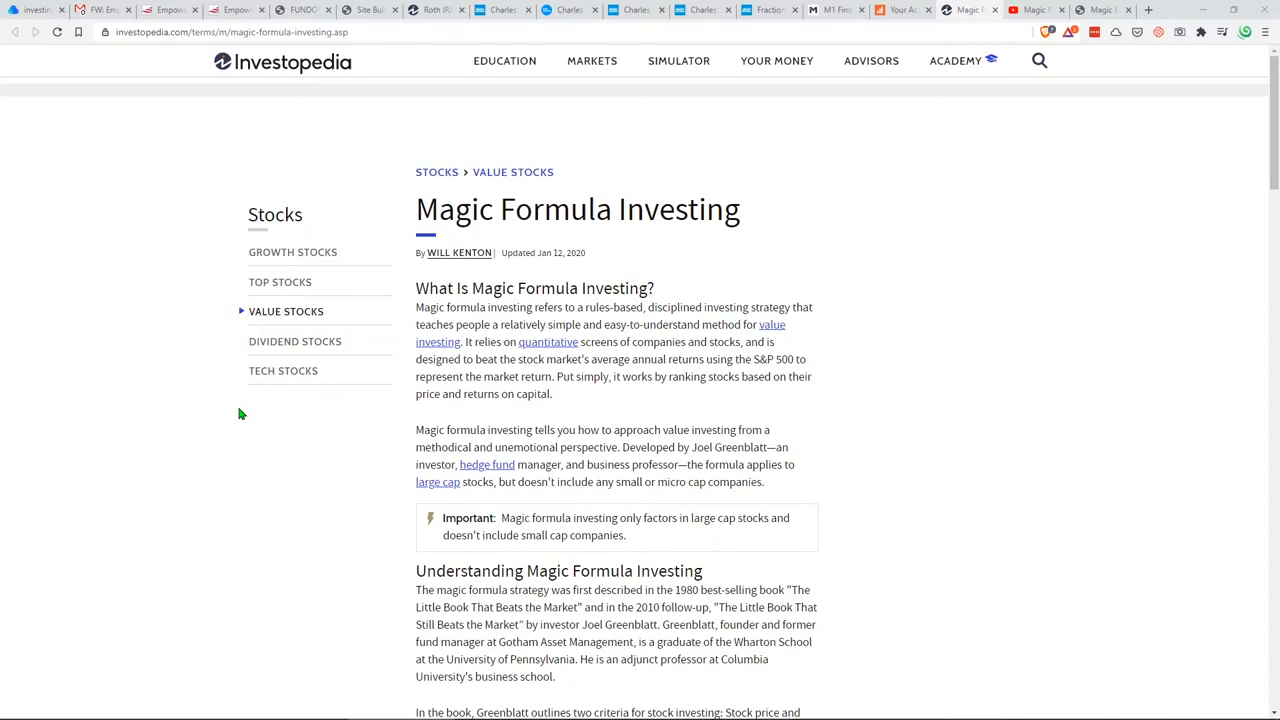
mouse_move(418, 308)
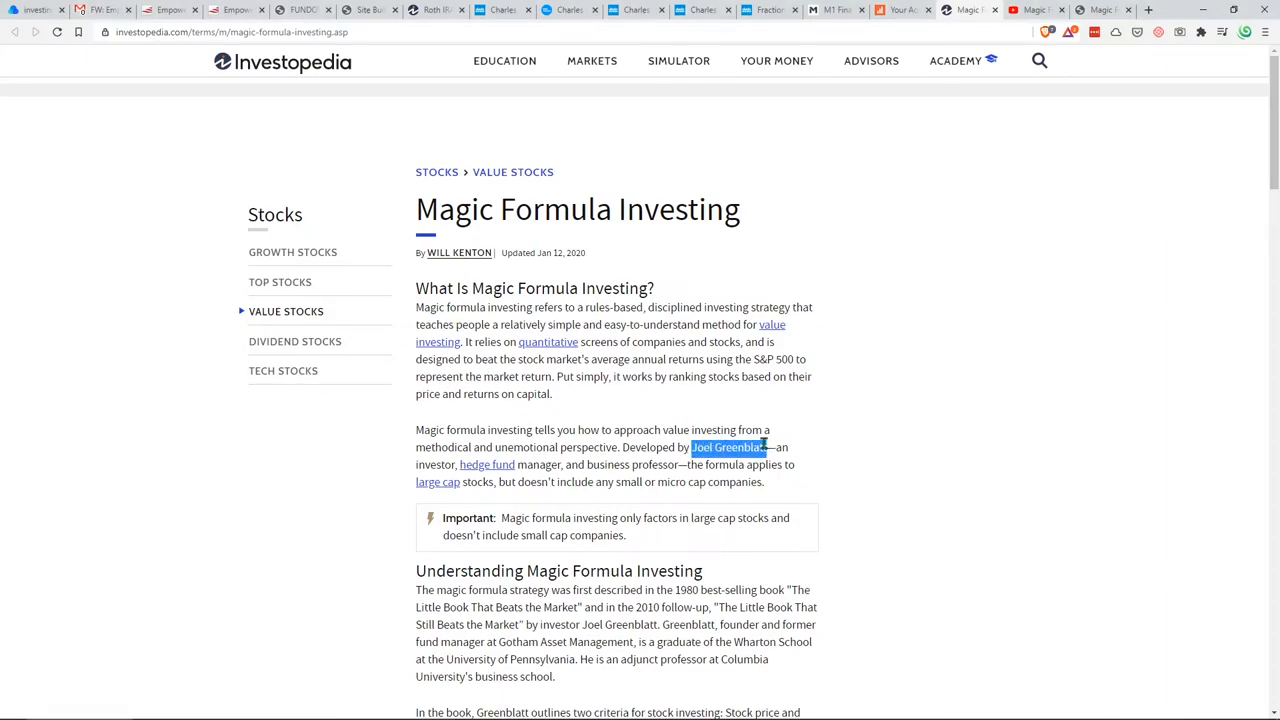
Highlight the title of Greenblatt's follow-up book in the Magic Formula Investing article
scroll(down, 3)
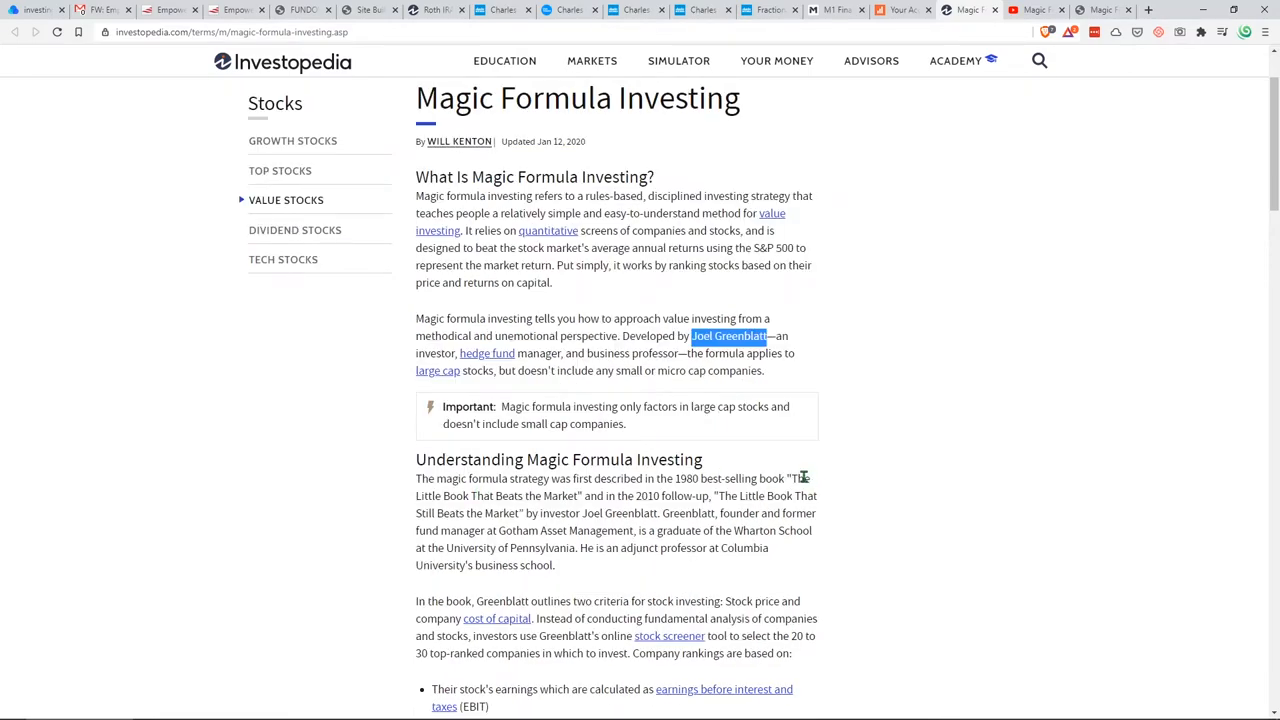
drag(796, 478, 570, 496)
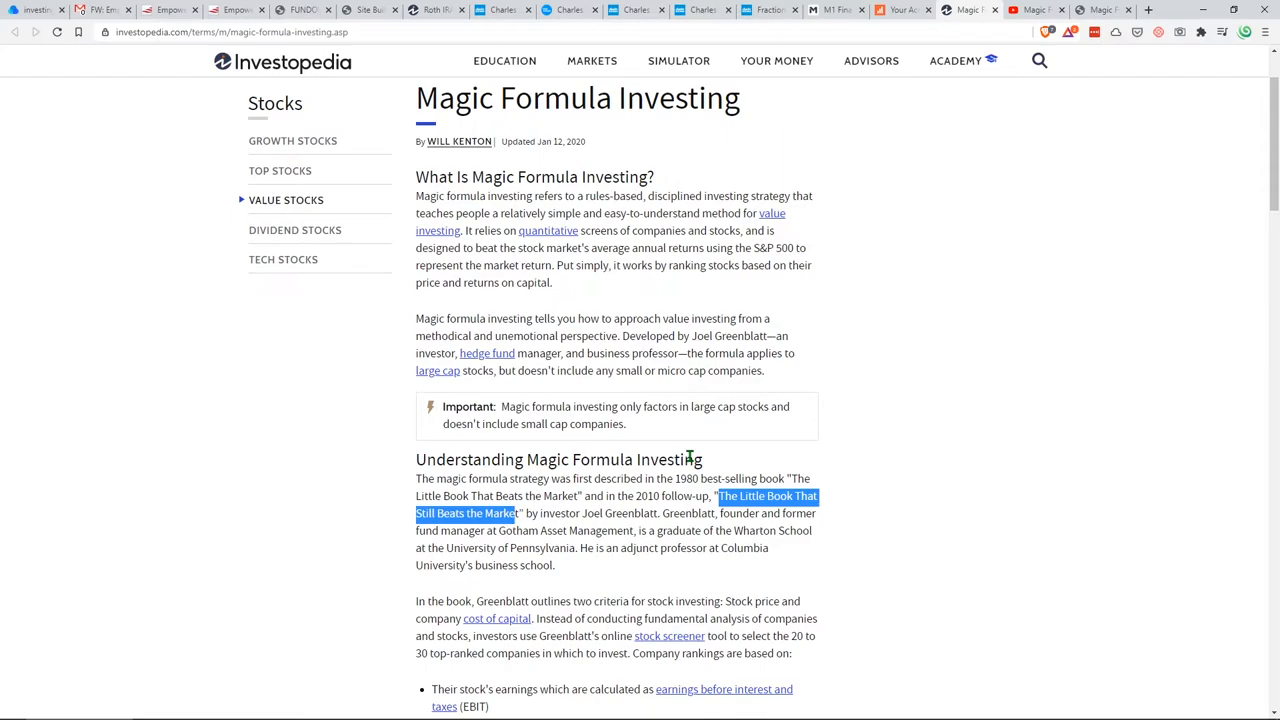
mouse_move(704, 456)
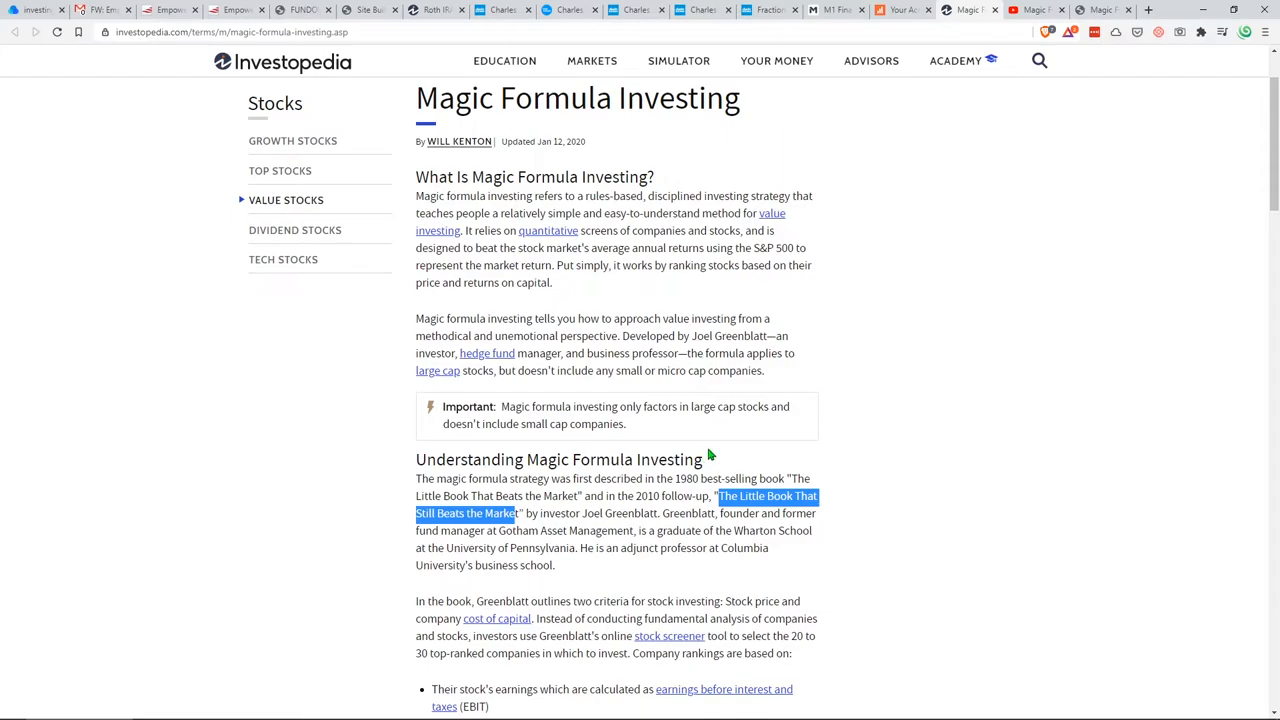
scroll(down, 3)
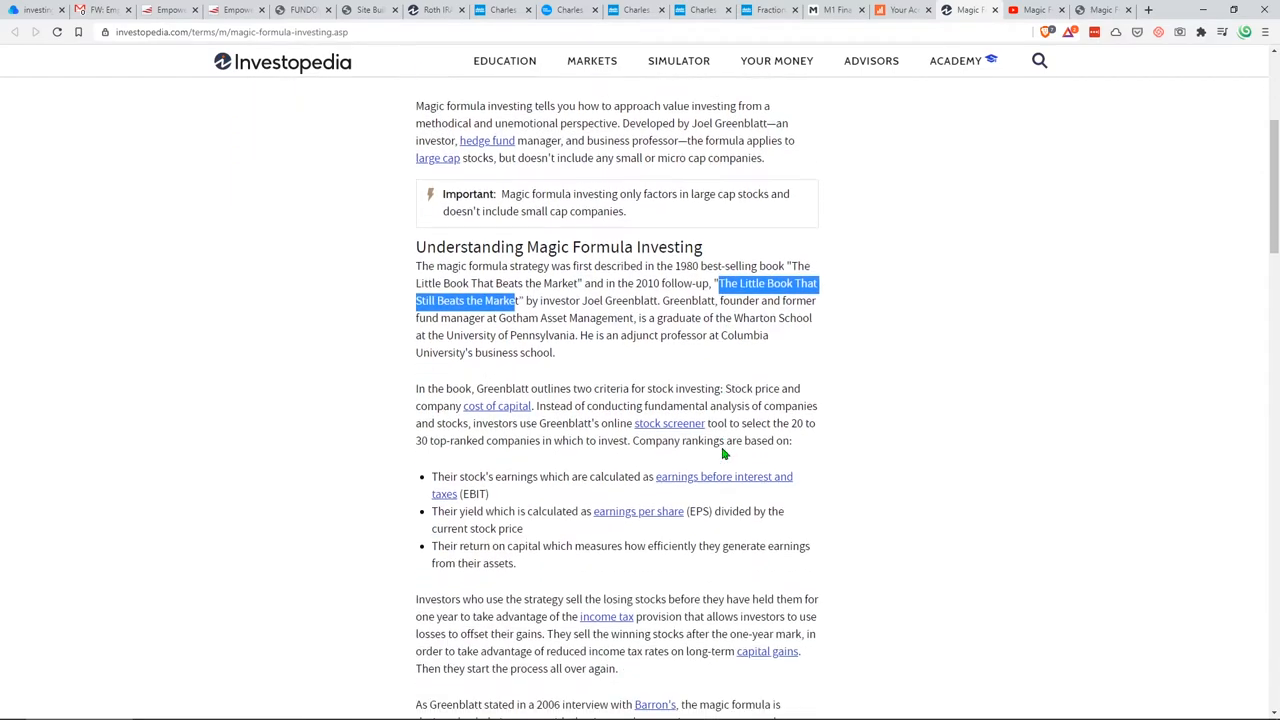
scroll(up, 3)
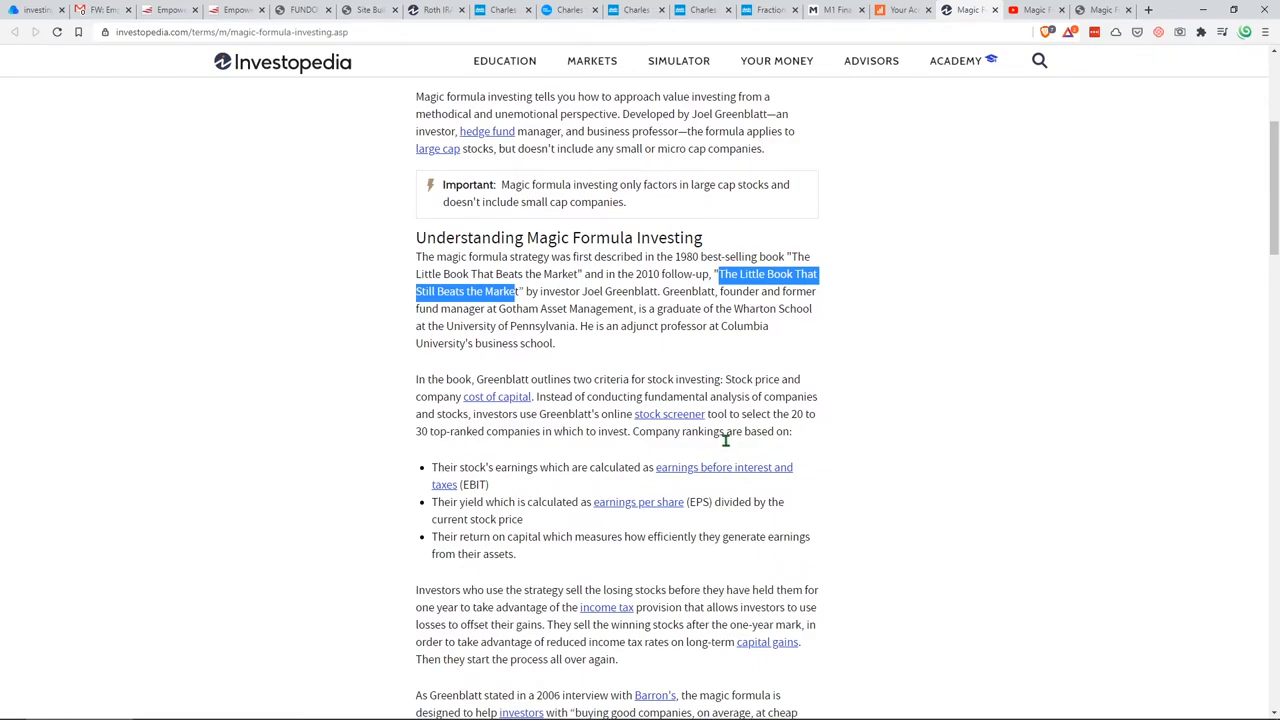
scroll(up, 3)
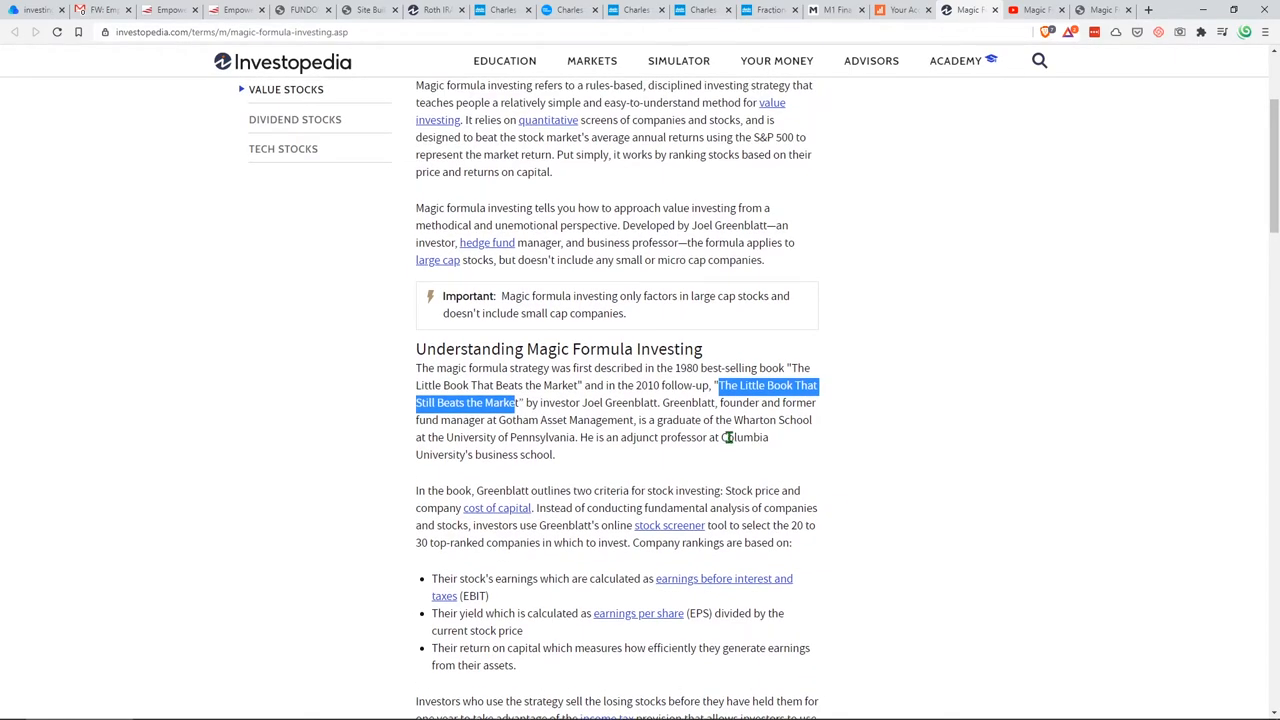
scroll(up, 3)
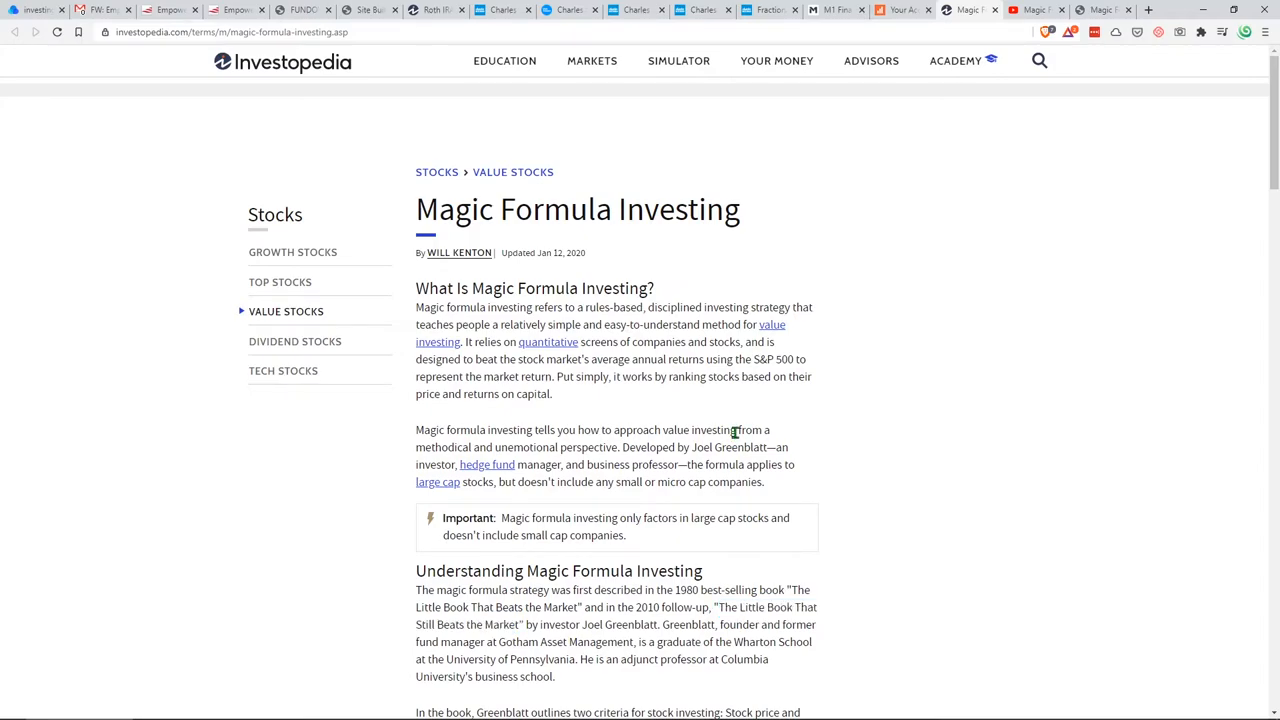
Highlight the 30% annual-returns claim, clear it, then bring up the Magic Formula stock screener
scroll(down, 3)
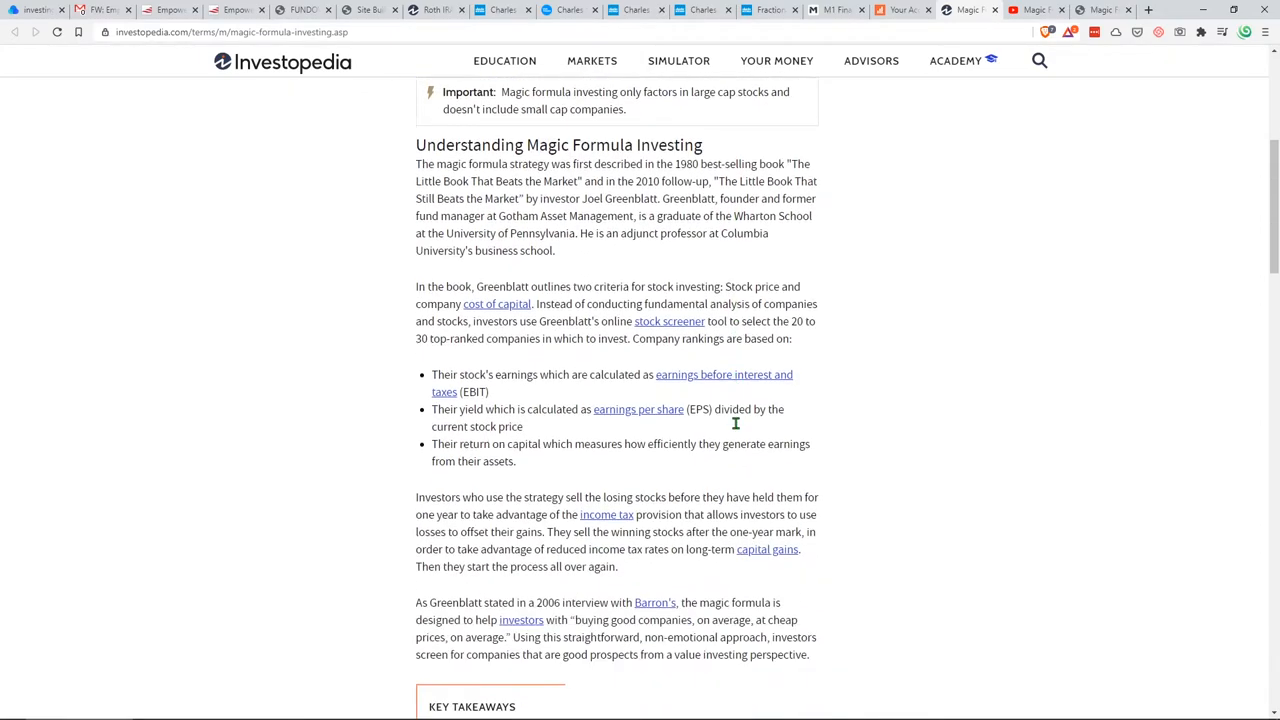
scroll(down, 3)
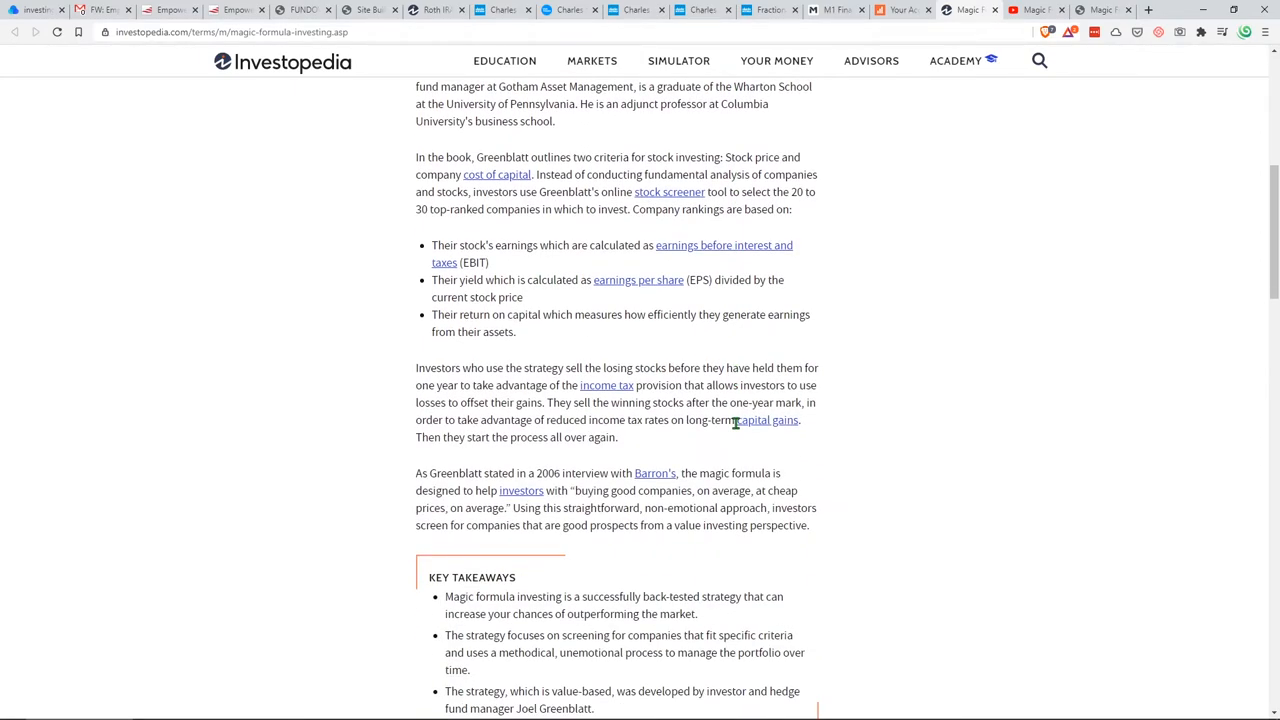
scroll(down, 3)
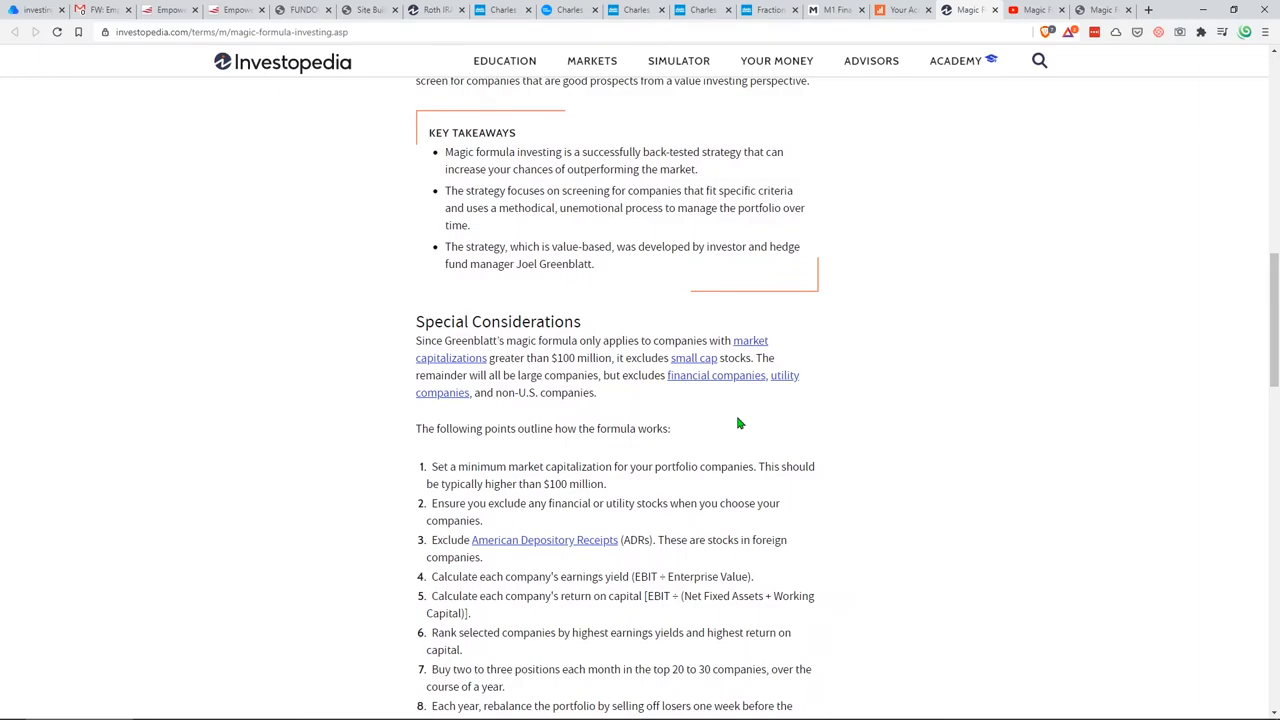
scroll(down, 3)
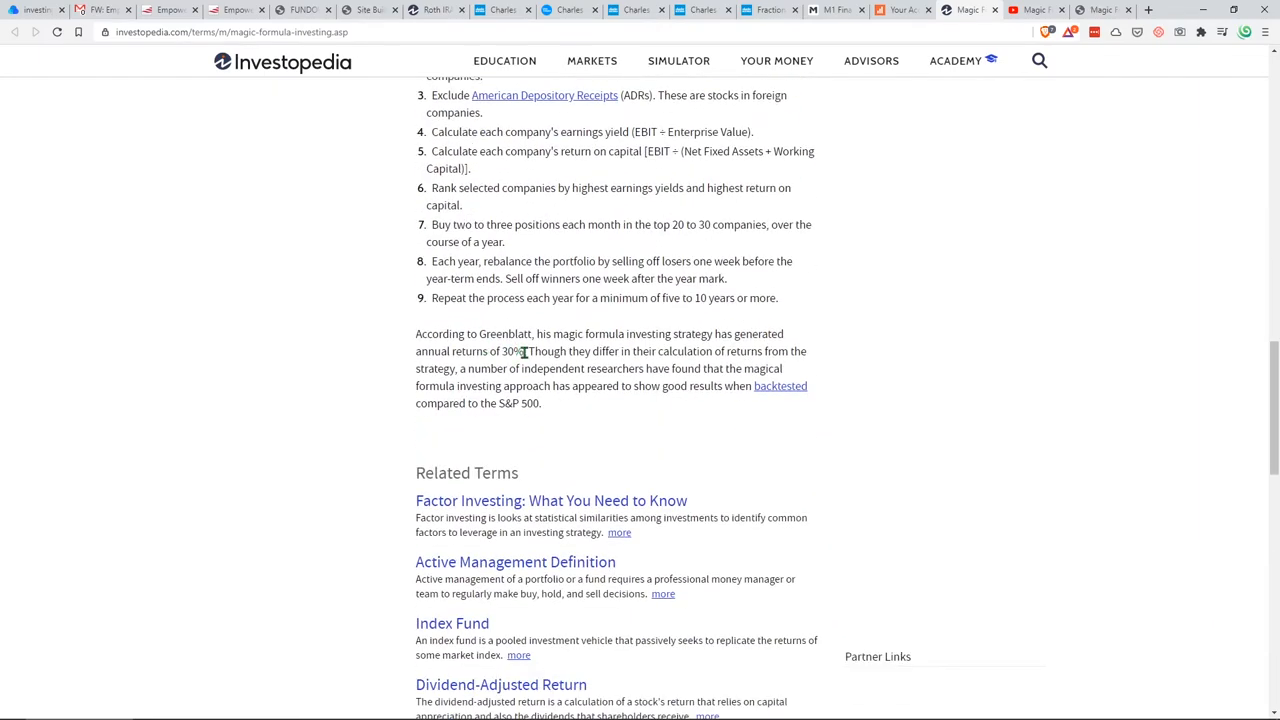
drag(416, 334, 524, 352)
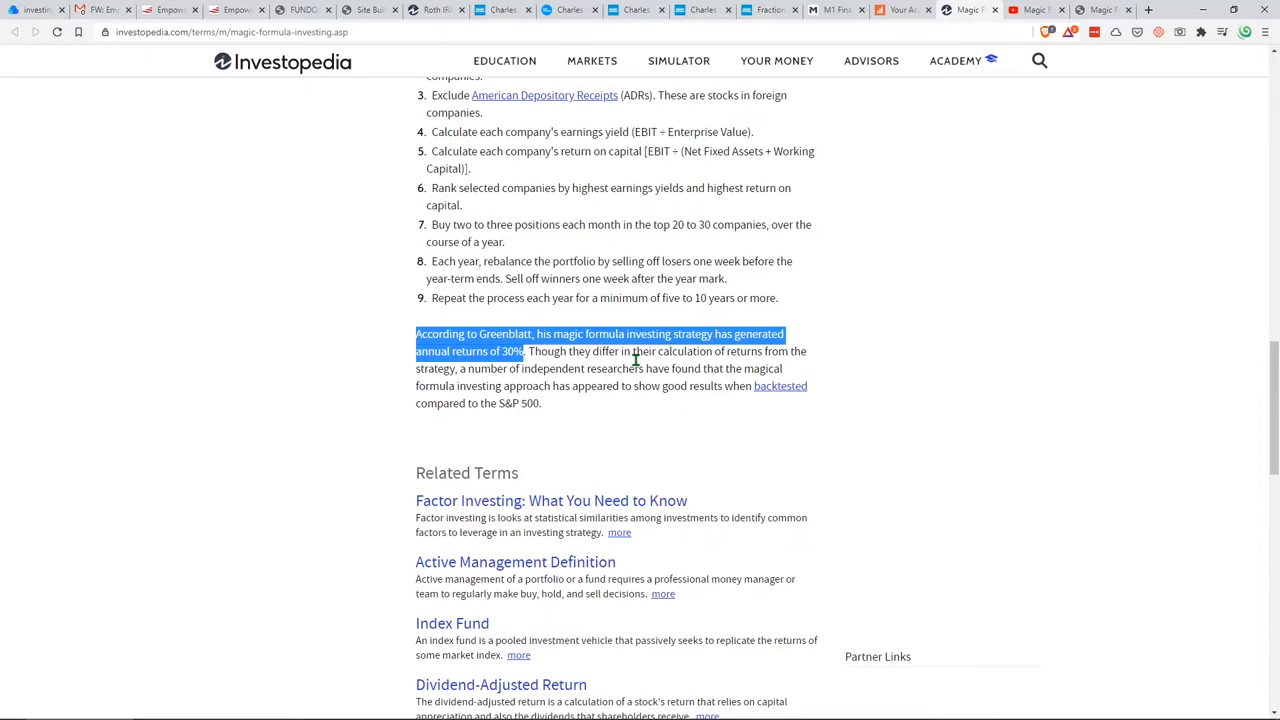
click(912, 316)
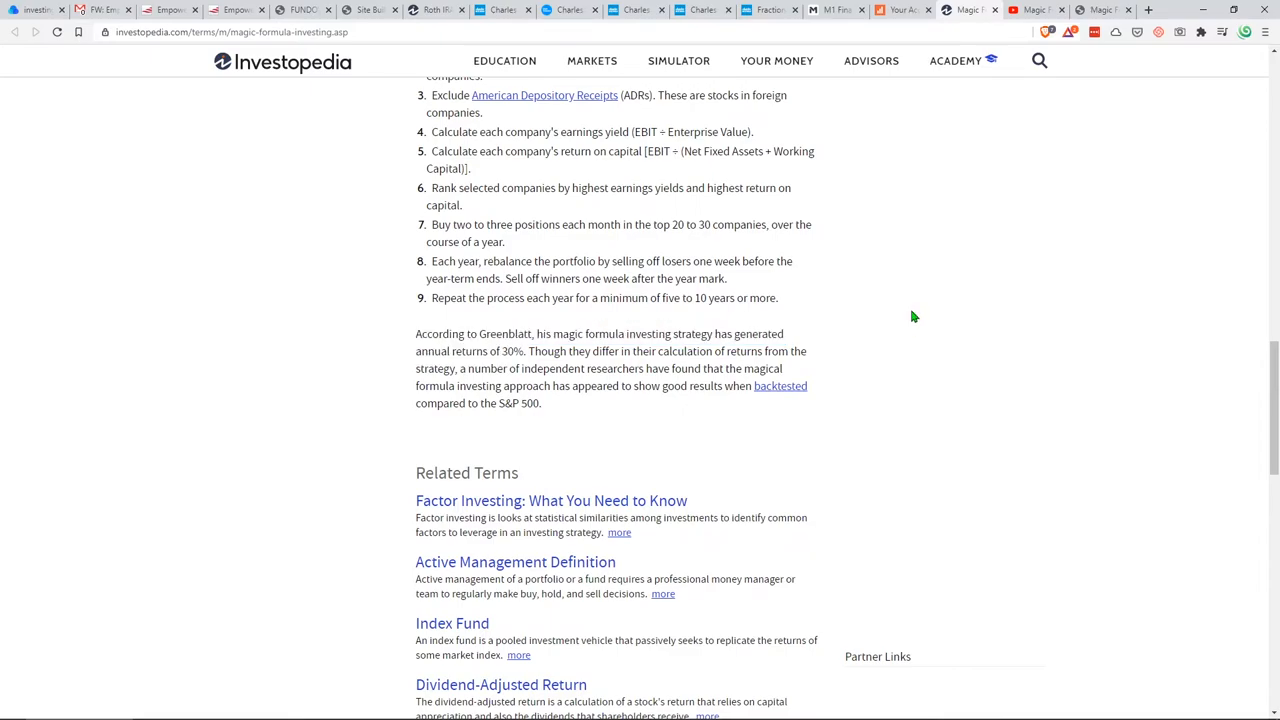
click(1030, 8)
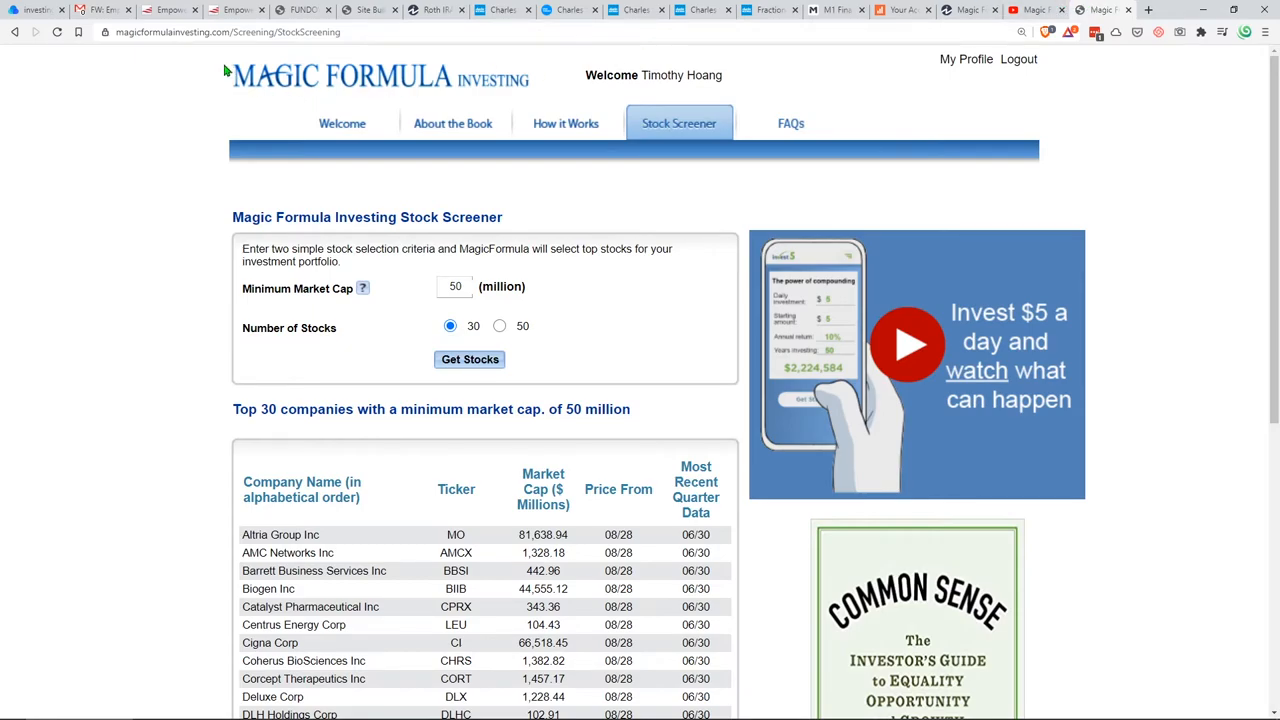
mouse_move(196, 60)
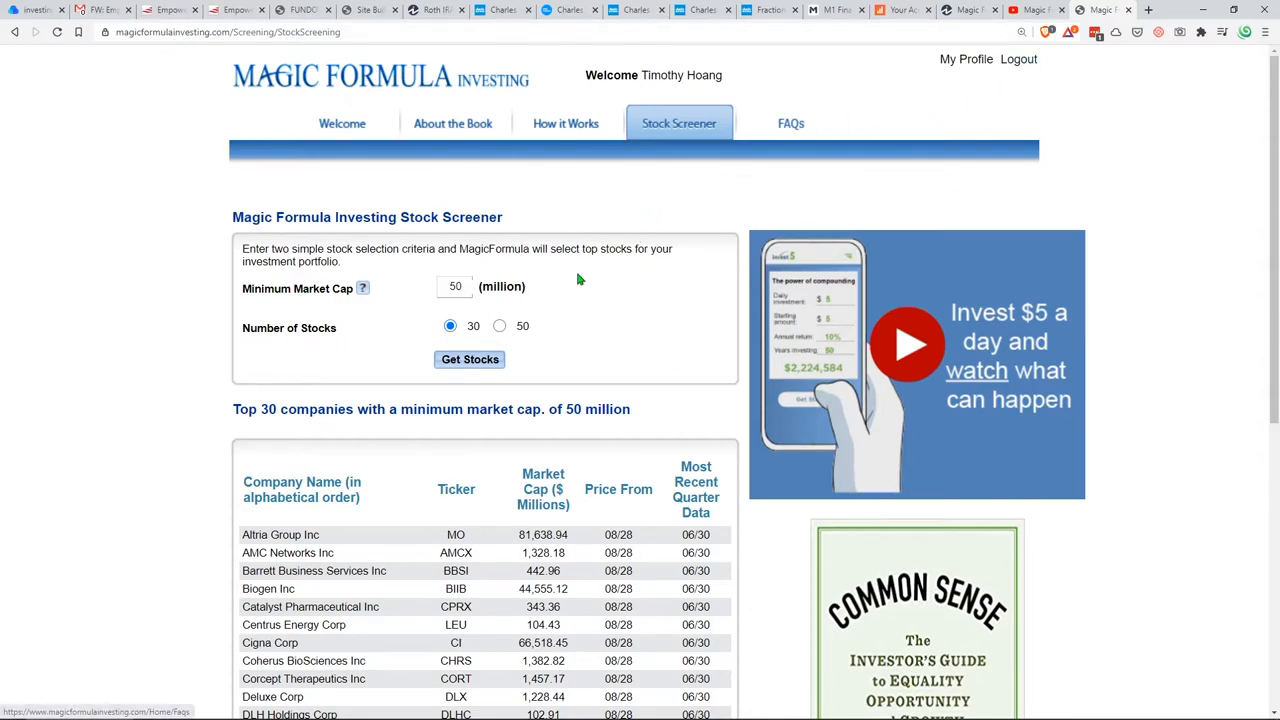
scroll(down, 3)
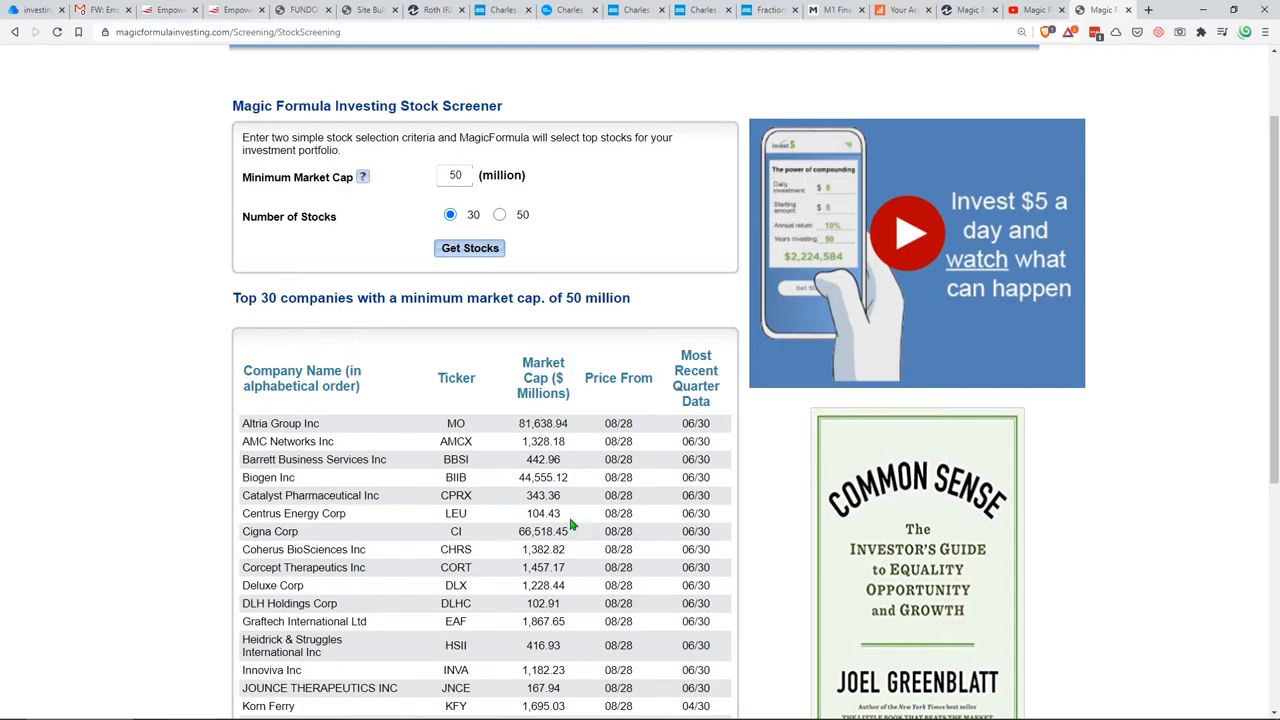
mouse_move(424, 476)
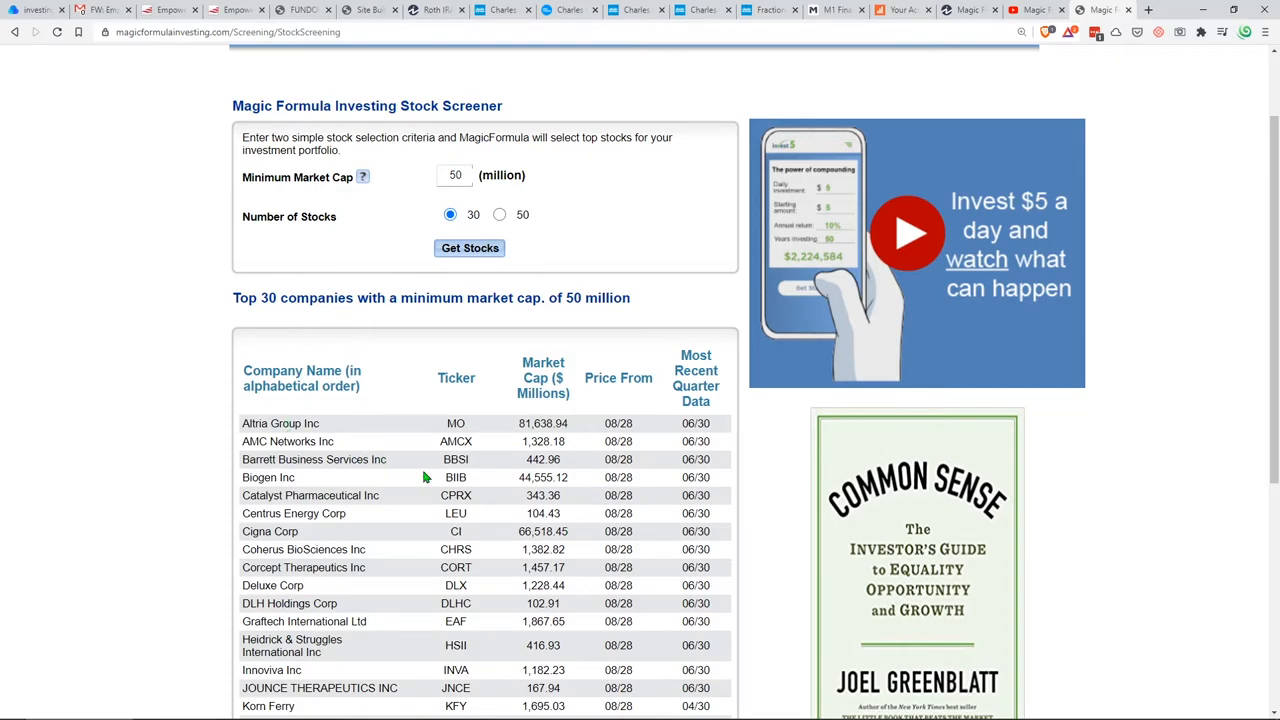
scroll(down, 3)
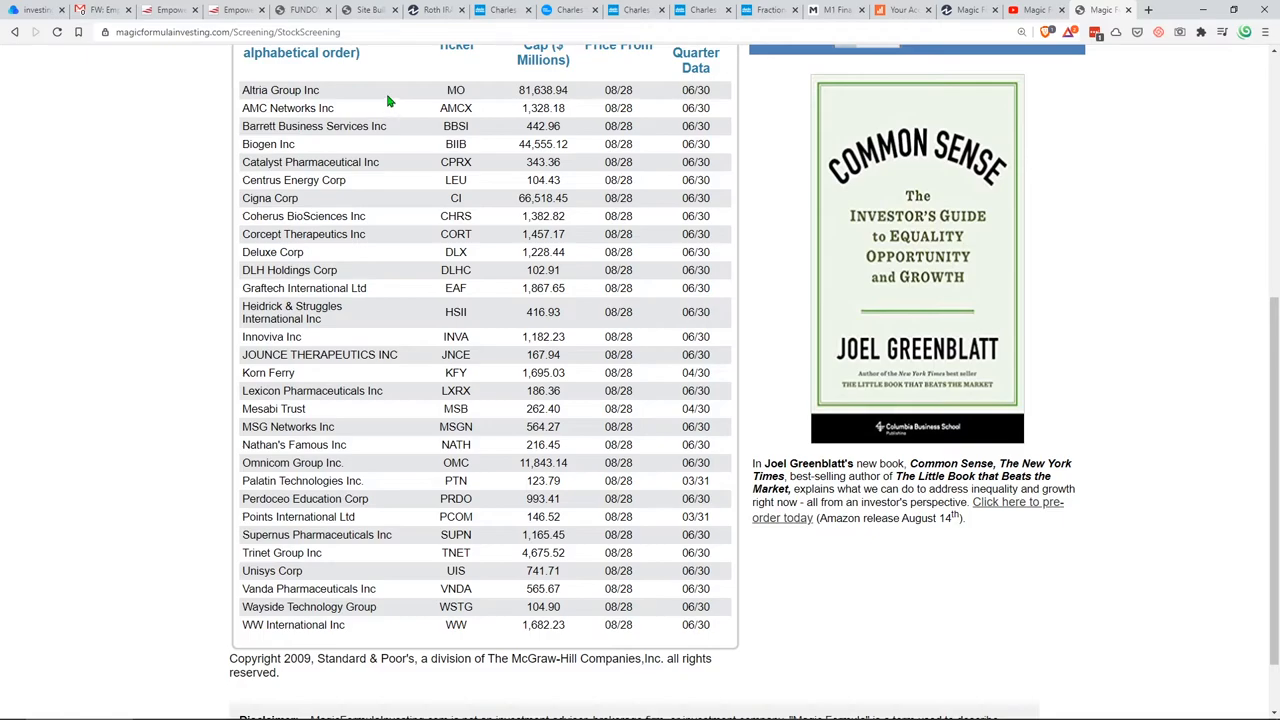
mouse_move(700, 492)
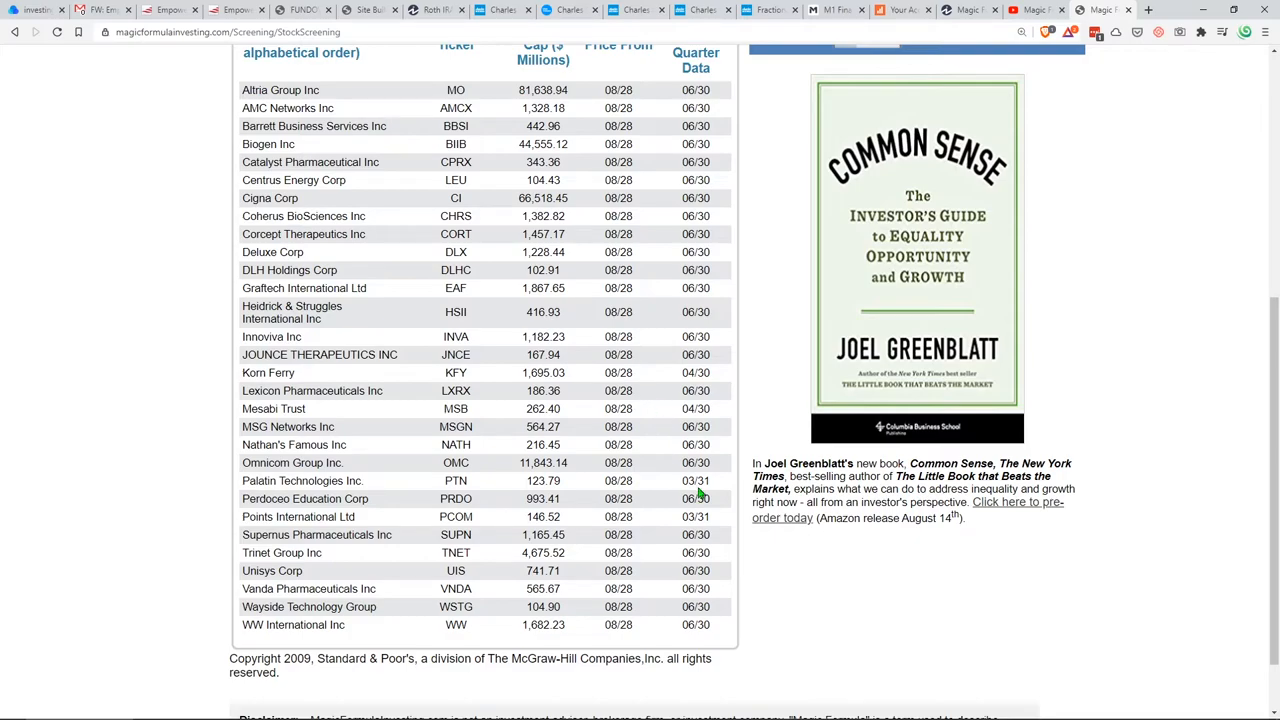
scroll(down, 3)
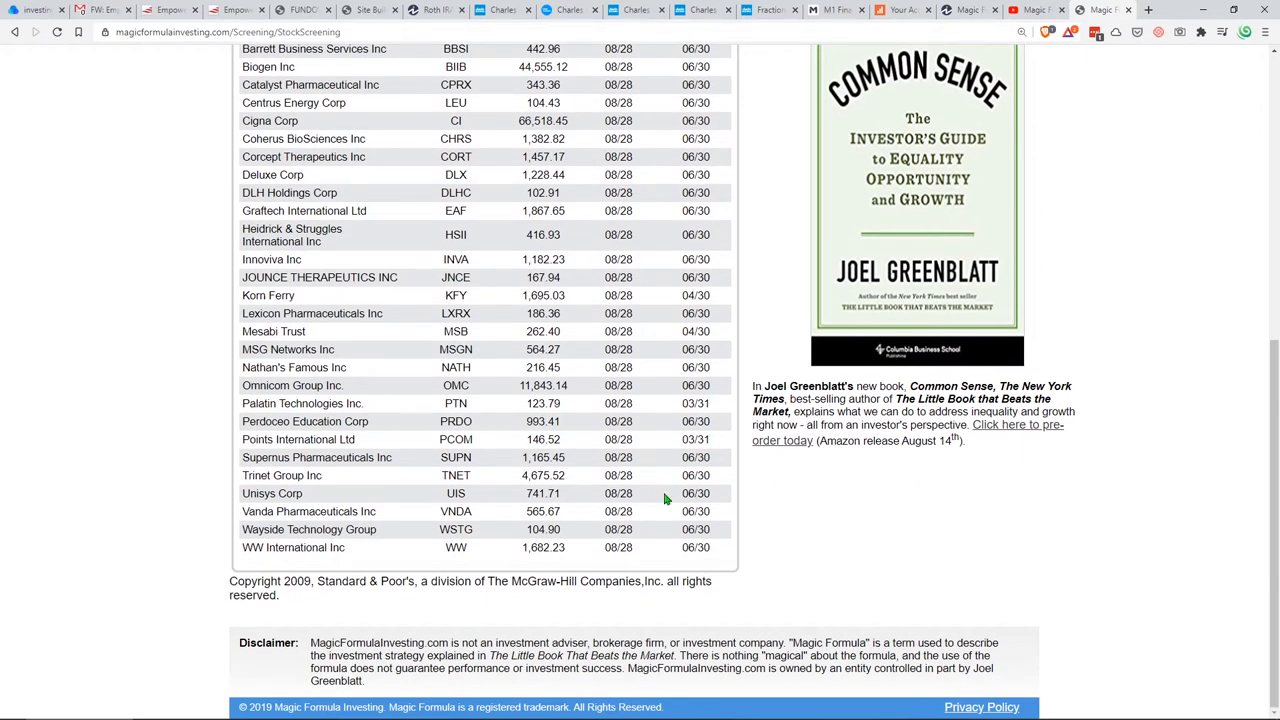
scroll(up, 3)
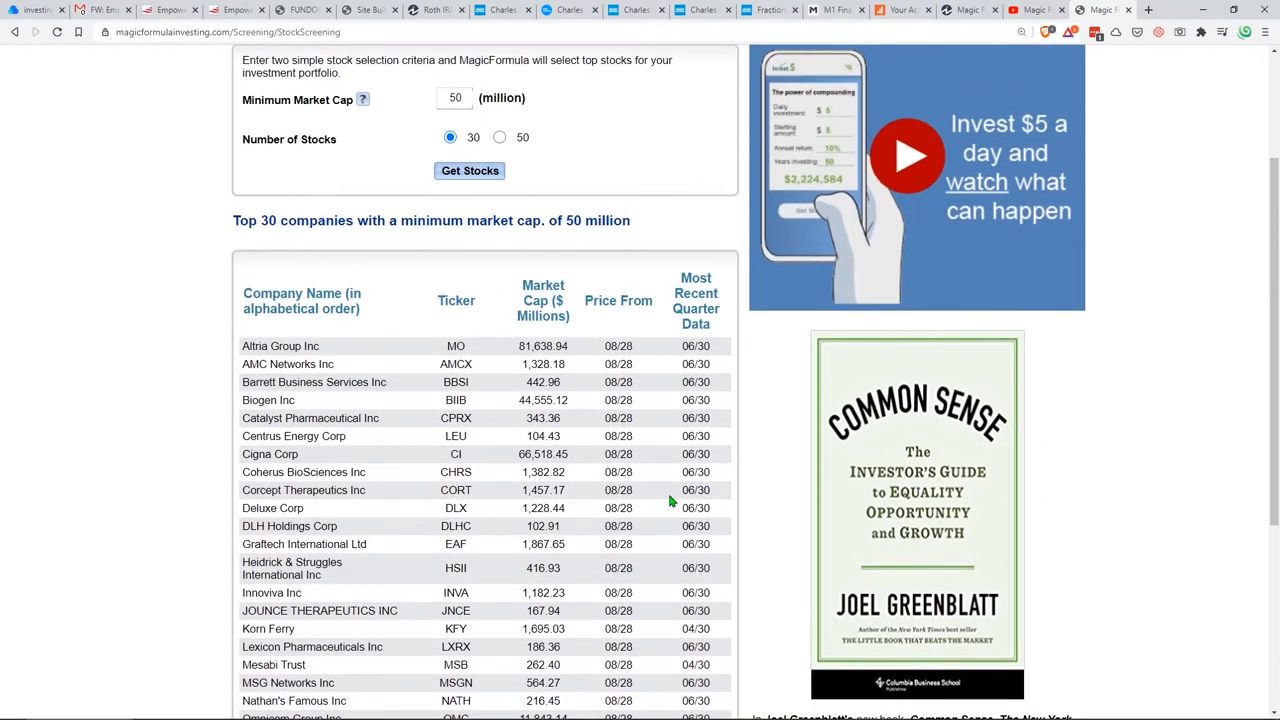
scroll(up, 3)
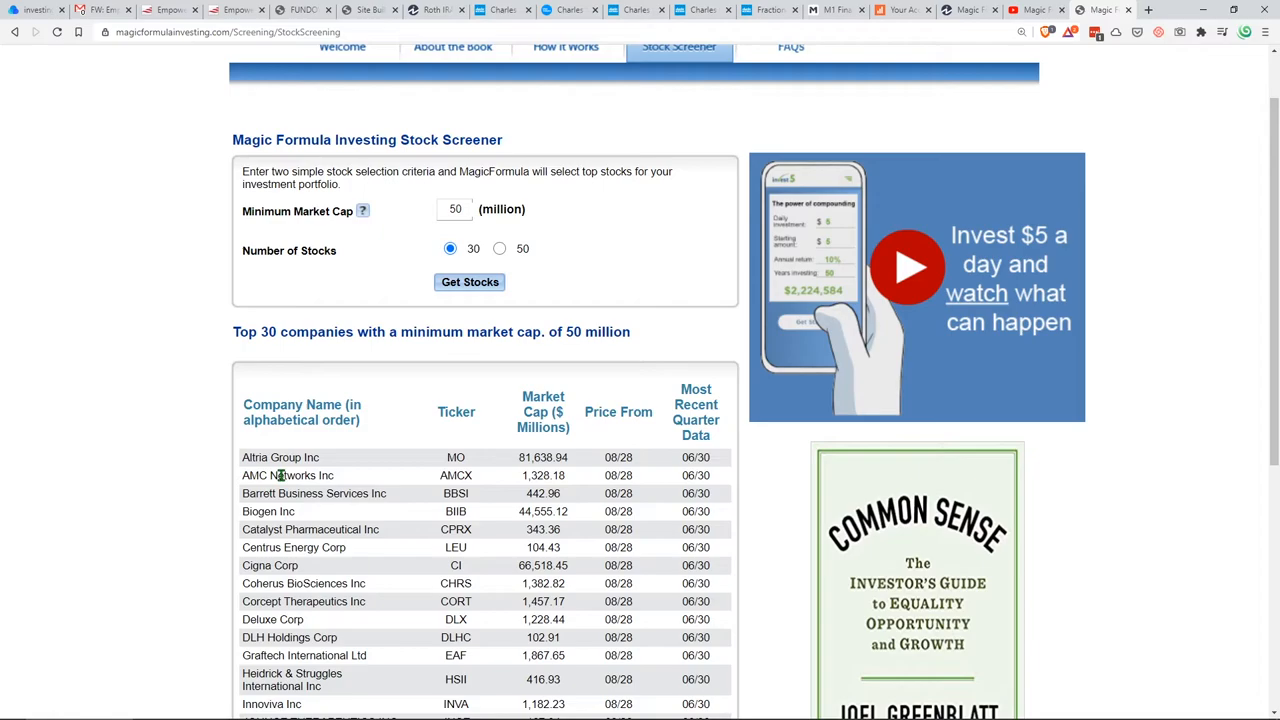
mouse_move(484, 480)
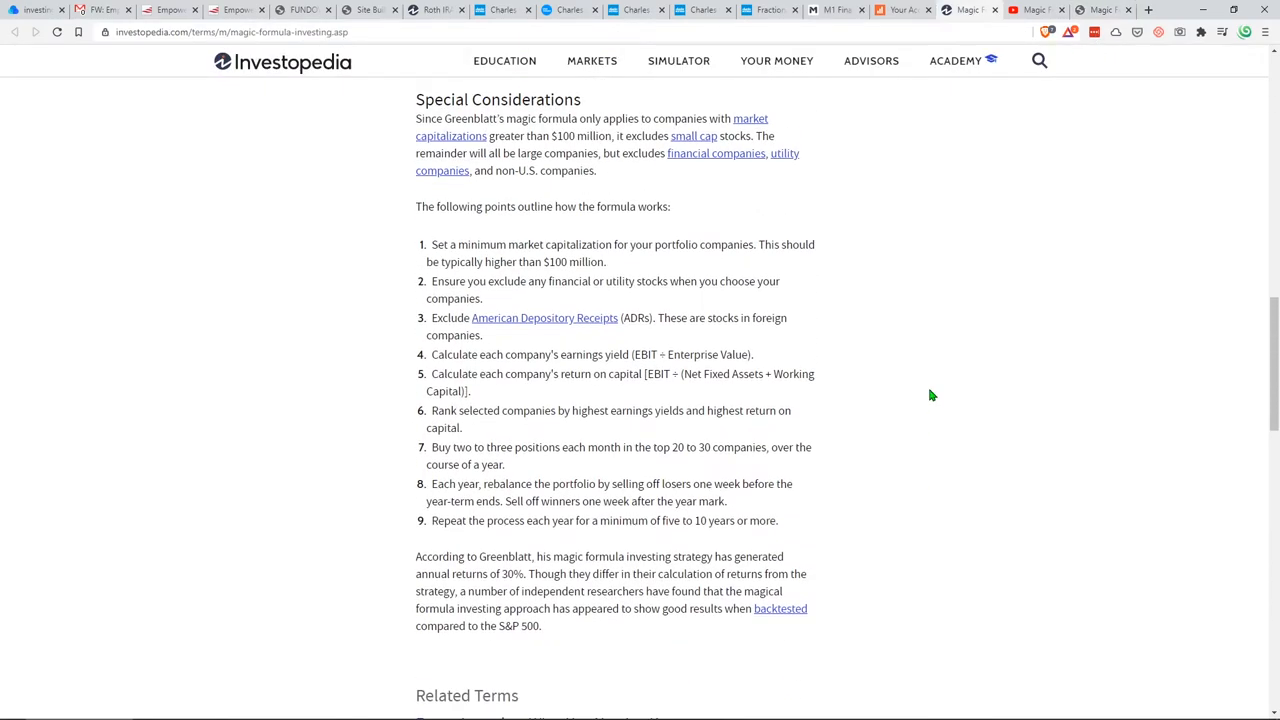
Scroll the magic formula article back up from Special Considerations to the key takeaways
scroll(up, 3)
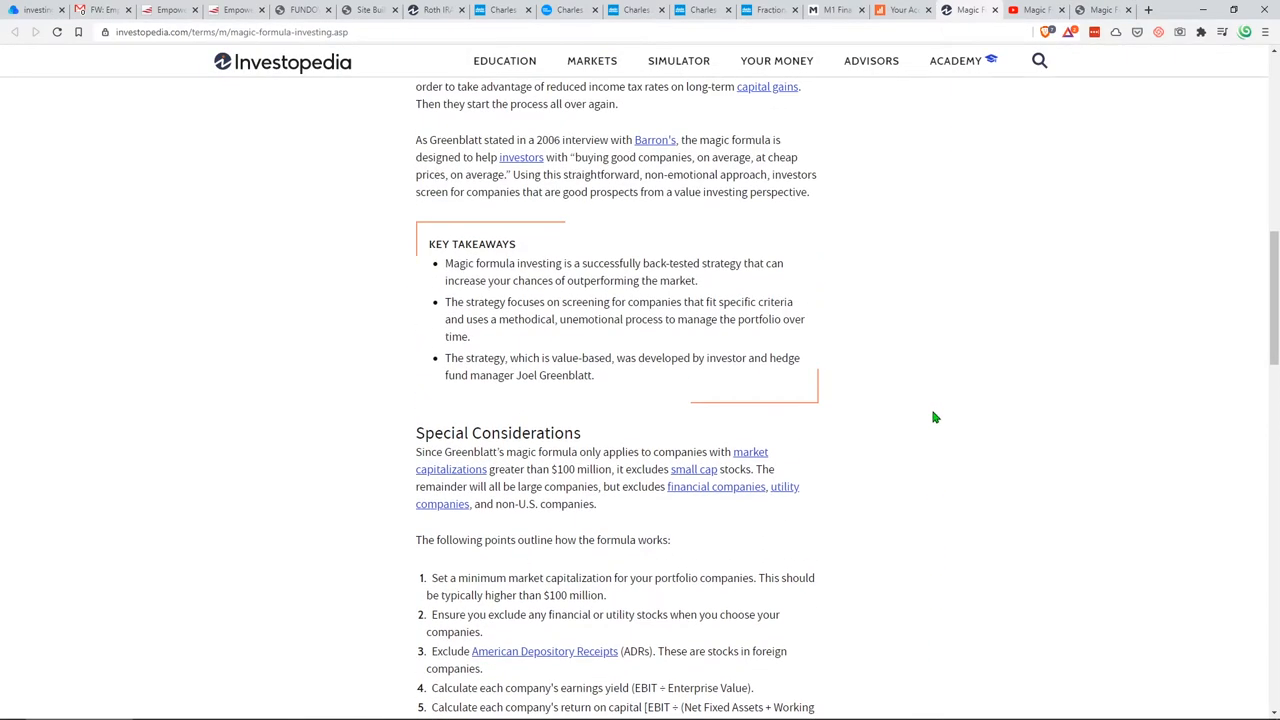
scroll(up, 3)
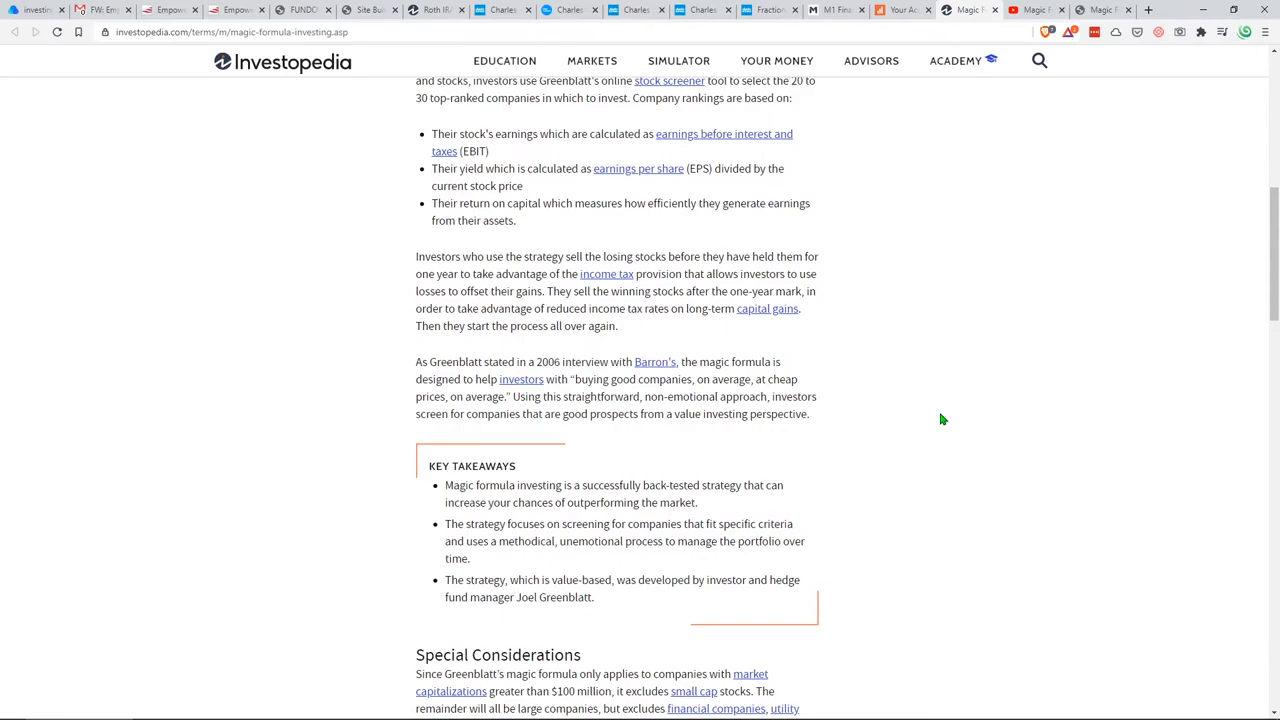
scroll(up, 3)
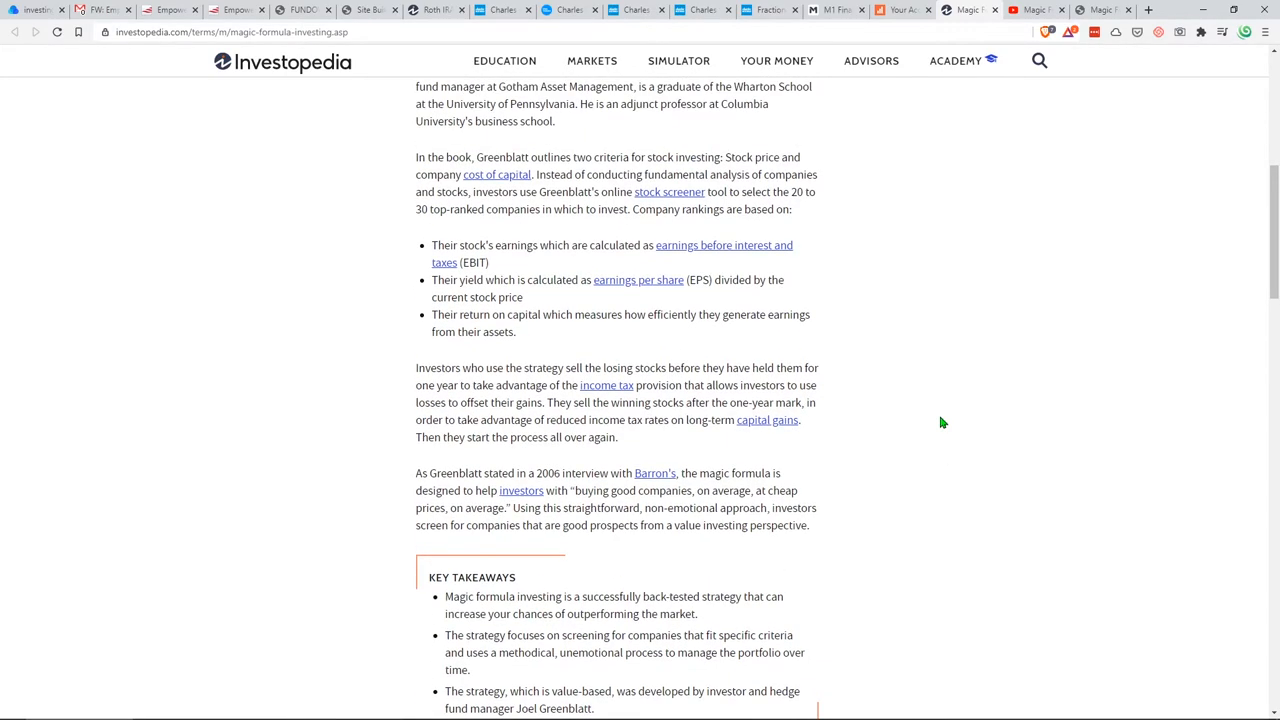
Highlight the Roth Contributory IRA in the Schwab account summary, then move to the capital gains articles
click(502, 8)
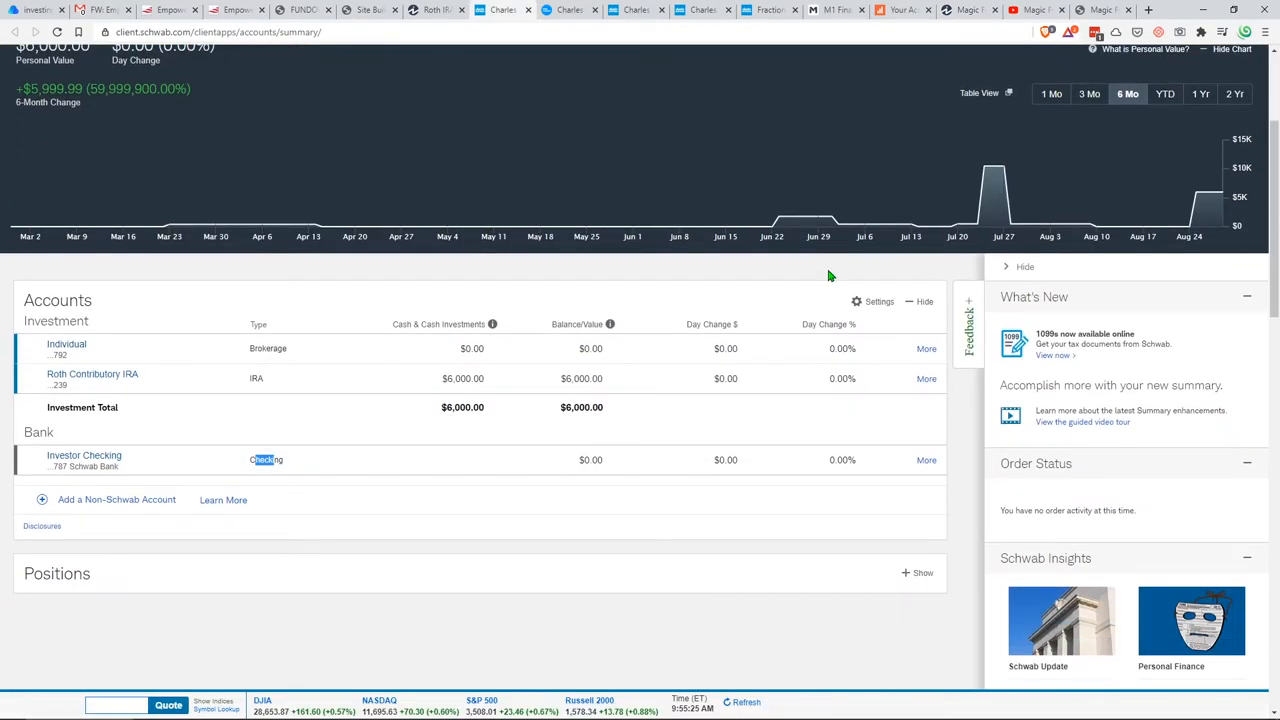
mouse_move(826, 256)
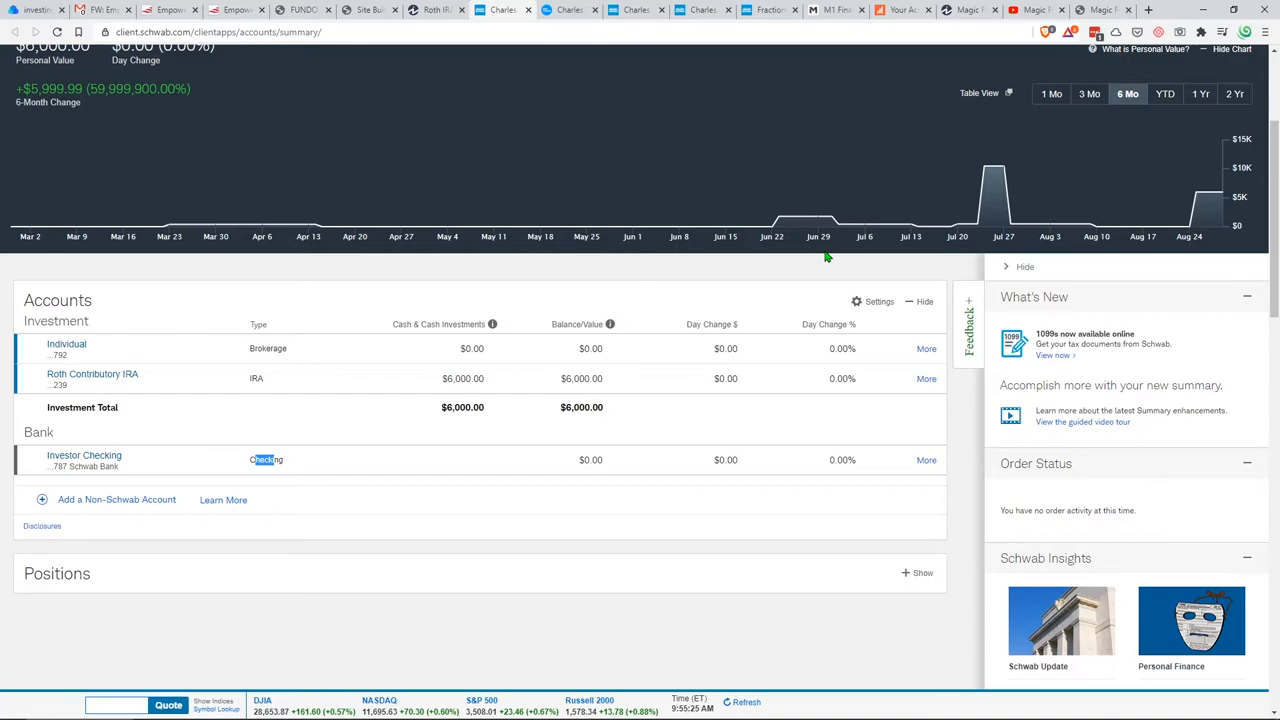
mouse_move(254, 348)
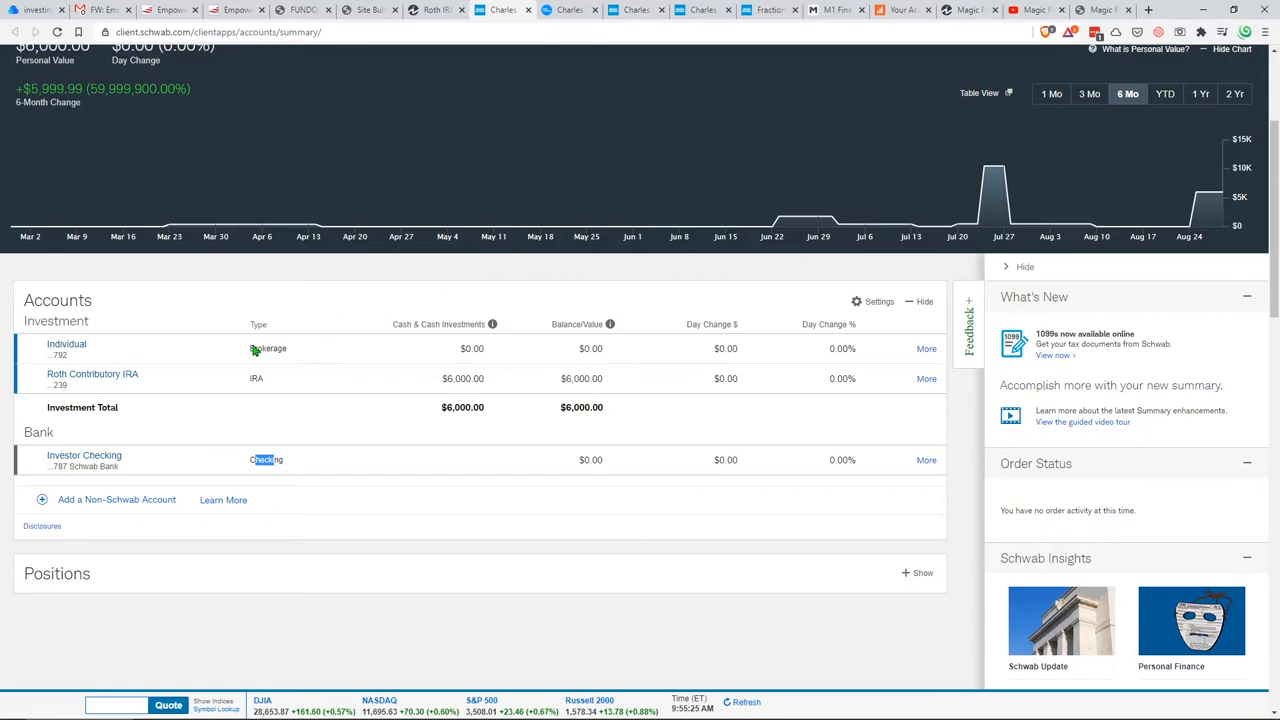
mouse_move(268, 380)
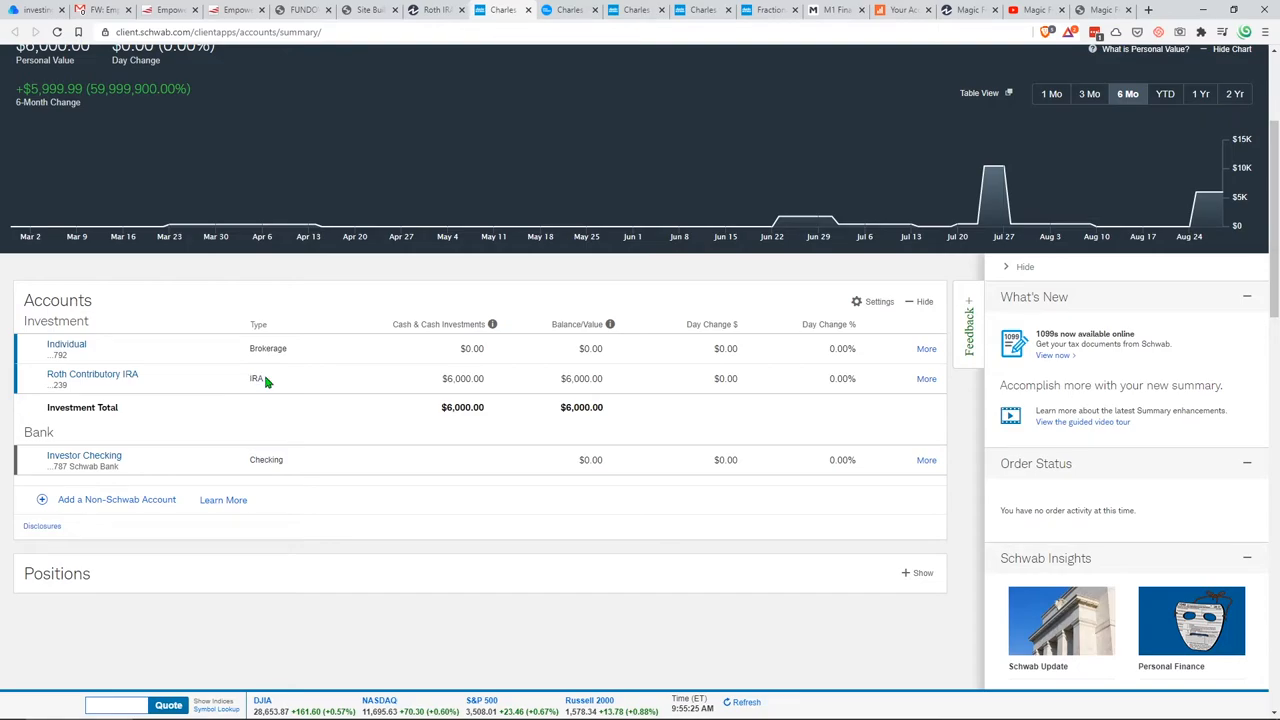
mouse_move(272, 380)
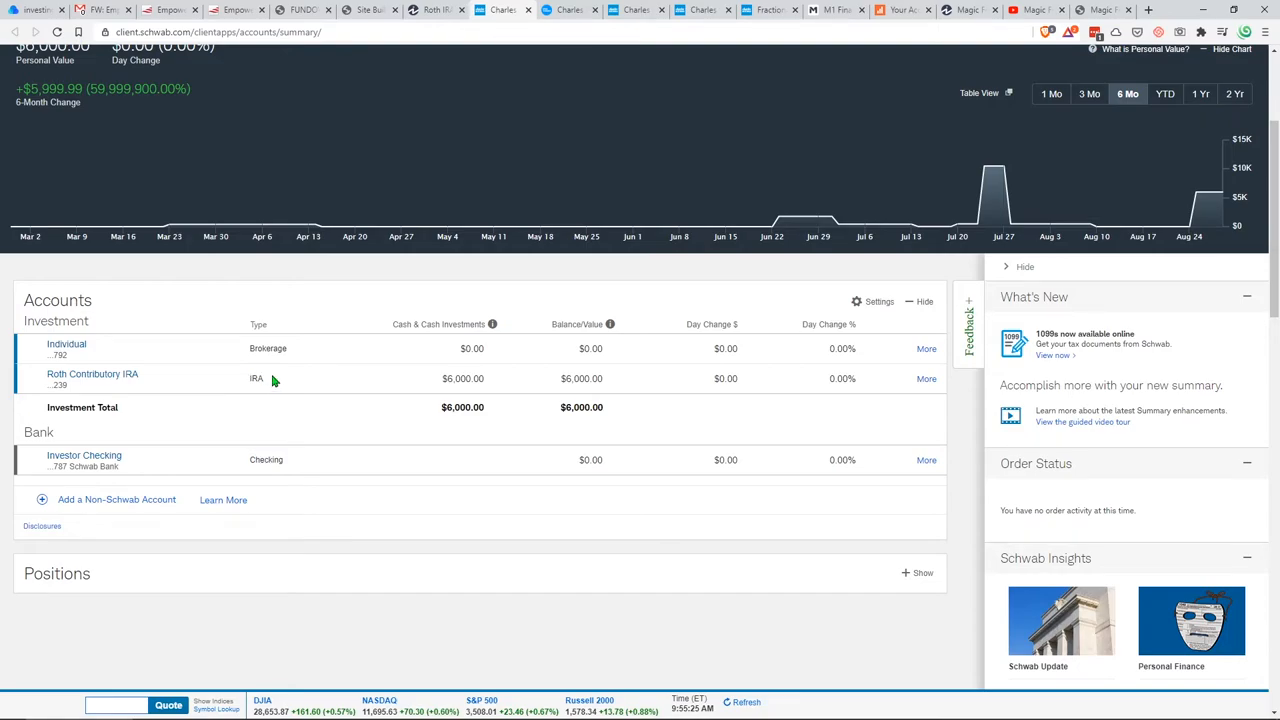
mouse_move(268, 378)
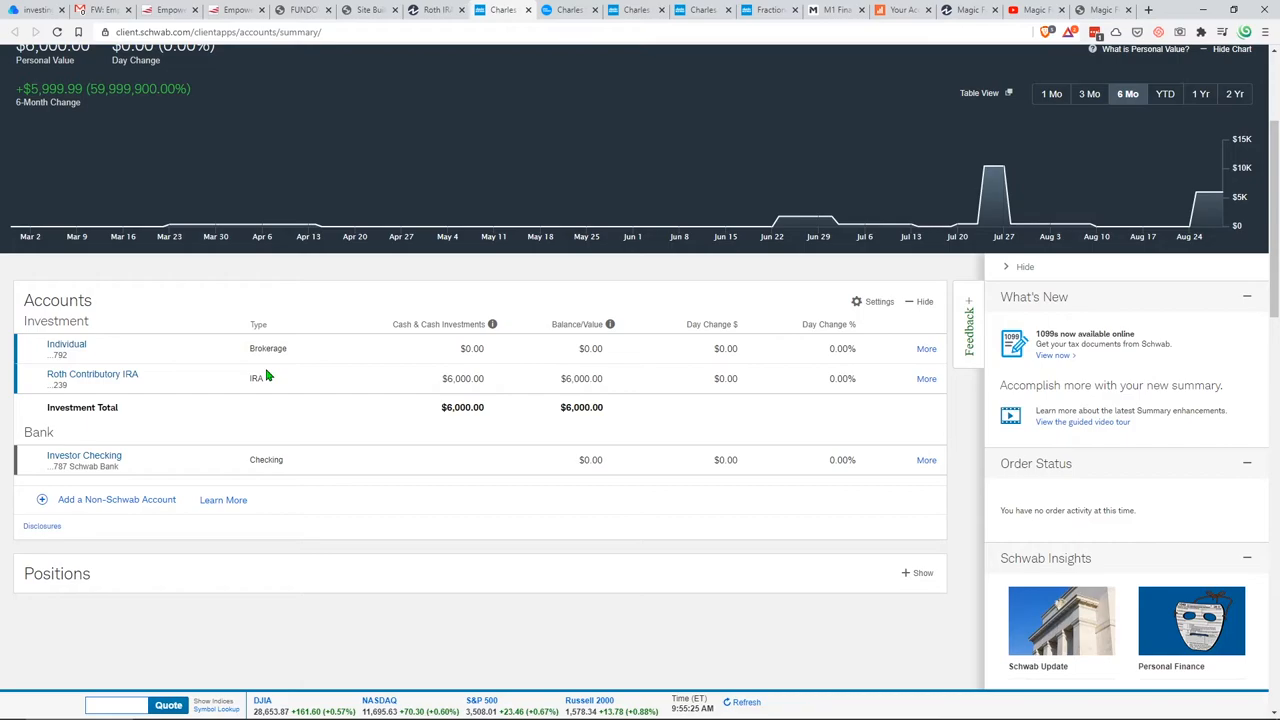
double_click(92, 374)
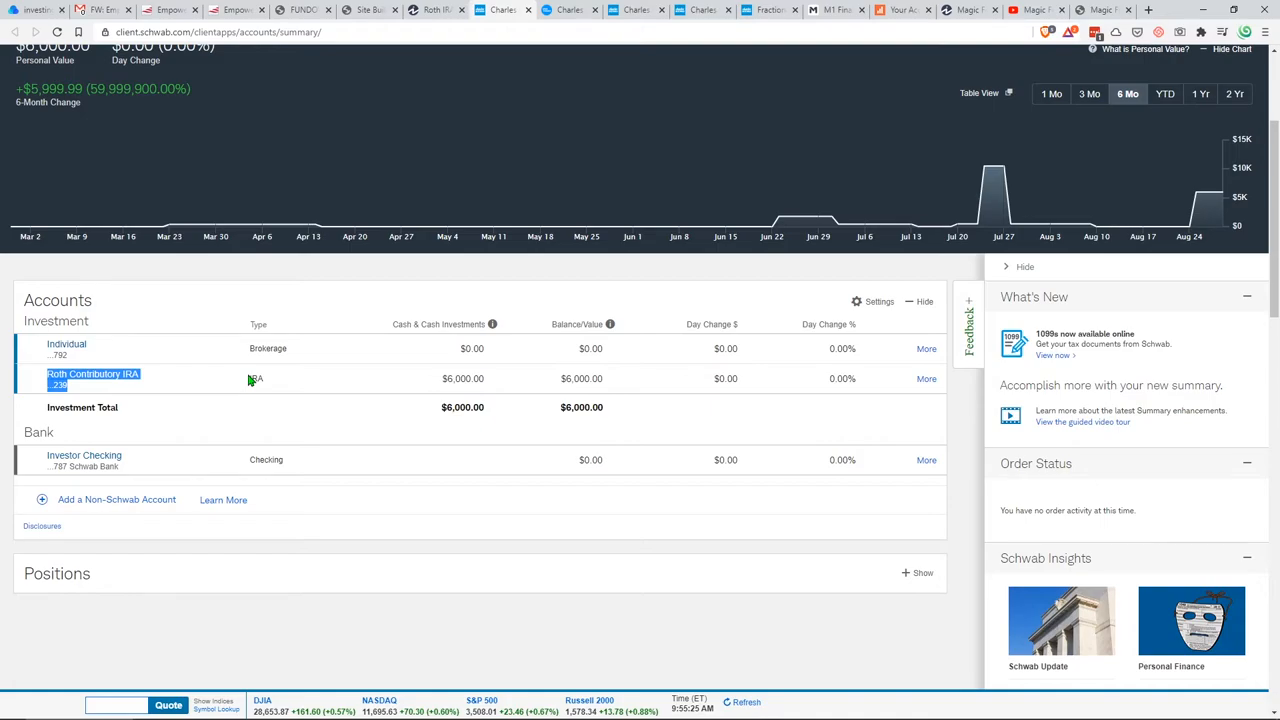
click(260, 10)
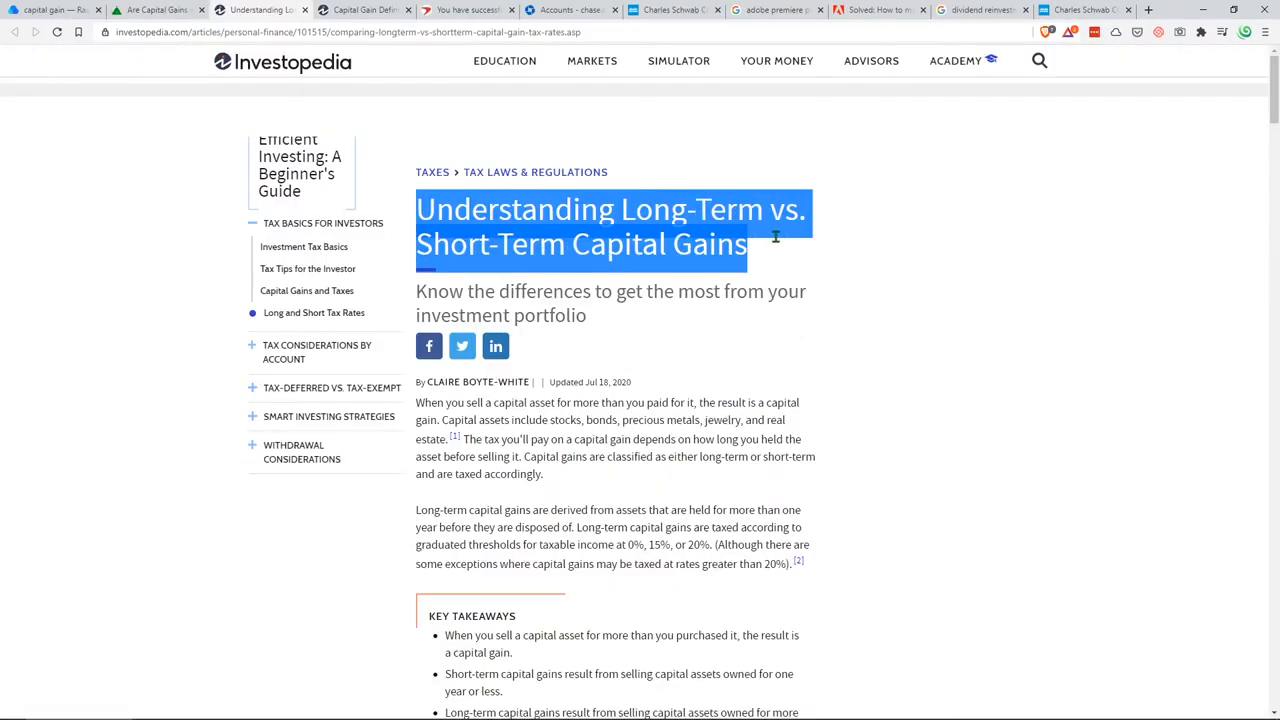
mouse_move(248, 24)
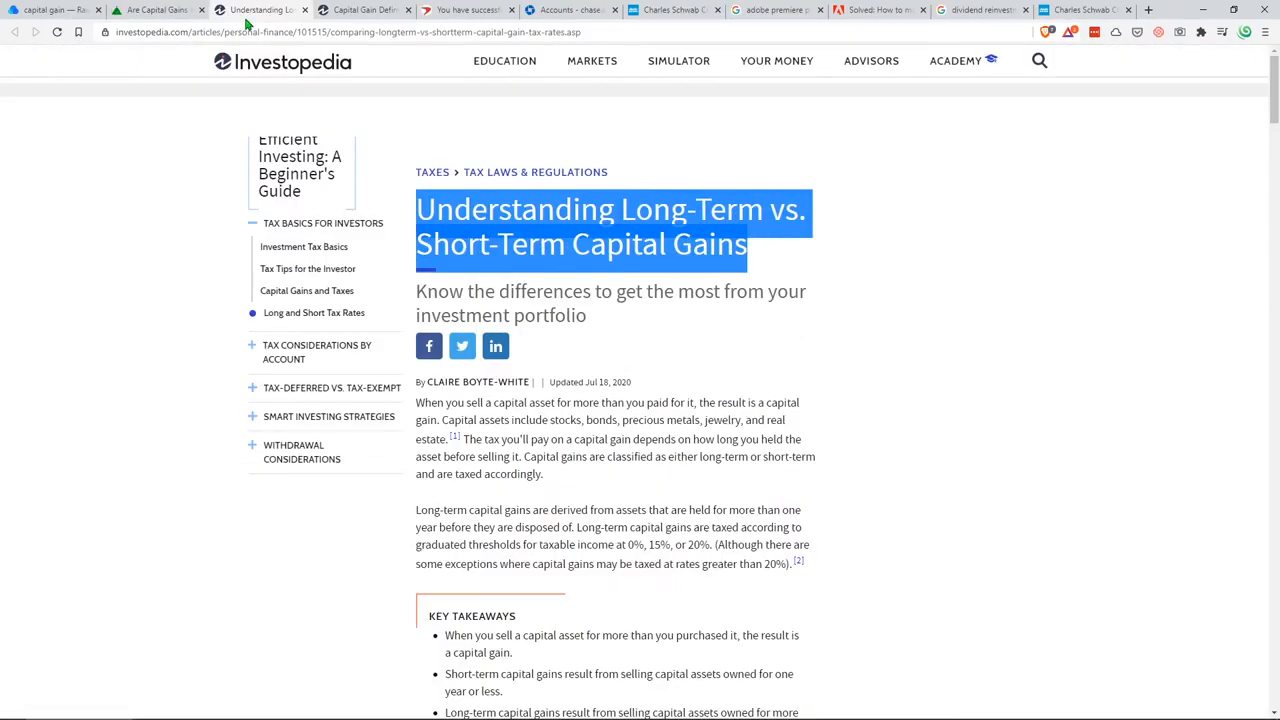
Highlight the whole Capital Gain definition paragraph in the Investopedia article
click(360, 8)
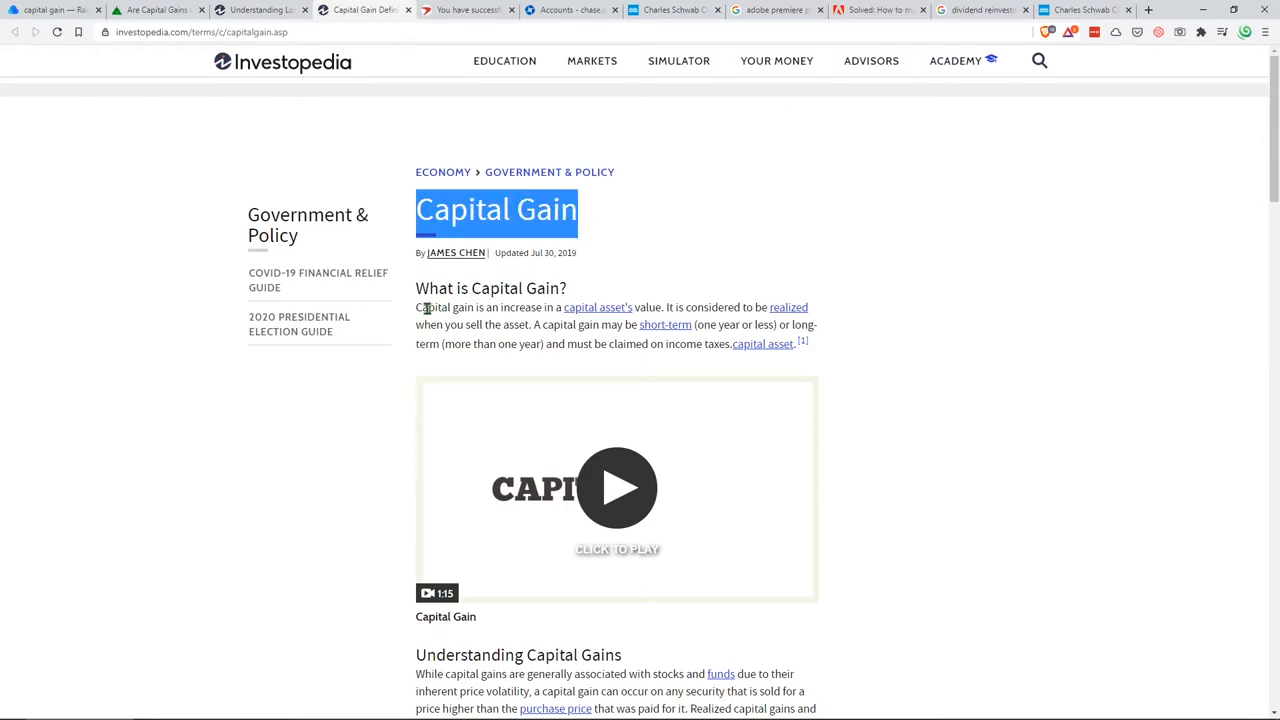
drag(416, 308, 644, 308)
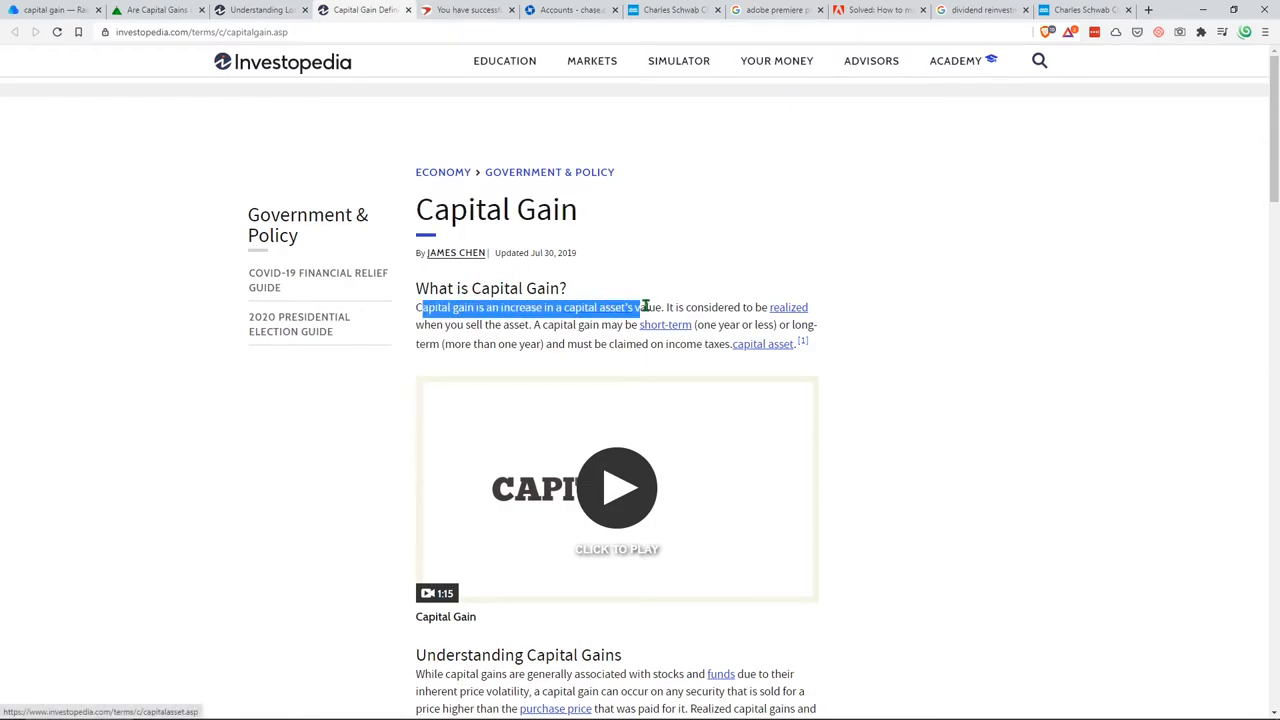
drag(644, 308, 680, 308)
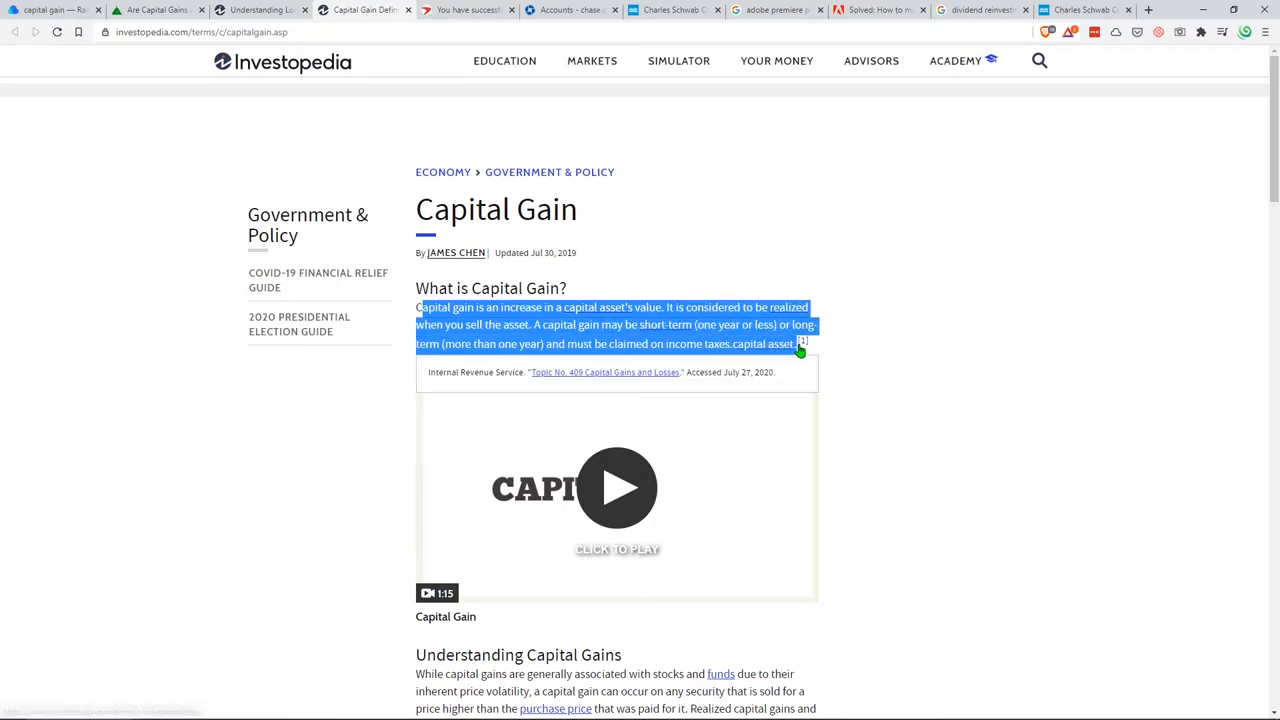
Highlight a passage in the Zacks article on capital gains in Roth IRAs
click(156, 8)
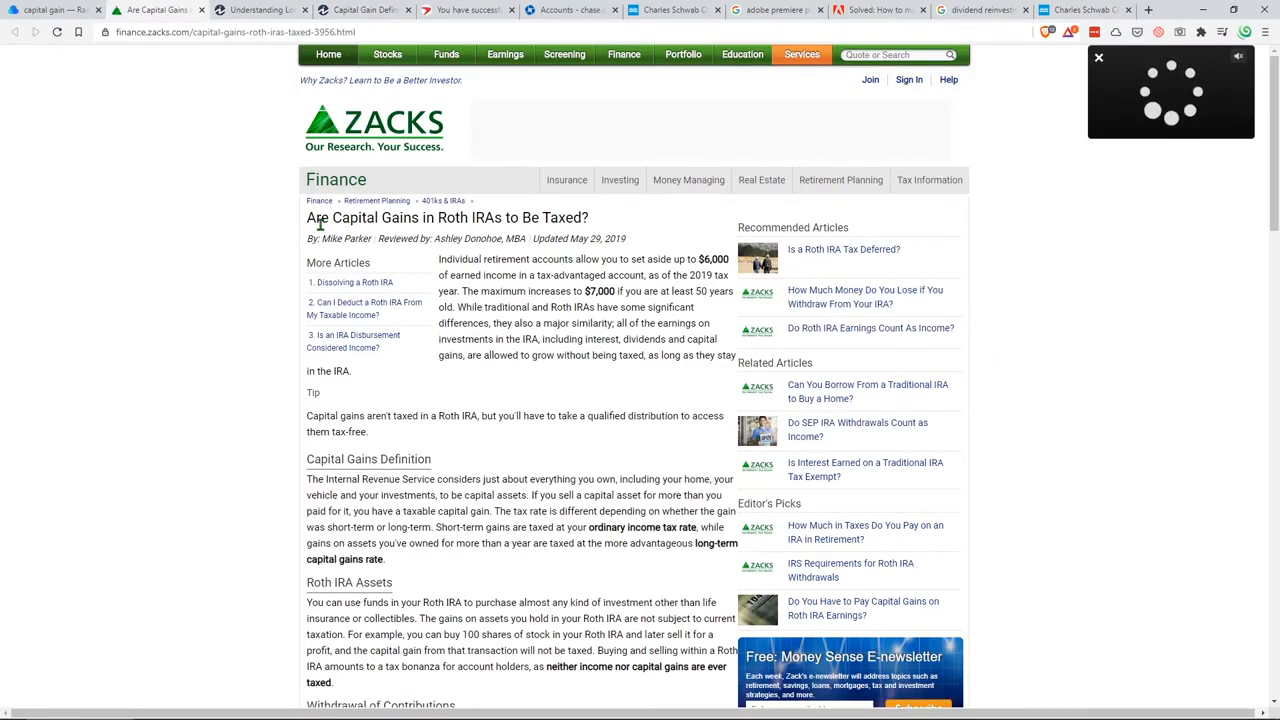
triple_click(448, 216)
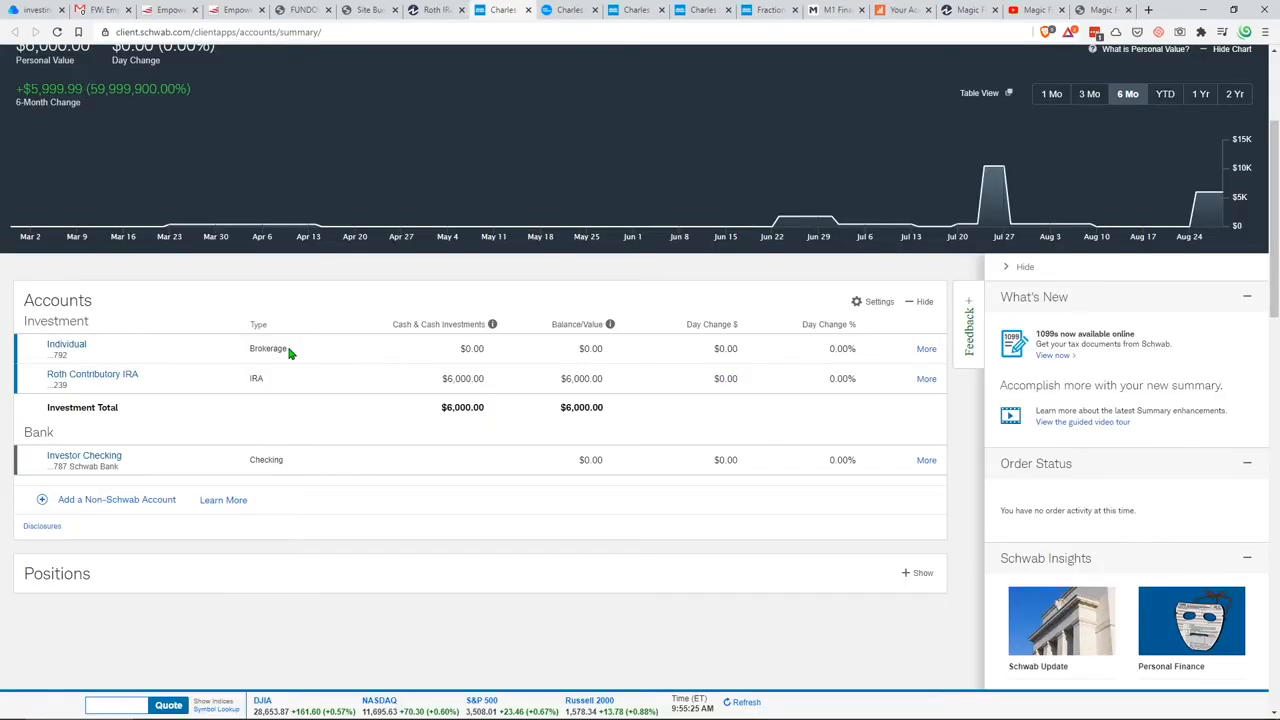
Highlight the Brokerage account type in the Schwab account summary
double_click(268, 348)
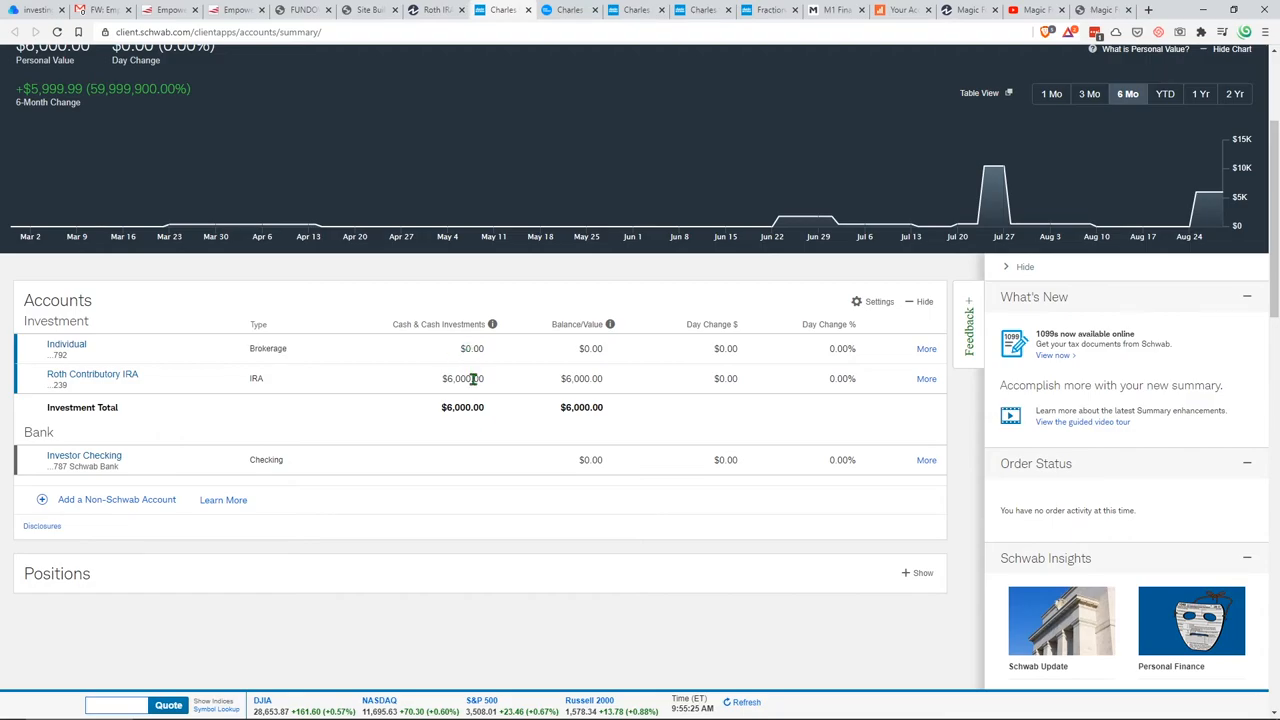
double_click(462, 378)
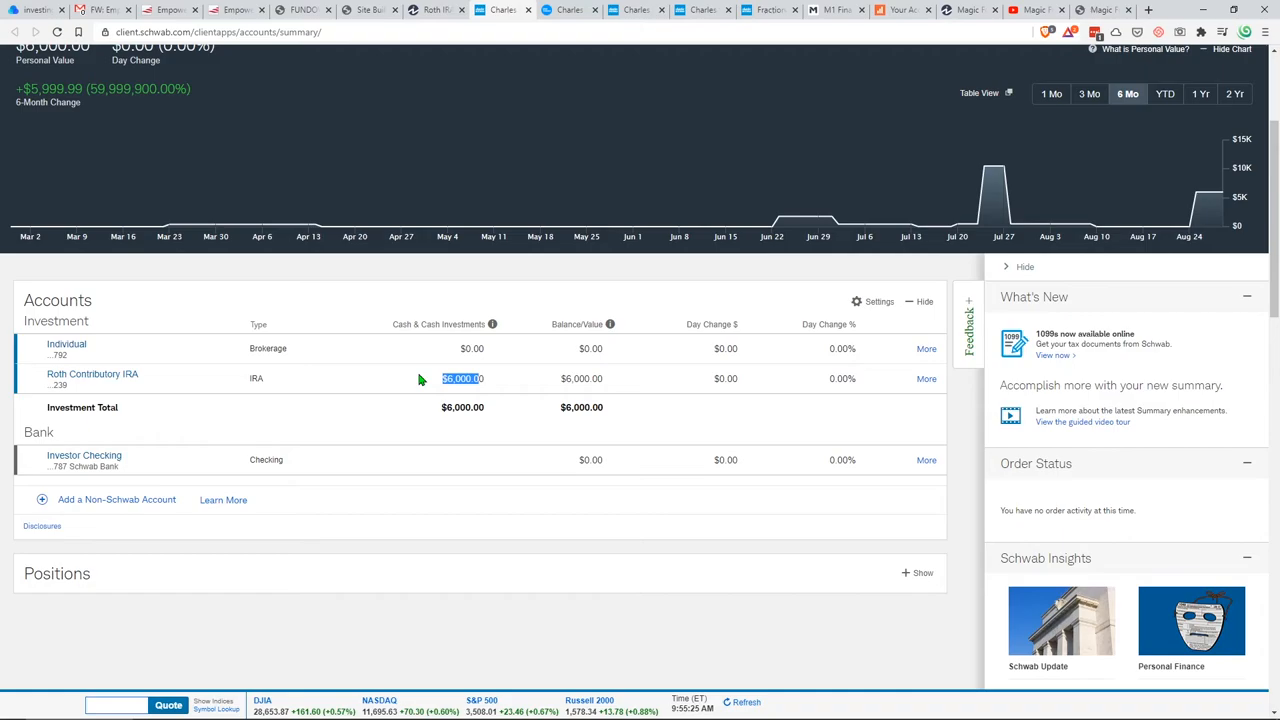
mouse_move(504, 376)
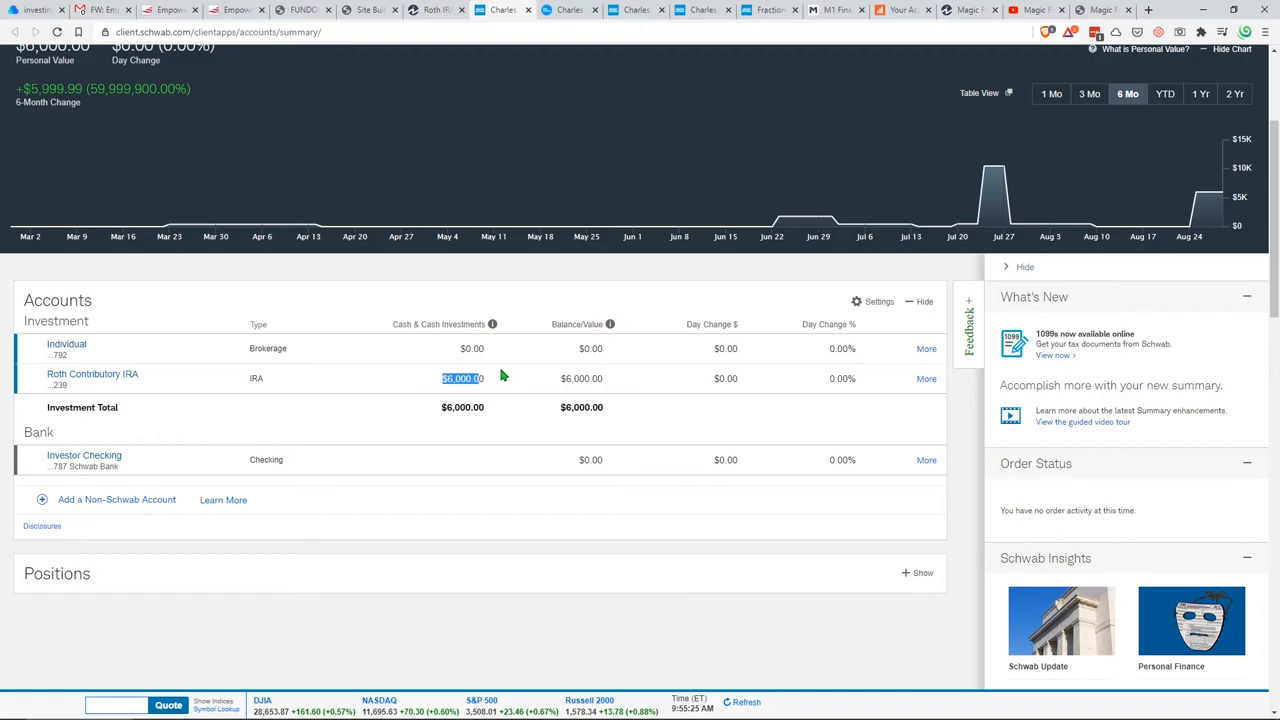
mouse_move(504, 380)
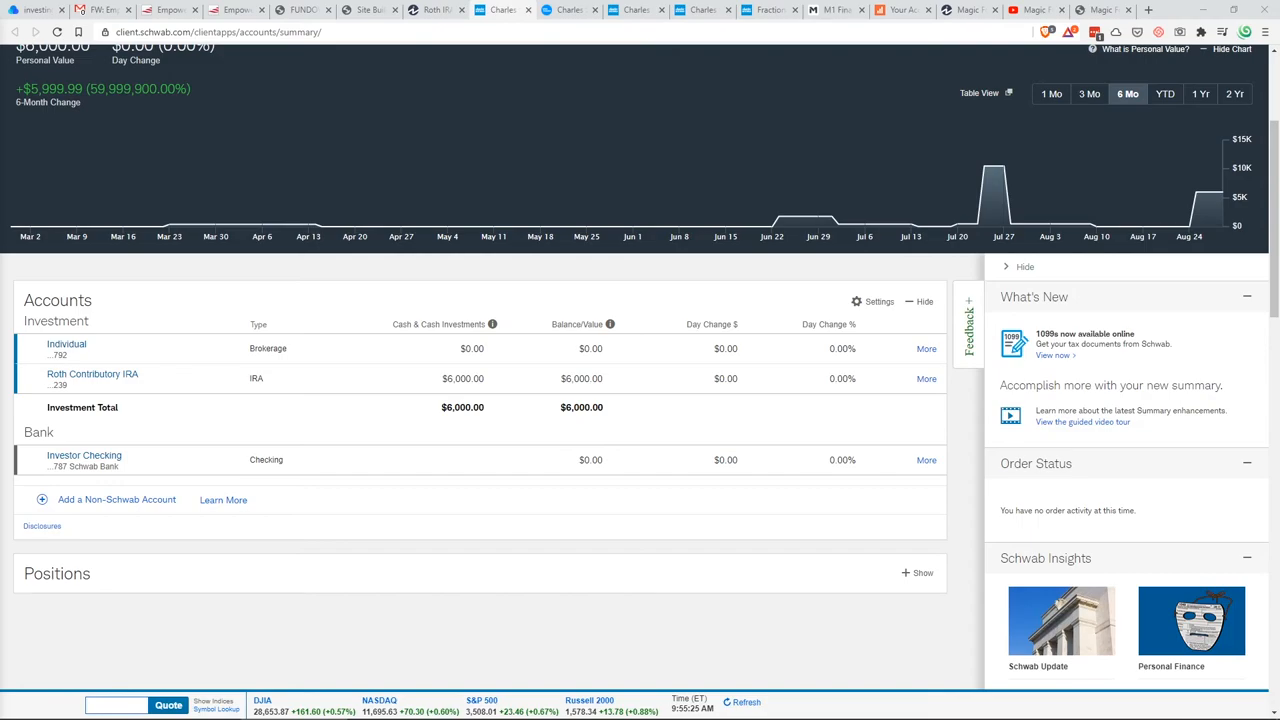
mouse_move(828, 480)
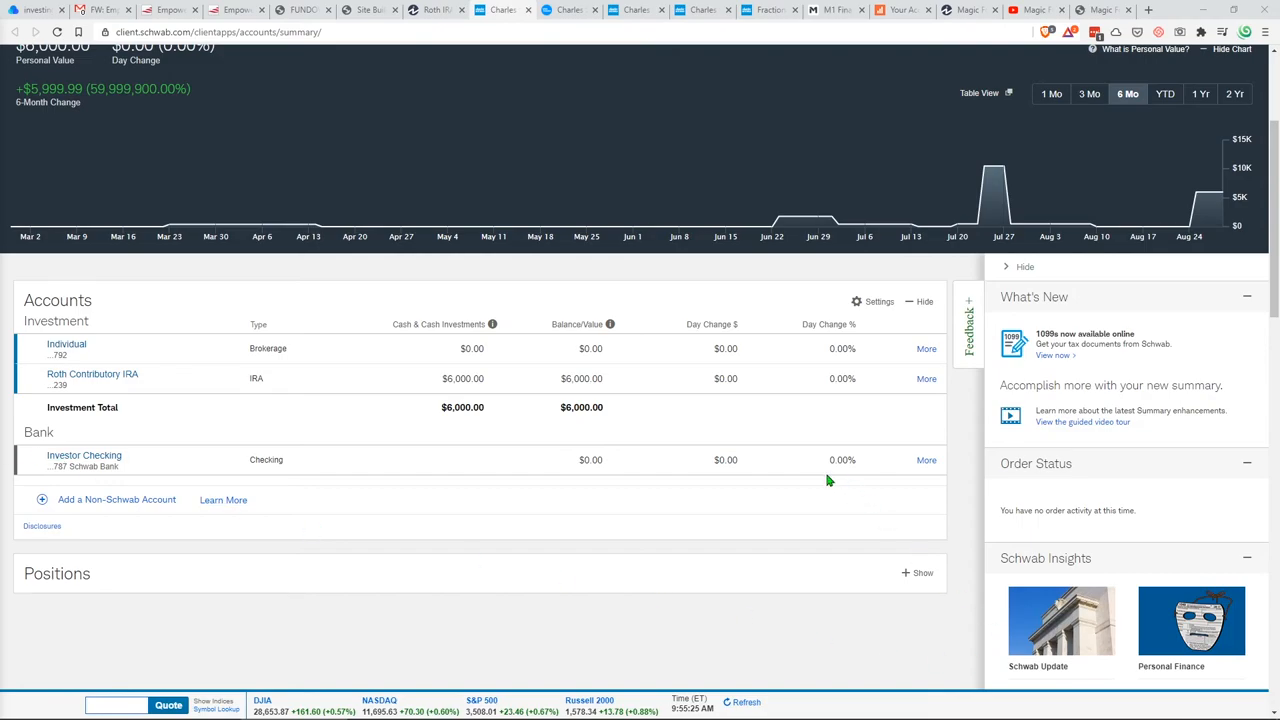
click(240, 8)
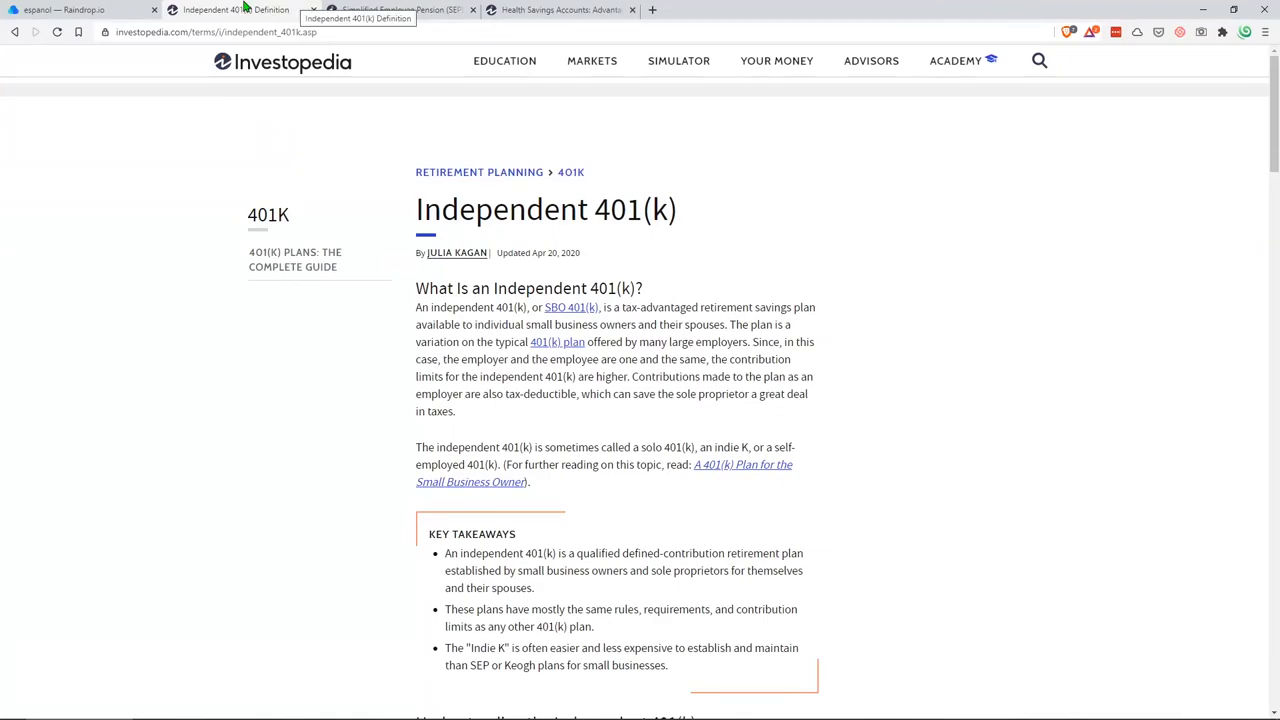
View the SEP definition, then the Health Savings Accounts advantages and disadvantages article
click(390, 8)
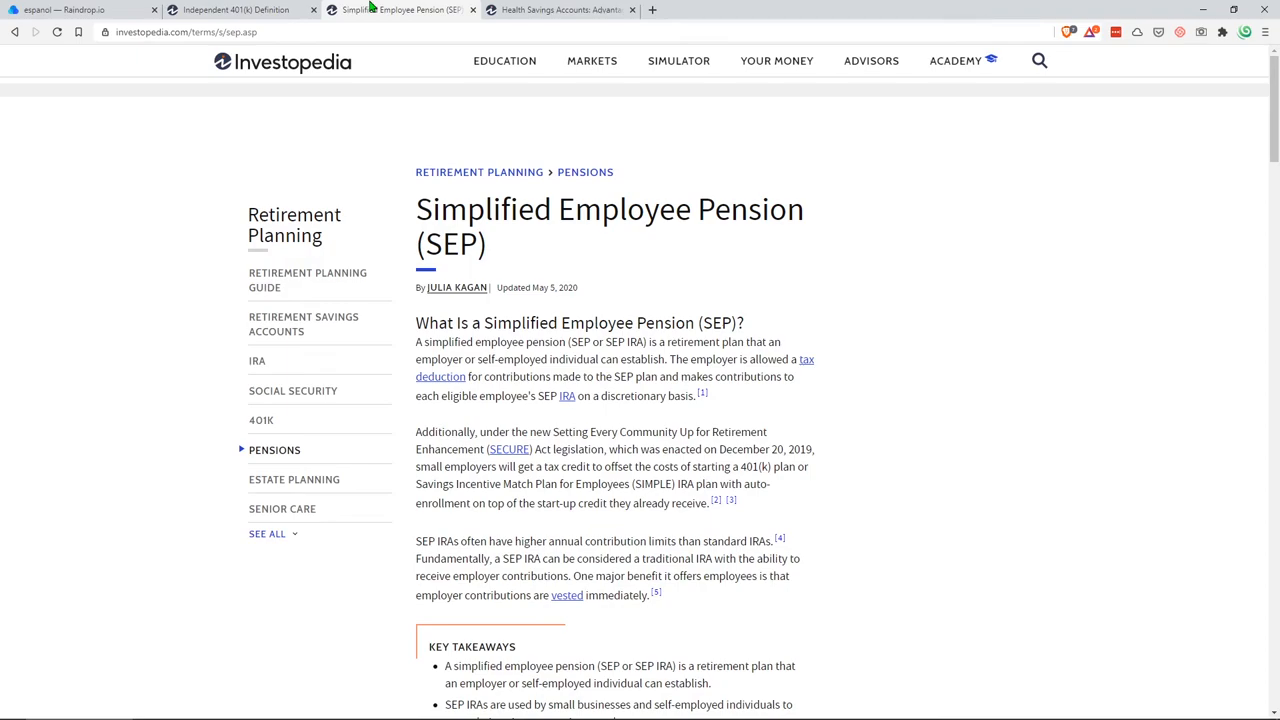
click(560, 8)
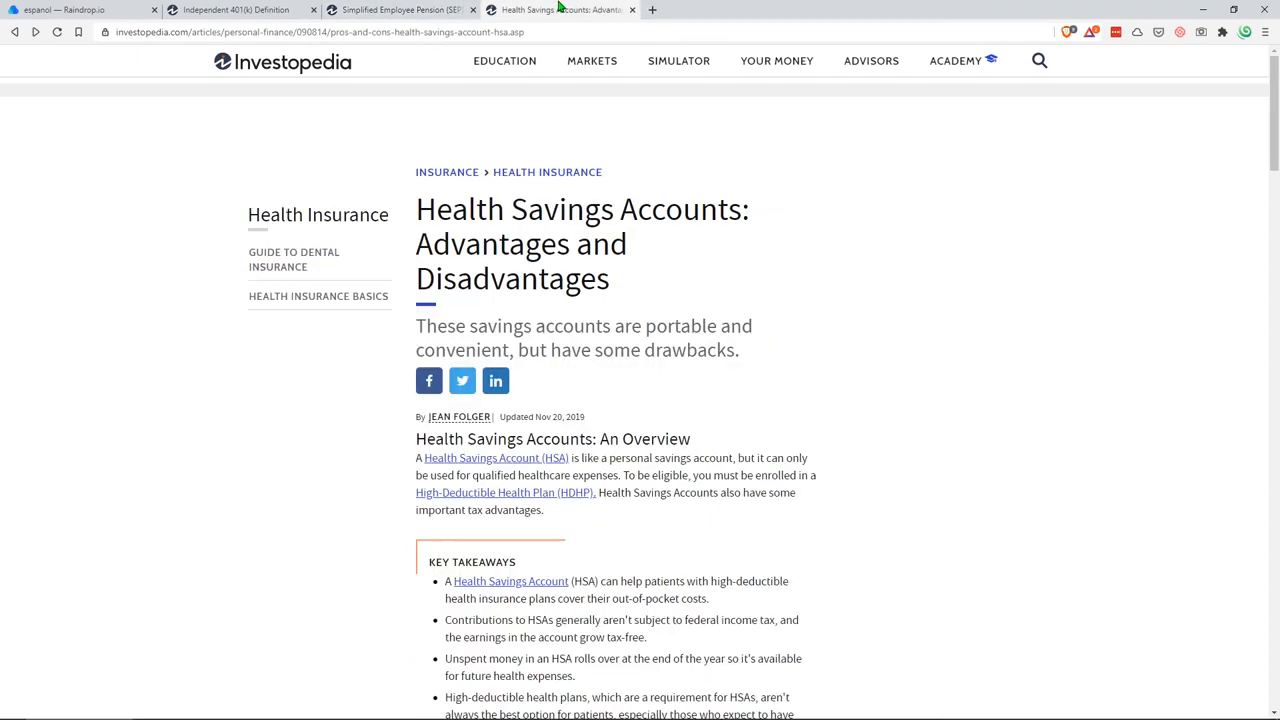